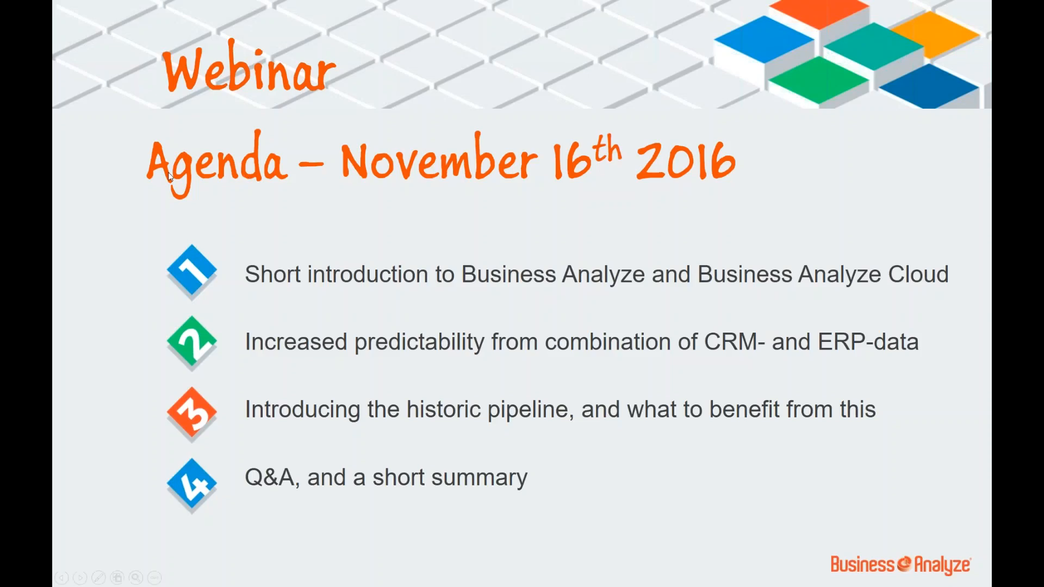
pyautogui.moveTo(784, 221)
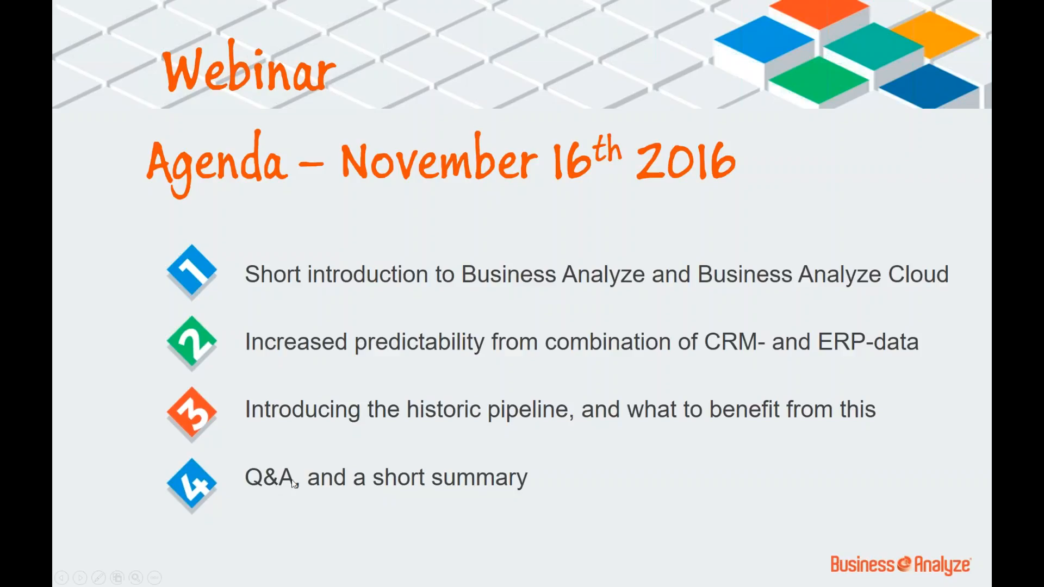
pyautogui.moveTo(584, 481)
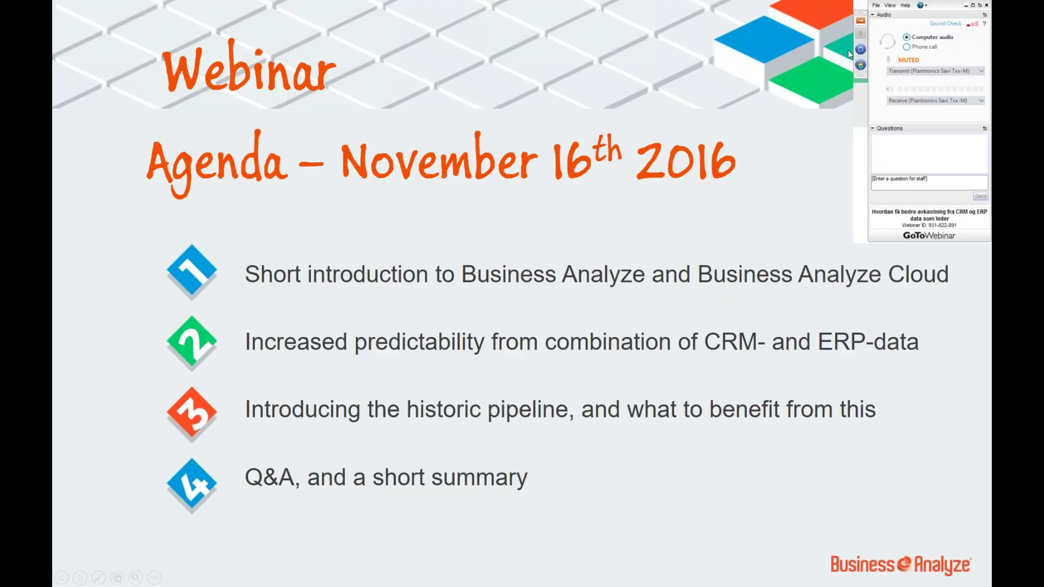
pyautogui.moveTo(943, 8)
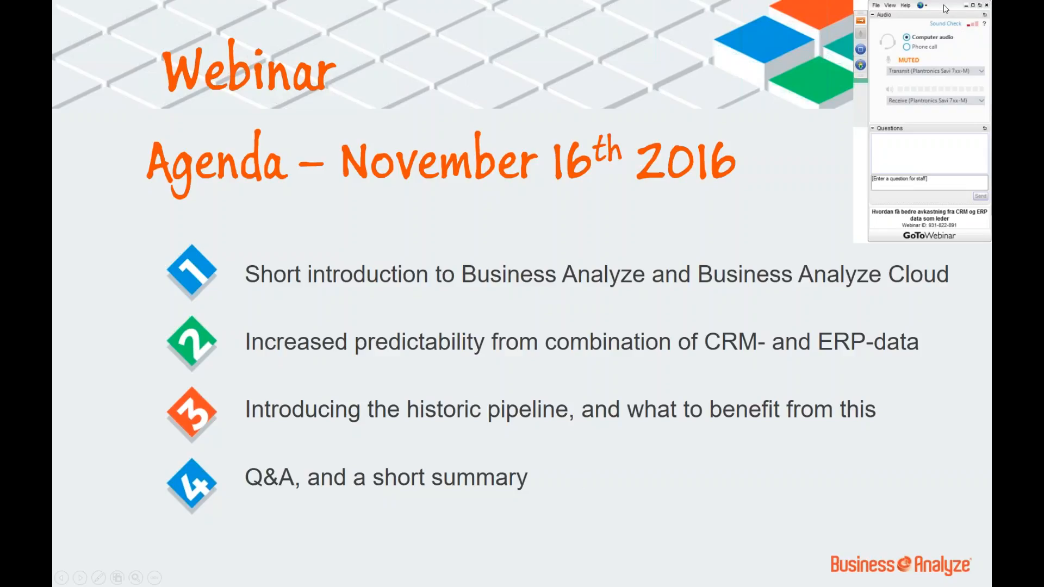
pyautogui.moveTo(944, 8)
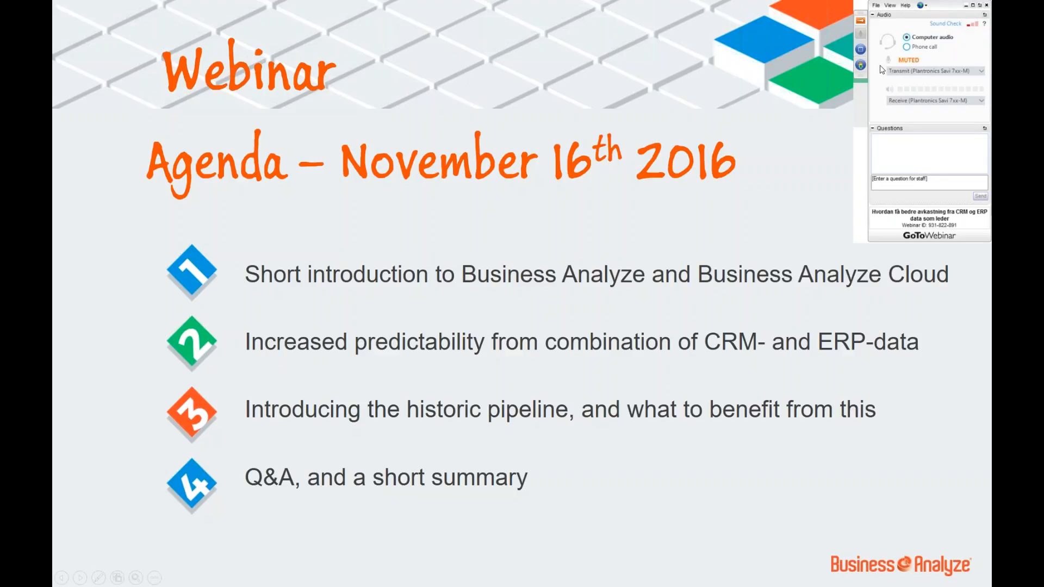
pyautogui.moveTo(895, 72)
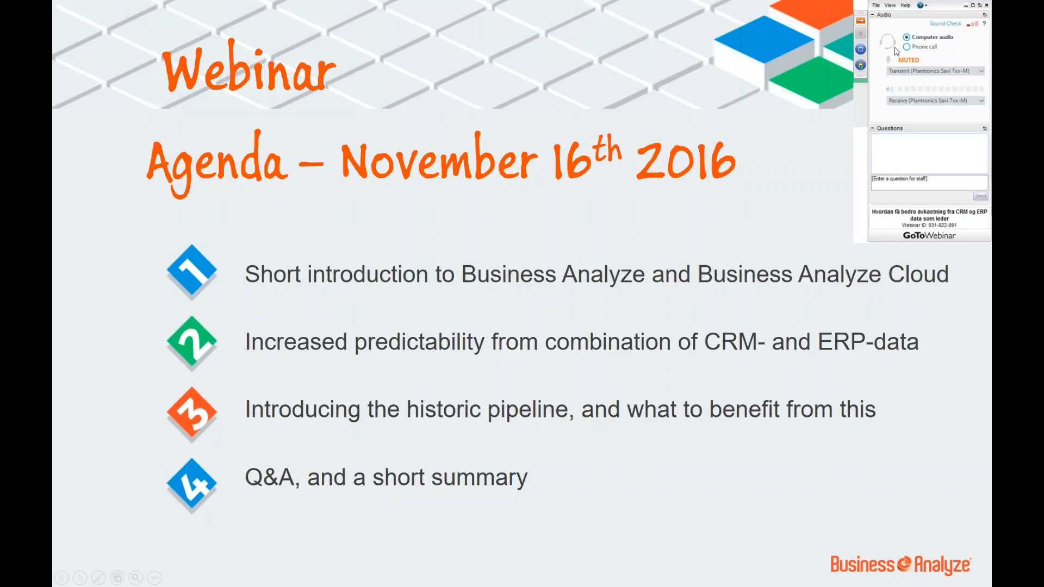
pyautogui.moveTo(454, 228)
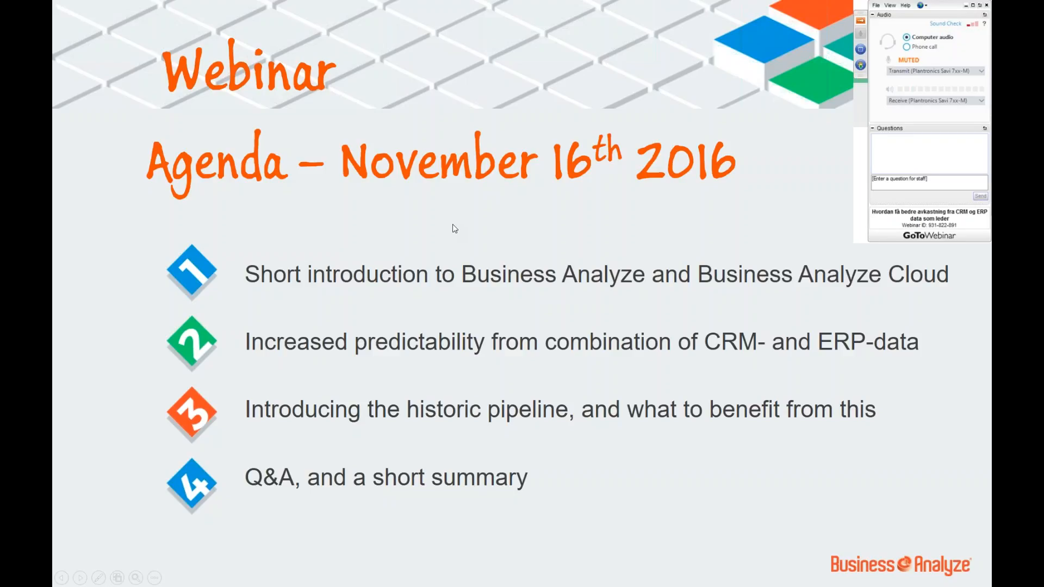
pyautogui.moveTo(434, 240)
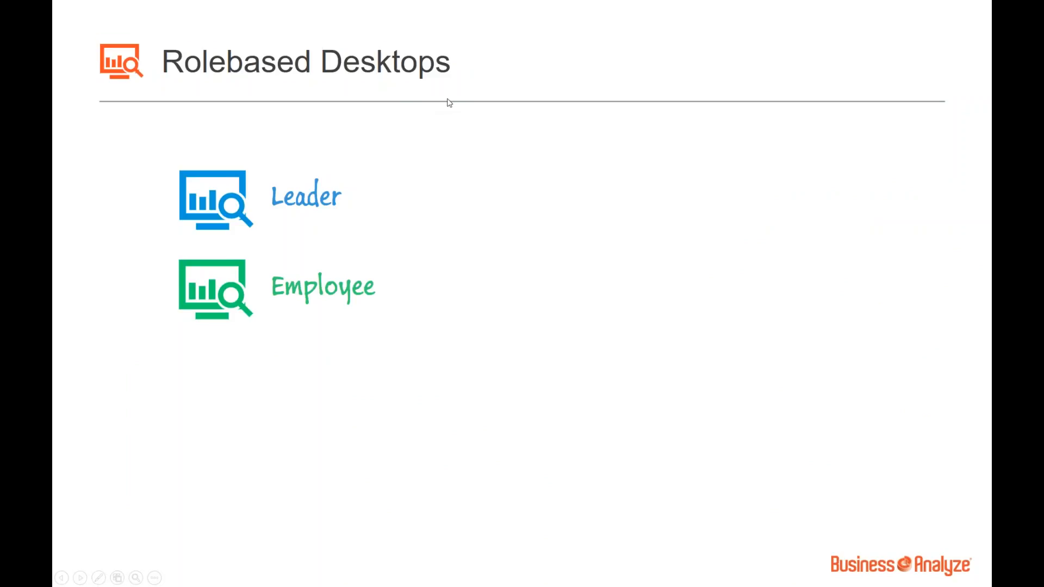
pyautogui.moveTo(674, 262)
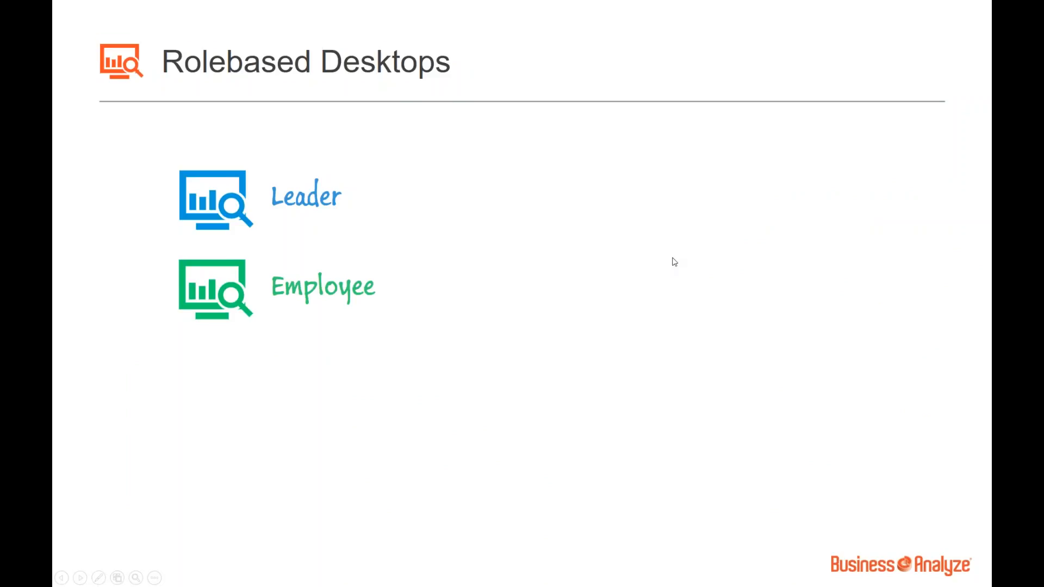
pyautogui.moveTo(578, 253)
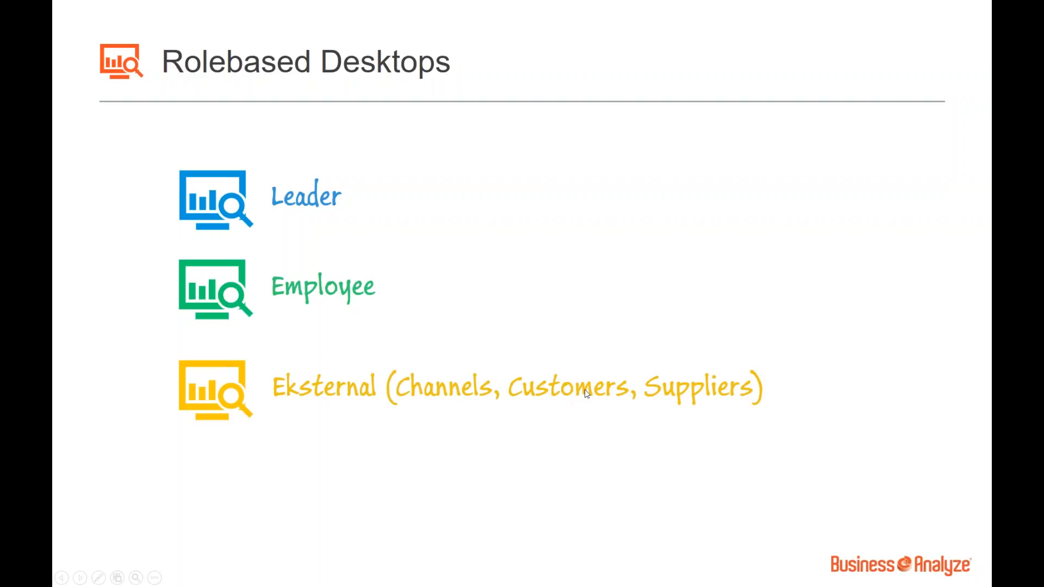
pyautogui.moveTo(653, 361)
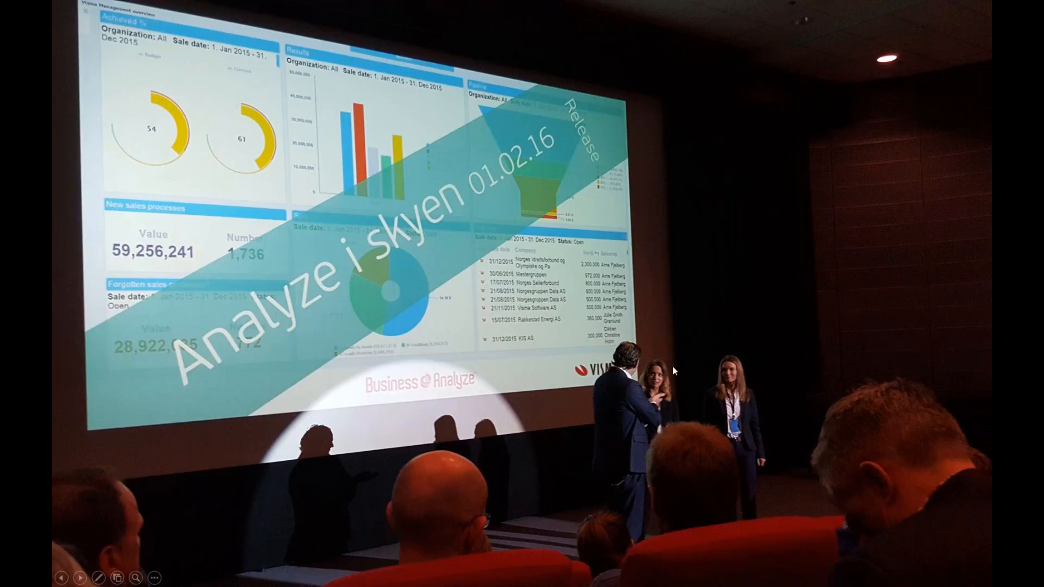
pyautogui.moveTo(531, 361)
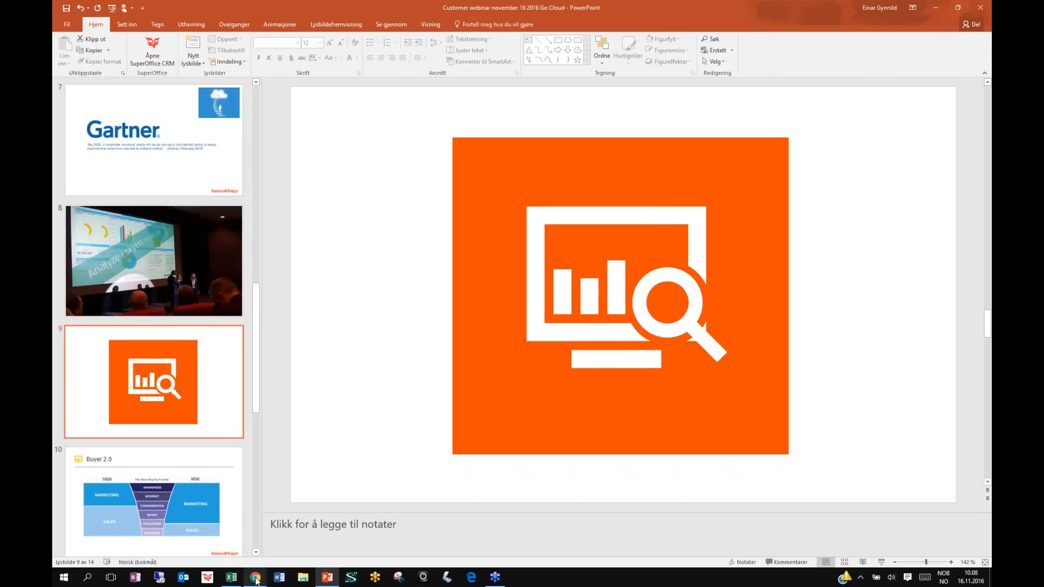
# Step: Bring up the Business Analyze Status dashboard in the browser and show it full screen
pyautogui.click(251, 578)
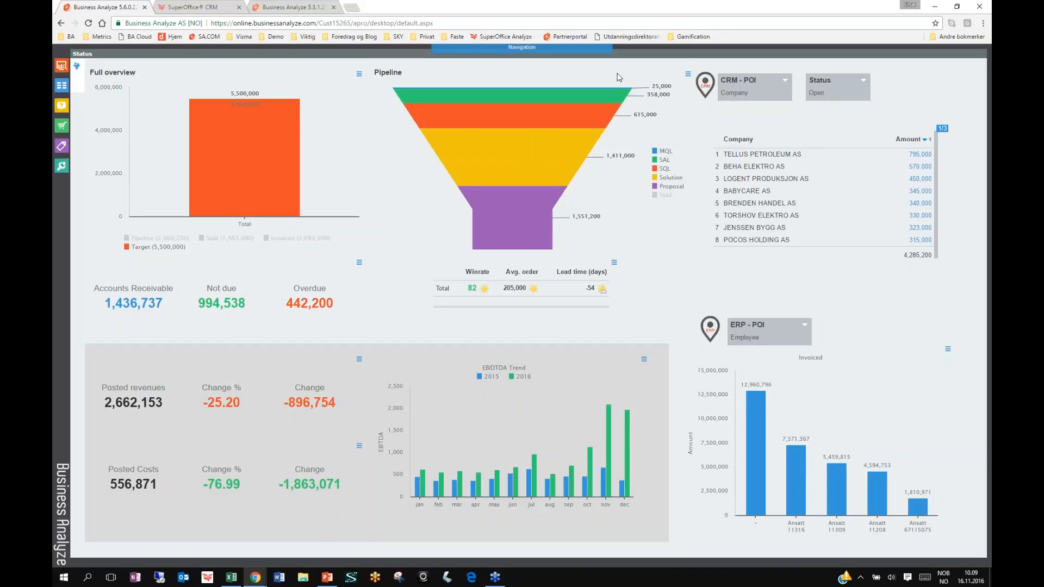
pyautogui.press('F11')
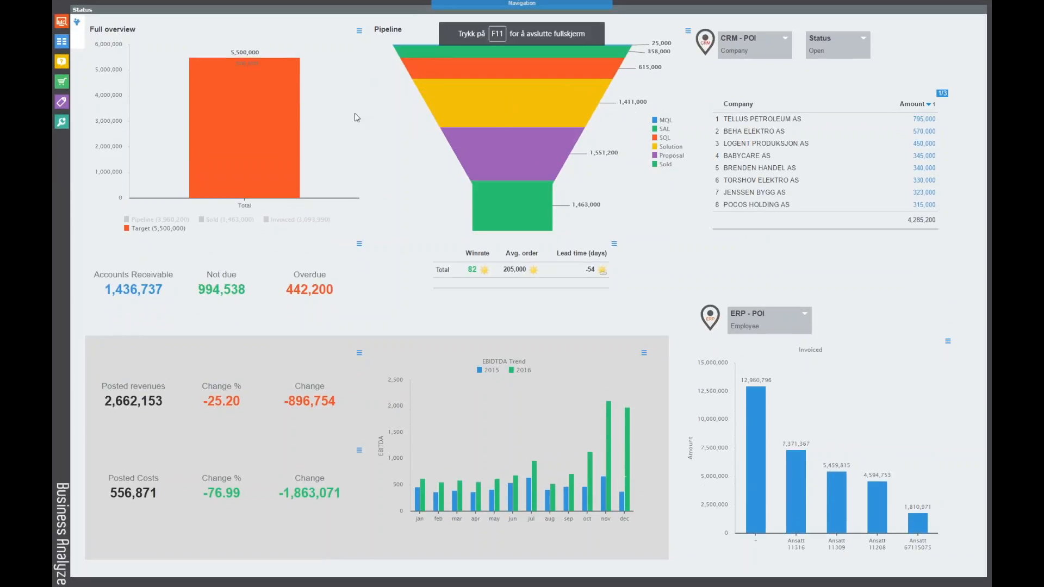
pyautogui.moveTo(445, 216)
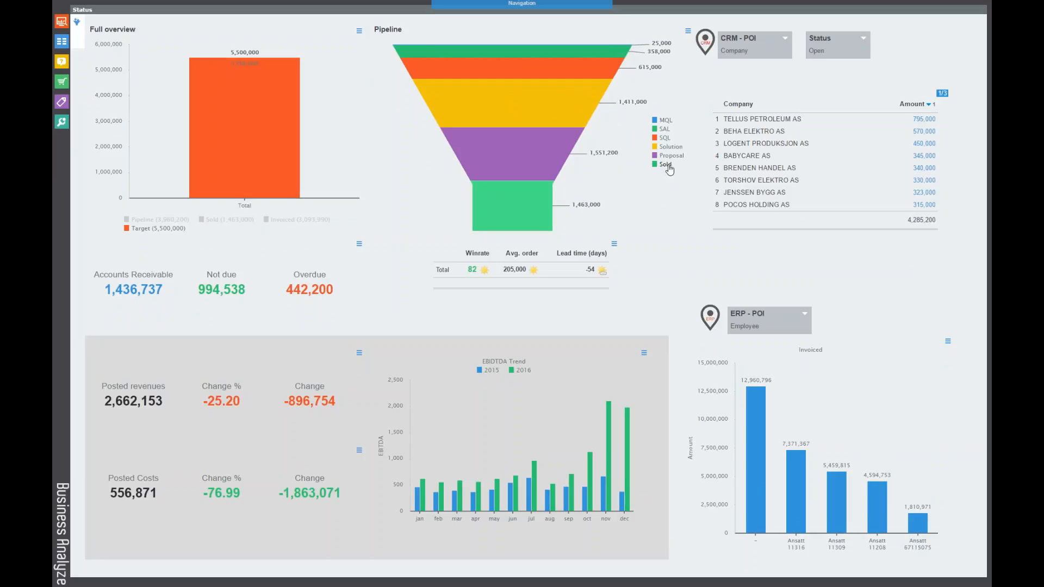
pyautogui.moveTo(467, 168)
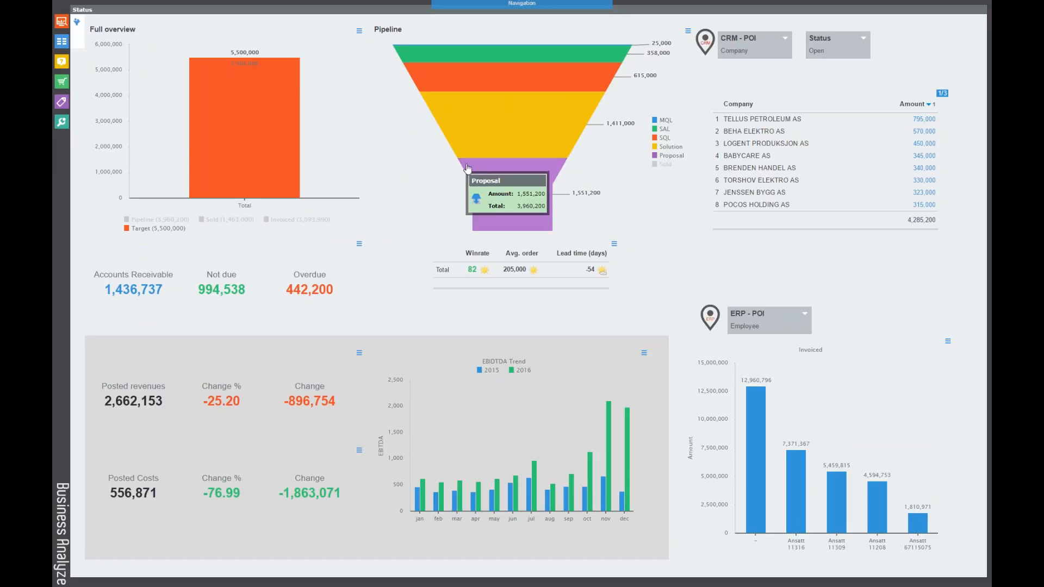
pyautogui.moveTo(53, 193)
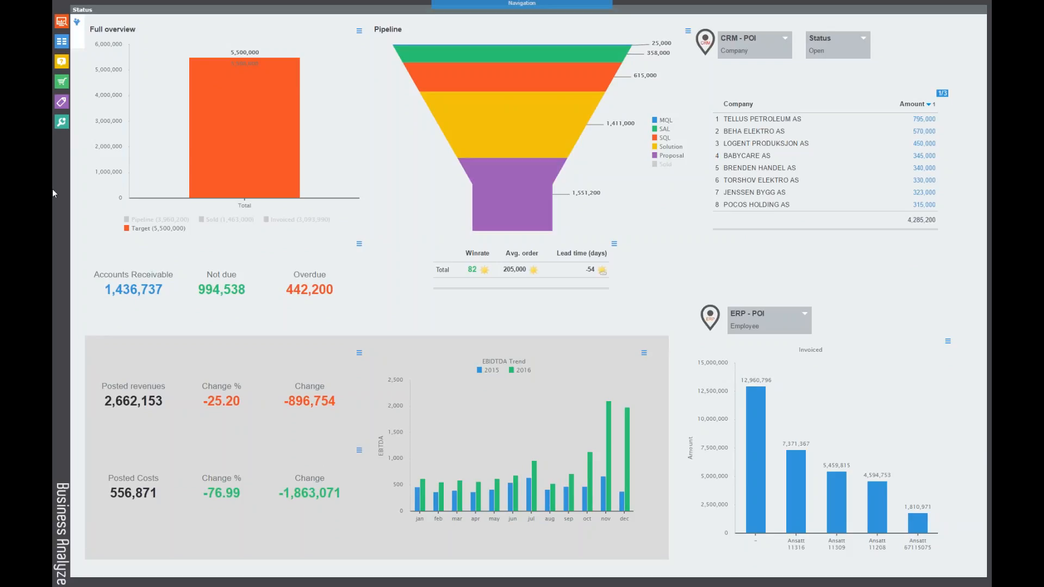
pyautogui.moveTo(54, 180)
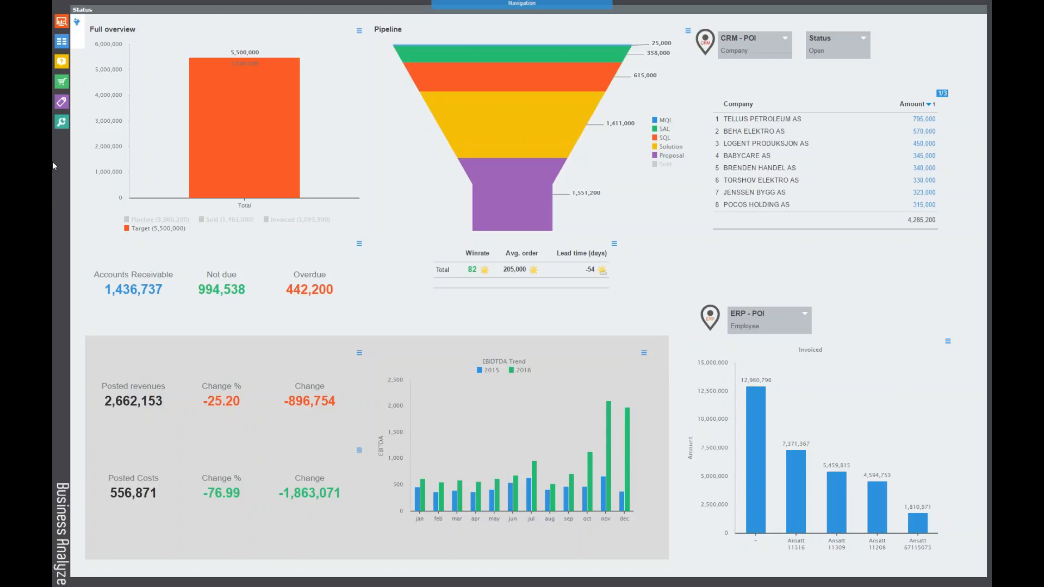
pyautogui.moveTo(273, 136)
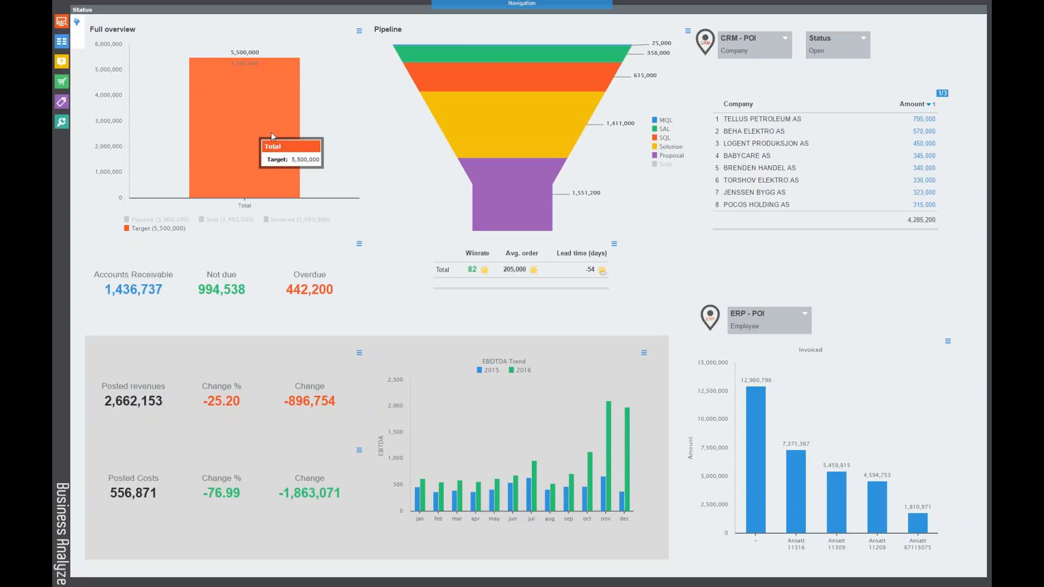
pyautogui.moveTo(295, 134)
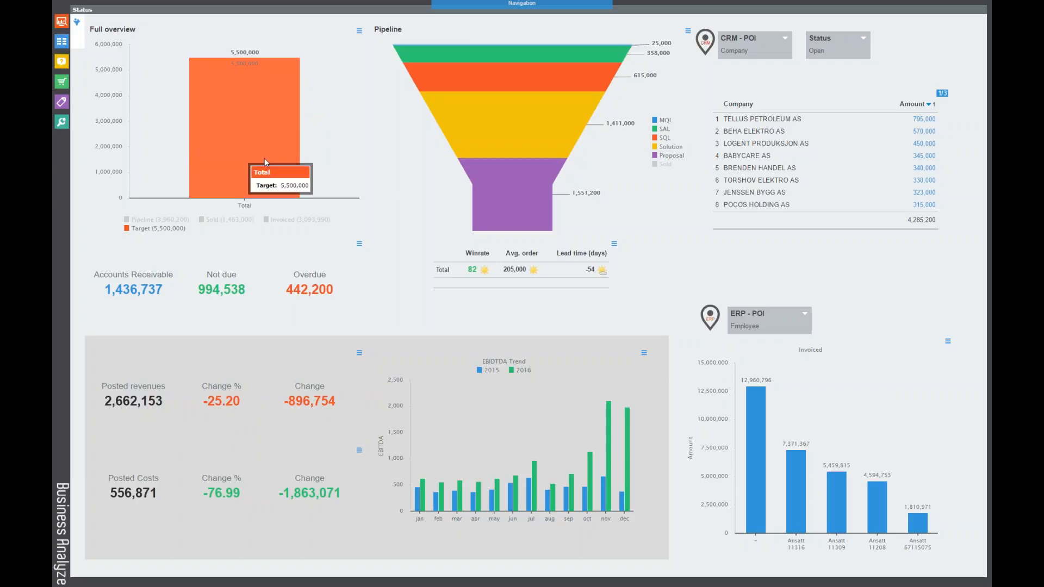
pyautogui.moveTo(171, 33)
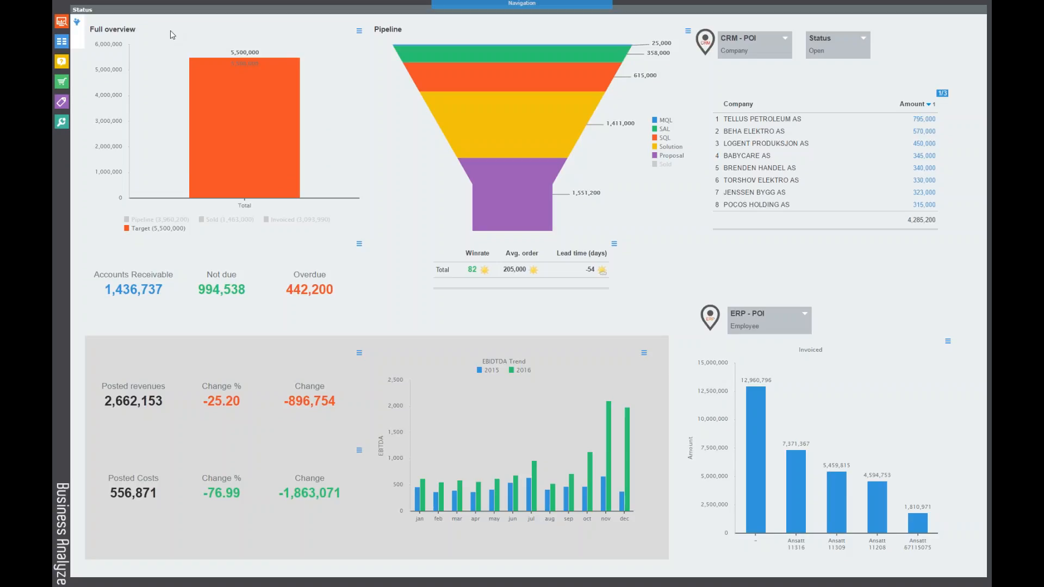
pyautogui.moveTo(170, 230)
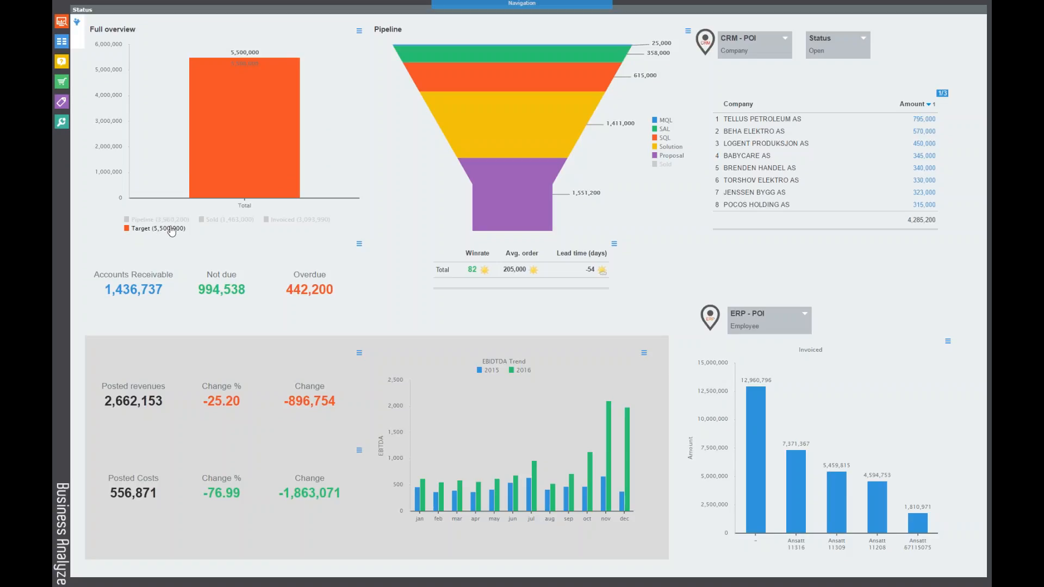
pyautogui.moveTo(242, 106)
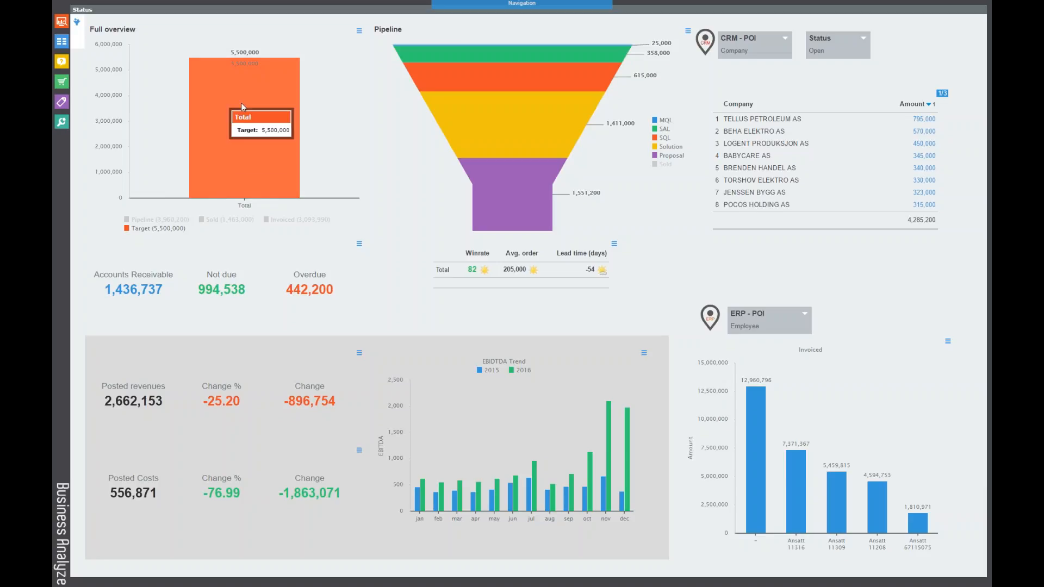
pyautogui.moveTo(264, 110)
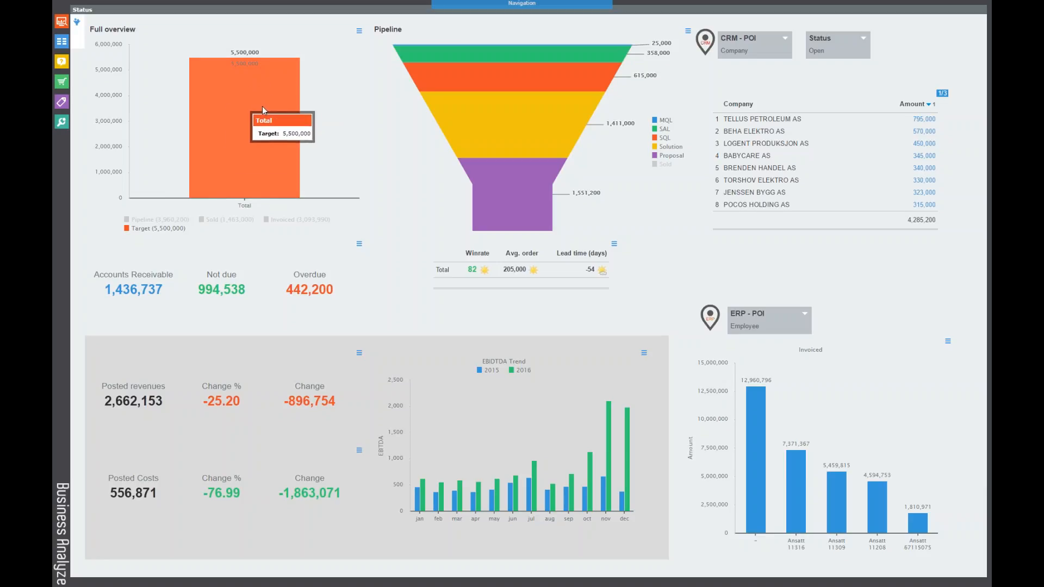
pyautogui.moveTo(307, 116)
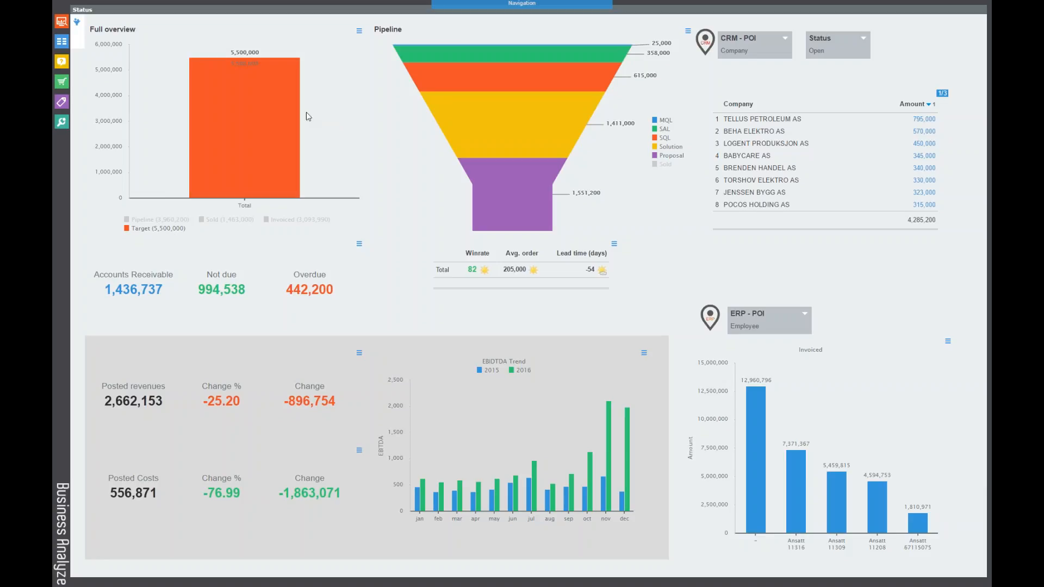
pyautogui.moveTo(316, 159)
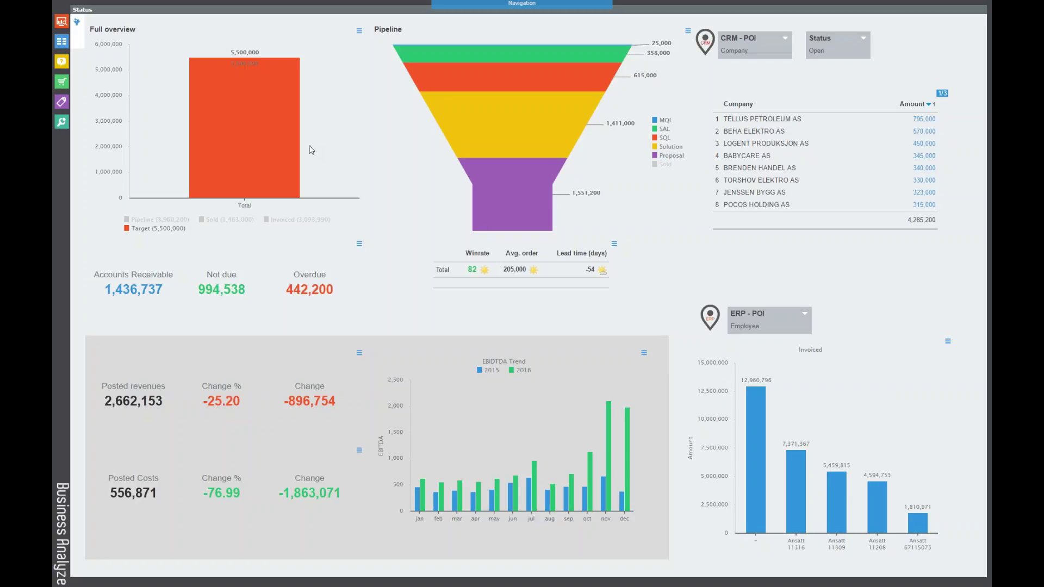
pyautogui.moveTo(329, 172)
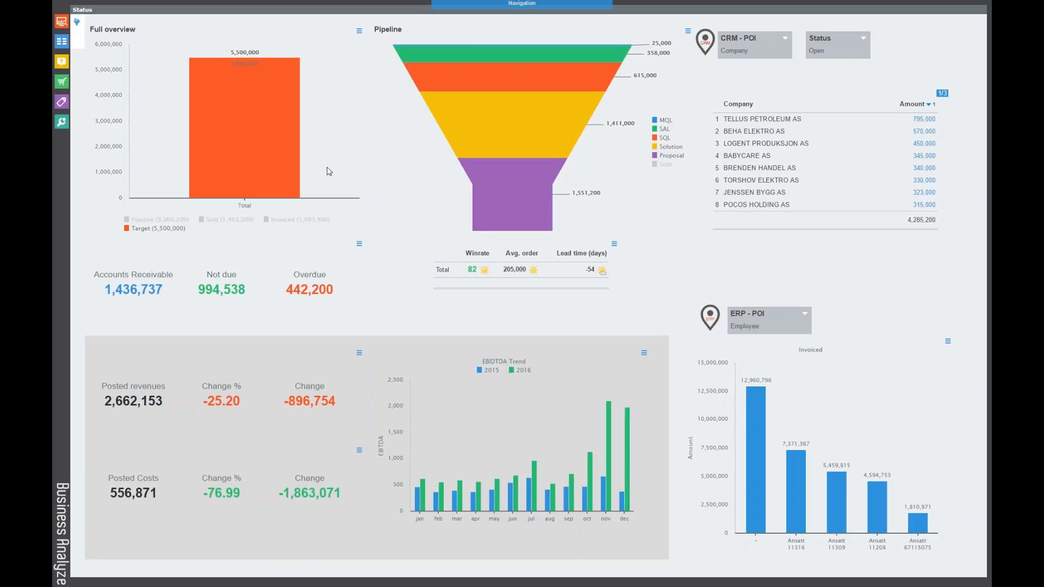
pyautogui.moveTo(345, 198)
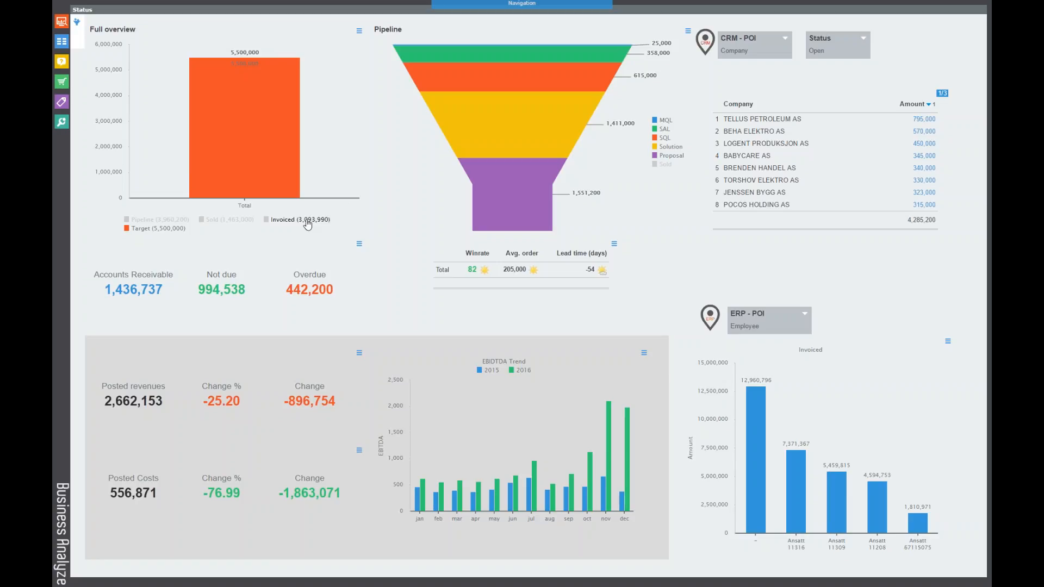
pyautogui.click(267, 220)
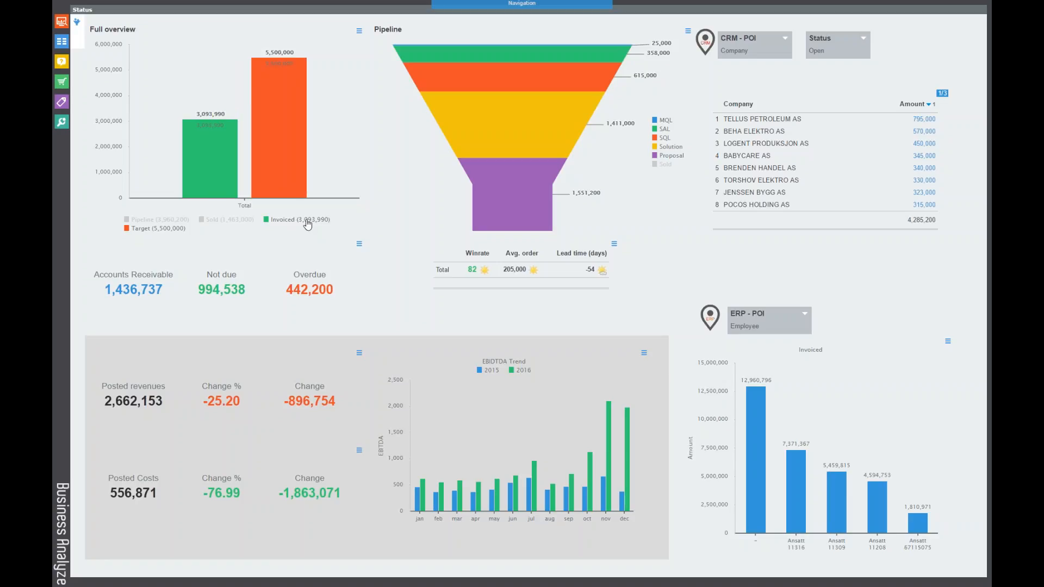
pyautogui.moveTo(214, 163)
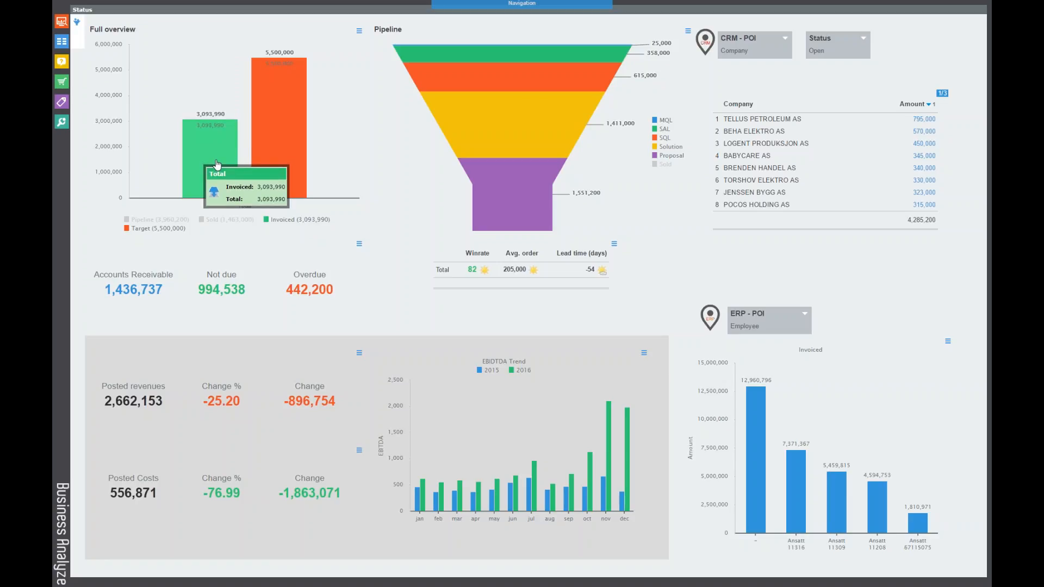
pyautogui.moveTo(223, 165)
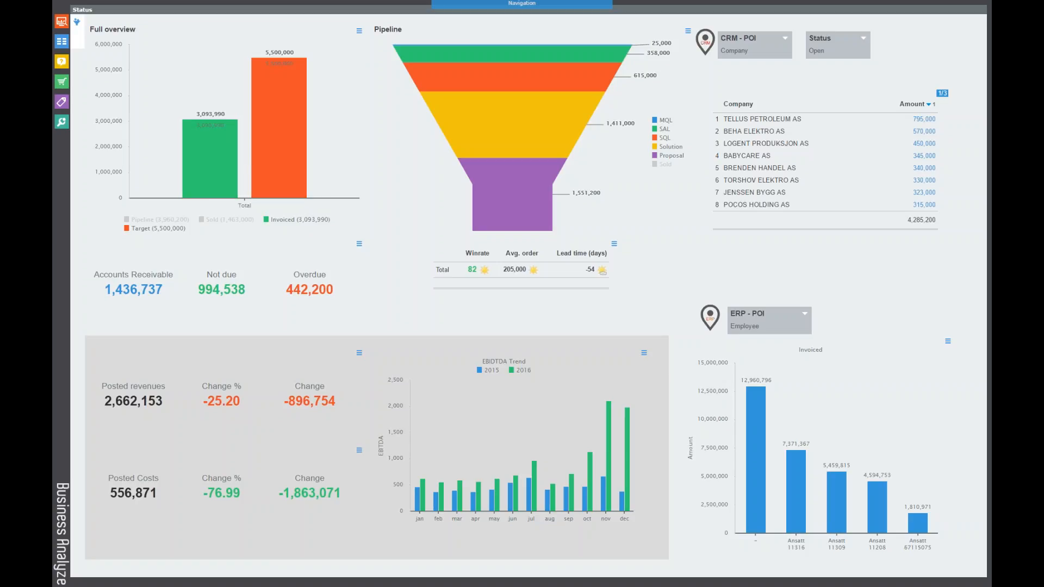
pyautogui.moveTo(230, 166)
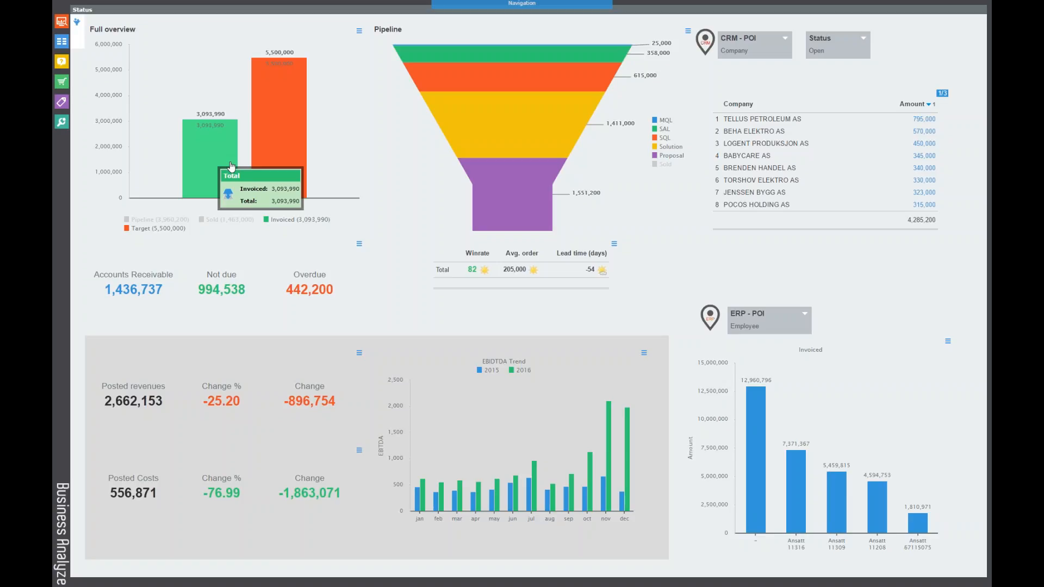
pyautogui.moveTo(293, 169)
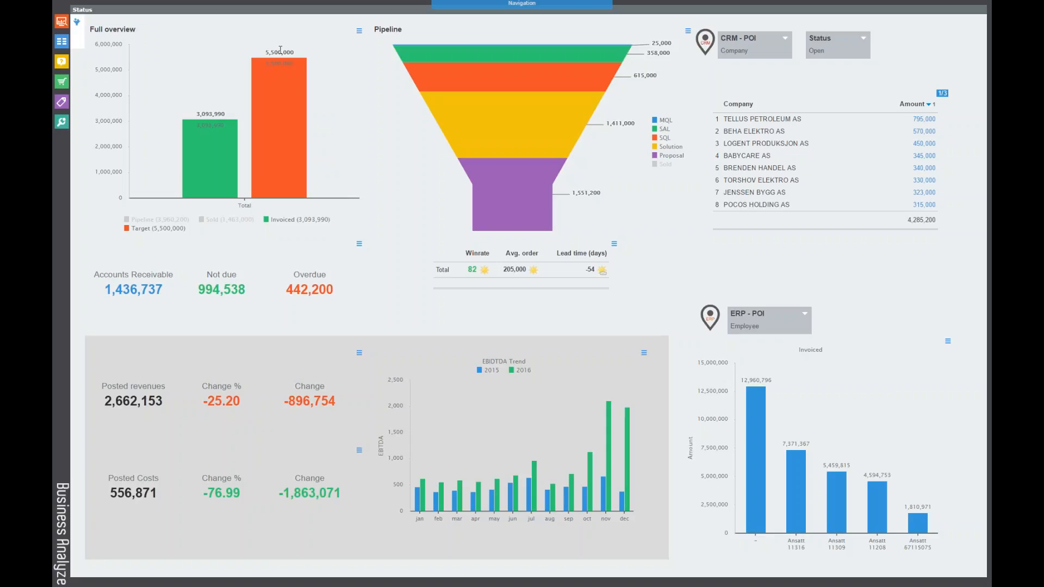
pyautogui.moveTo(223, 141)
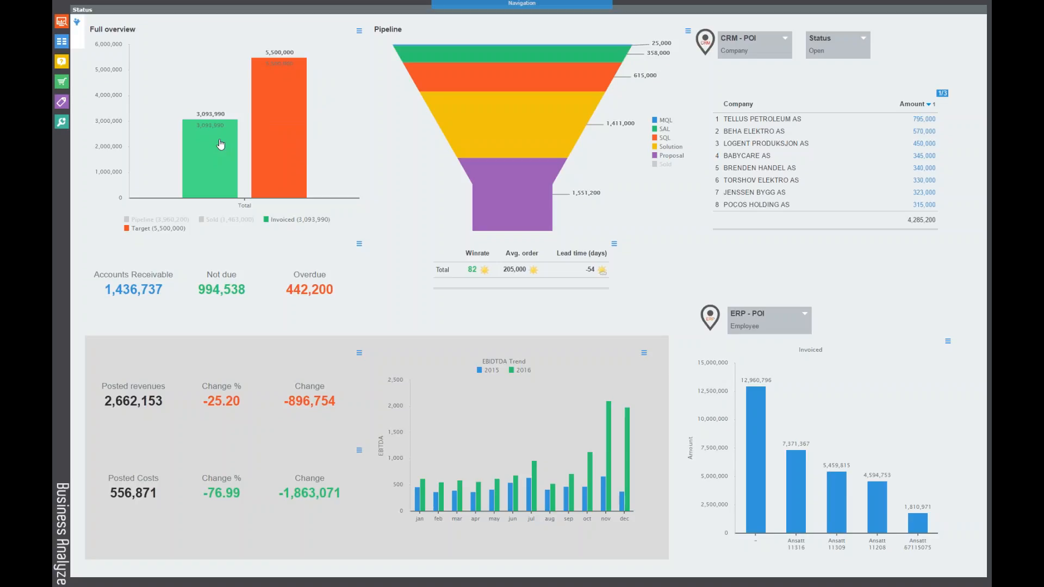
pyautogui.click(210, 144)
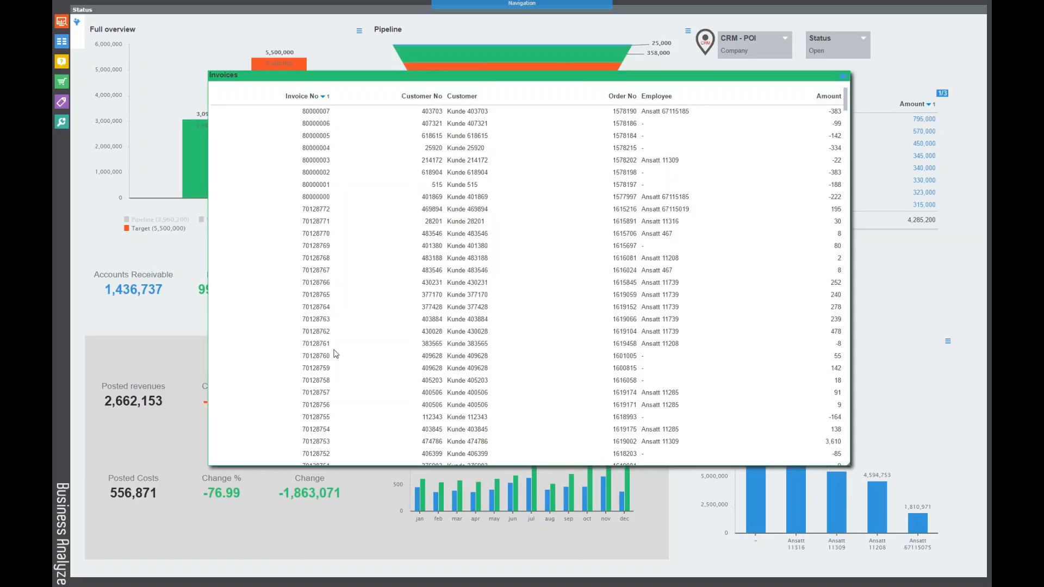
pyautogui.moveTo(497, 142)
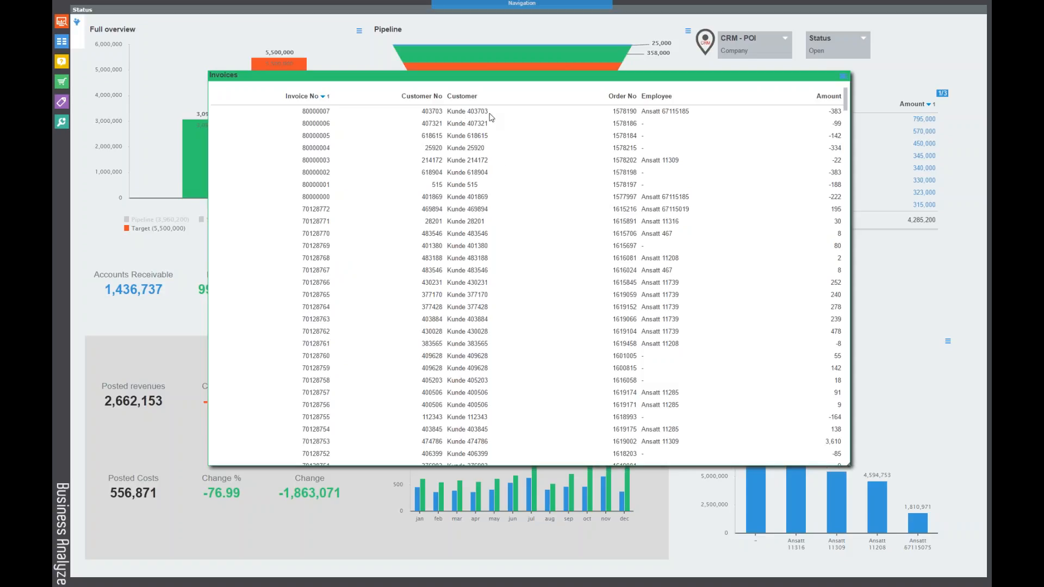
pyautogui.moveTo(839, 113)
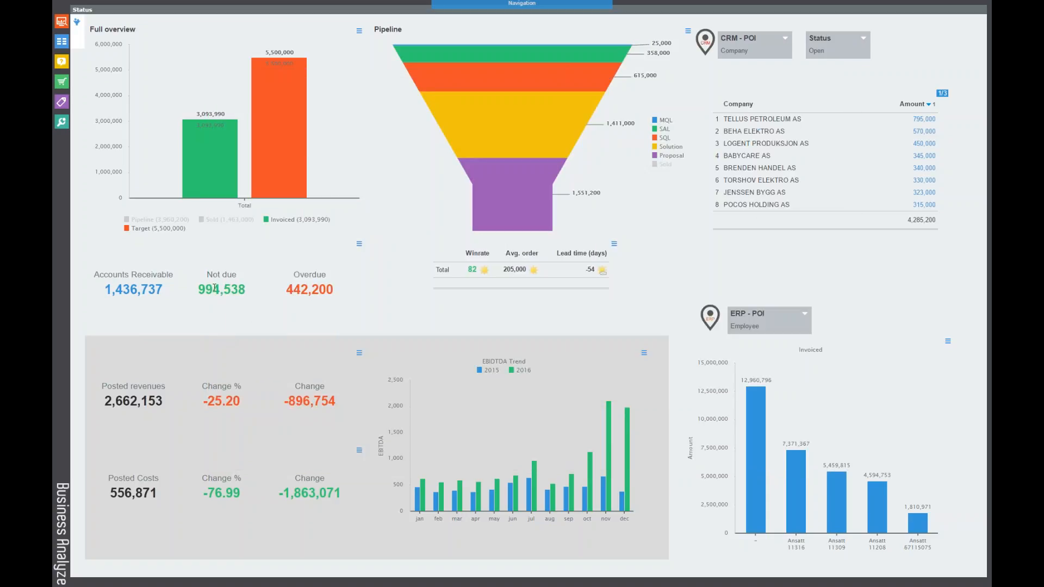
pyautogui.moveTo(206, 243)
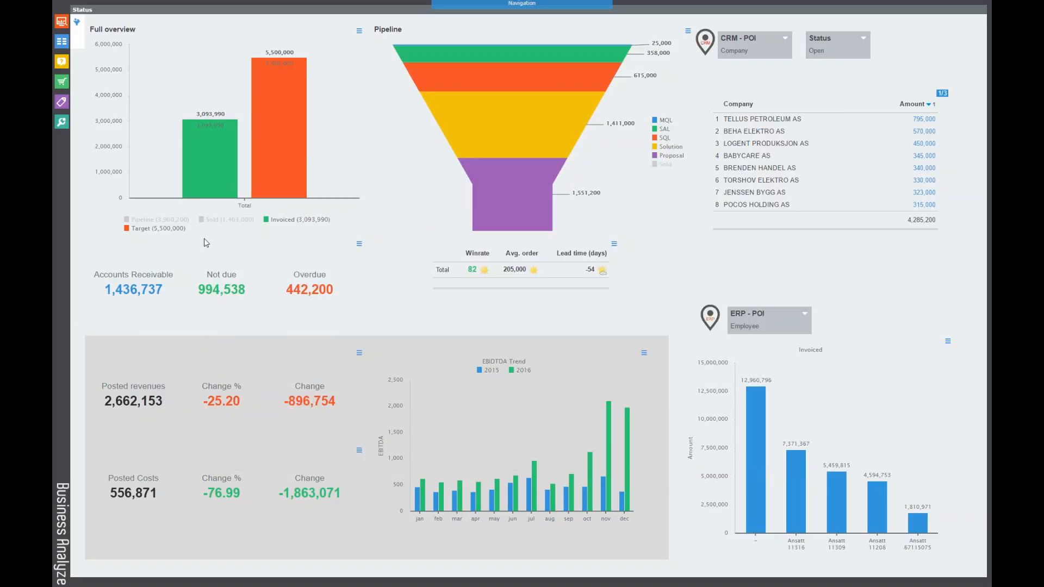
pyautogui.moveTo(217, 173)
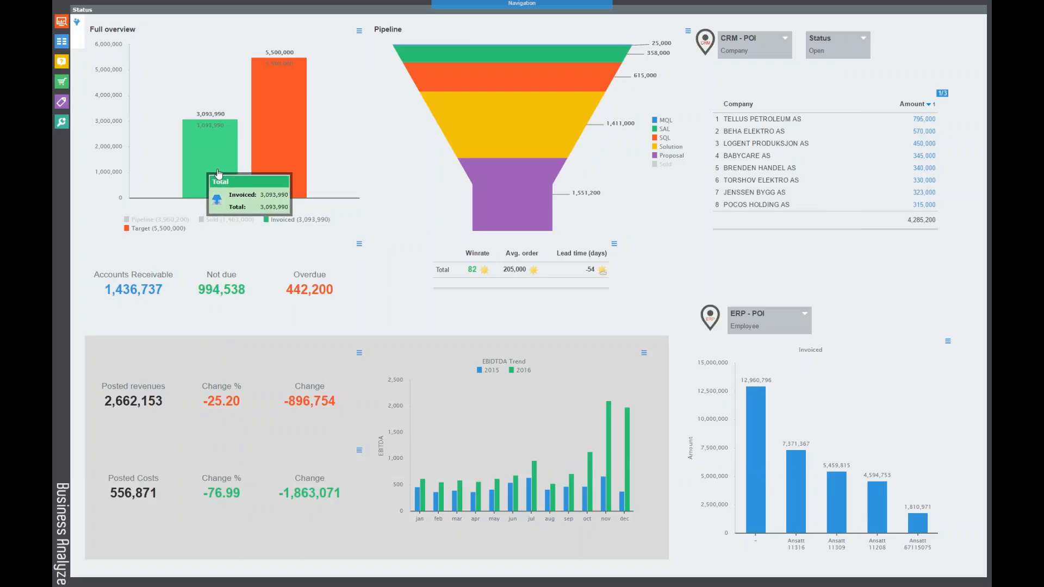
pyautogui.moveTo(239, 204)
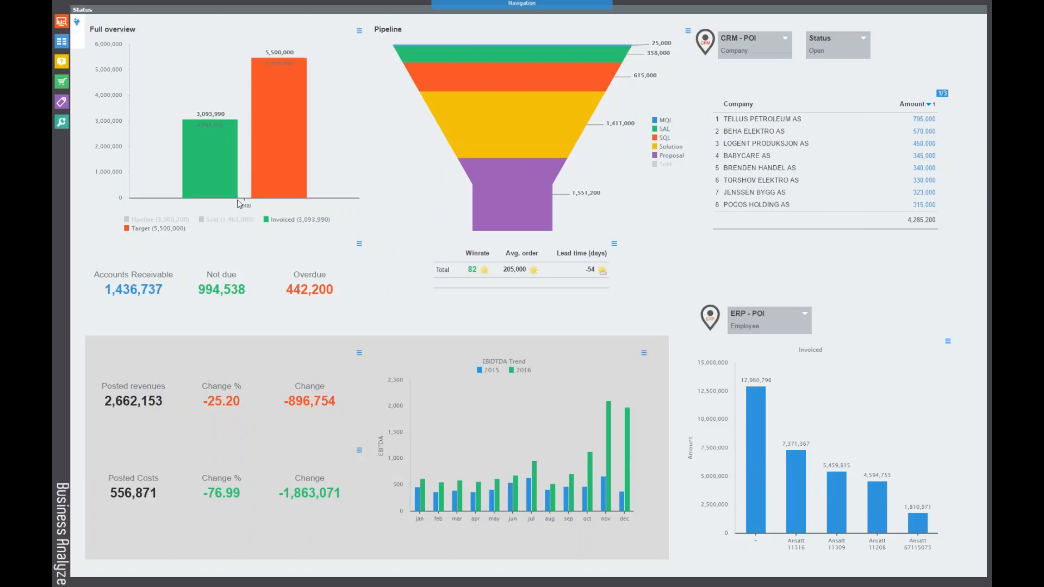
# Step: Show the Sold amount of 1,463,000 stacked on Invoiced in the Full overview chart
pyautogui.click(225, 219)
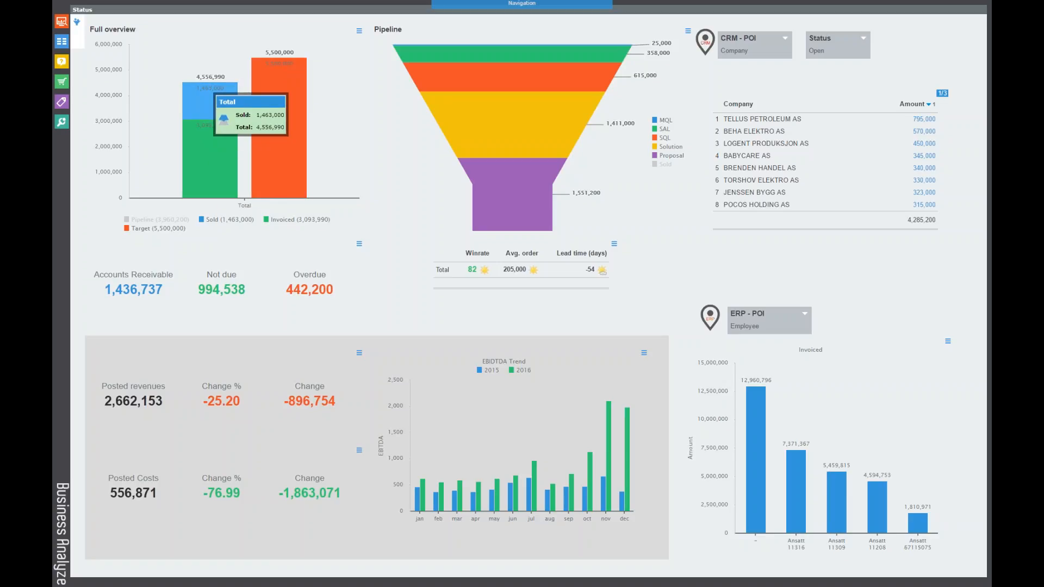
pyautogui.moveTo(280, 76)
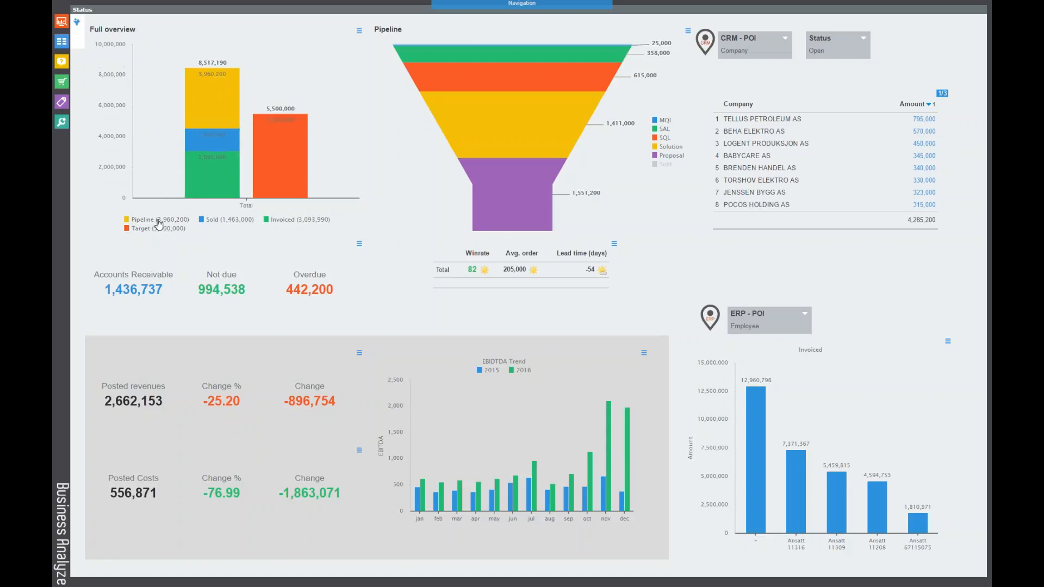
pyautogui.moveTo(219, 83)
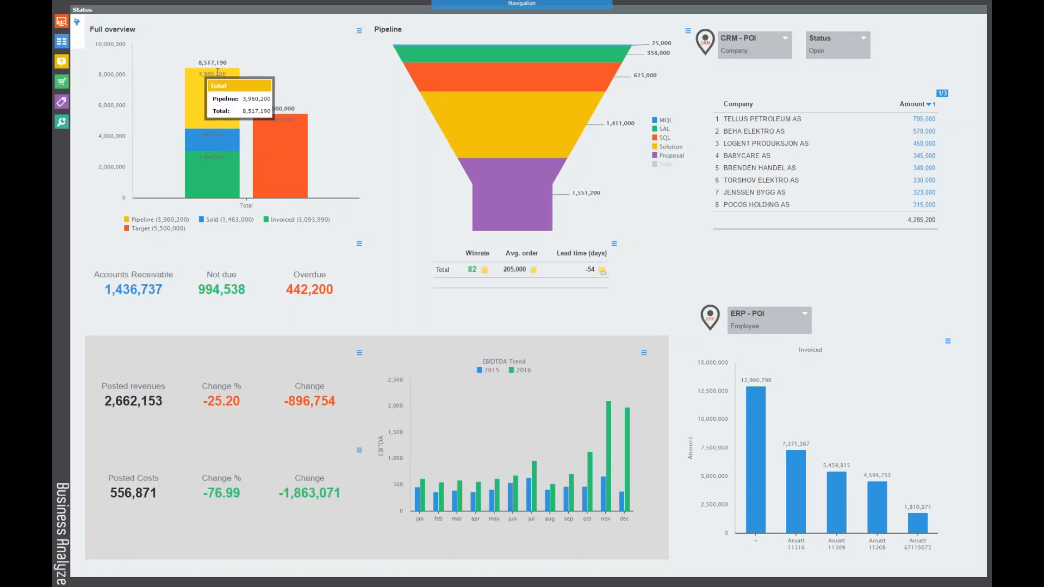
pyautogui.moveTo(210, 64)
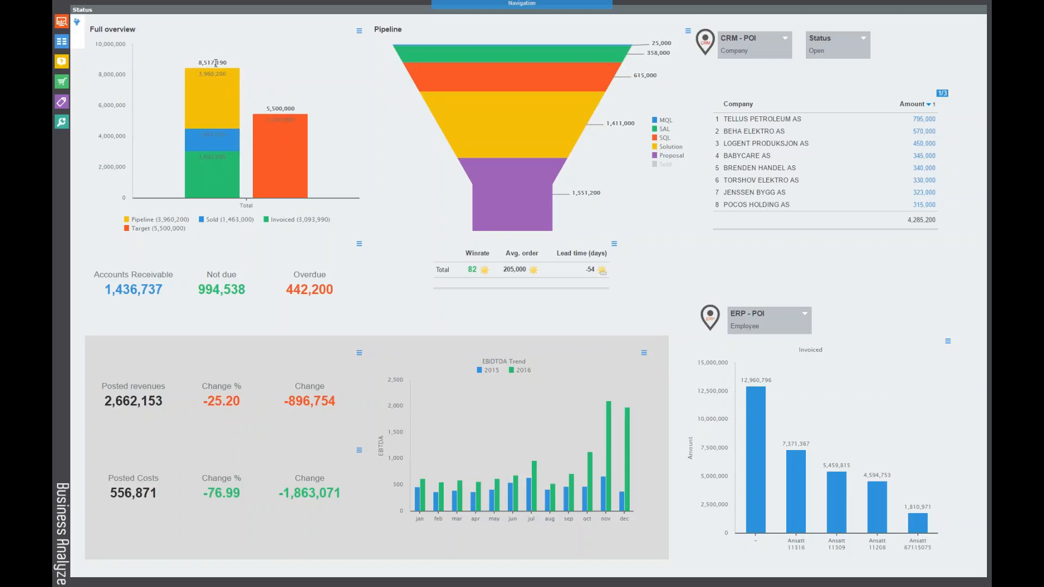
pyautogui.moveTo(504, 16)
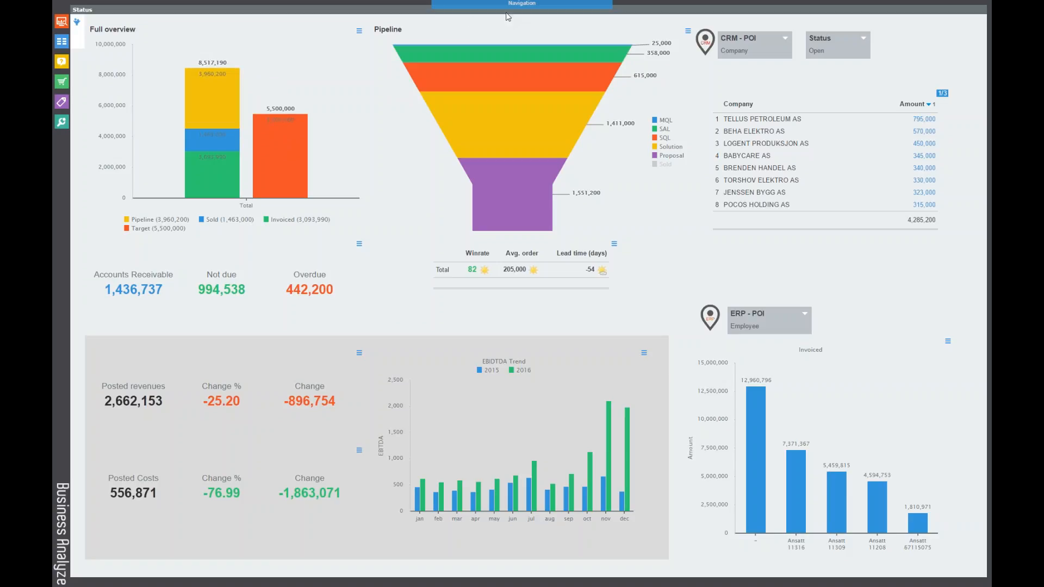
pyautogui.moveTo(572, 70)
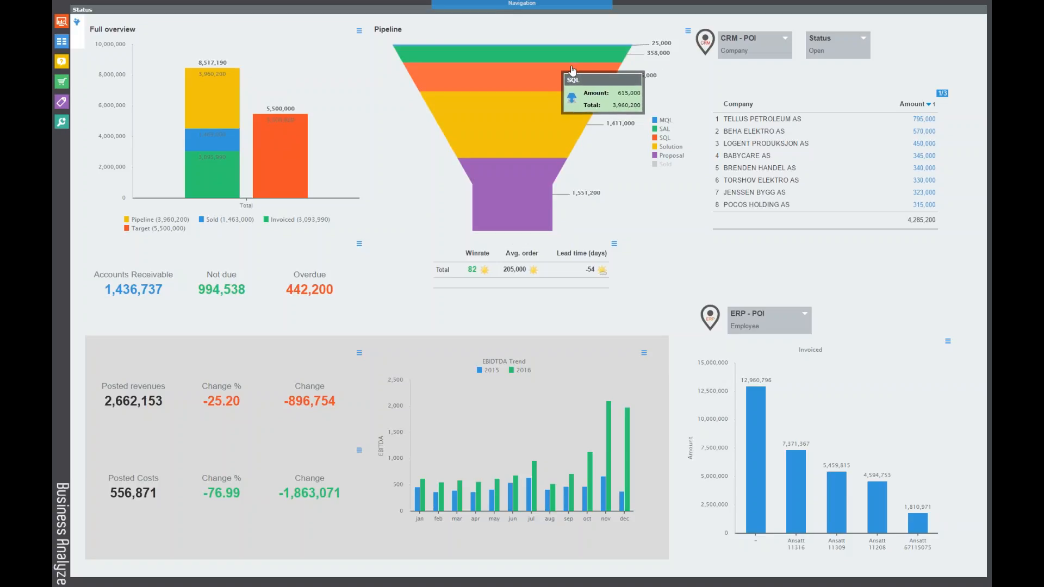
pyautogui.moveTo(540, 94)
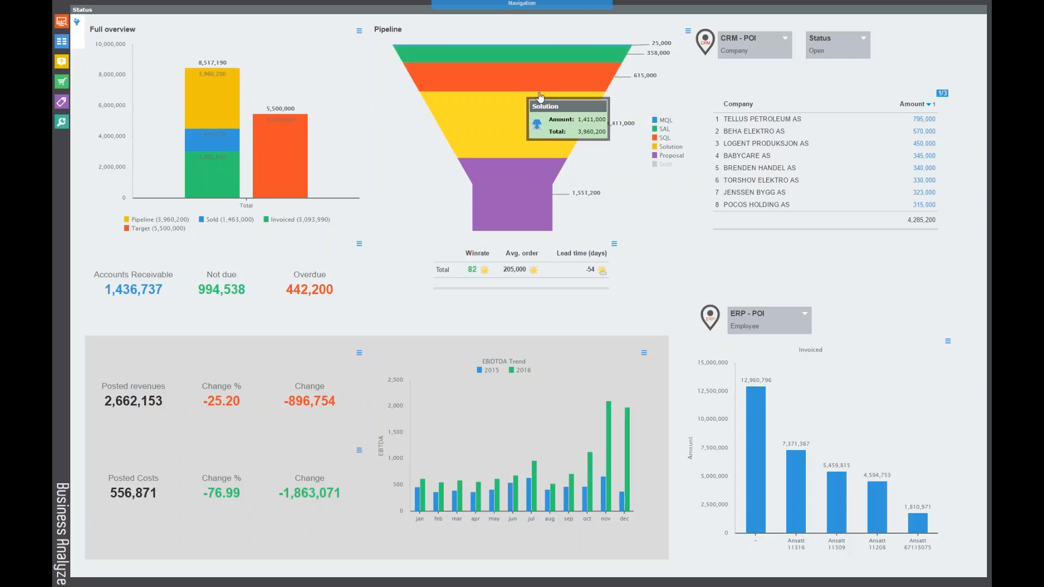
pyautogui.moveTo(551, 116)
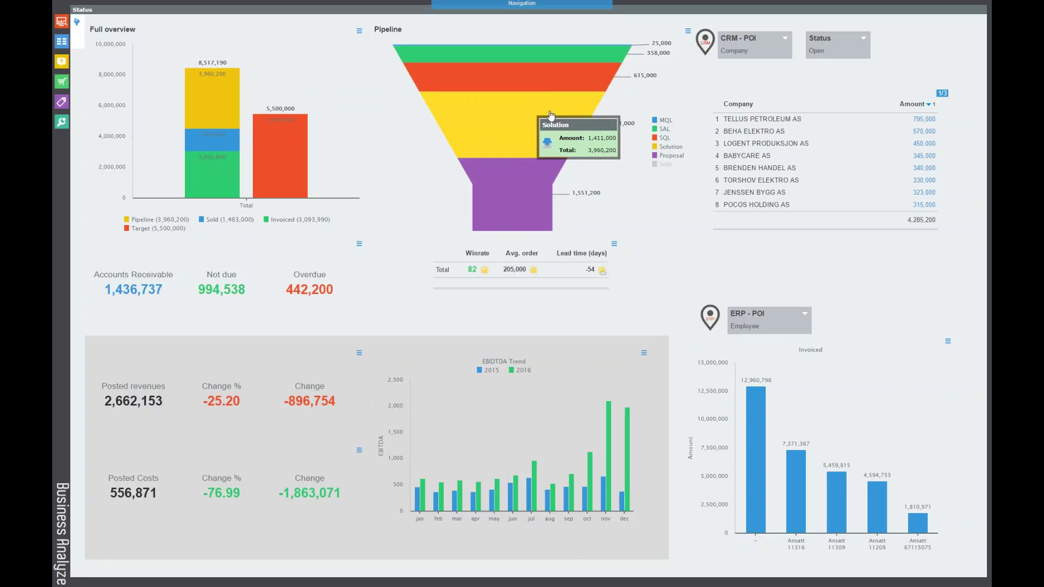
pyautogui.moveTo(636, 101)
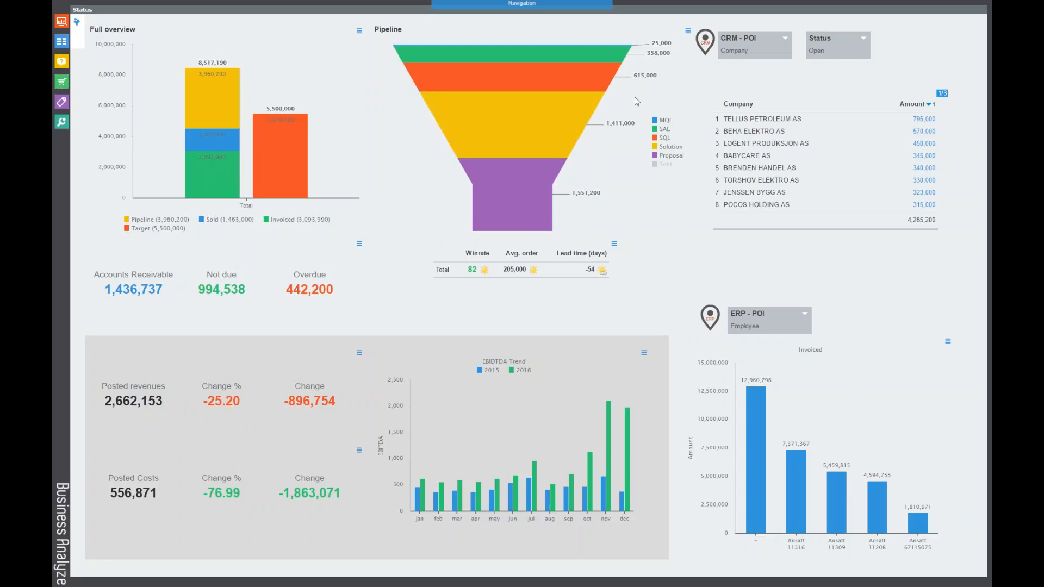
pyautogui.moveTo(621, 102)
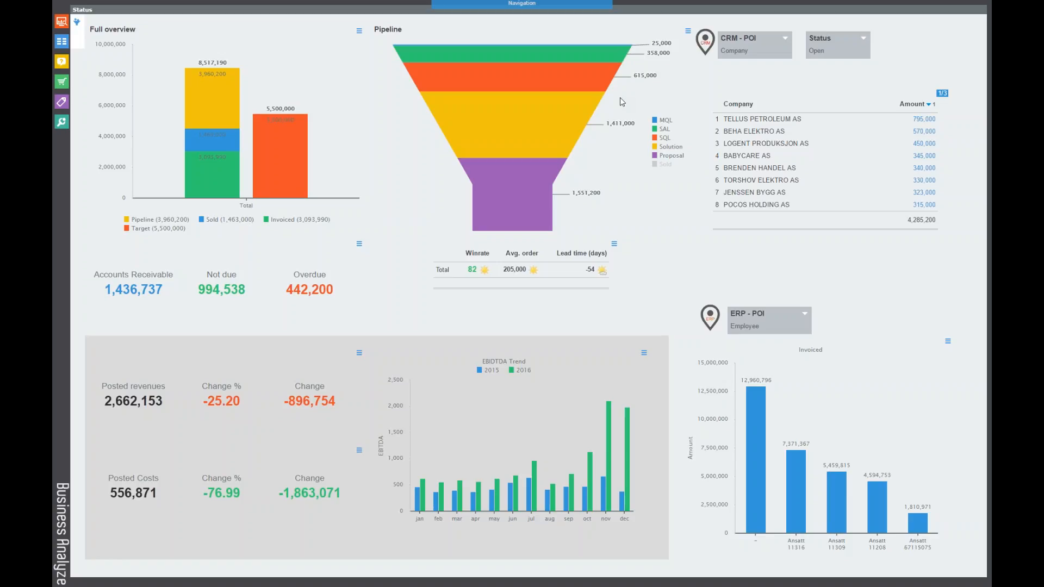
pyautogui.moveTo(567, 74)
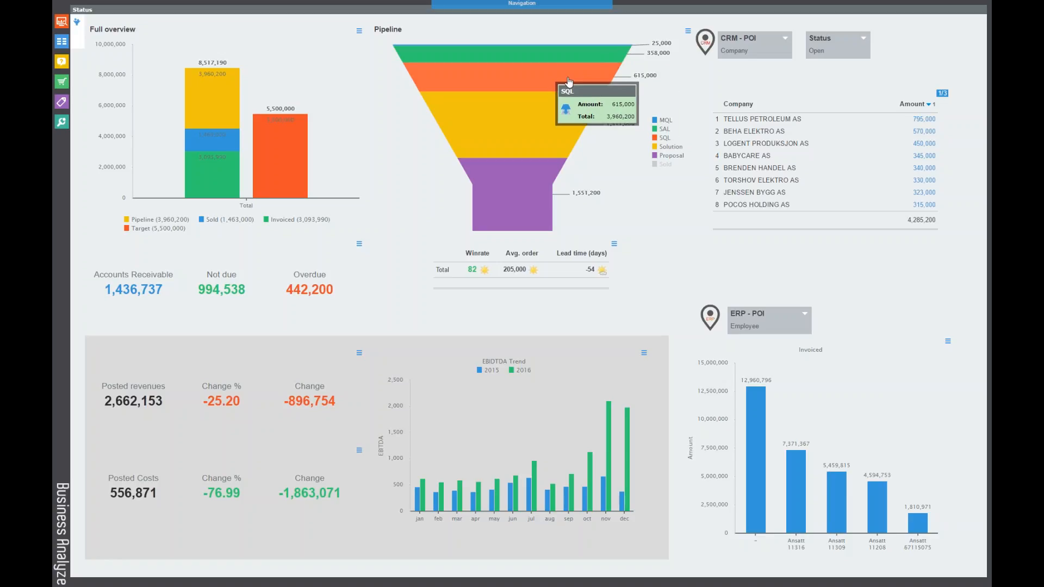
pyautogui.moveTo(597, 33)
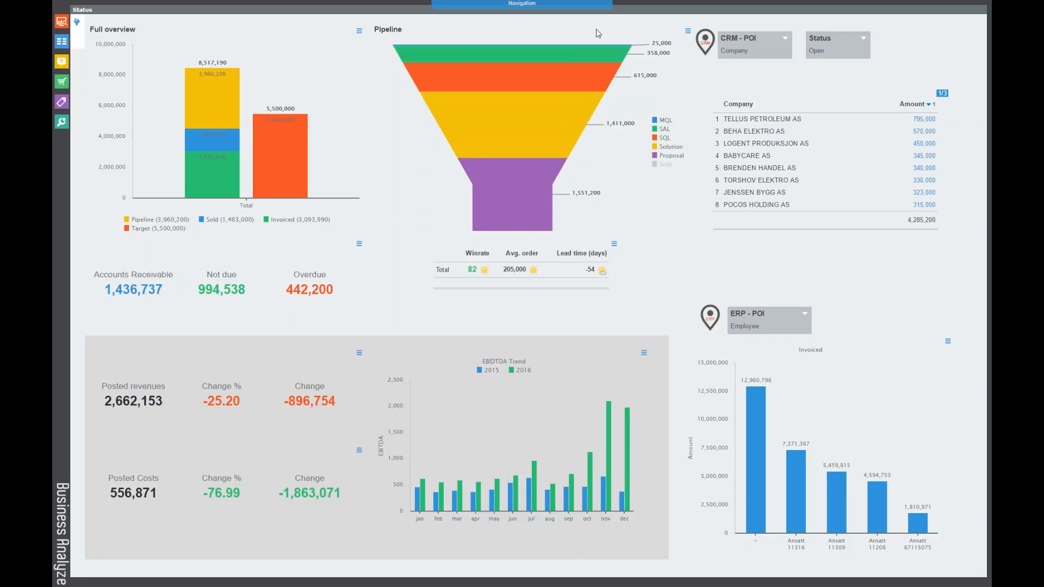
pyautogui.moveTo(593, 65)
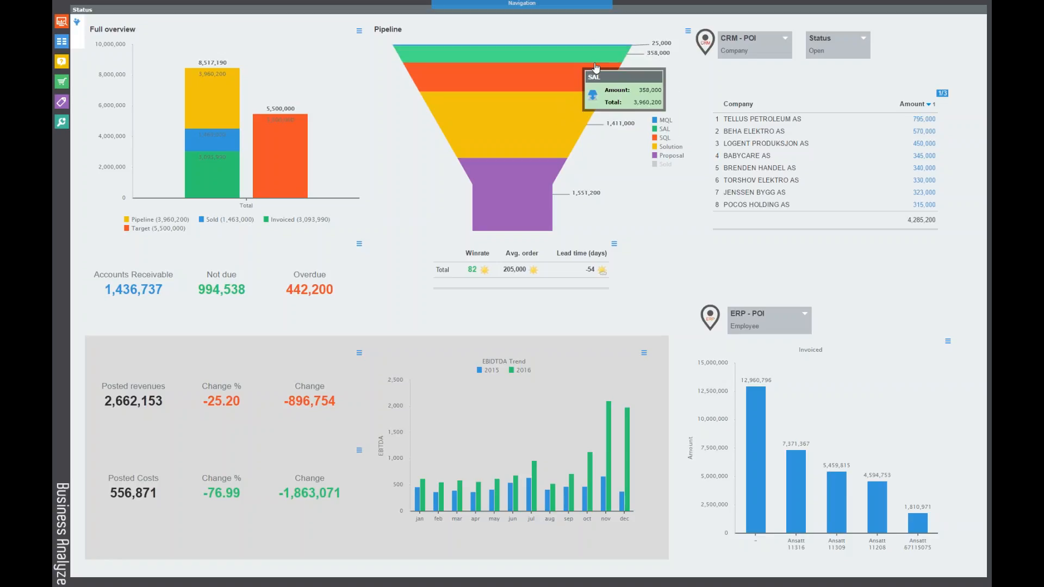
pyautogui.moveTo(670, 83)
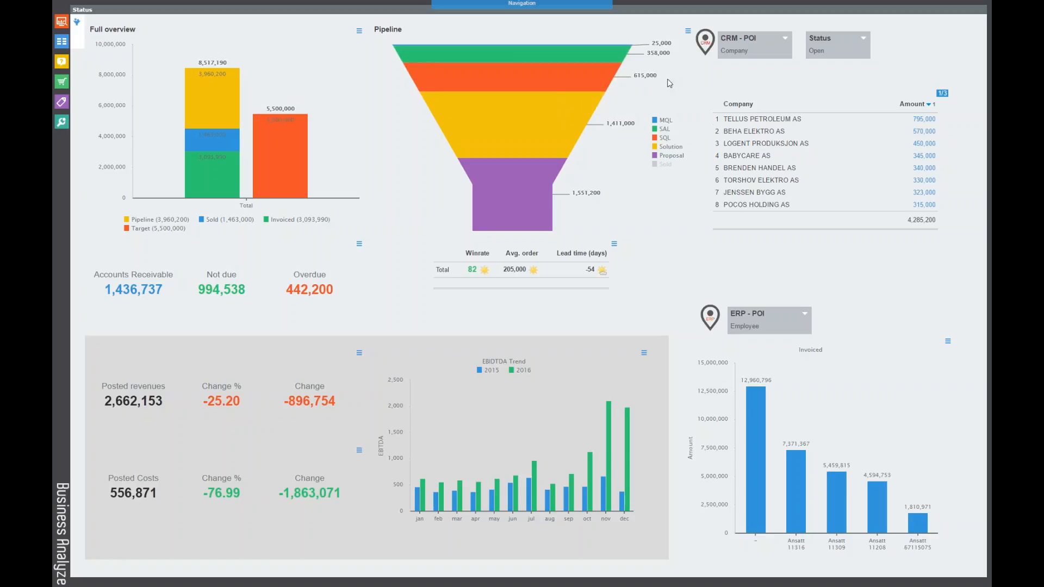
pyautogui.moveTo(672, 122)
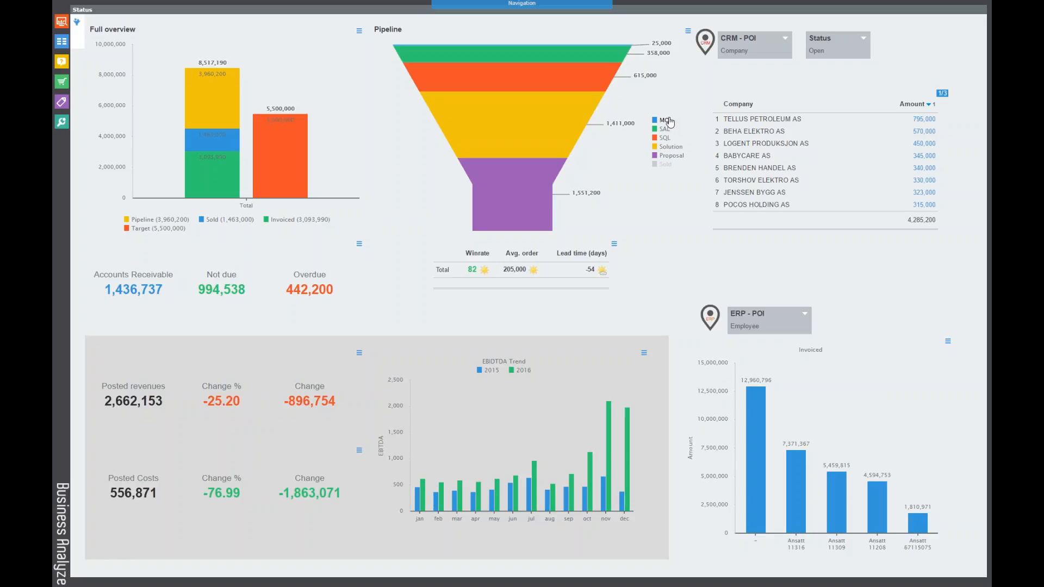
pyautogui.moveTo(668, 127)
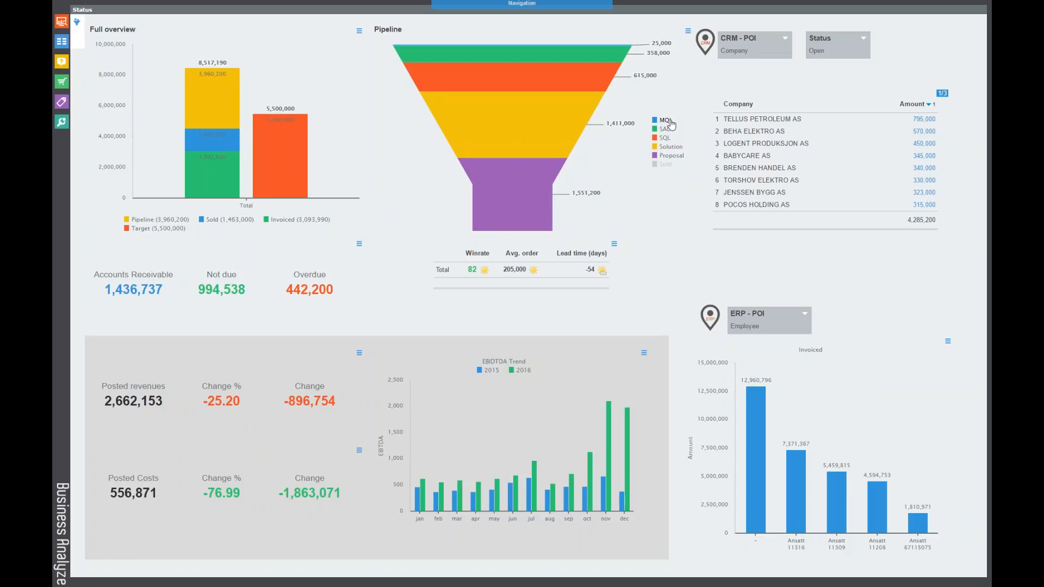
pyautogui.moveTo(676, 127)
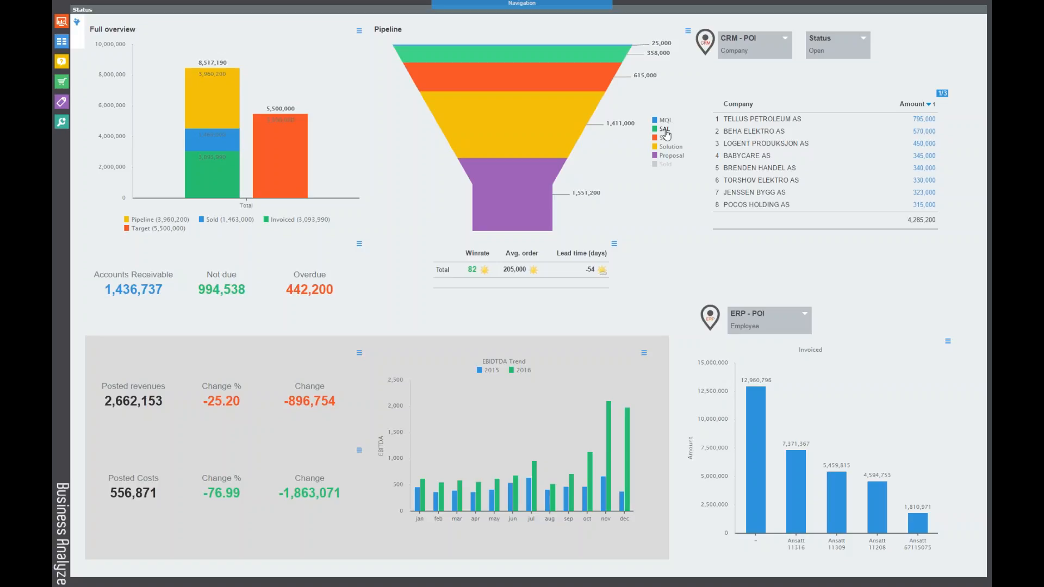
pyautogui.moveTo(671, 142)
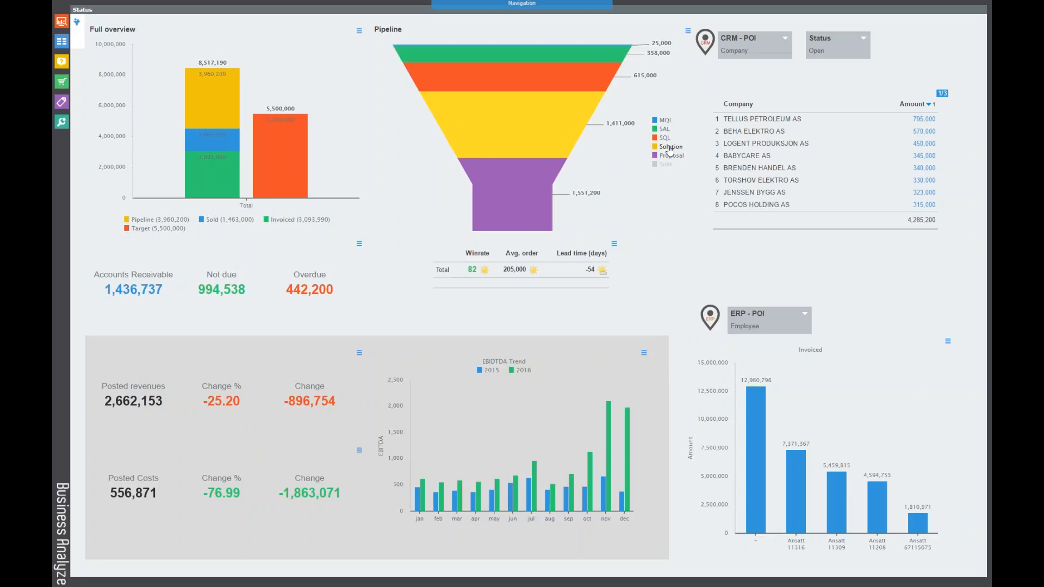
pyautogui.moveTo(672, 159)
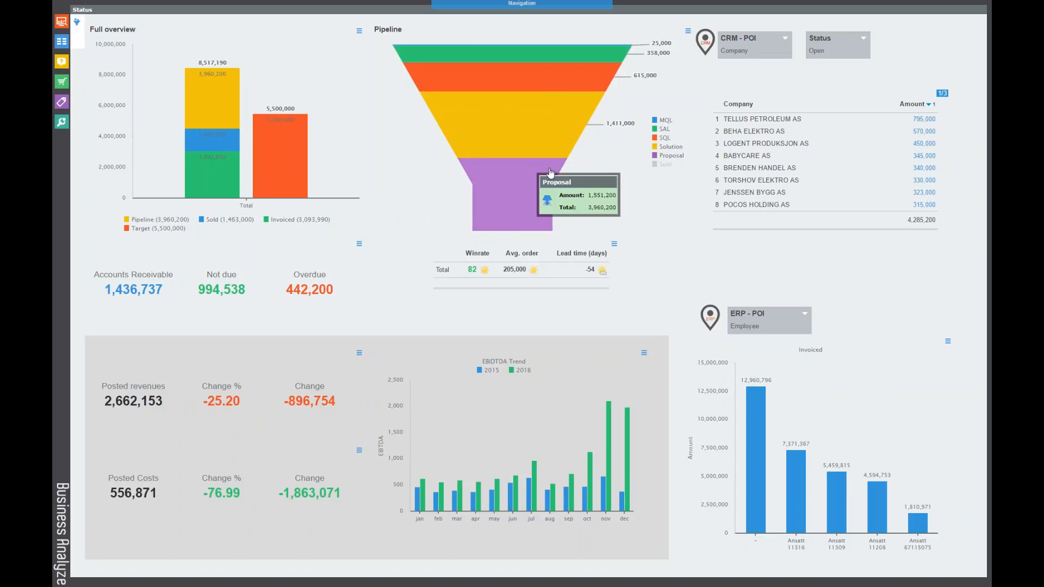
pyautogui.moveTo(614, 54)
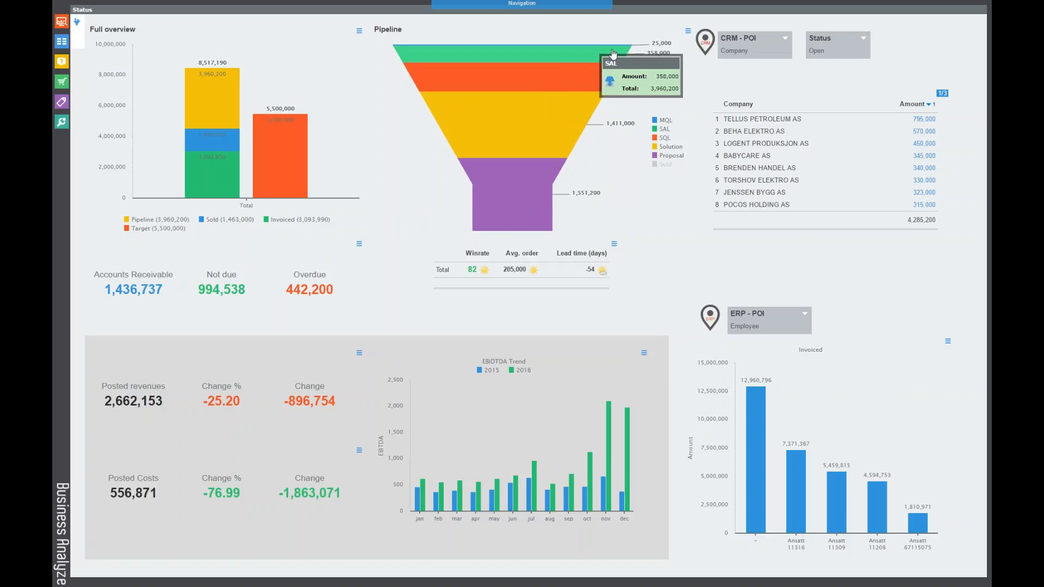
pyautogui.moveTo(493, 30)
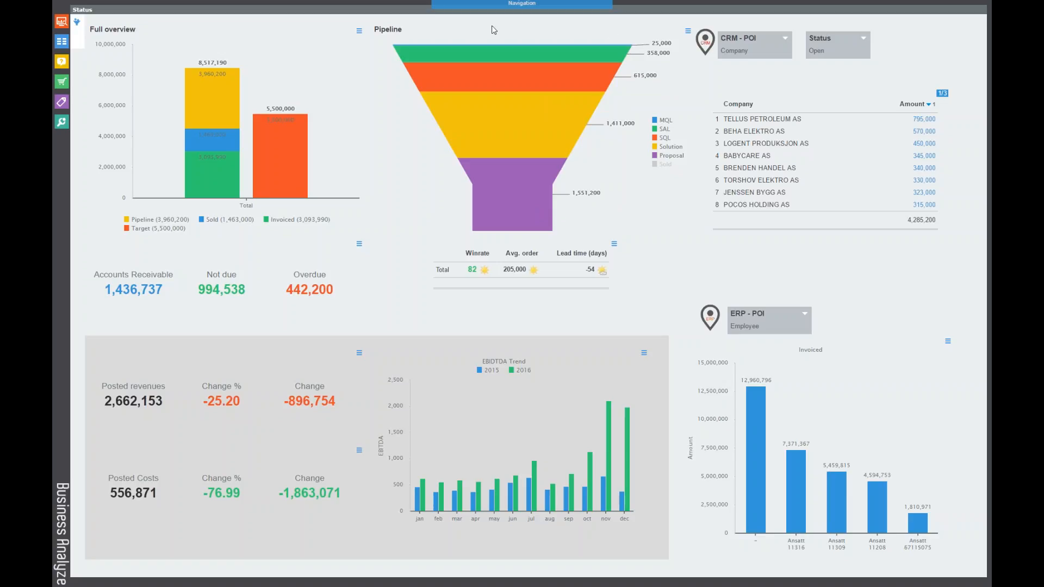
pyautogui.moveTo(488, 29)
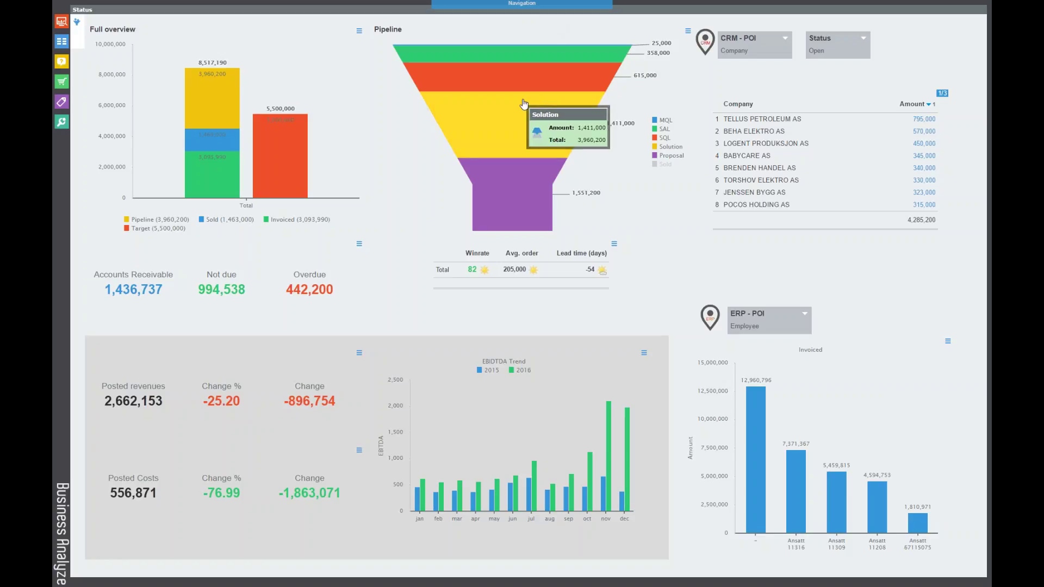
pyautogui.moveTo(514, 45)
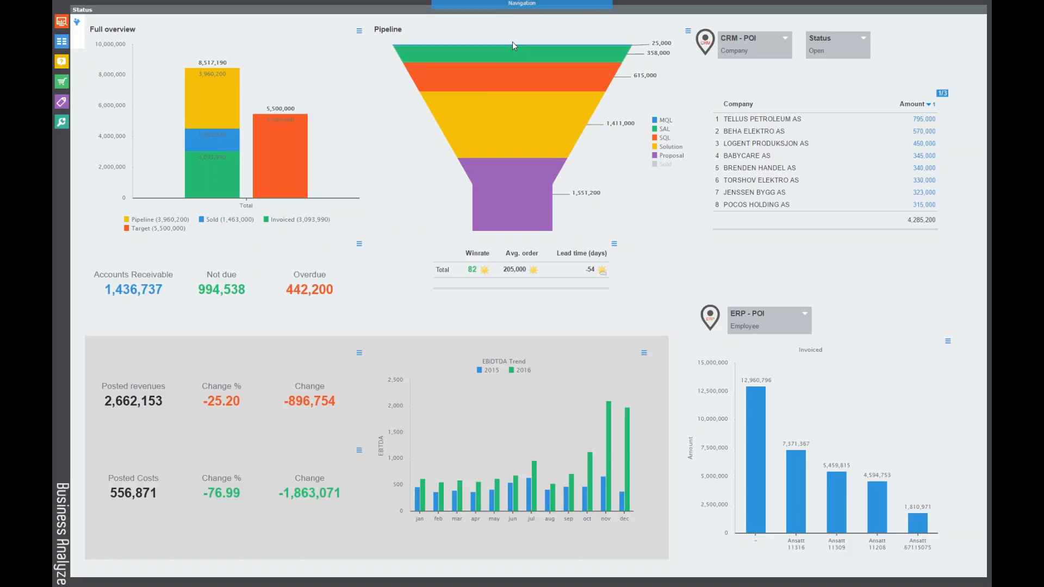
pyautogui.moveTo(538, 57)
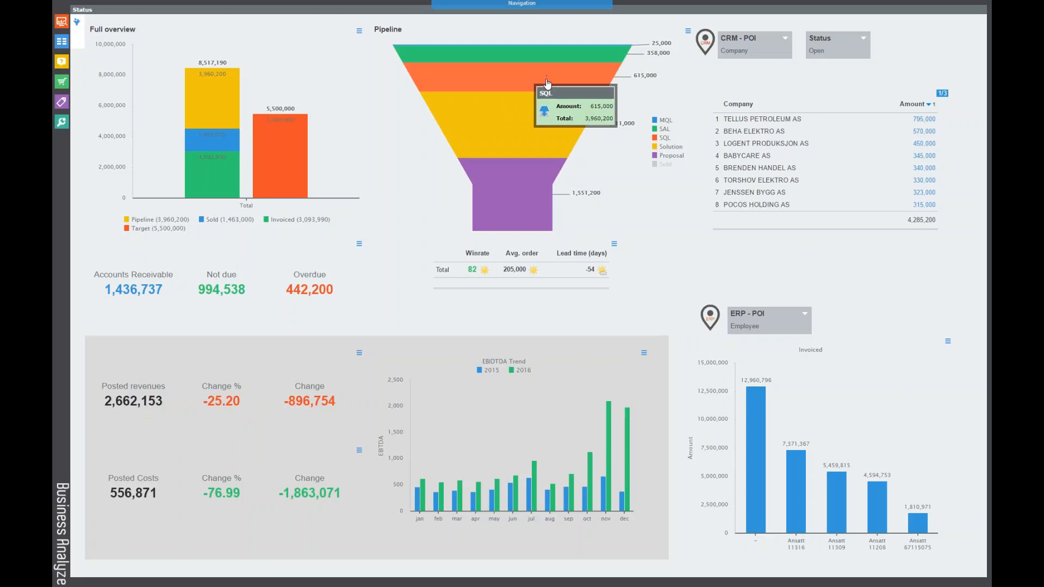
pyautogui.moveTo(571, 227)
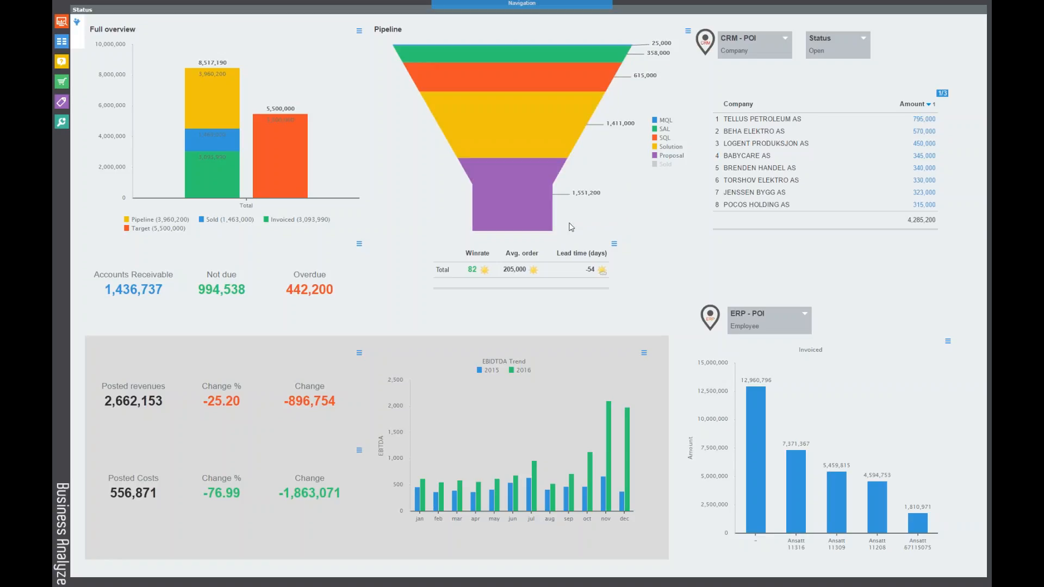
pyautogui.moveTo(501, 296)
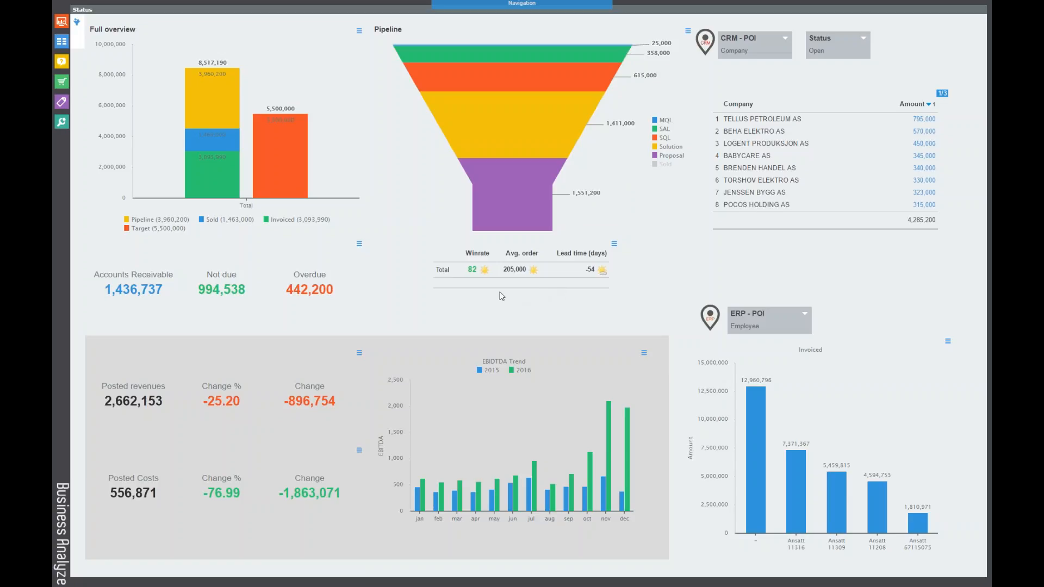
pyautogui.moveTo(513, 277)
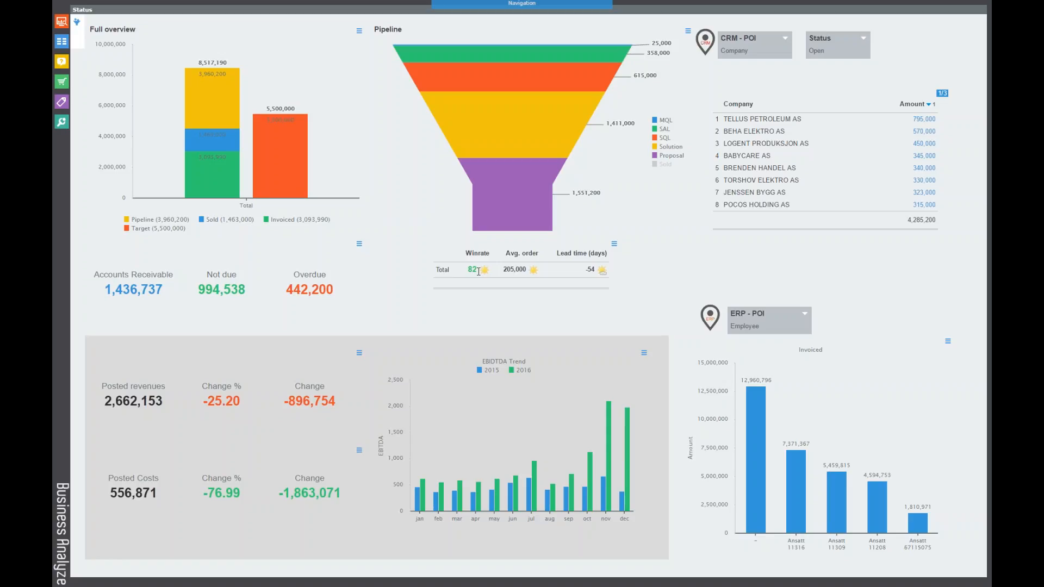
pyautogui.moveTo(510, 98)
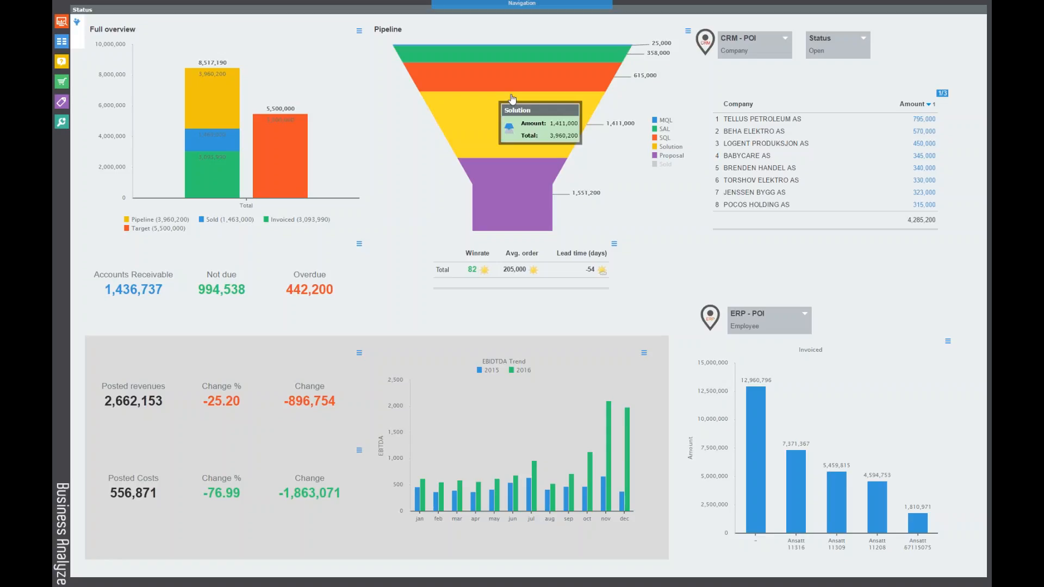
pyautogui.moveTo(513, 34)
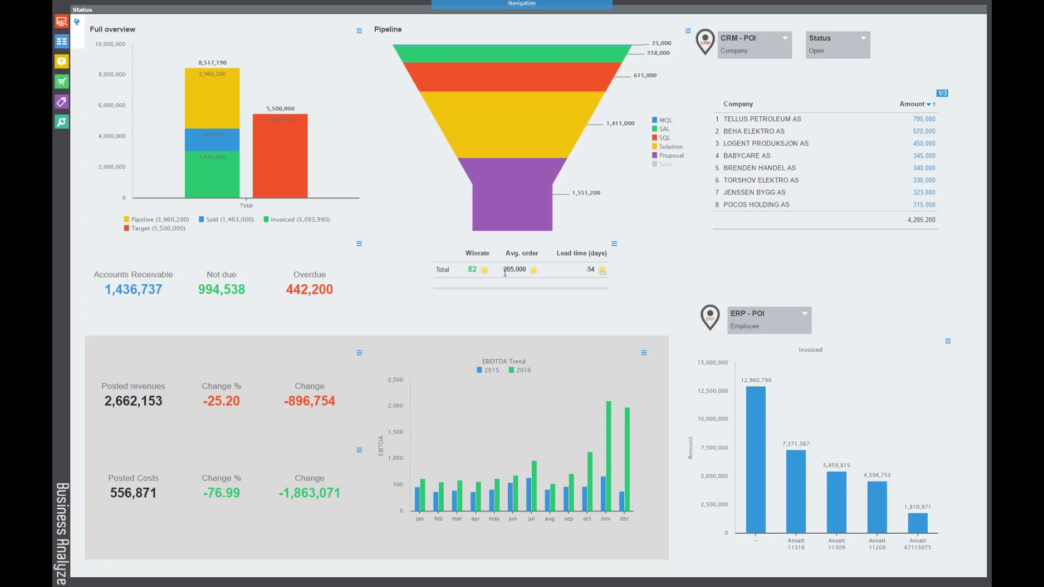
pyautogui.moveTo(522, 256)
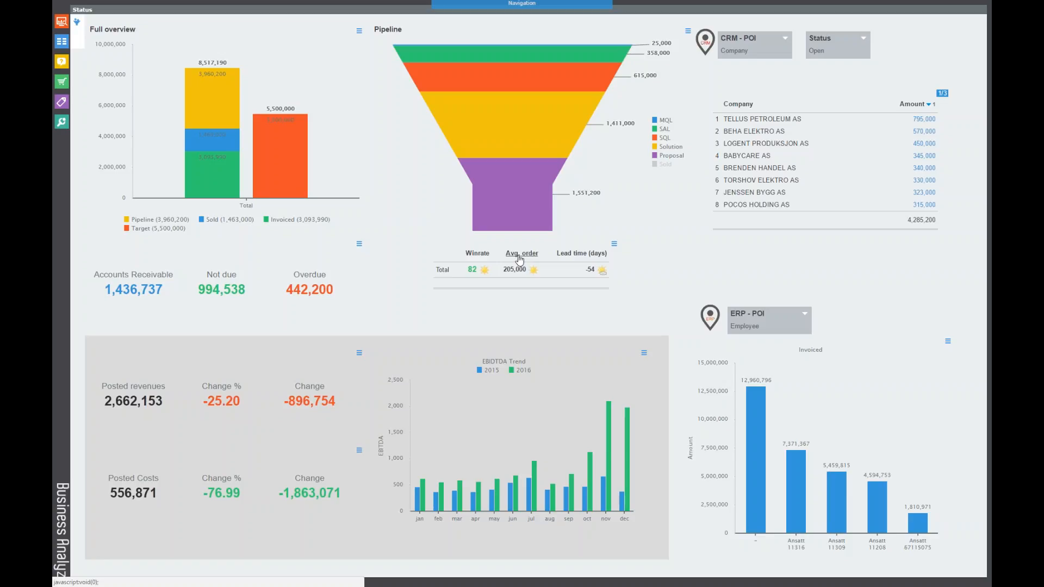
pyautogui.moveTo(512, 279)
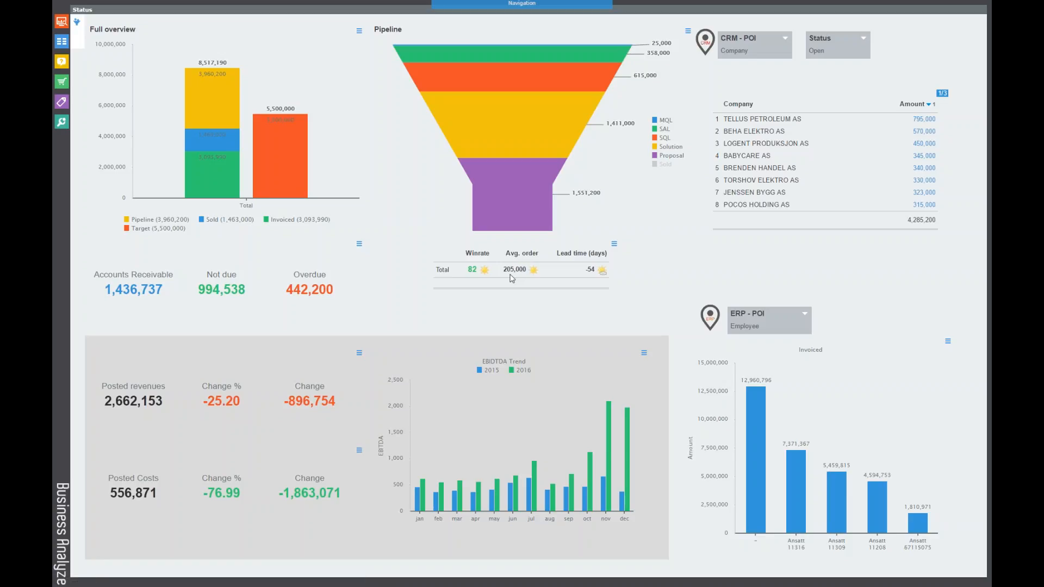
pyautogui.moveTo(515, 277)
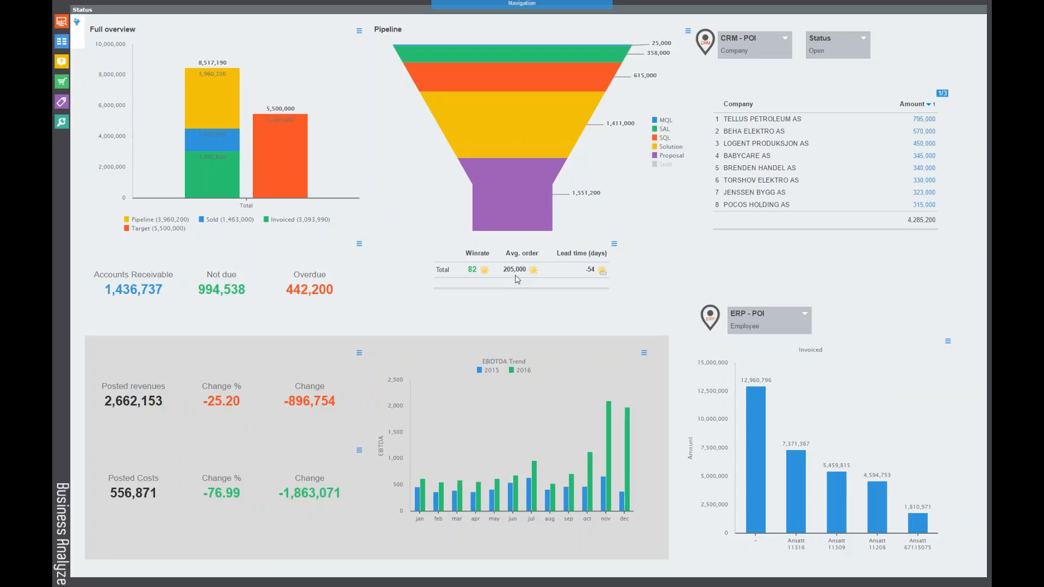
pyautogui.moveTo(569, 246)
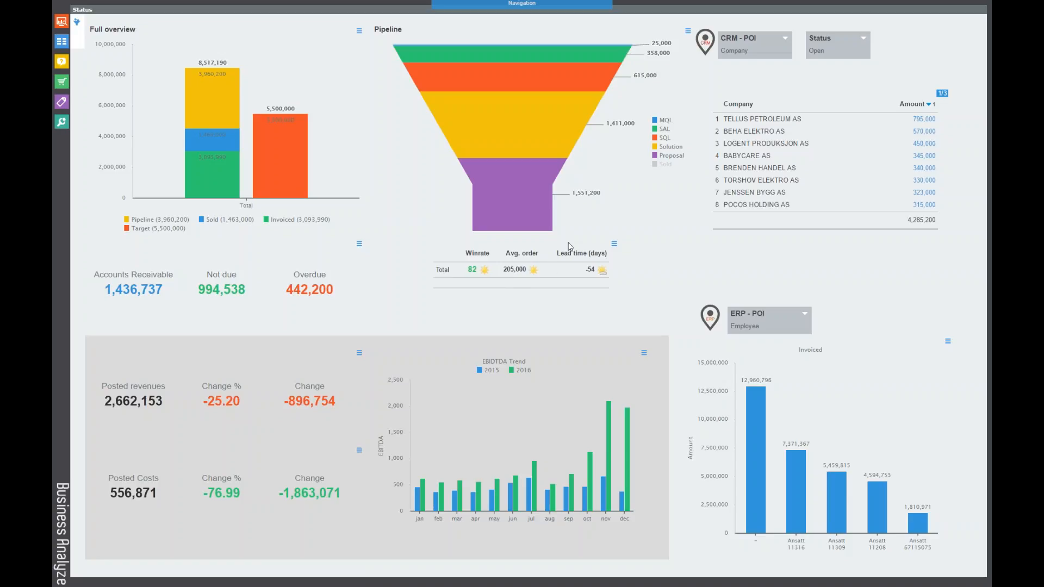
pyautogui.moveTo(563, 106)
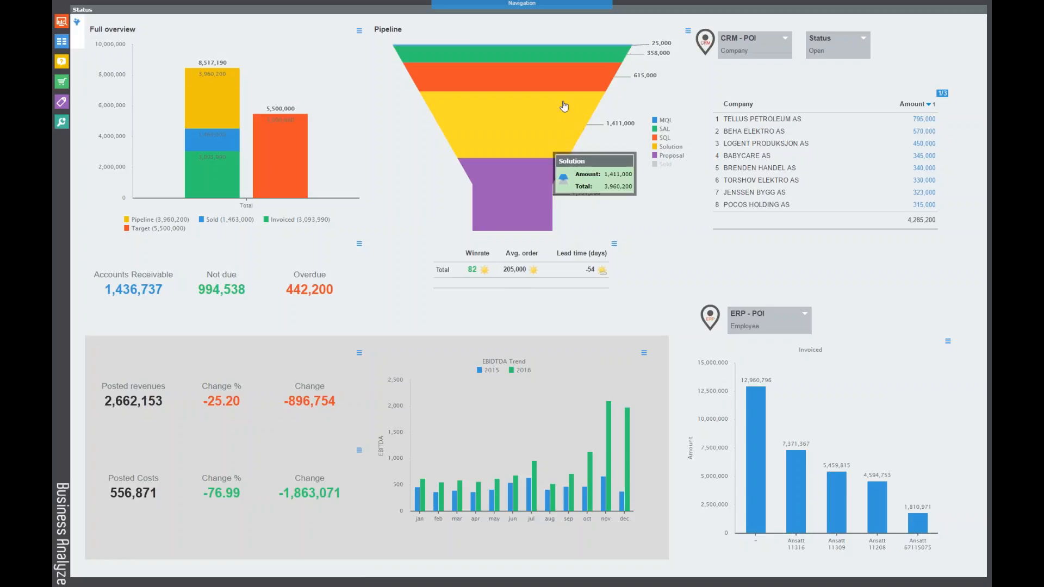
pyautogui.moveTo(376, 60)
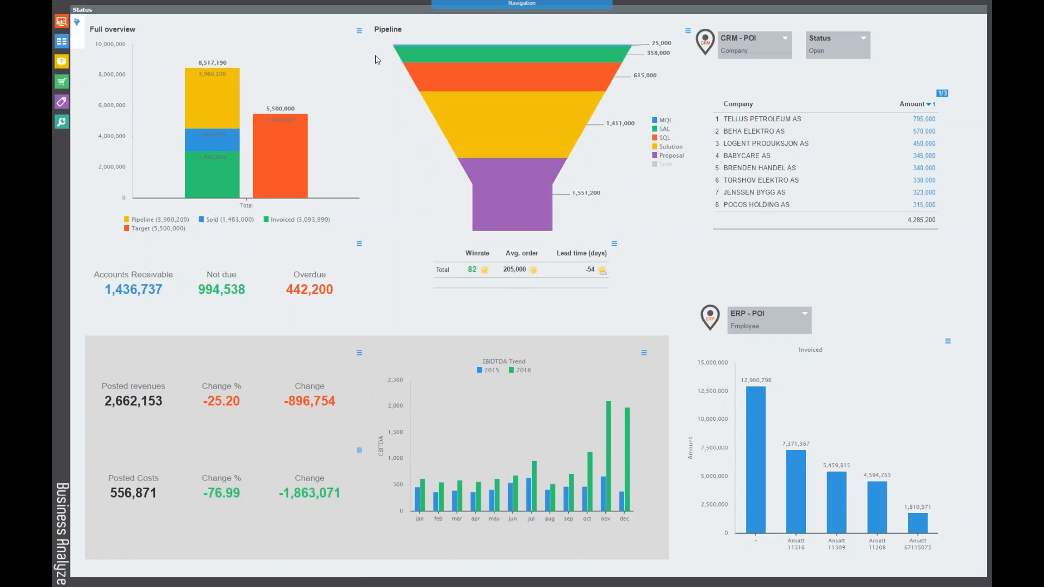
pyautogui.moveTo(433, 142)
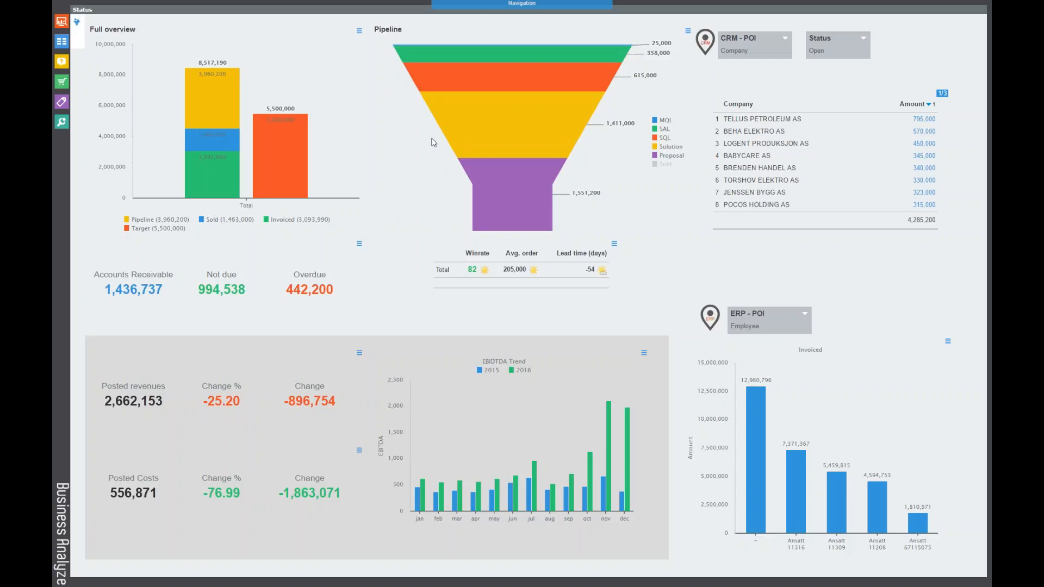
pyautogui.moveTo(430, 259)
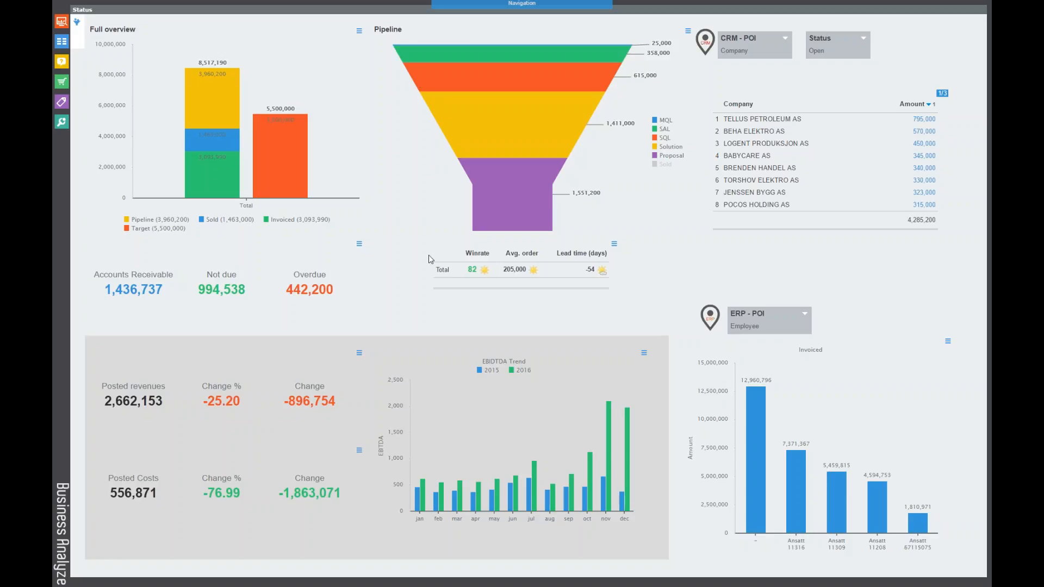
pyautogui.moveTo(568, 272)
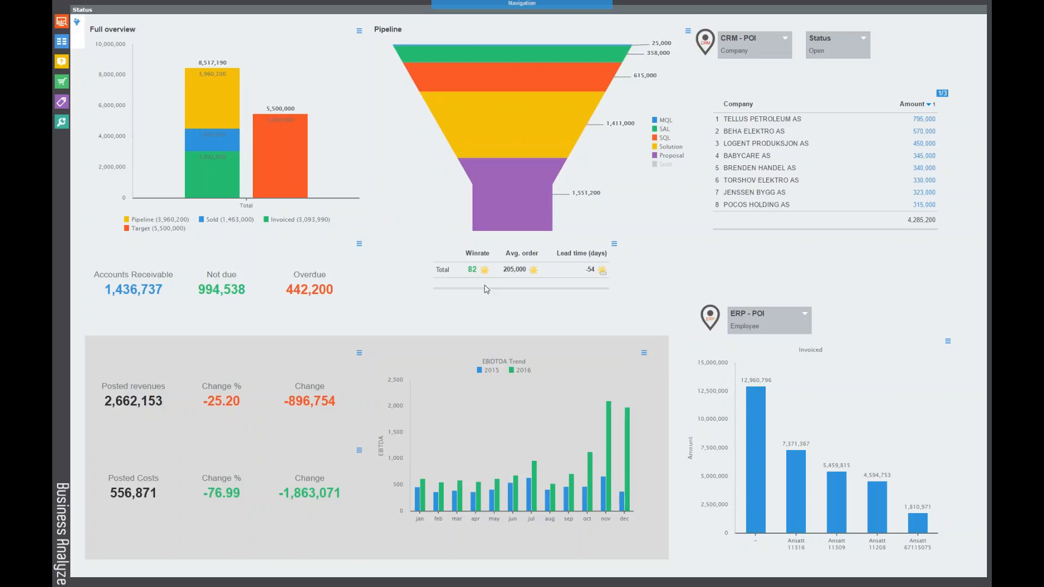
pyautogui.moveTo(485, 282)
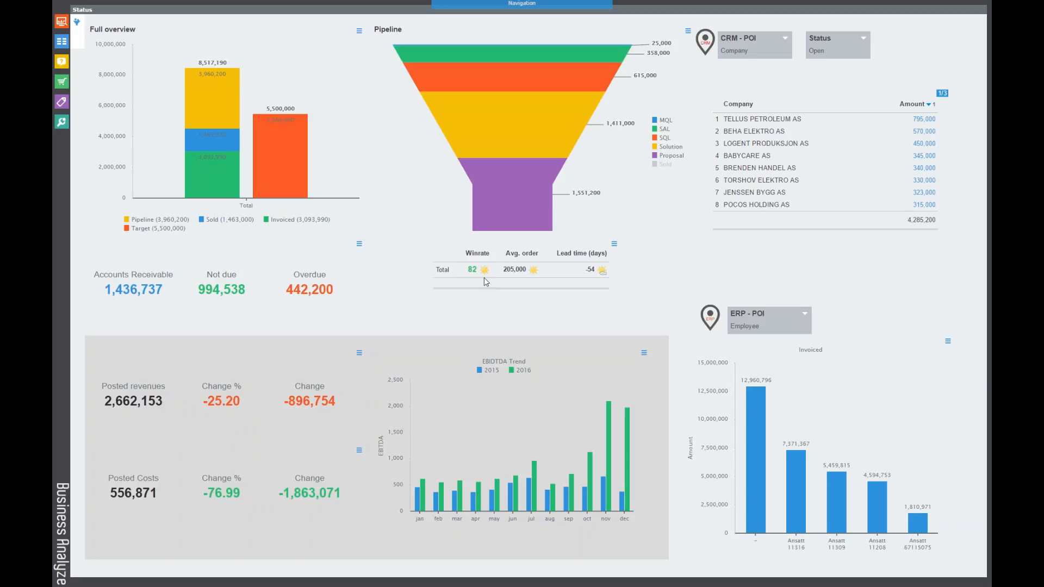
pyautogui.moveTo(418, 130)
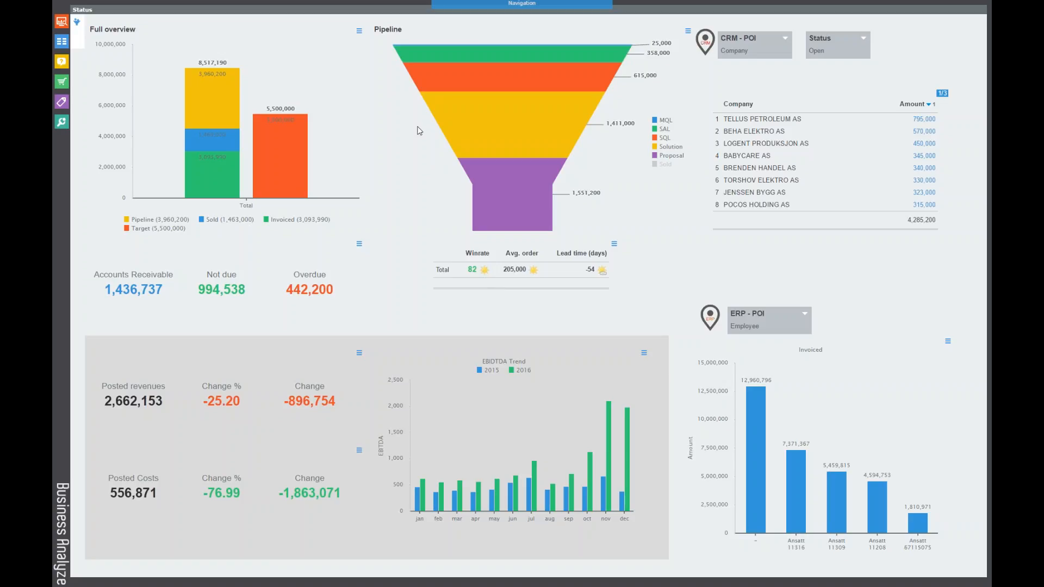
pyautogui.moveTo(406, 86)
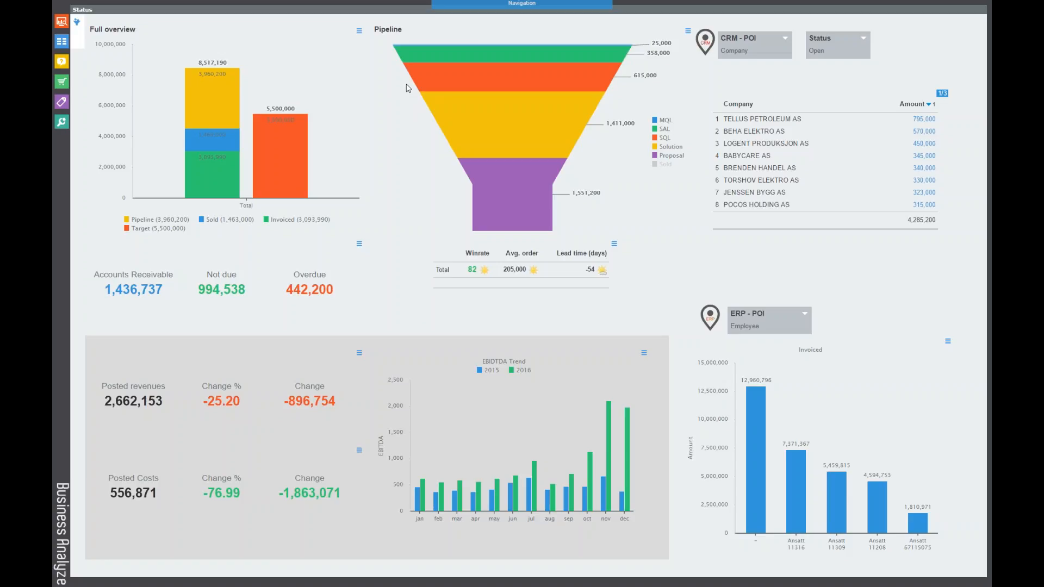
pyautogui.moveTo(407, 171)
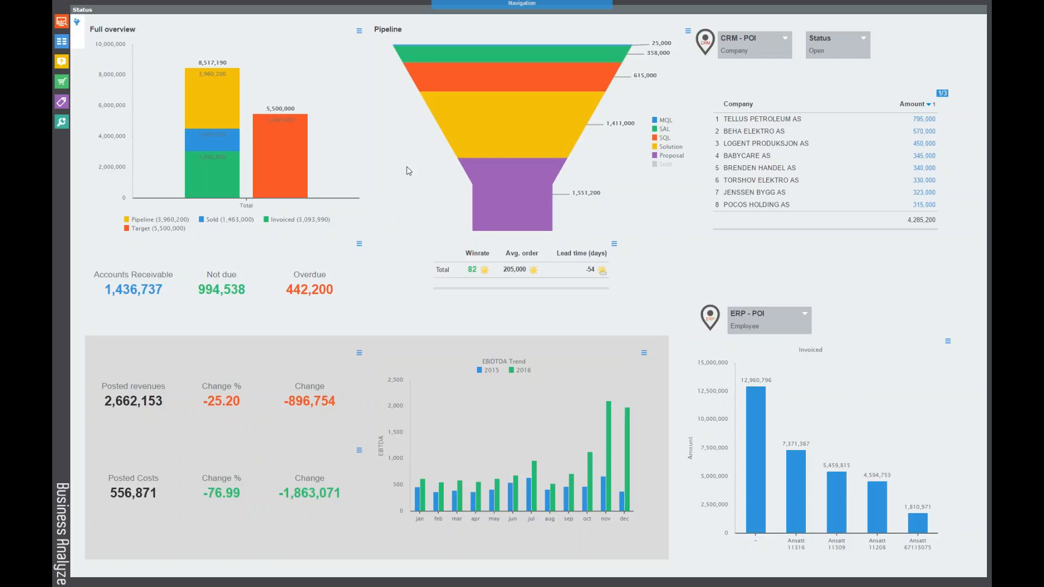
pyautogui.moveTo(395, 72)
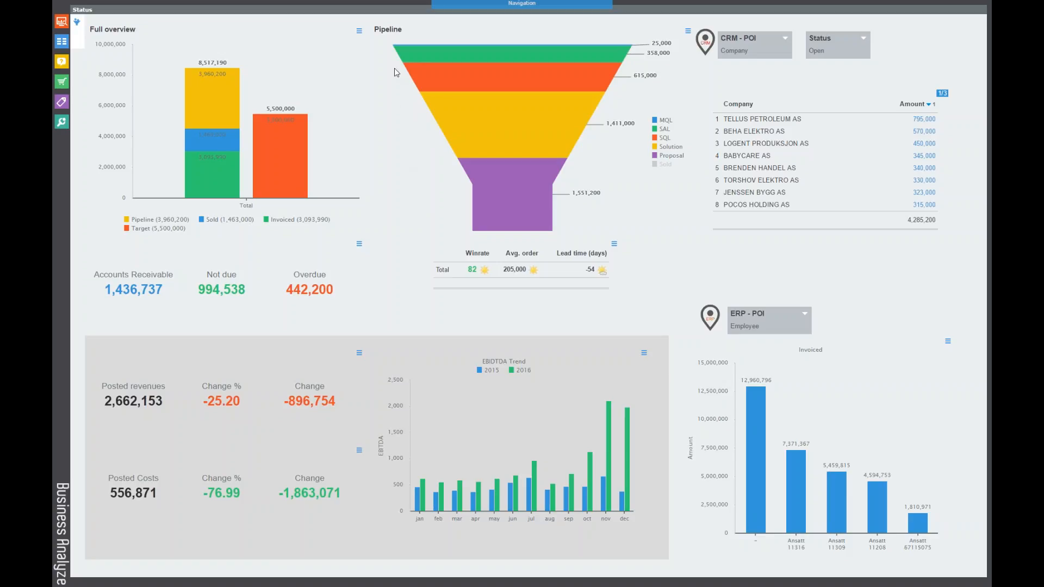
pyautogui.moveTo(424, 224)
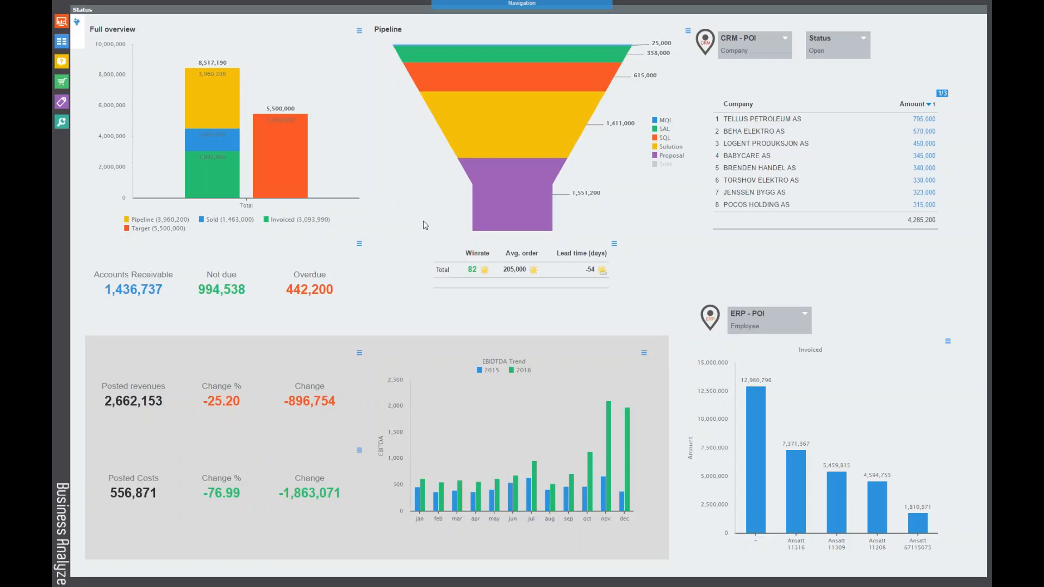
pyautogui.moveTo(359, 164)
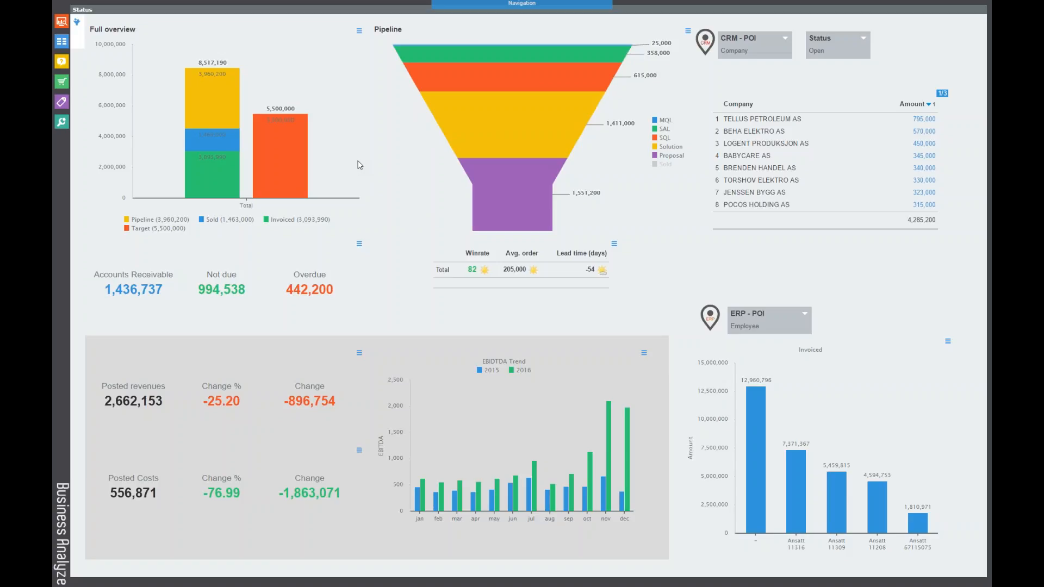
pyautogui.moveTo(669, 125)
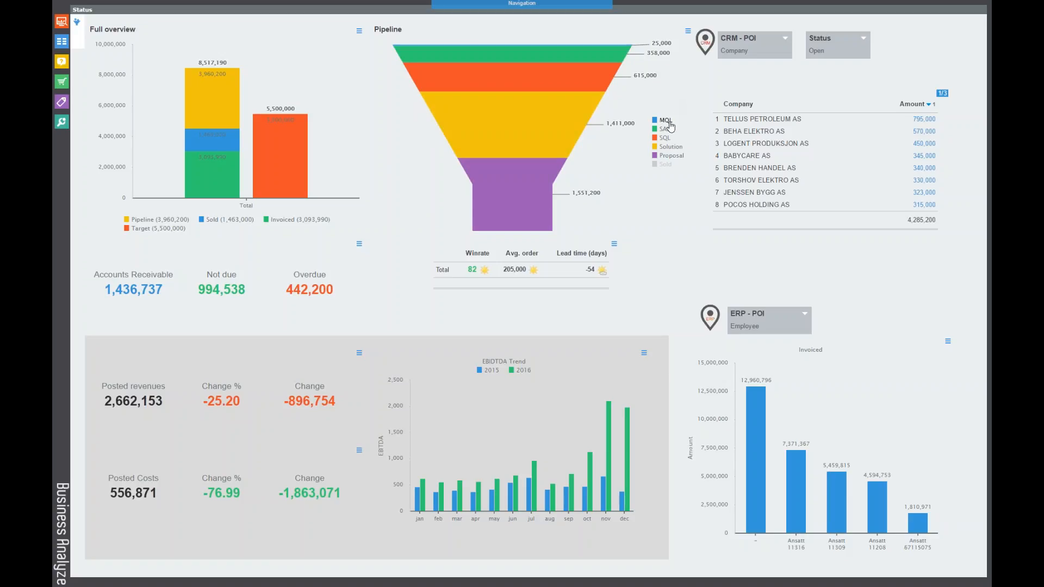
# Step: Hide MQL from the funnel, list Proposal-stage sales, and open the Replace existing sale
pyautogui.click(665, 120)
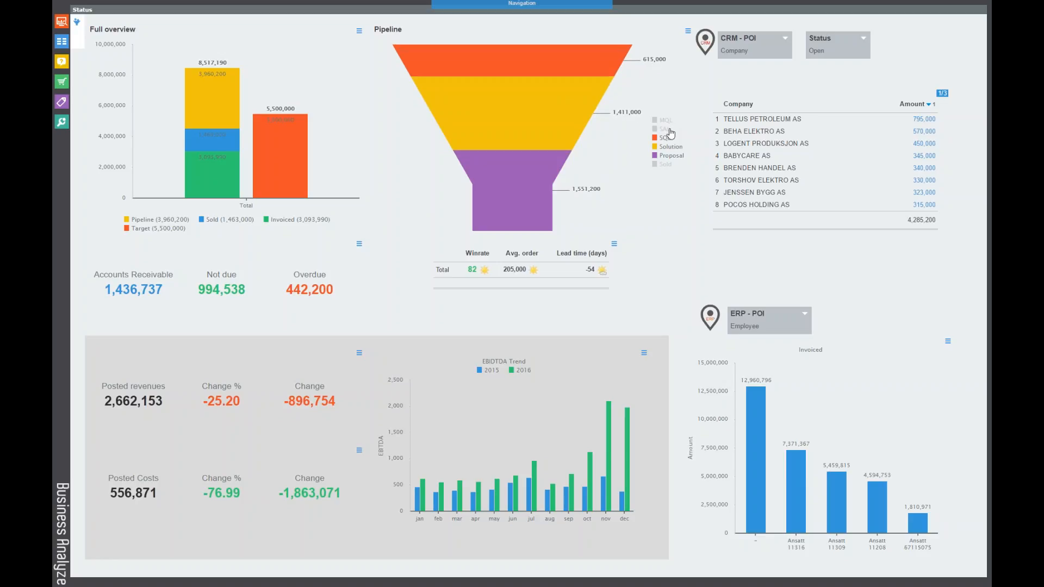
pyautogui.click(664, 137)
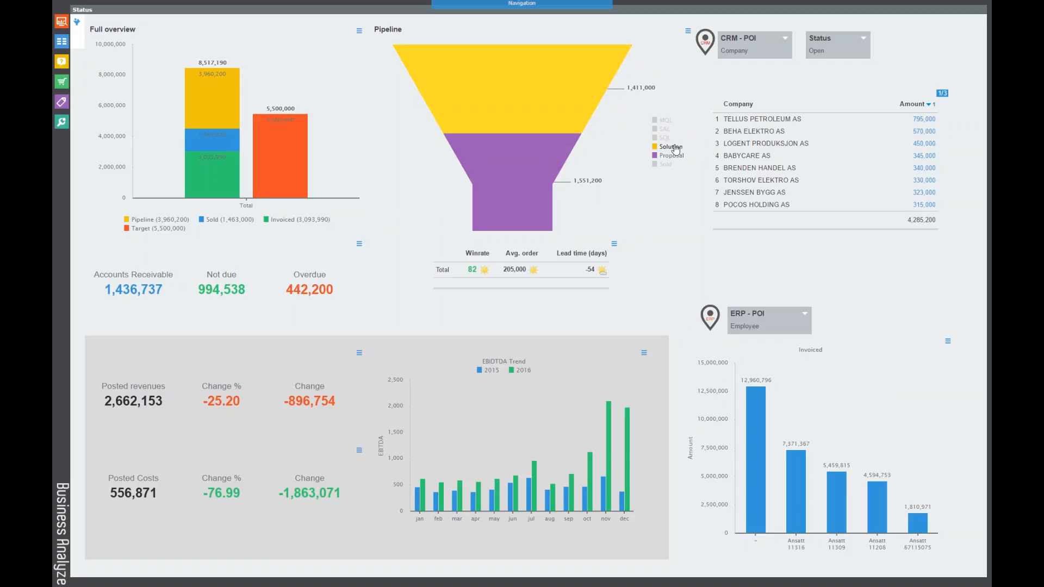
pyautogui.moveTo(680, 157)
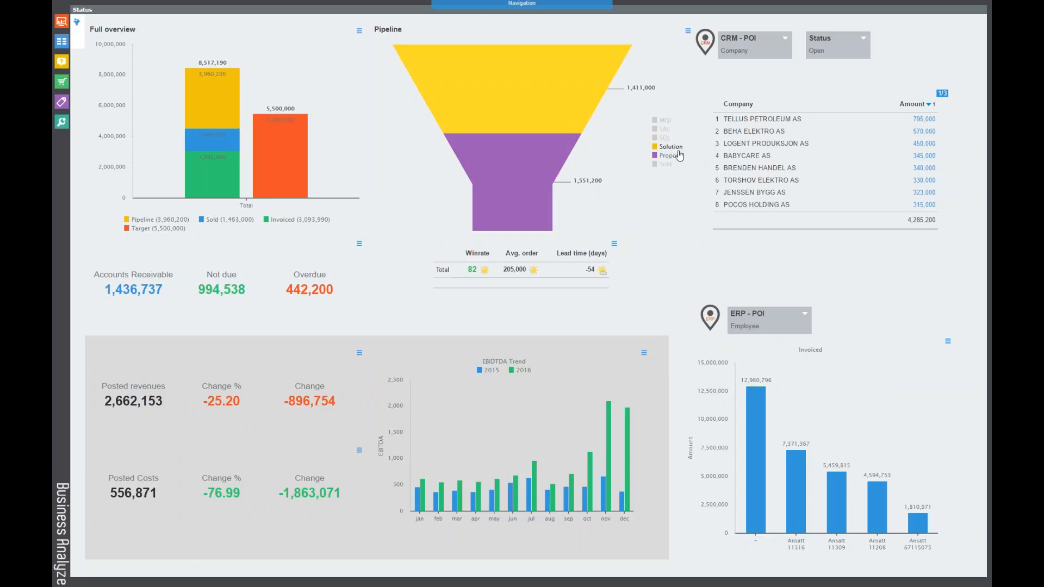
pyautogui.moveTo(554, 105)
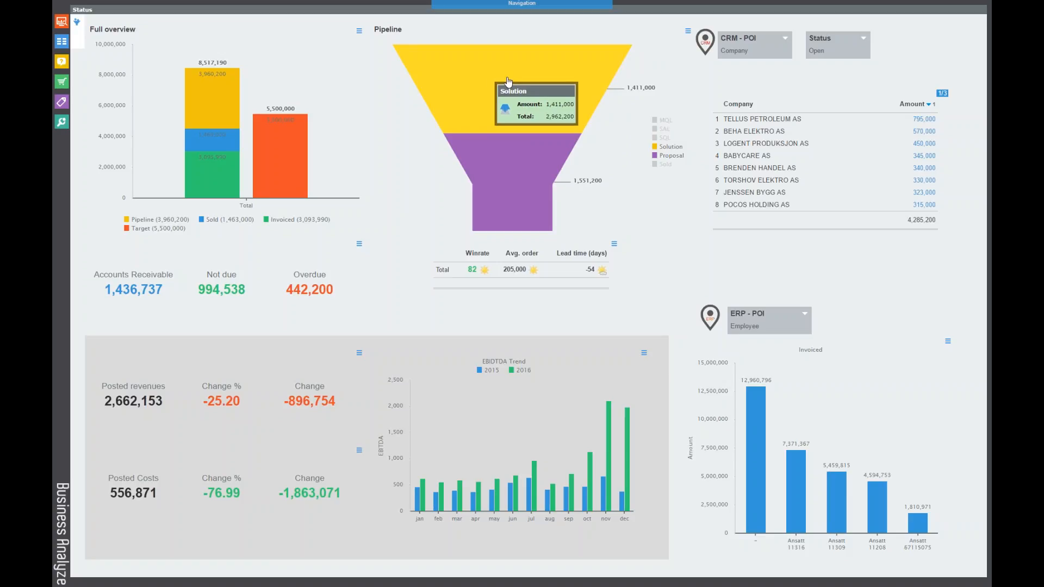
pyautogui.moveTo(507, 162)
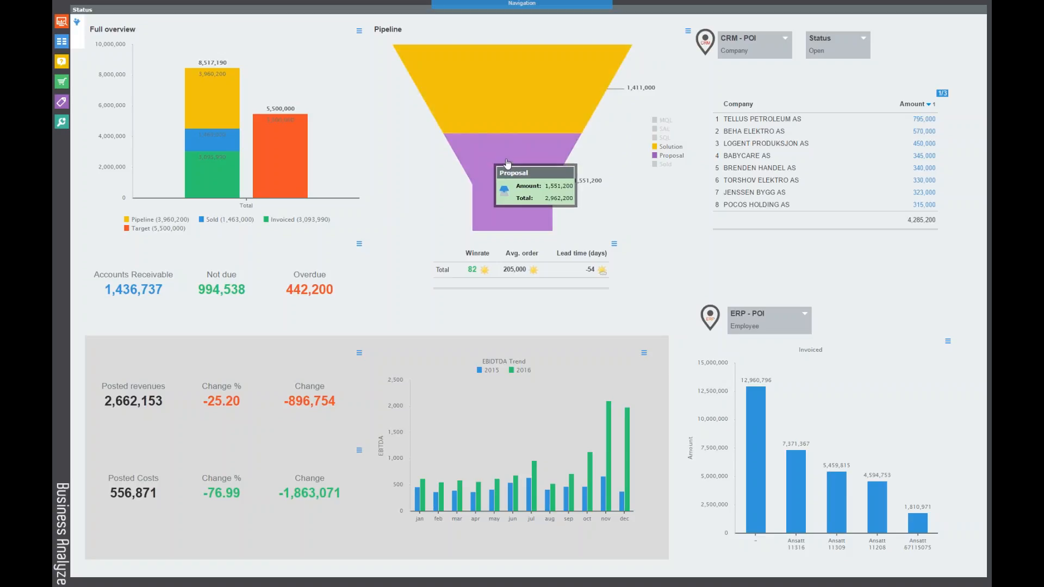
pyautogui.moveTo(502, 104)
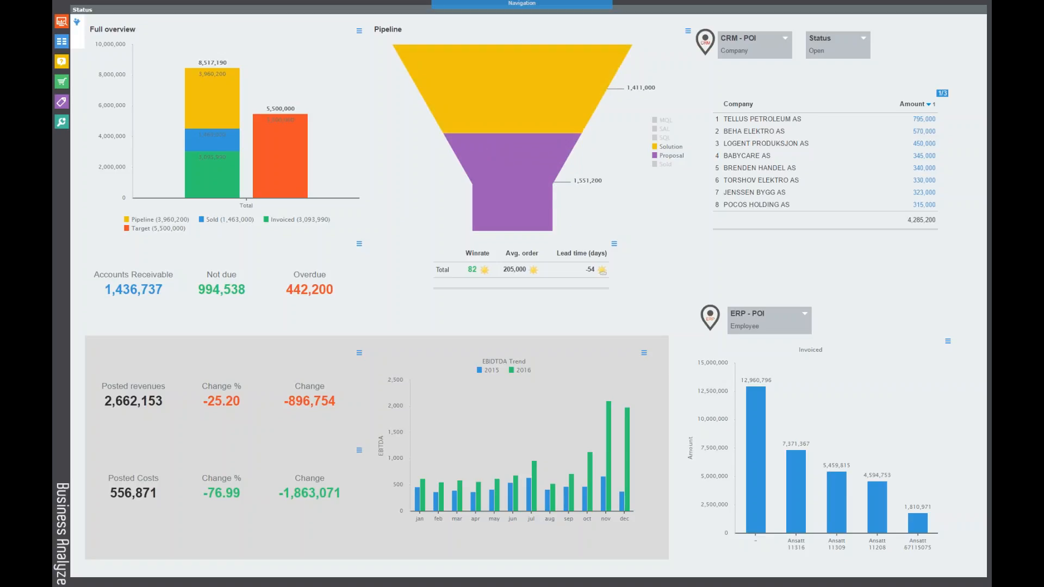
pyautogui.moveTo(422, 164)
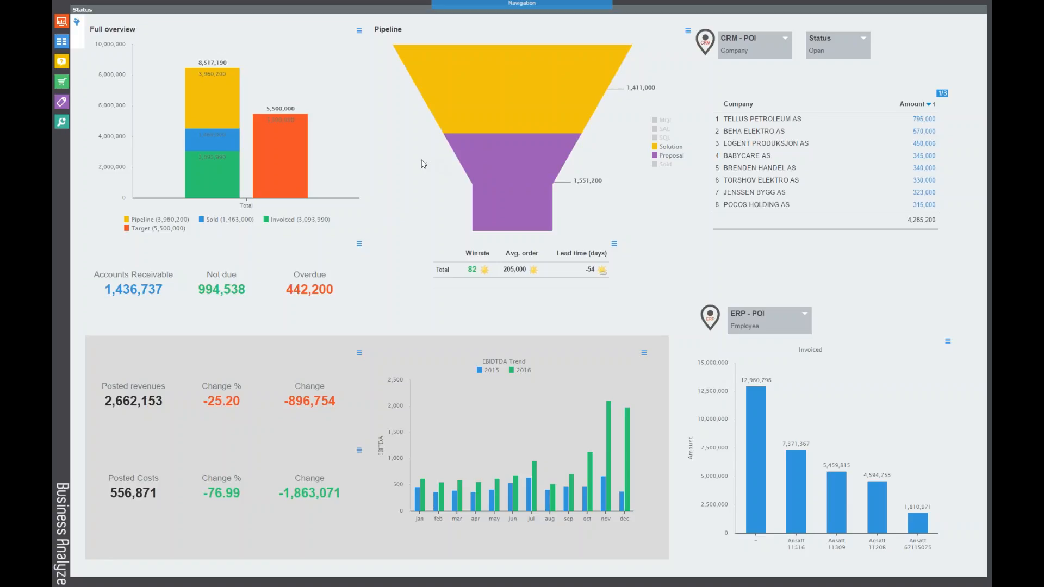
pyautogui.moveTo(228, 120)
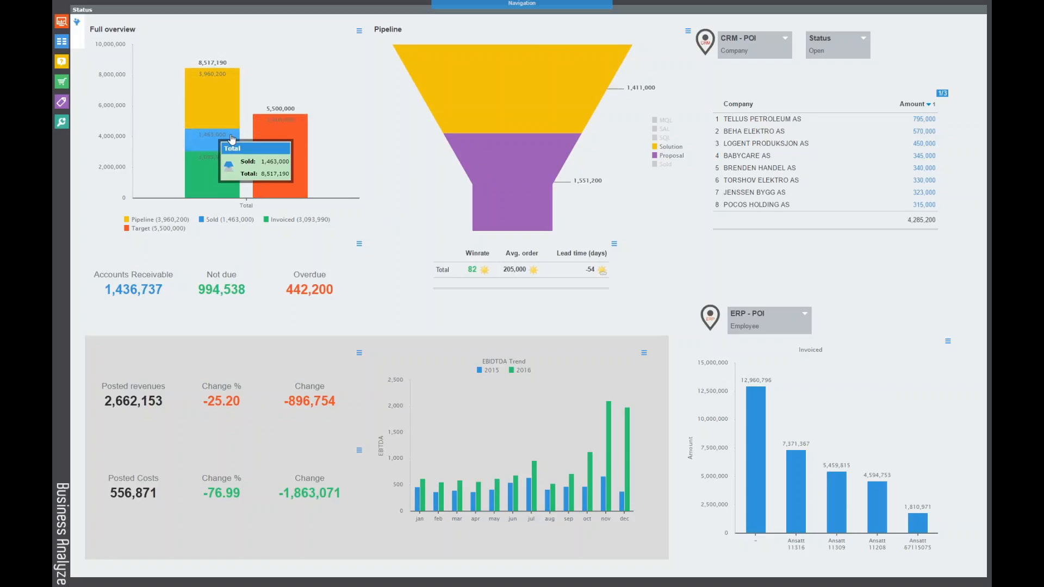
pyautogui.moveTo(491, 104)
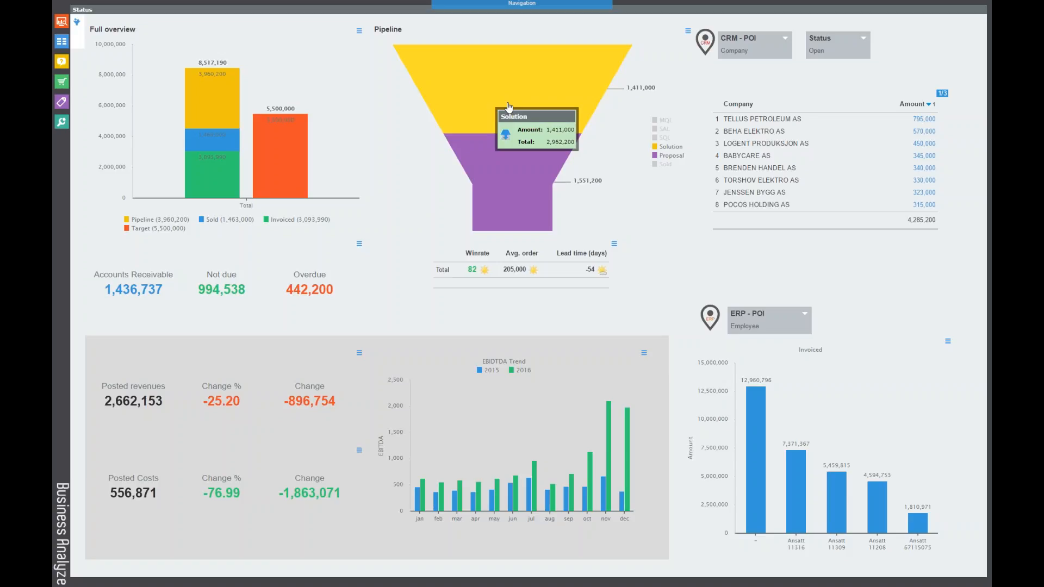
pyautogui.moveTo(475, 266)
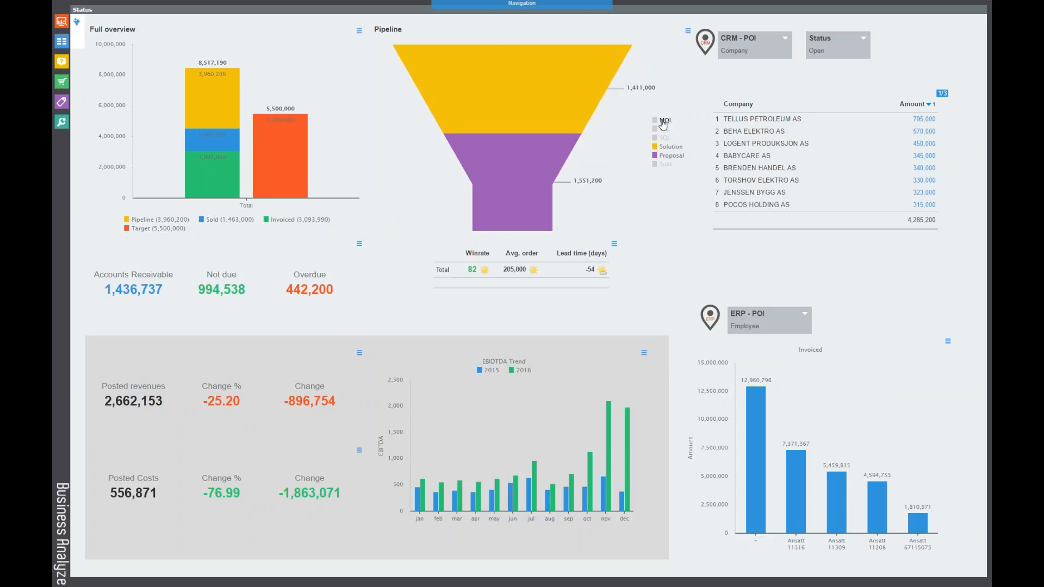
pyautogui.moveTo(522, 166)
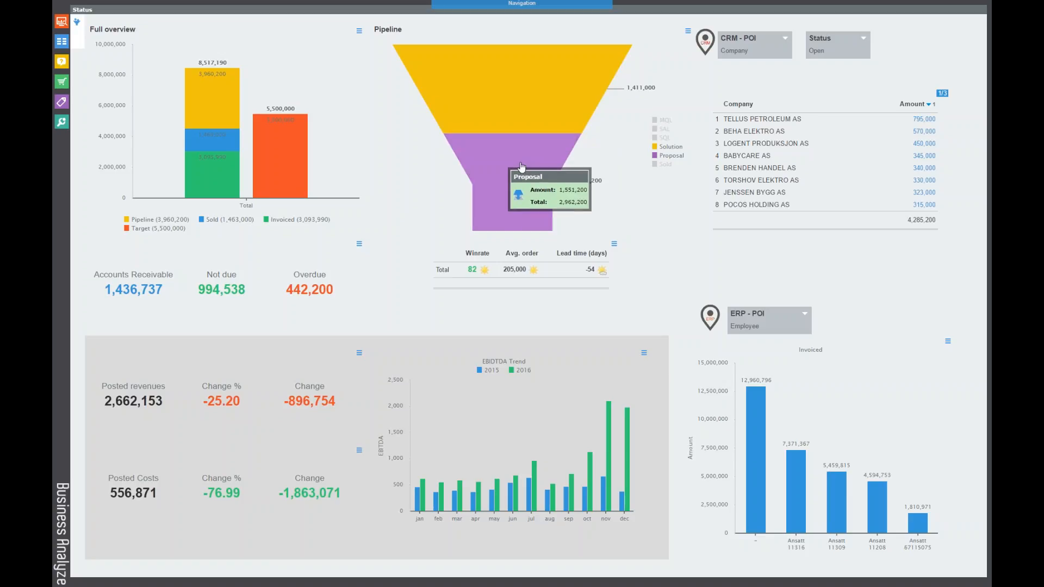
pyautogui.click(504, 167)
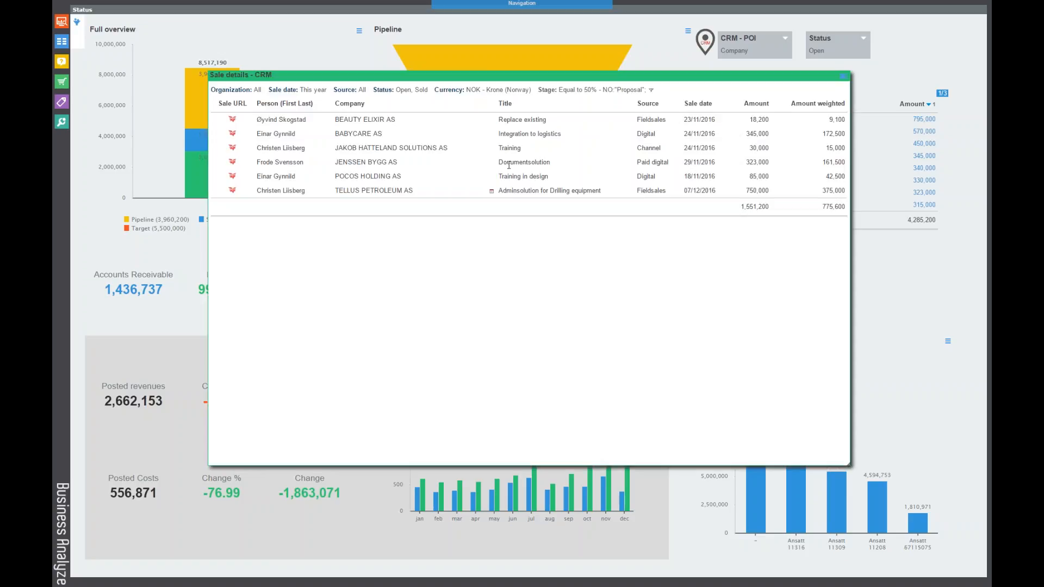
pyautogui.moveTo(233, 121)
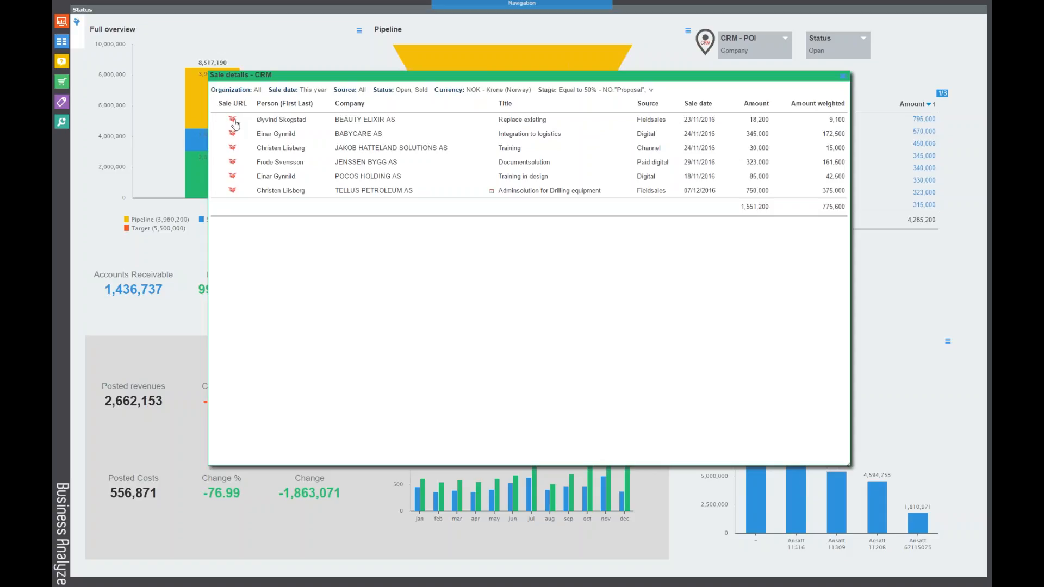
pyautogui.click(233, 119)
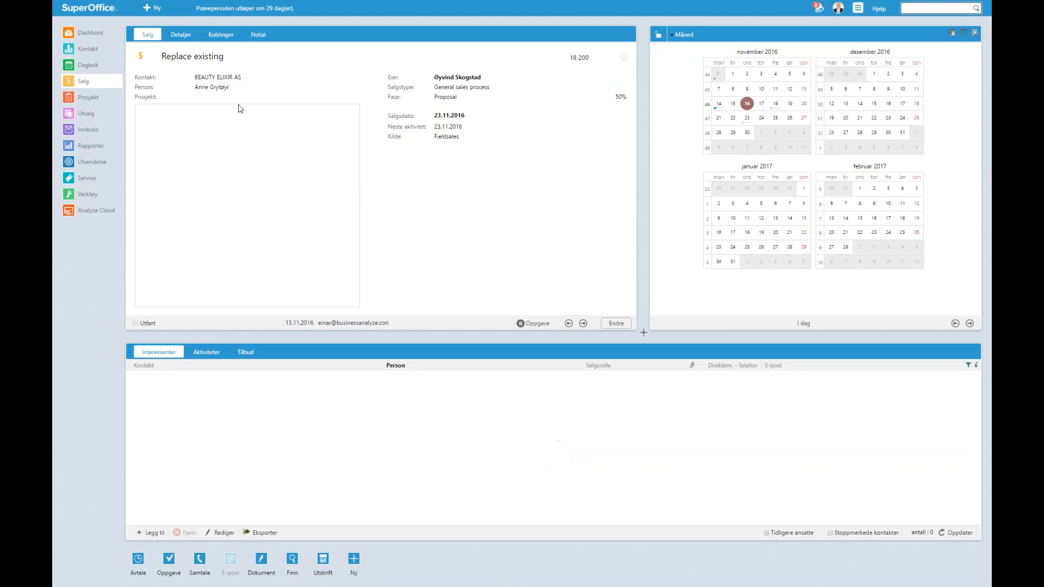
pyautogui.moveTo(152, 220)
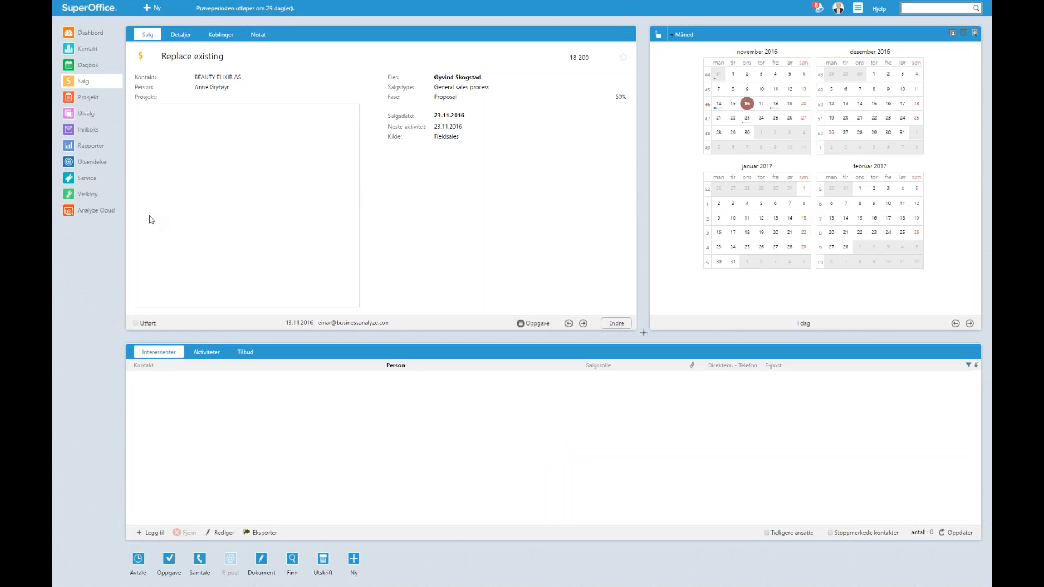
pyautogui.moveTo(224, 179)
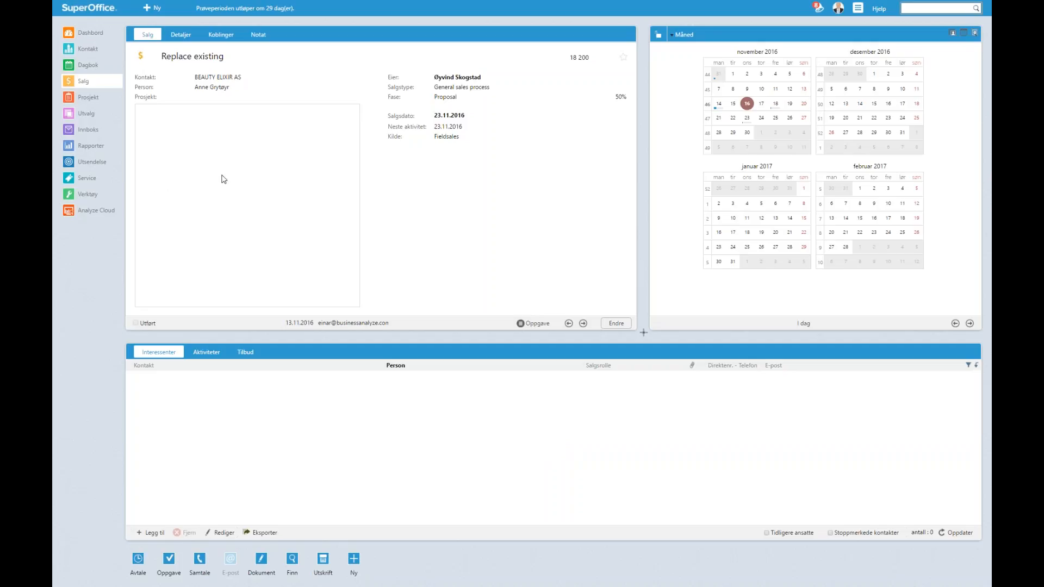
# Step: Leave the SuperOffice sale card and switch back to the Business Analyze dashboard
pyautogui.press('alt+tab')
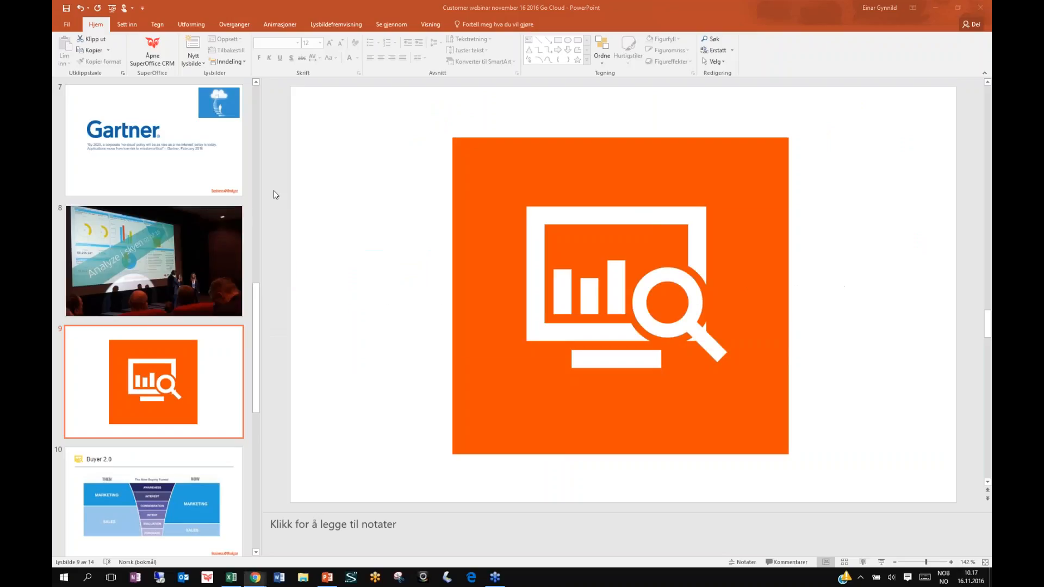
pyautogui.press('alt+tab')
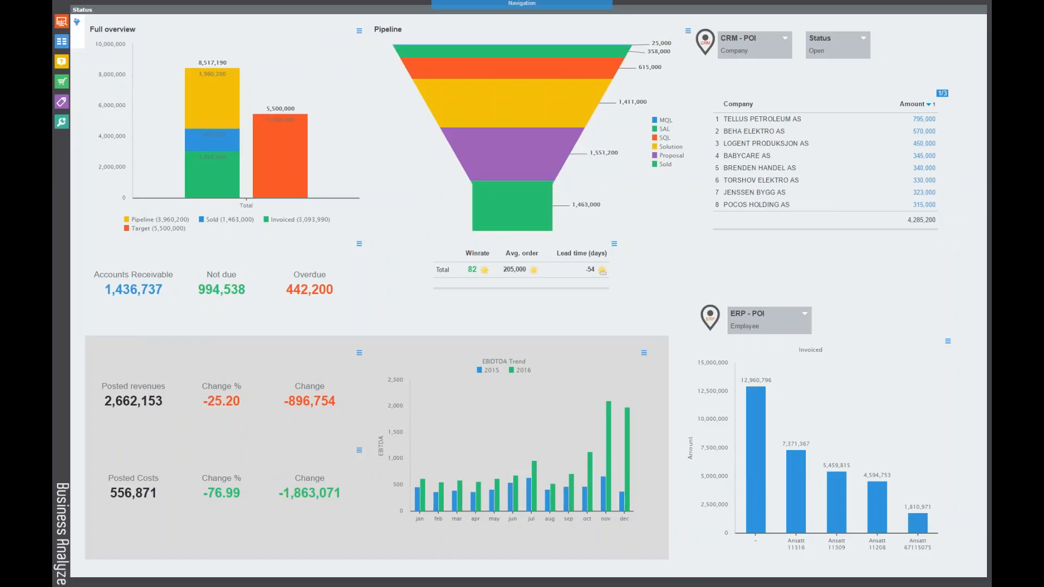
pyautogui.moveTo(531, 209)
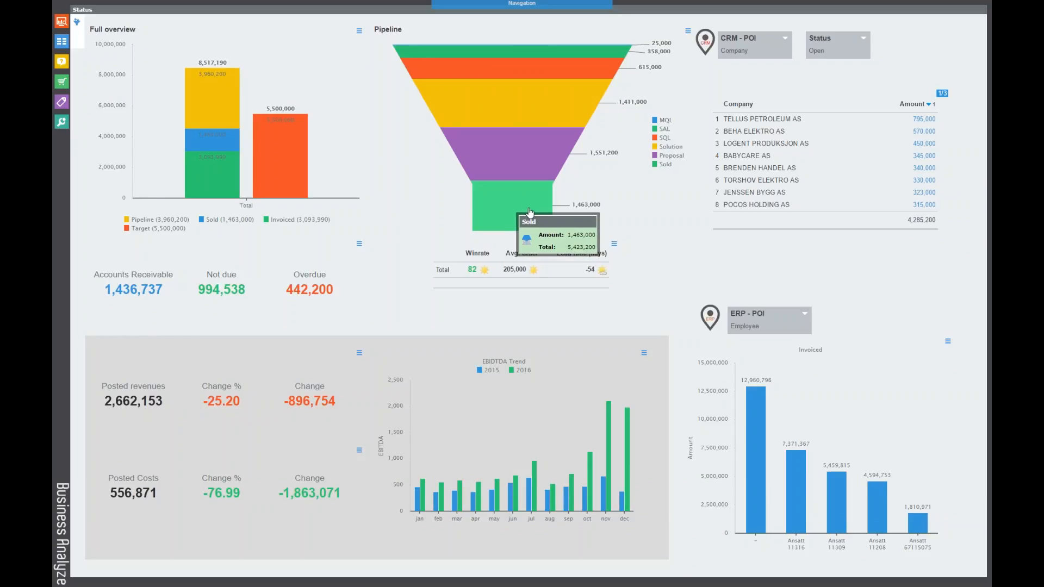
pyautogui.moveTo(477, 285)
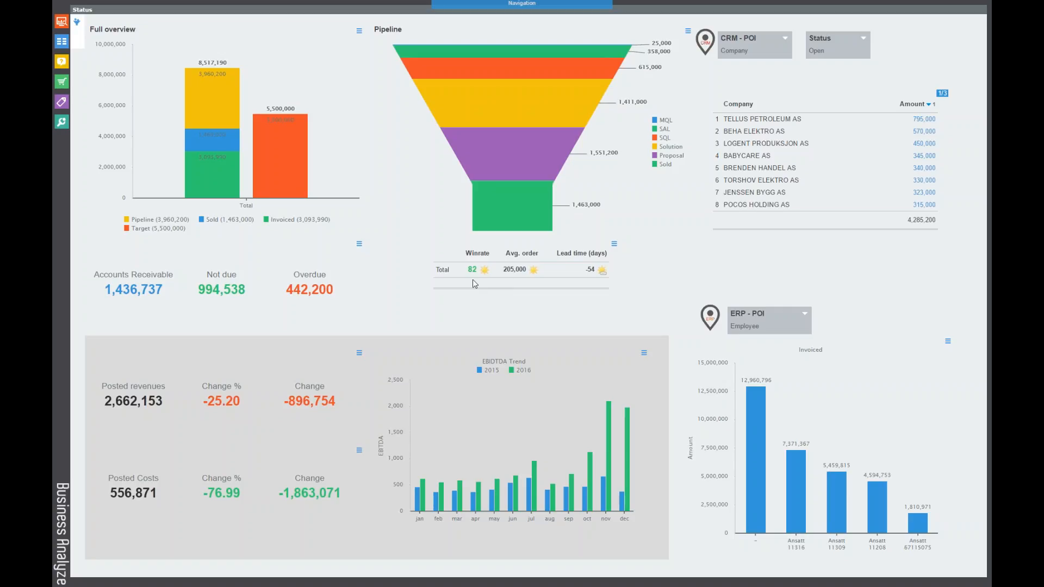
pyautogui.moveTo(445, 251)
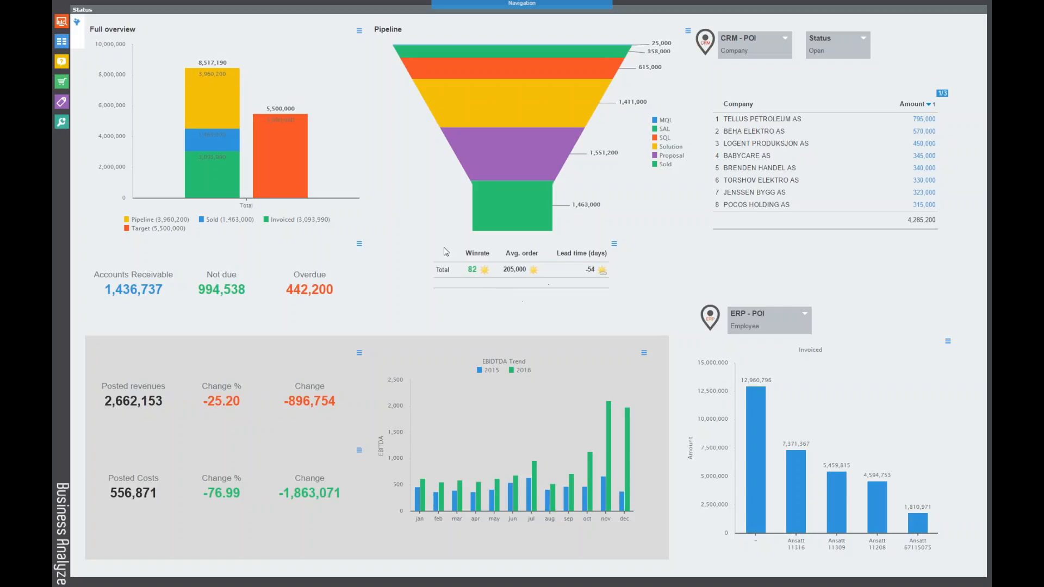
pyautogui.moveTo(450, 250)
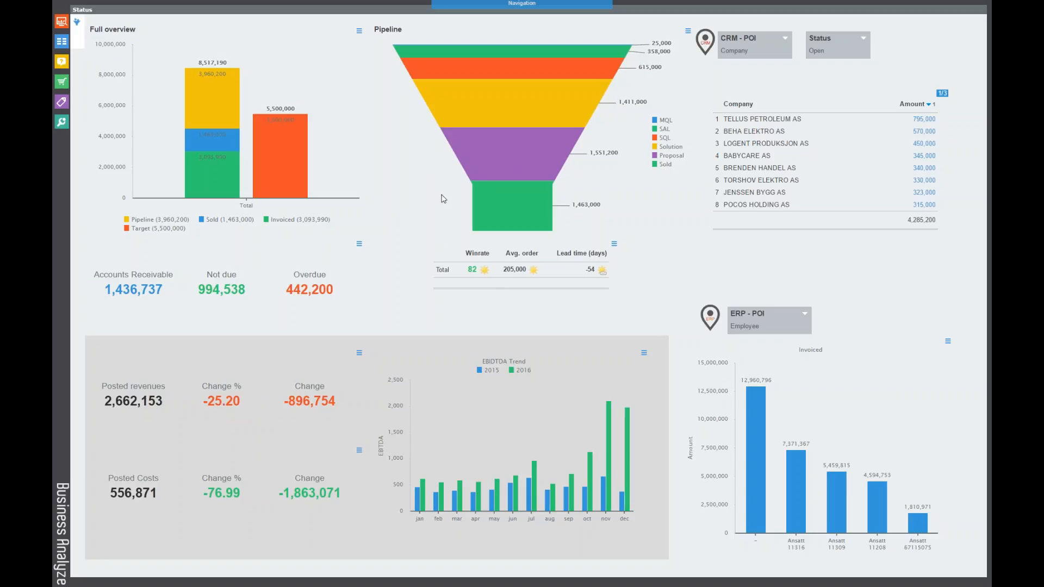
pyautogui.moveTo(435, 226)
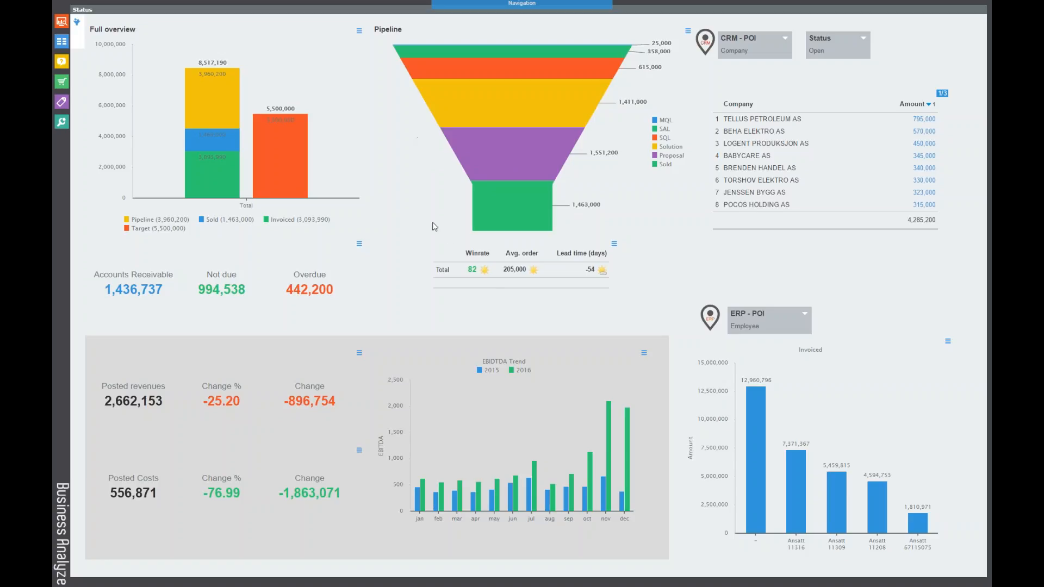
pyautogui.moveTo(506, 73)
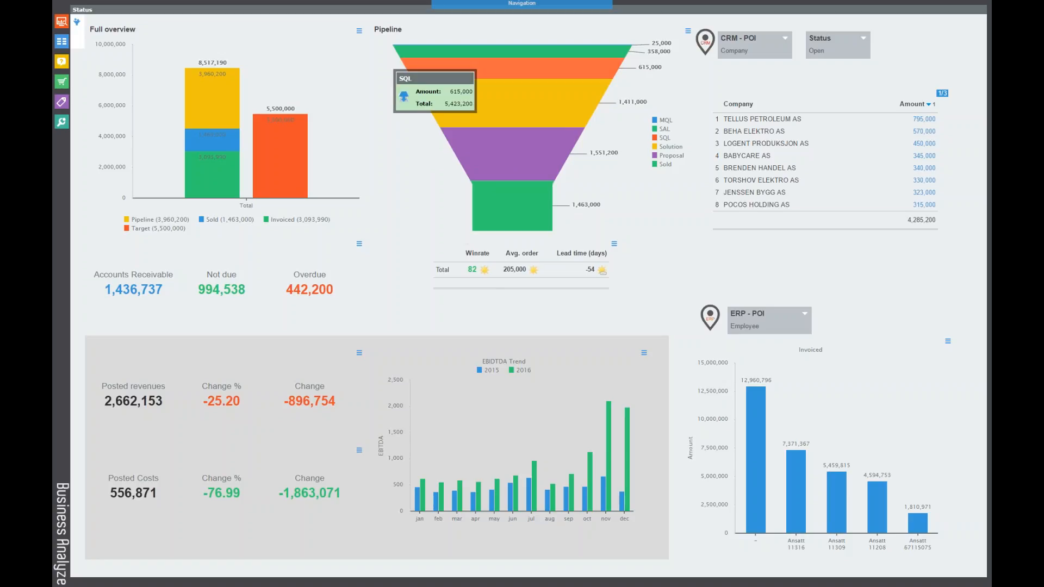
pyautogui.moveTo(445, 159)
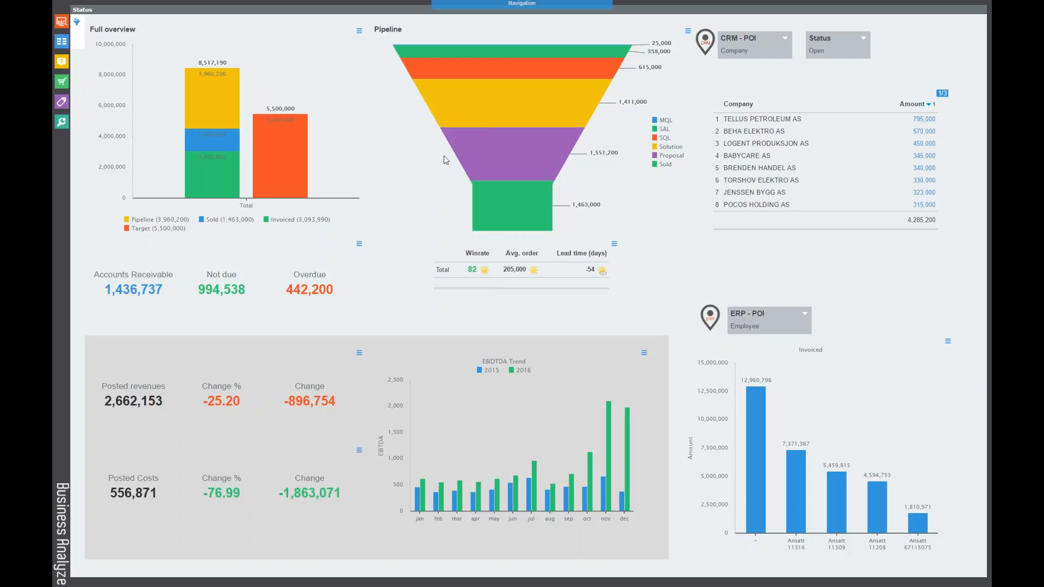
pyautogui.moveTo(453, 165)
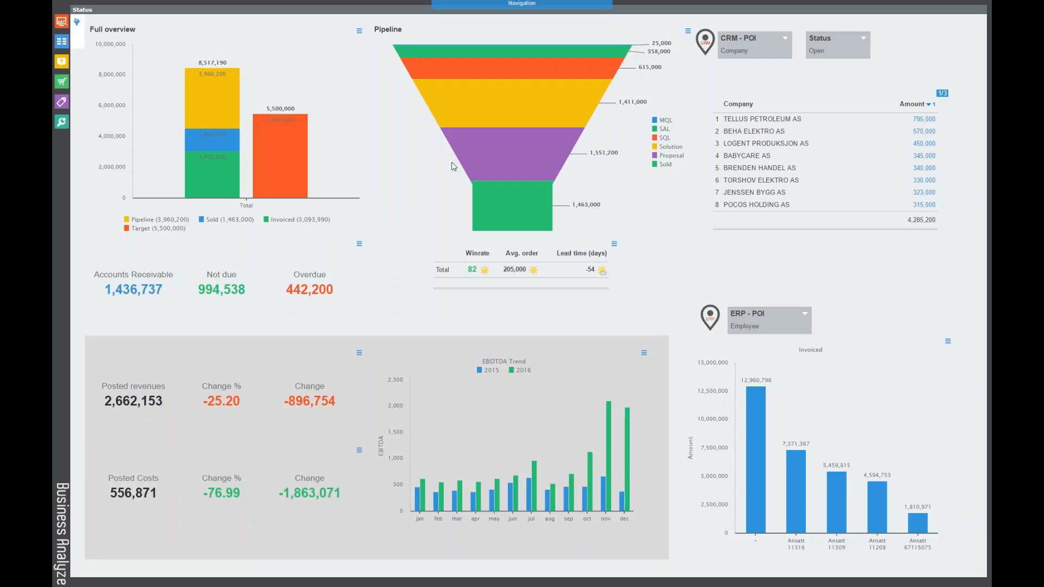
pyautogui.moveTo(500, 70)
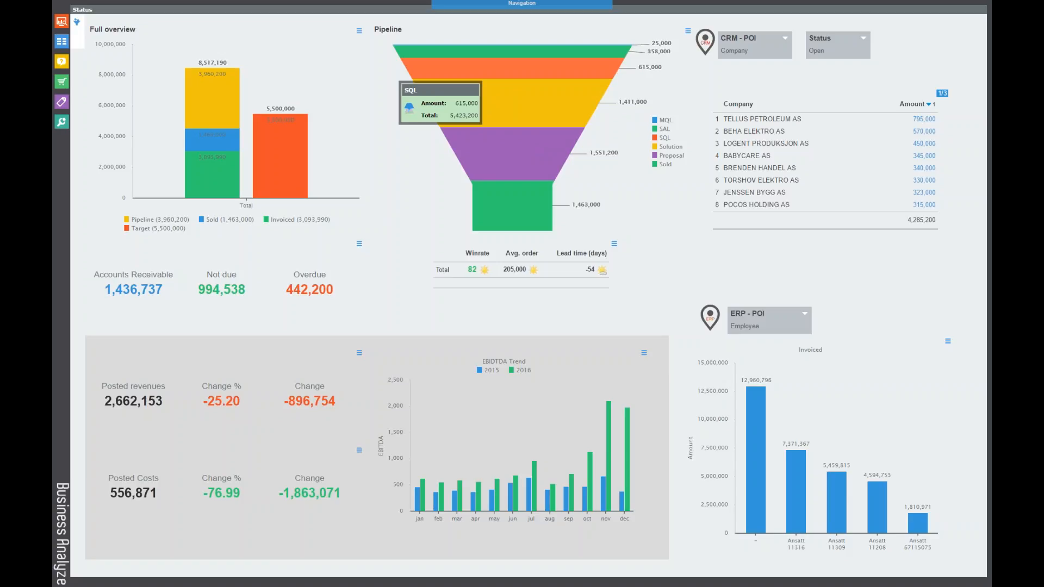
pyautogui.moveTo(426, 105)
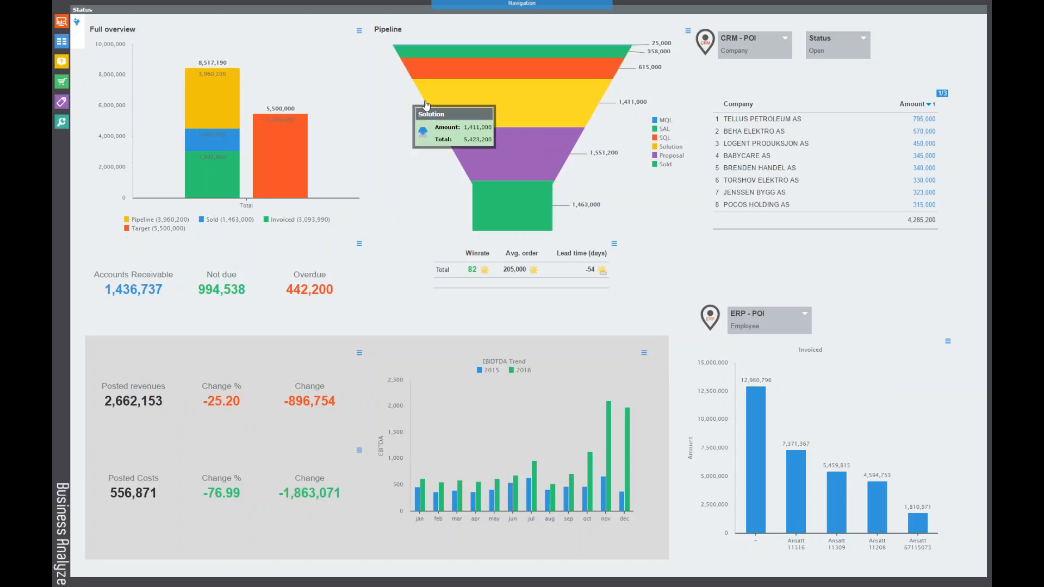
pyautogui.moveTo(422, 128)
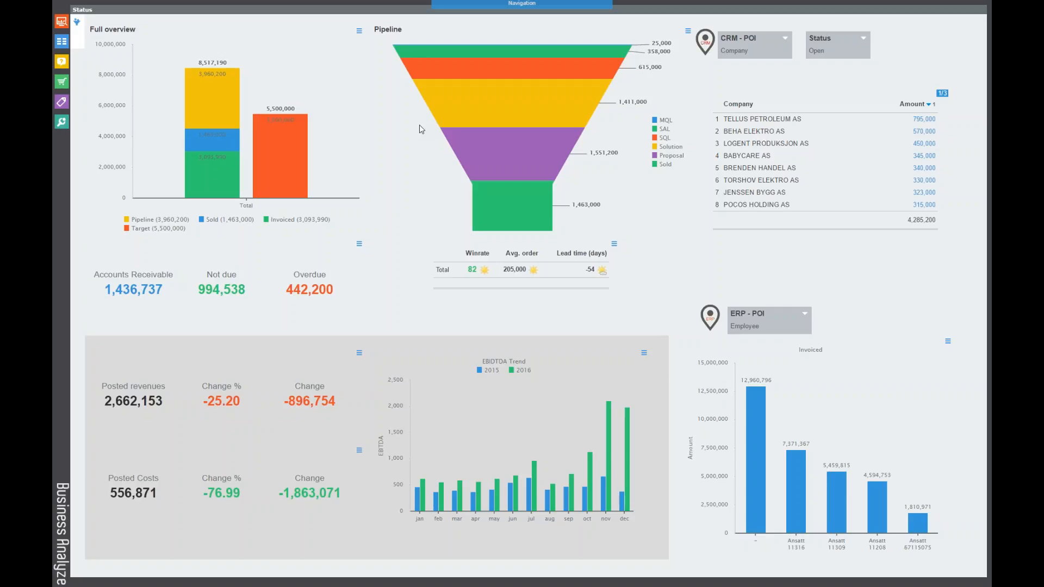
pyautogui.moveTo(432, 131)
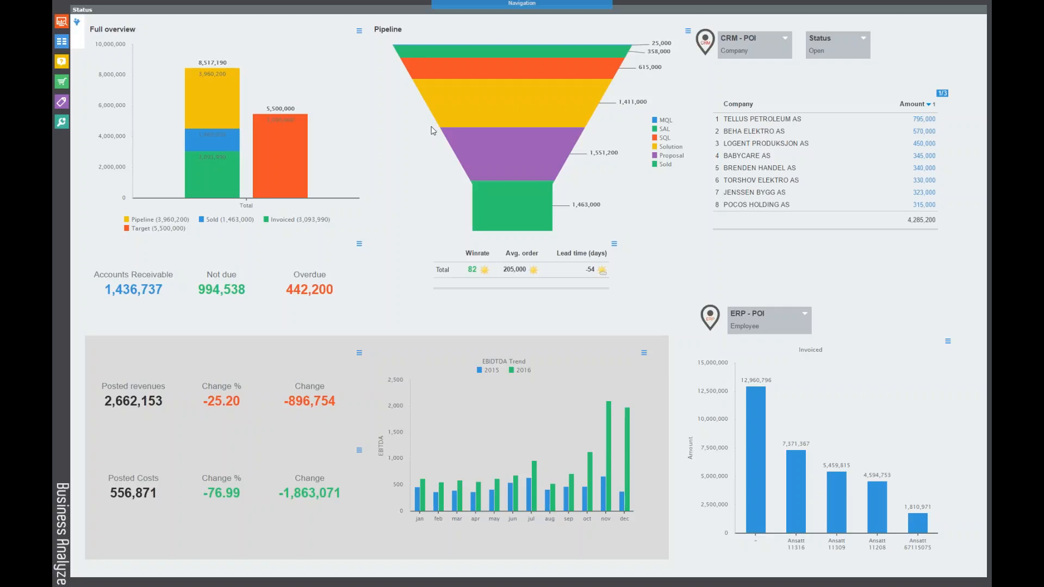
pyautogui.moveTo(411, 119)
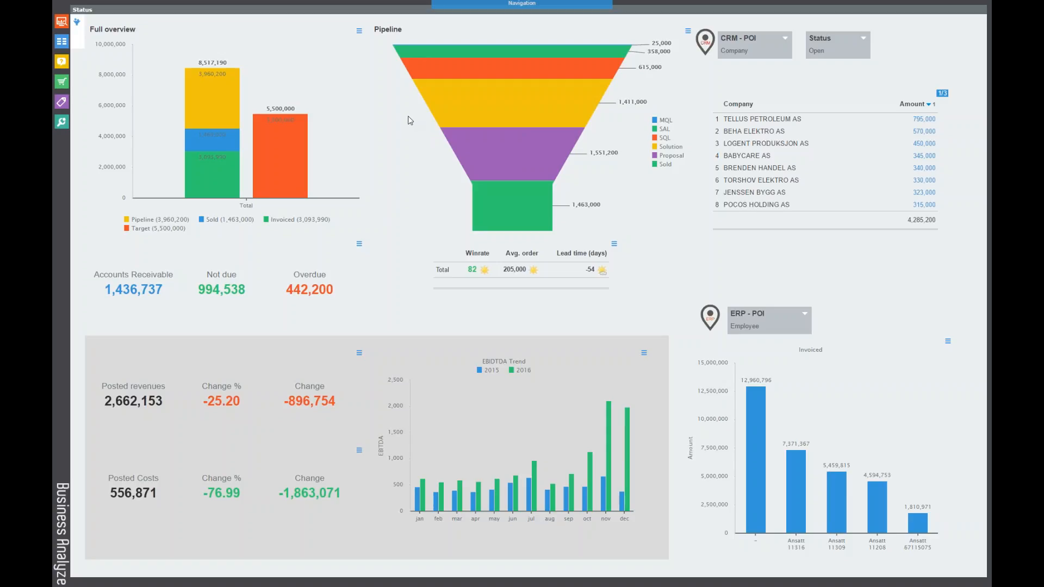
pyautogui.moveTo(400, 108)
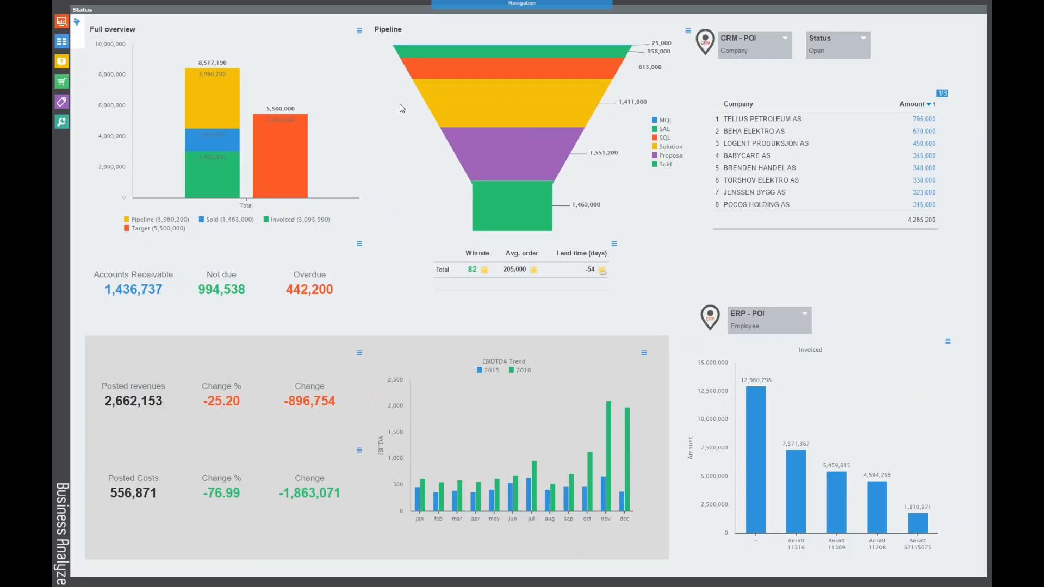
pyautogui.moveTo(612, 37)
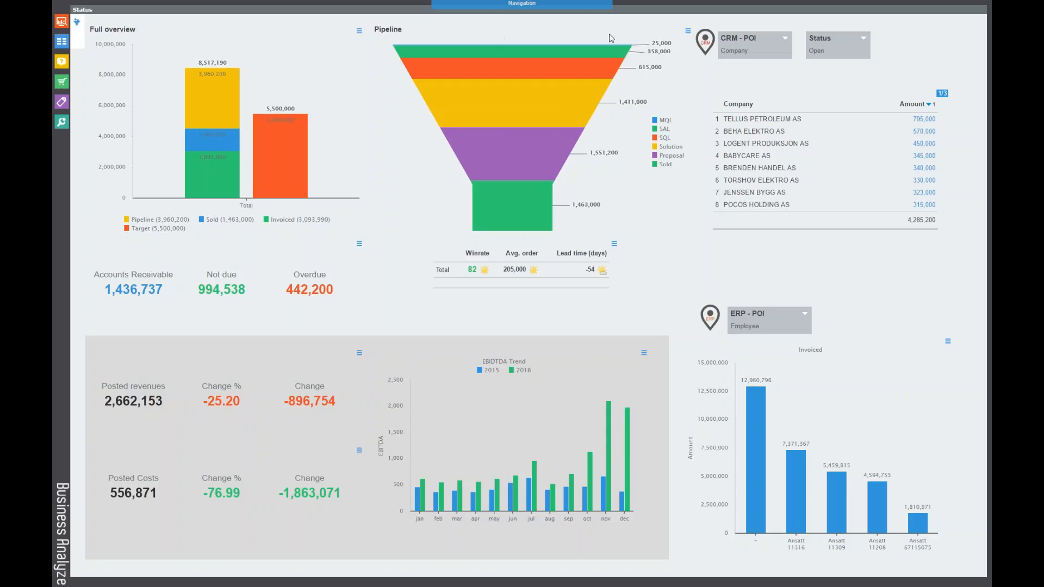
pyautogui.moveTo(625, 36)
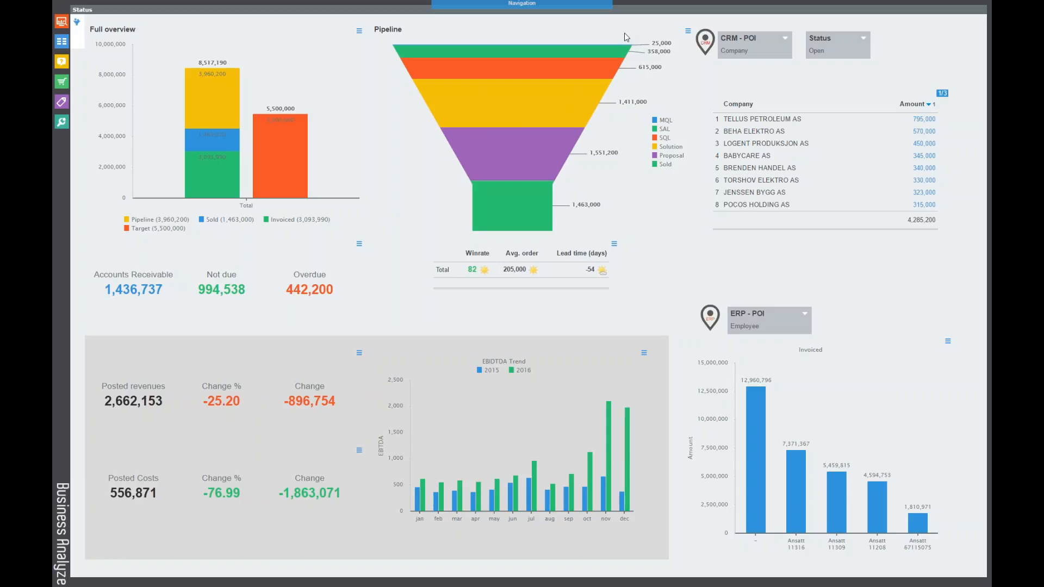
pyautogui.moveTo(655, 39)
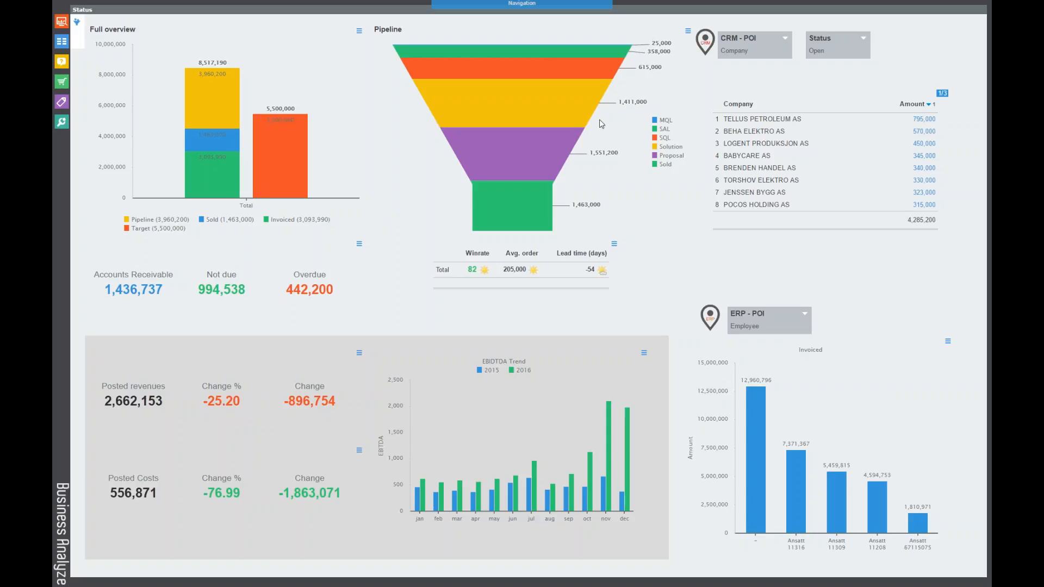
pyautogui.moveTo(564, 105)
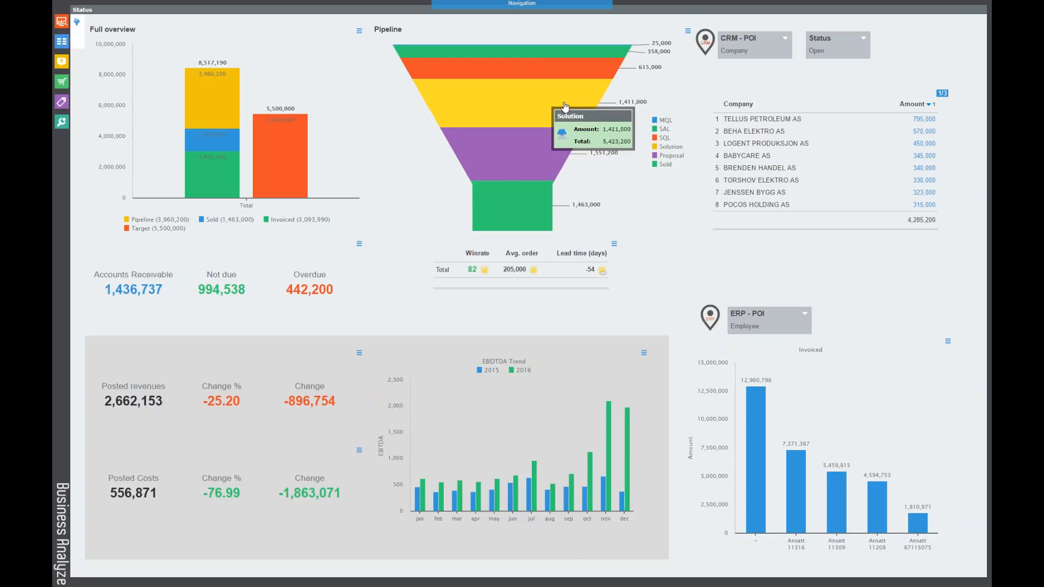
pyautogui.moveTo(577, 142)
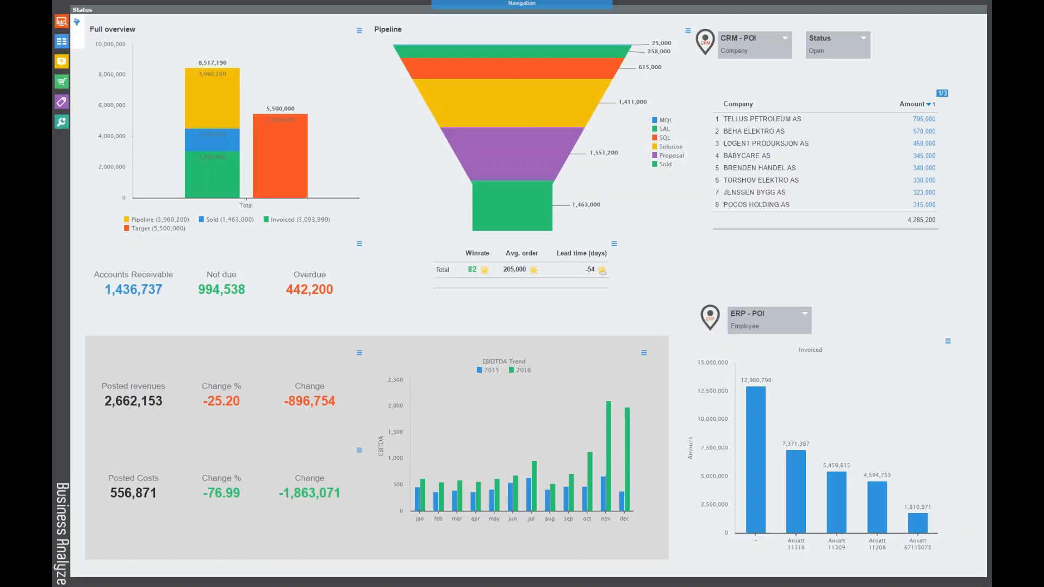
pyautogui.moveTo(612, 170)
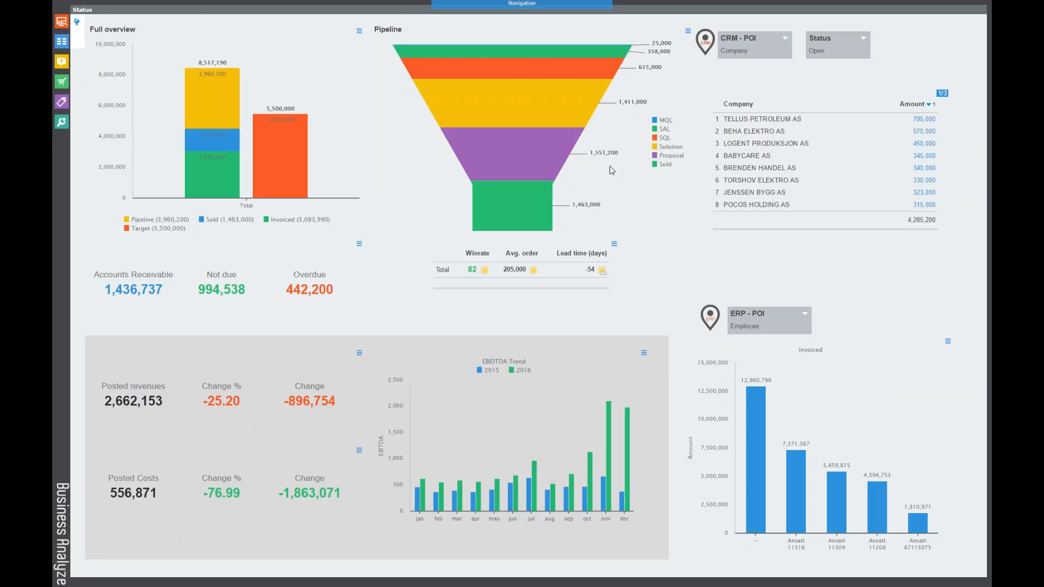
pyautogui.moveTo(541, 162)
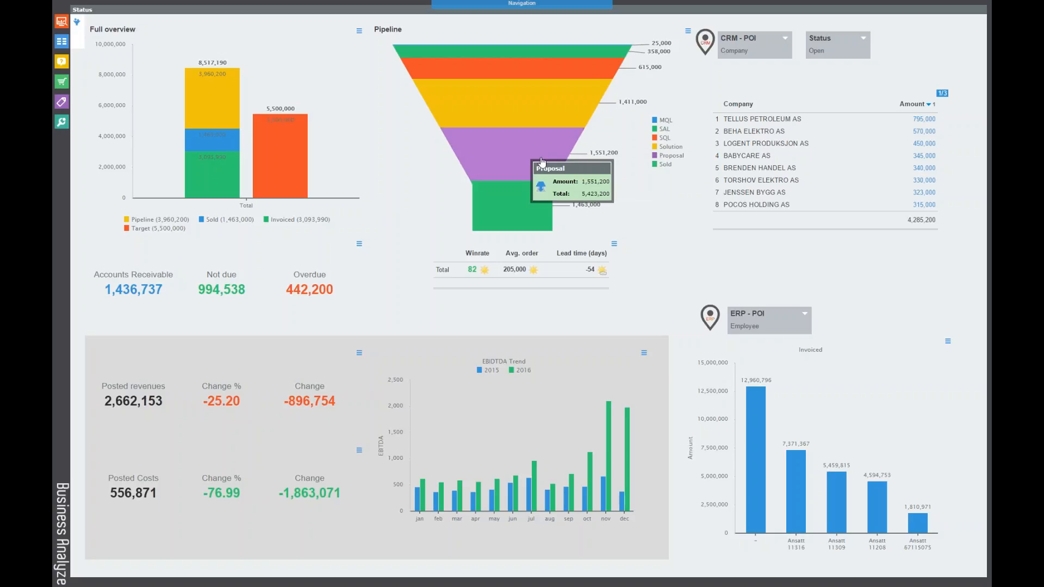
pyautogui.moveTo(238, 83)
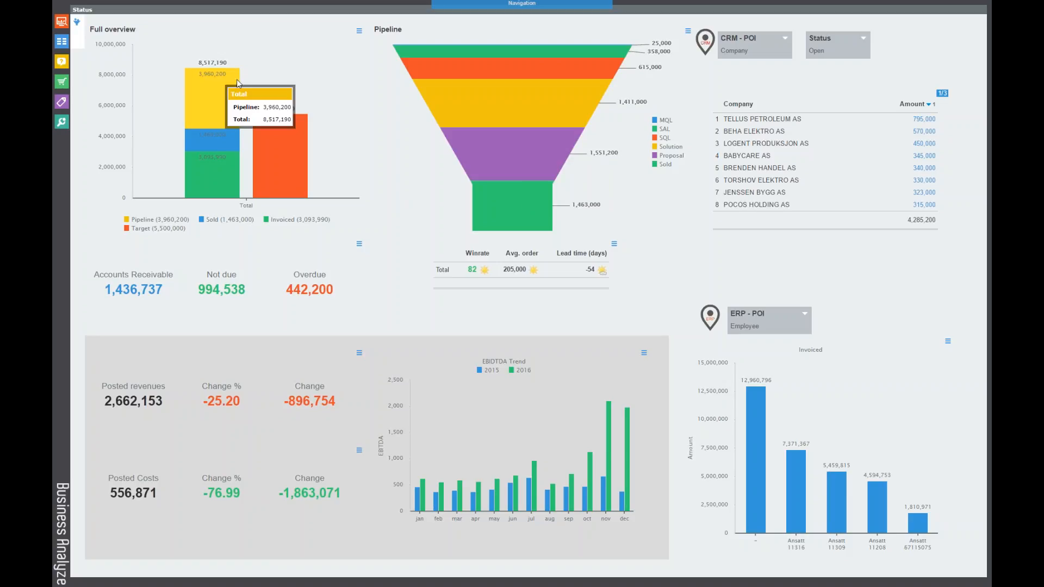
pyautogui.moveTo(219, 163)
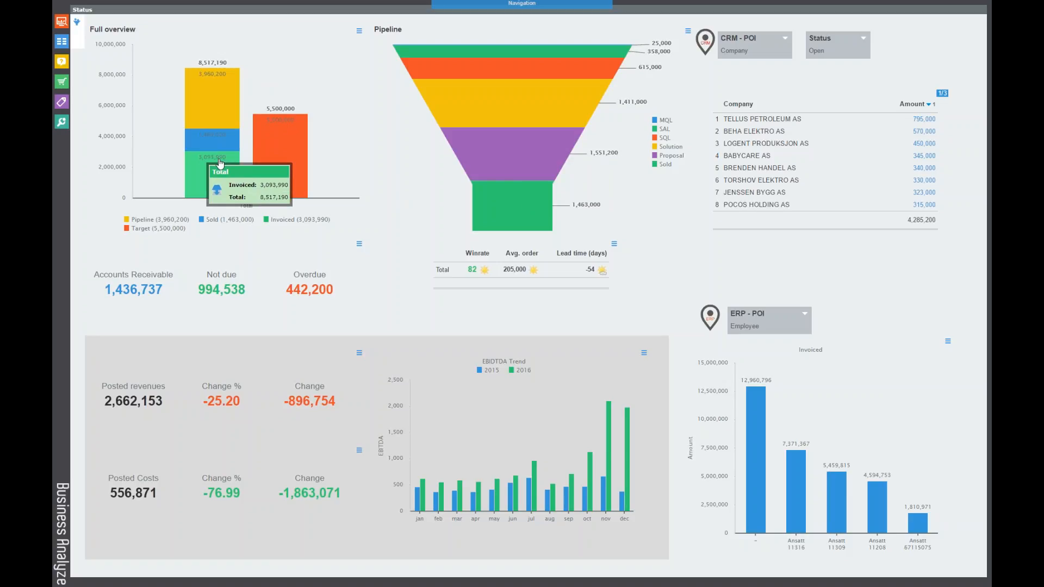
pyautogui.moveTo(319, 355)
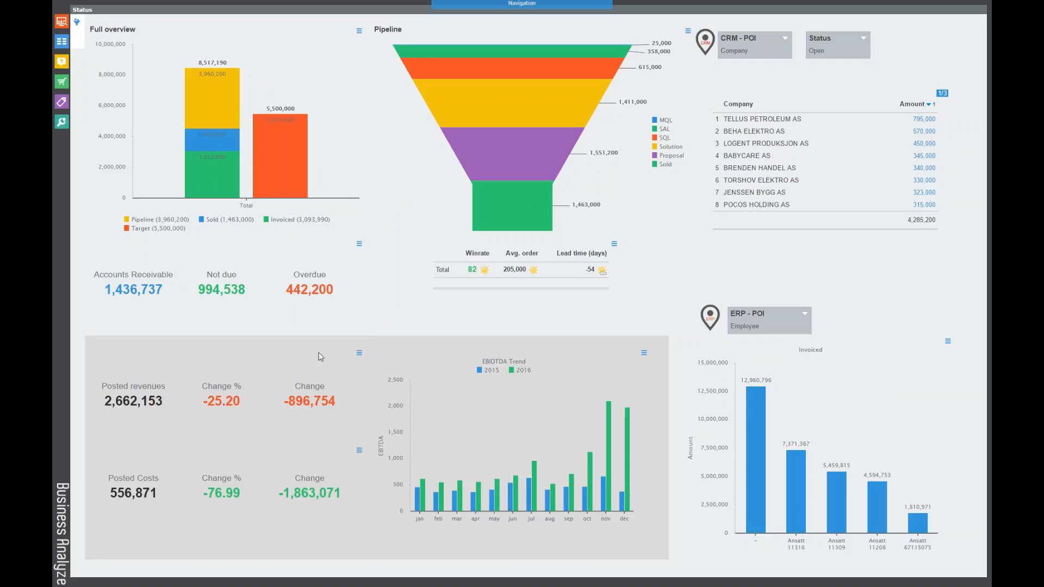
pyautogui.moveTo(340, 378)
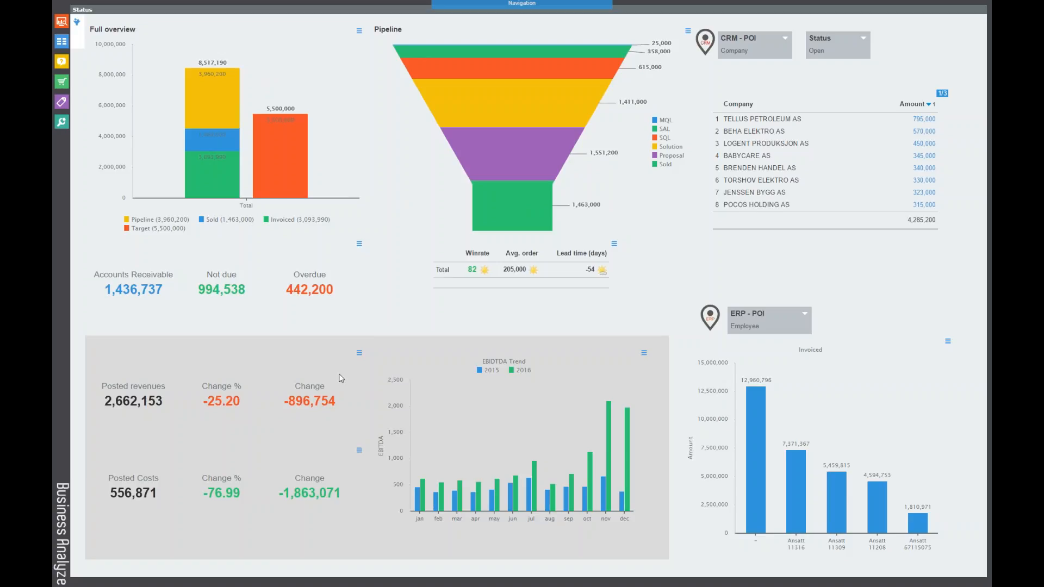
pyautogui.moveTo(353, 370)
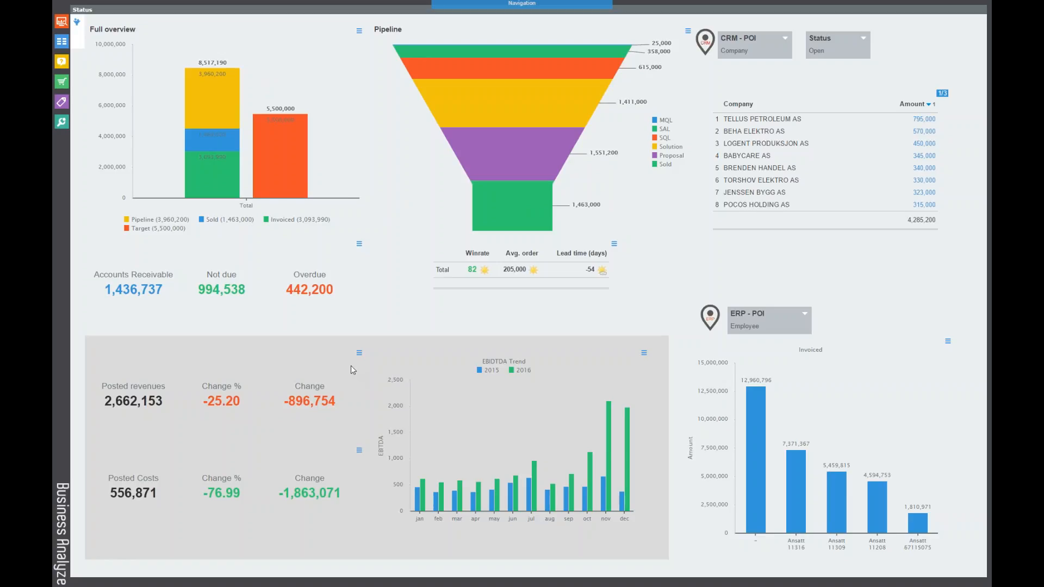
pyautogui.moveTo(356, 380)
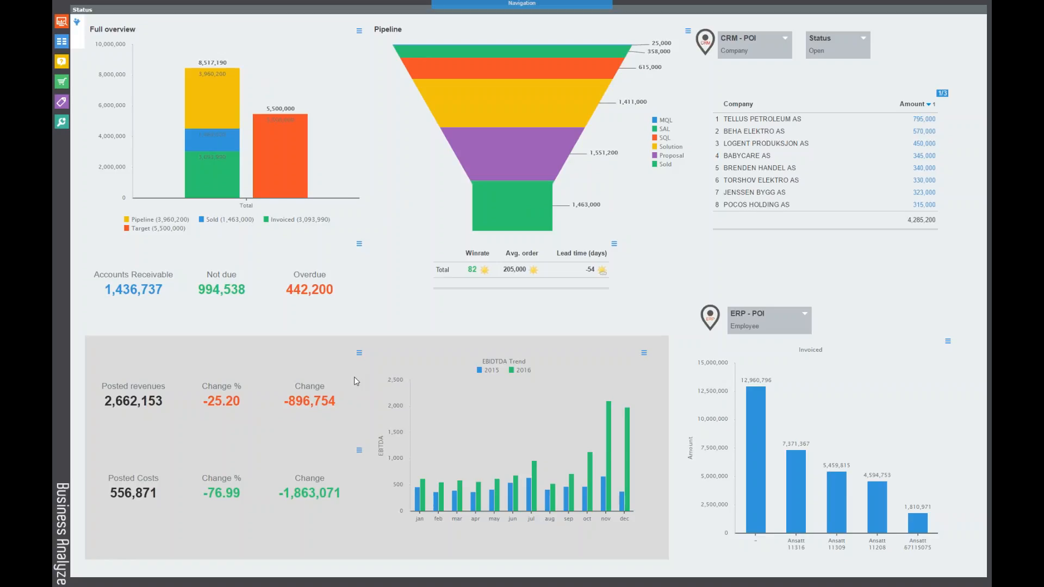
pyautogui.moveTo(353, 381)
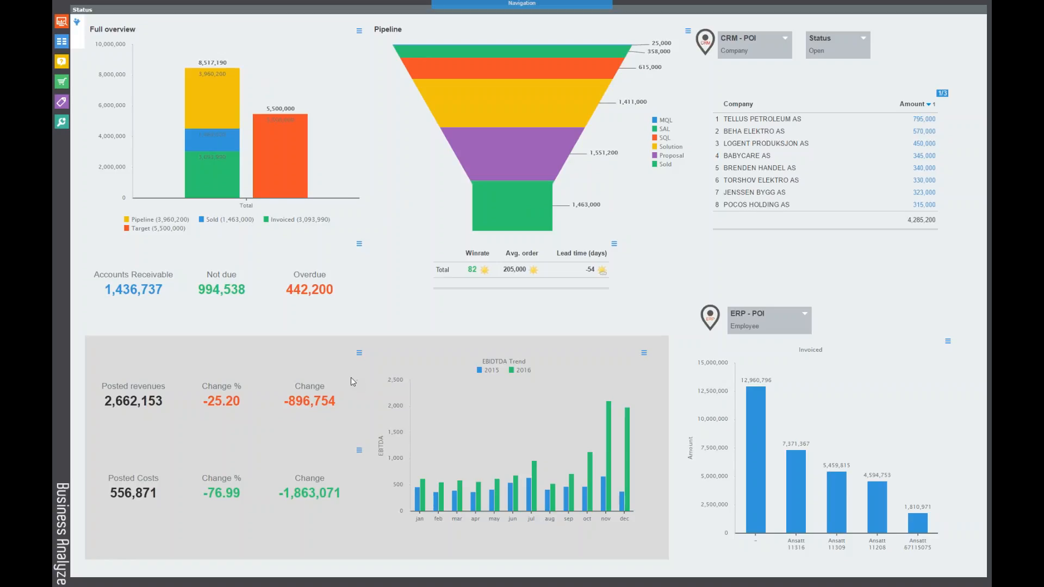
pyautogui.moveTo(272, 379)
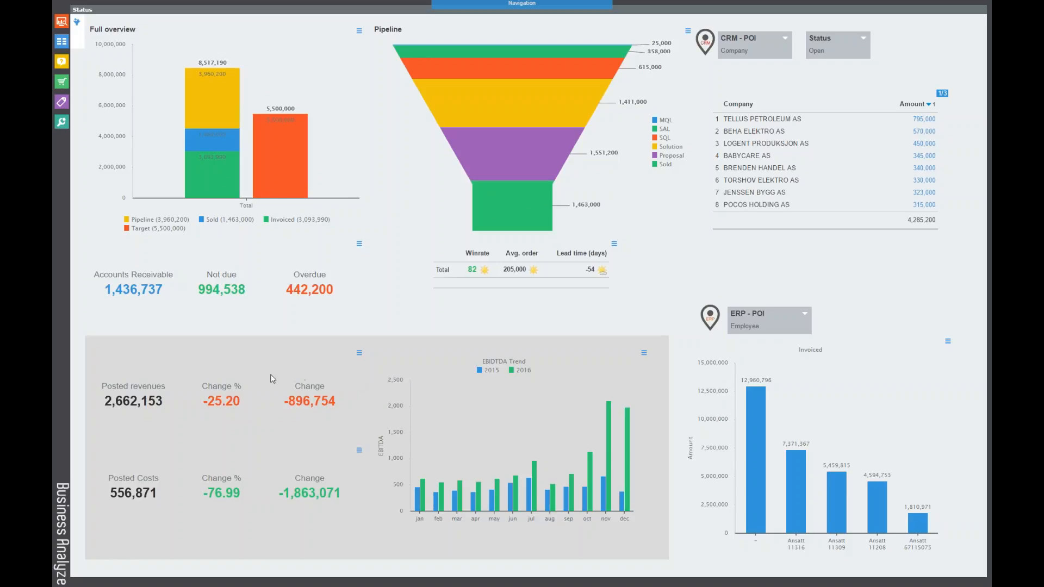
pyautogui.moveTo(191, 390)
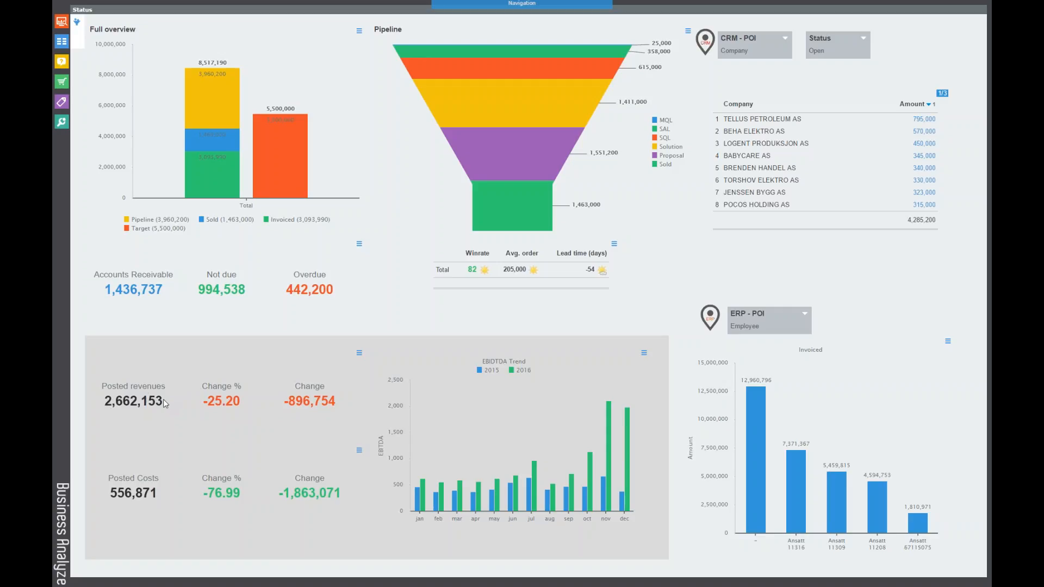
pyautogui.moveTo(201, 402)
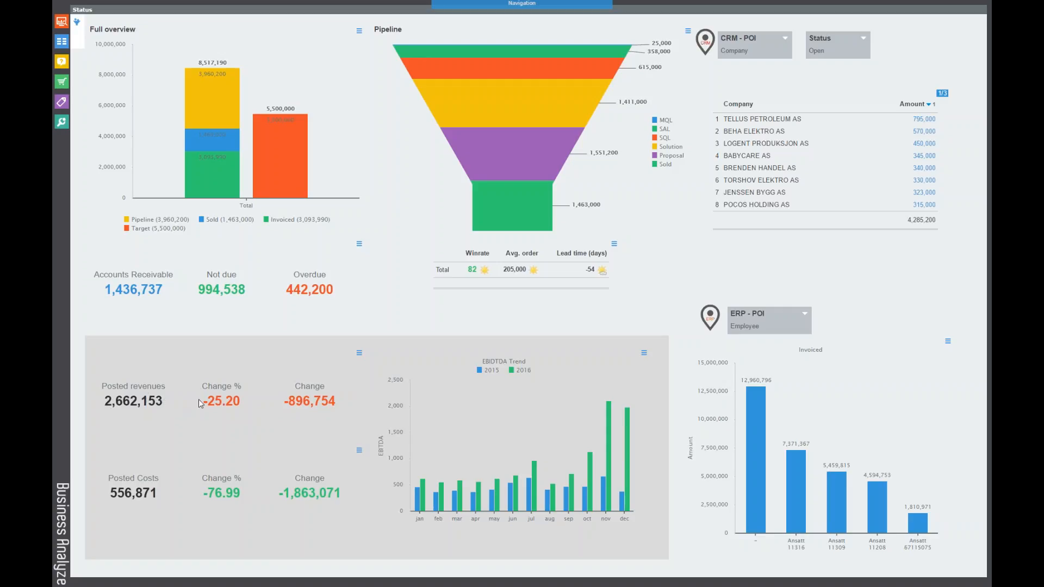
pyautogui.moveTo(291, 397)
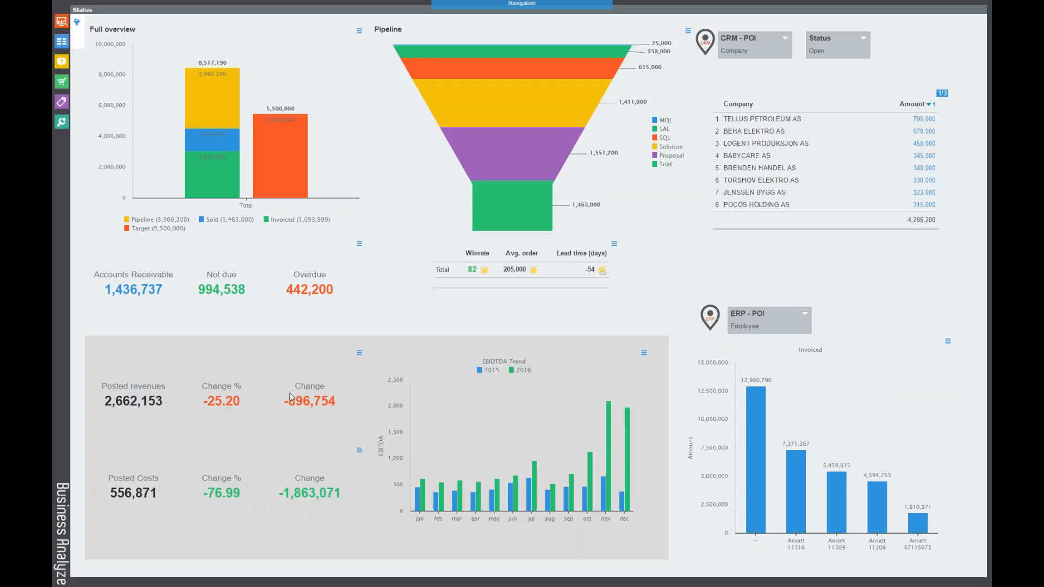
pyautogui.moveTo(235, 396)
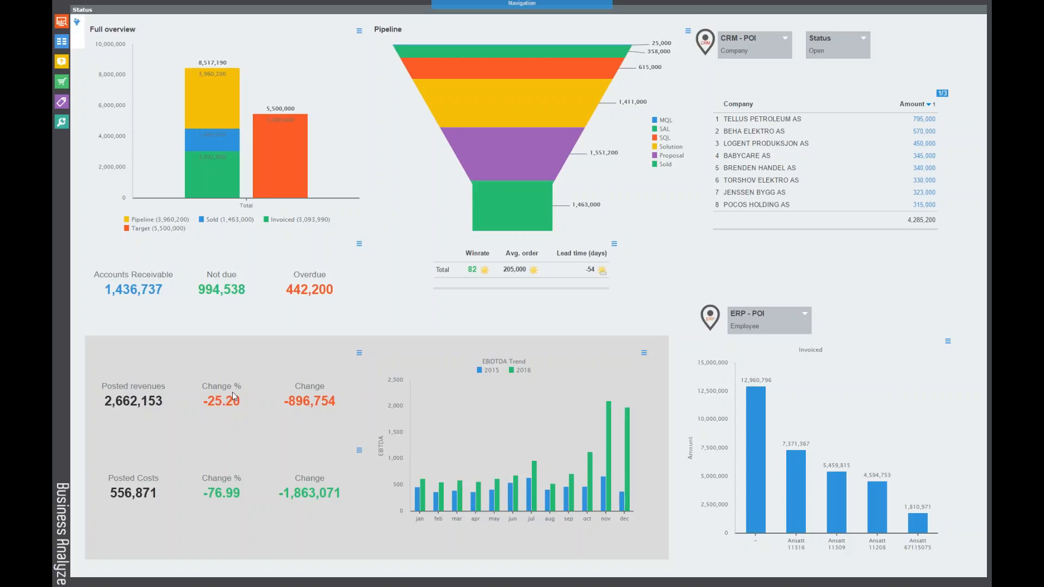
pyautogui.moveTo(239, 396)
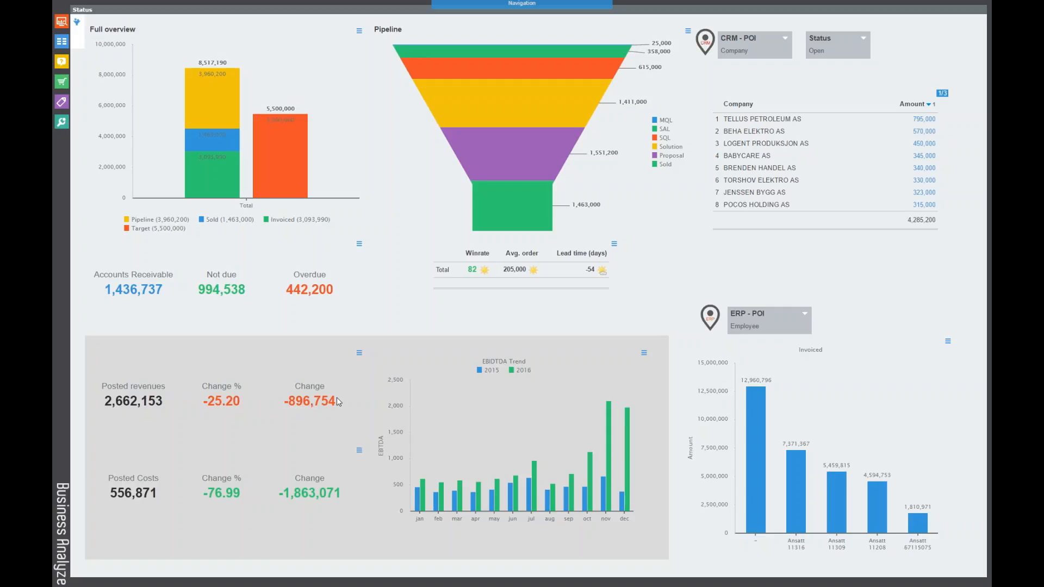
pyautogui.moveTo(340, 380)
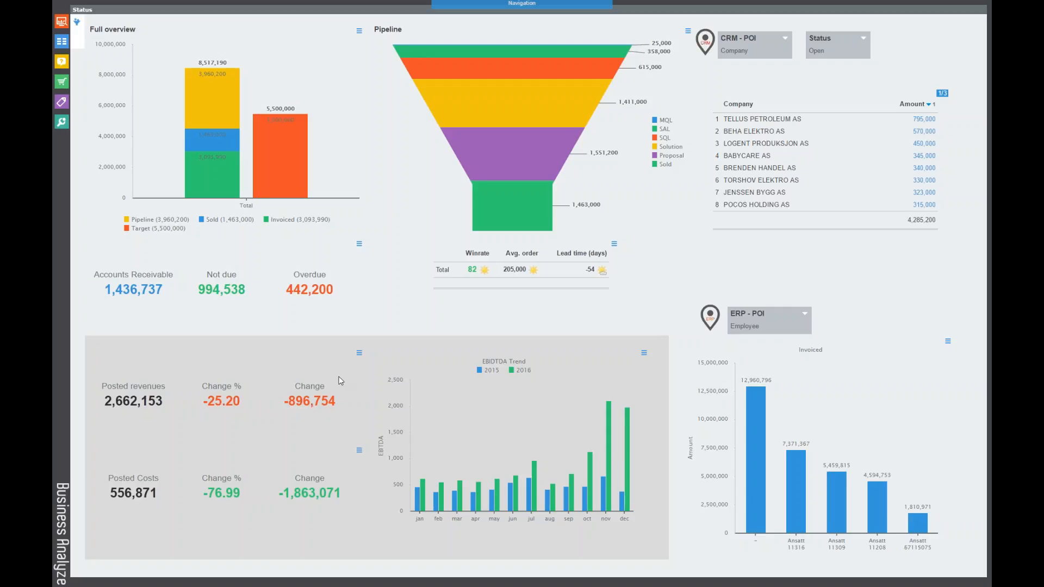
pyautogui.moveTo(347, 386)
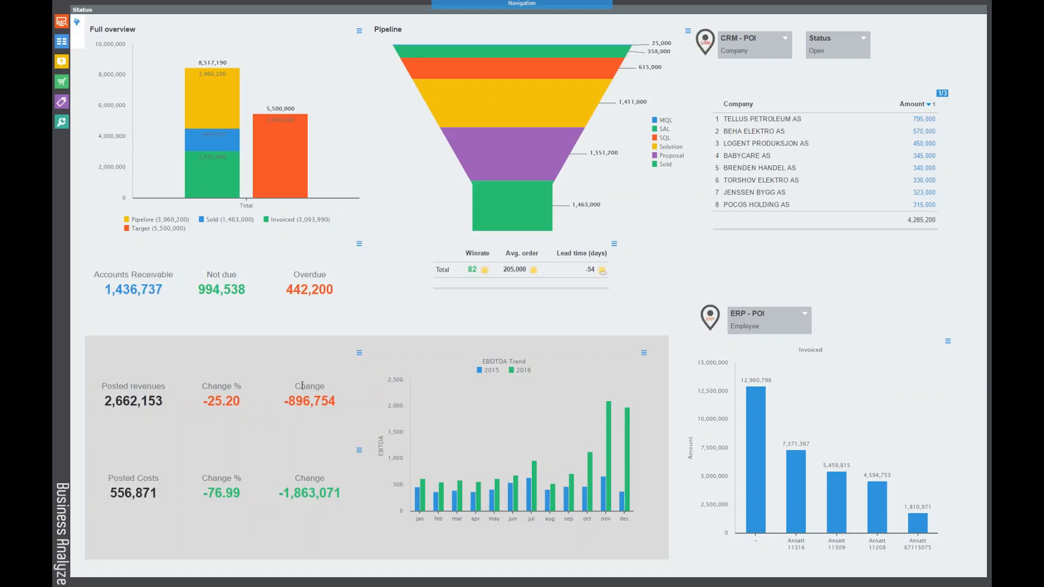
pyautogui.moveTo(189, 392)
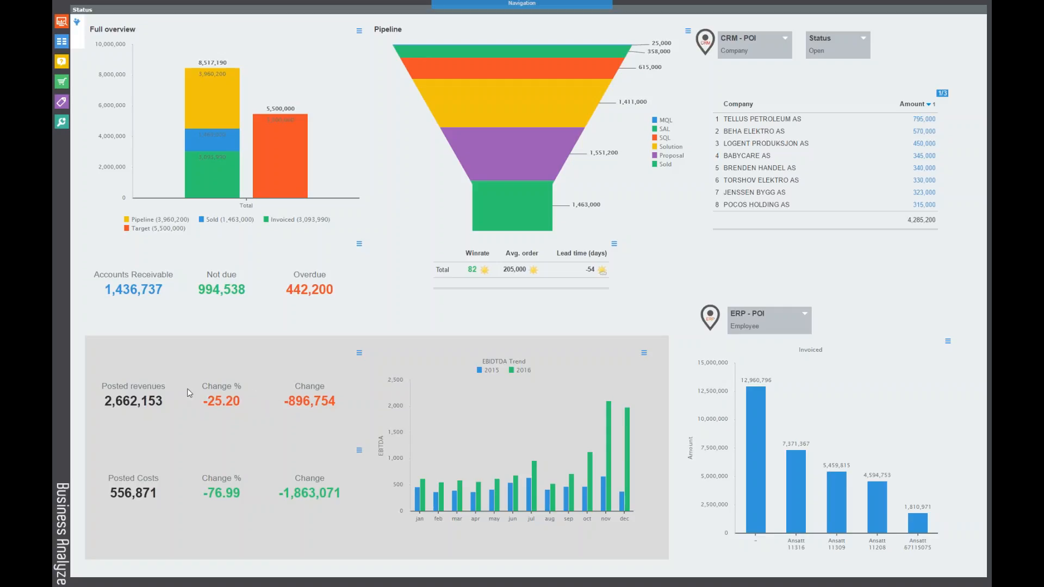
pyautogui.moveTo(204, 388)
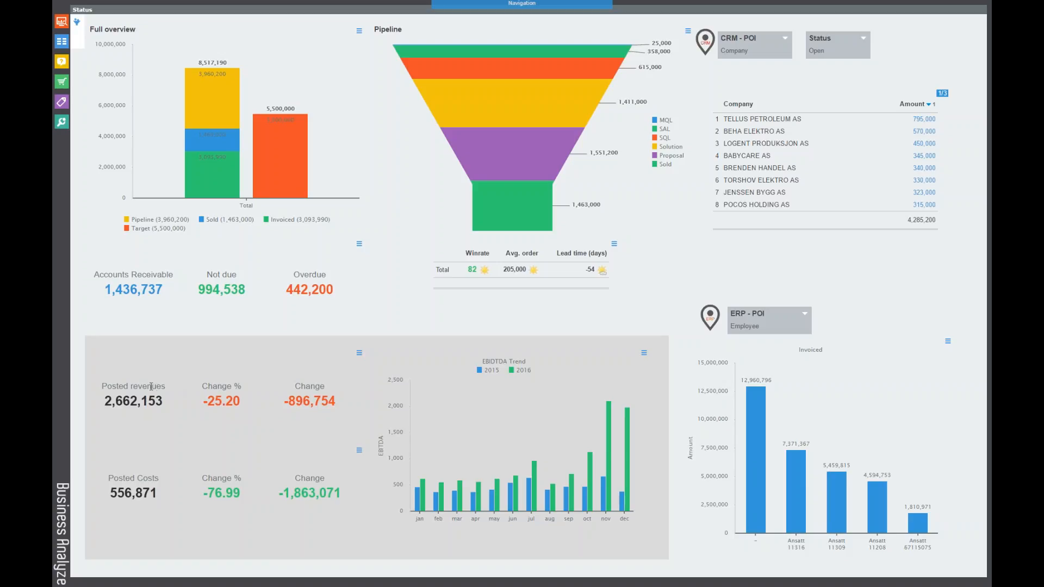
pyautogui.moveTo(190, 388)
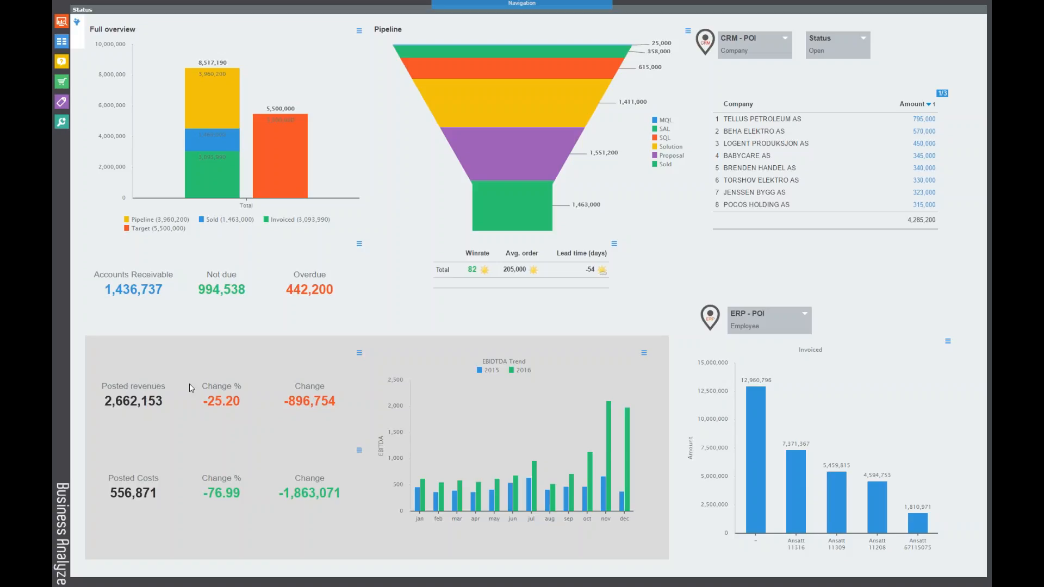
pyautogui.moveTo(169, 460)
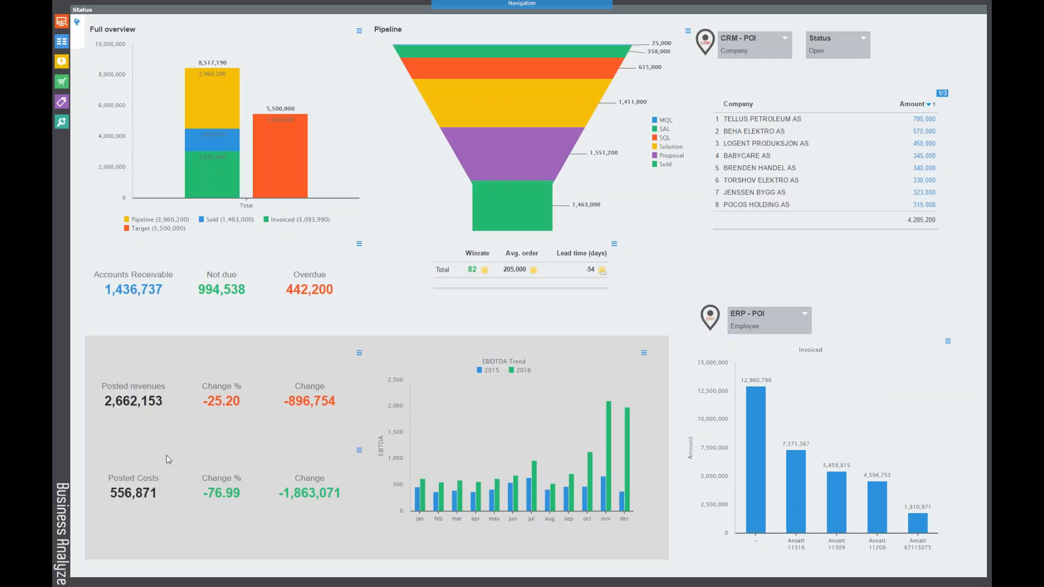
pyautogui.moveTo(168, 484)
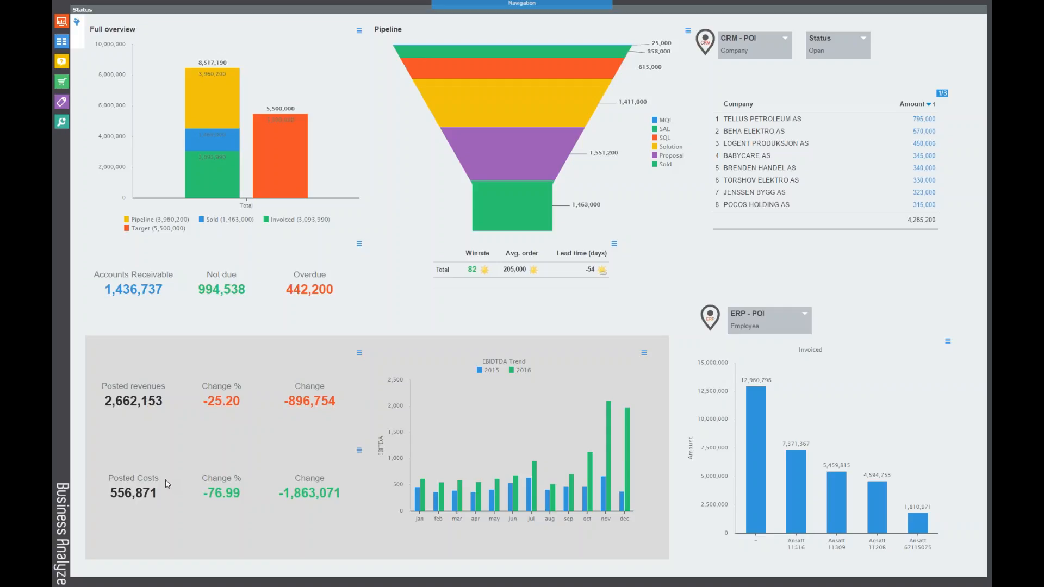
pyautogui.moveTo(160, 474)
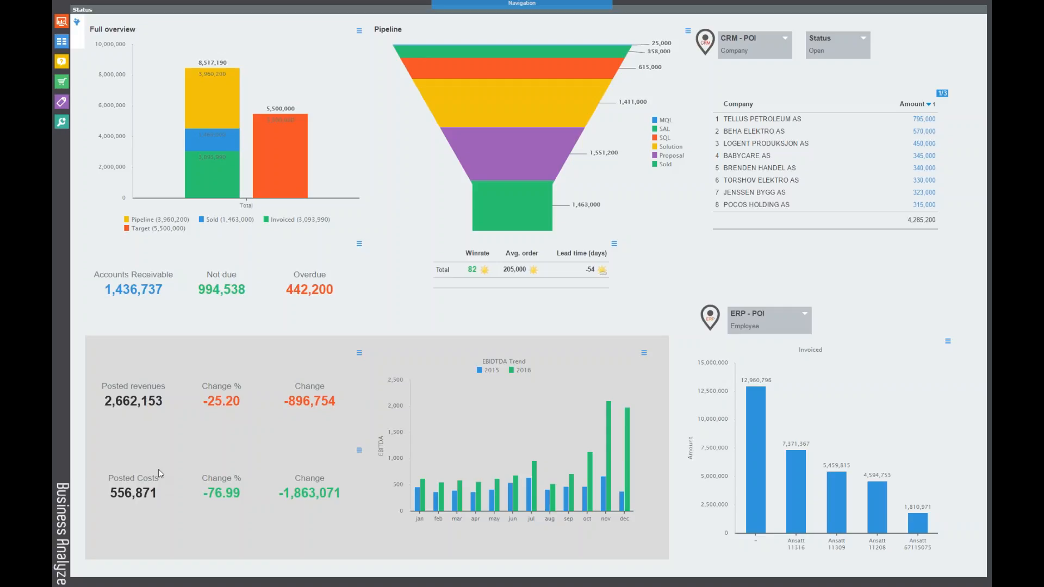
pyautogui.moveTo(165, 471)
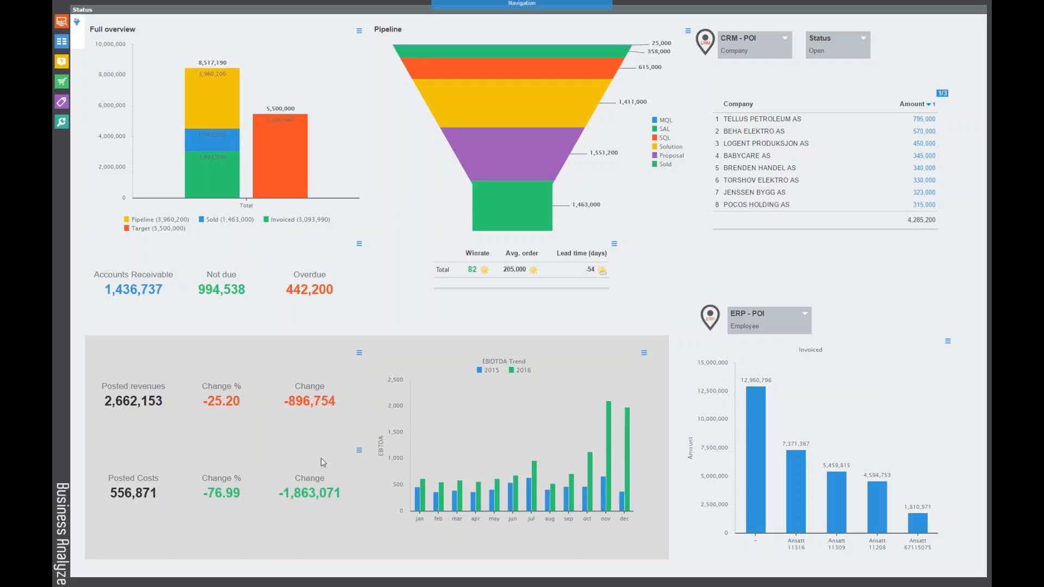
pyautogui.moveTo(509, 374)
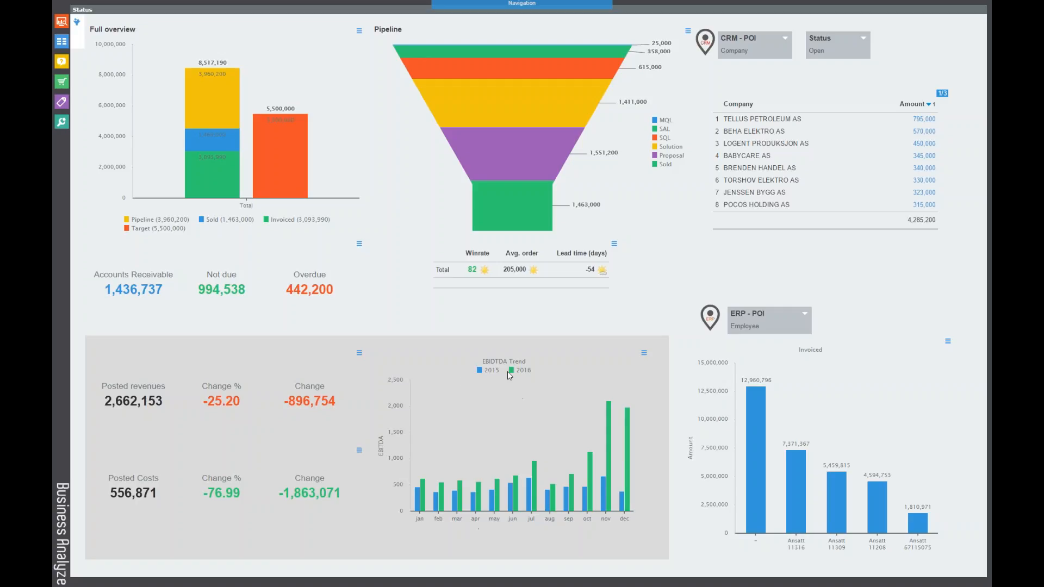
pyautogui.click(484, 371)
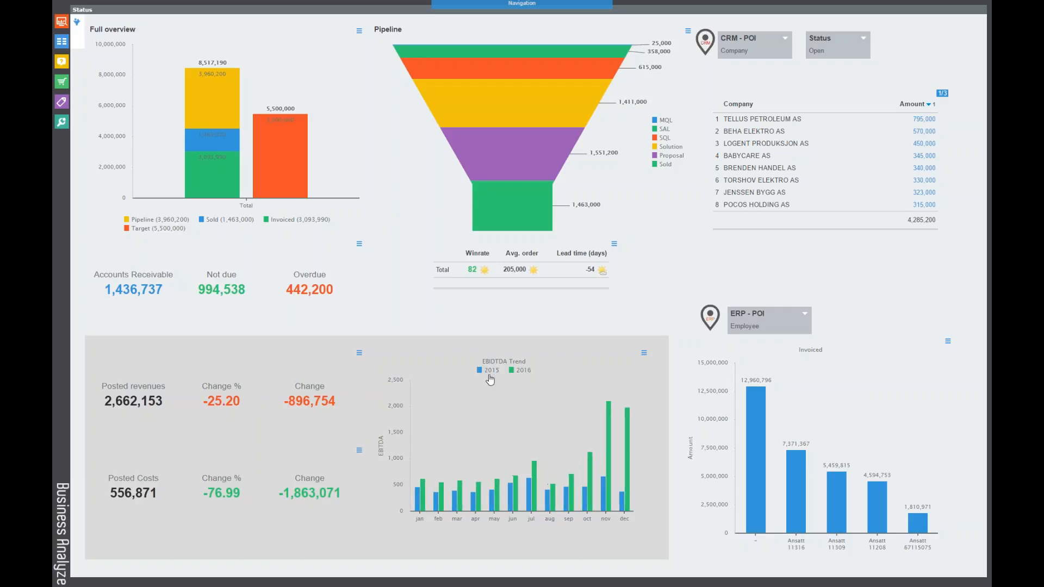
pyautogui.moveTo(363, 555)
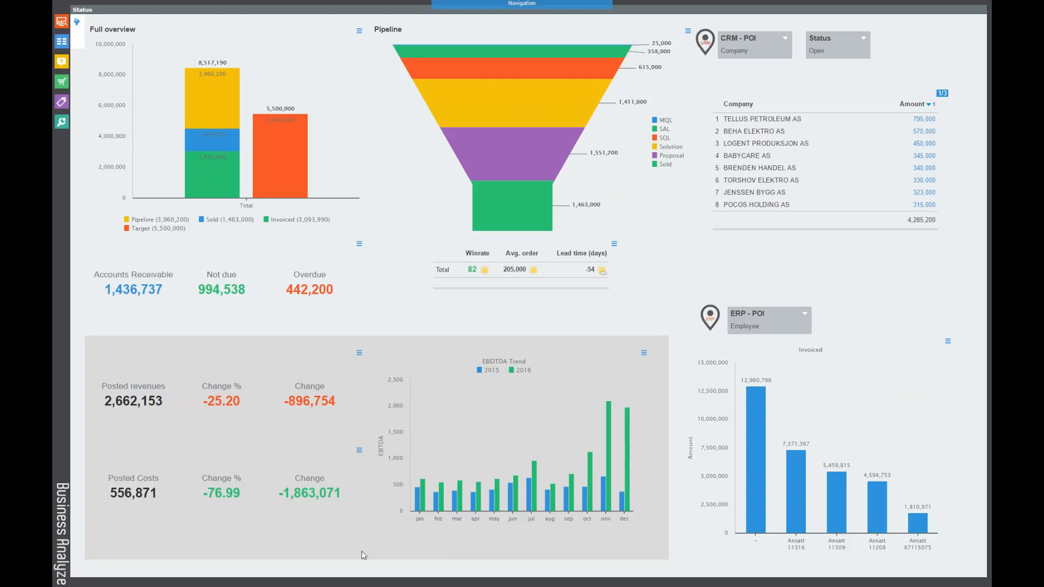
pyautogui.moveTo(326, 524)
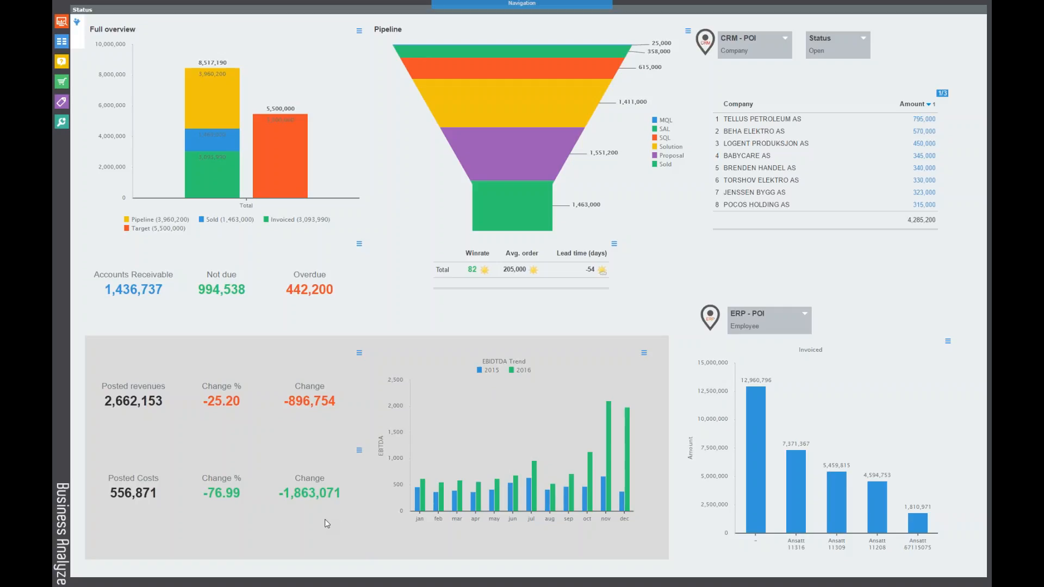
pyautogui.moveTo(292, 520)
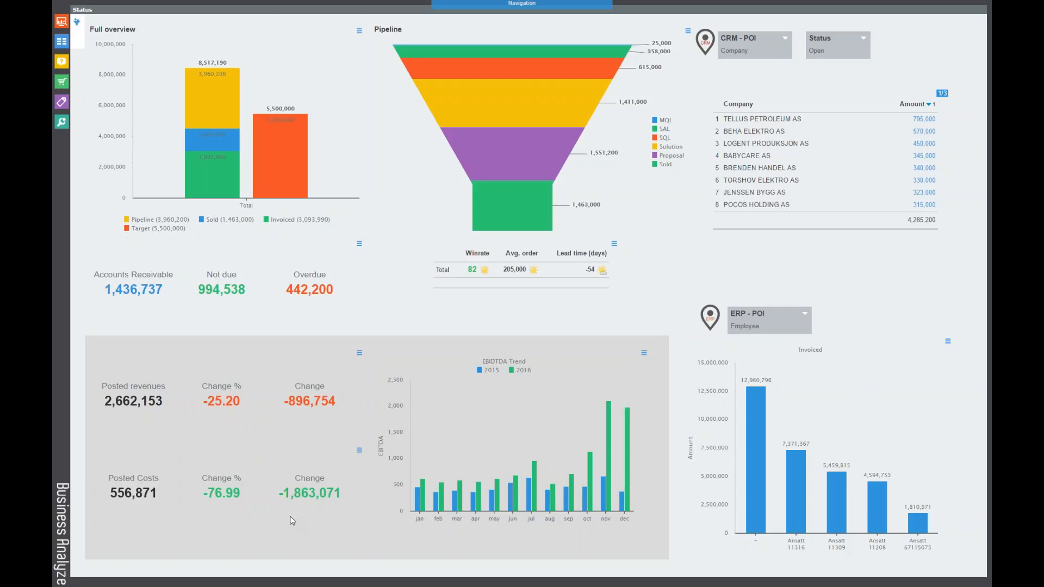
pyautogui.moveTo(217, 416)
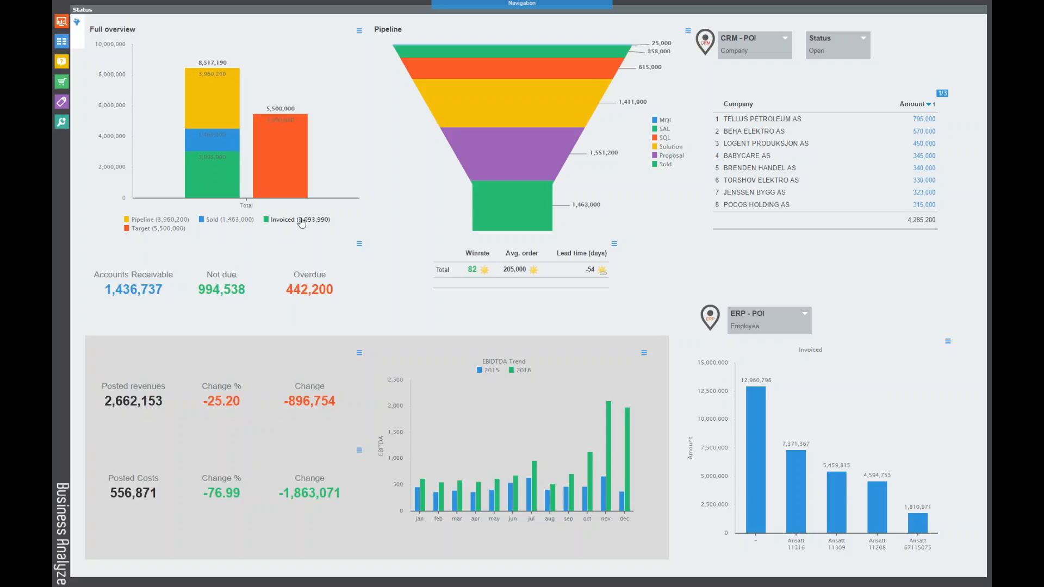
pyautogui.moveTo(250, 258)
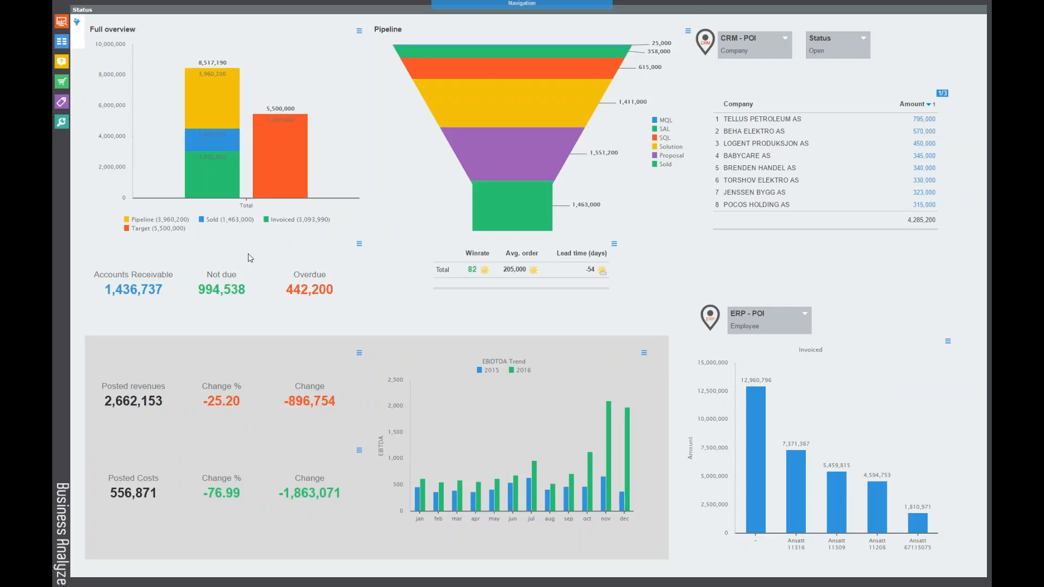
pyautogui.moveTo(261, 265)
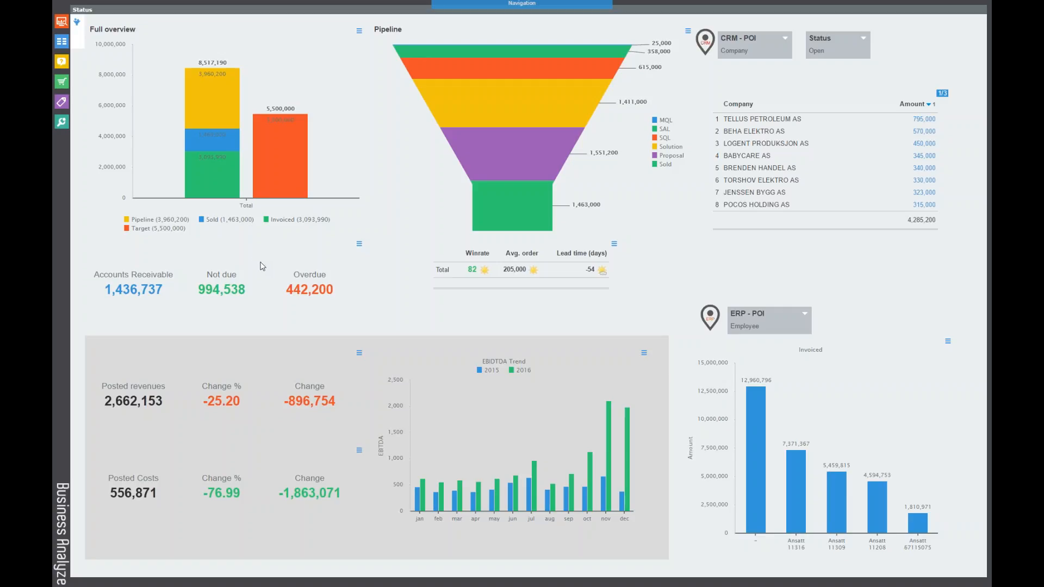
pyautogui.moveTo(191, 313)
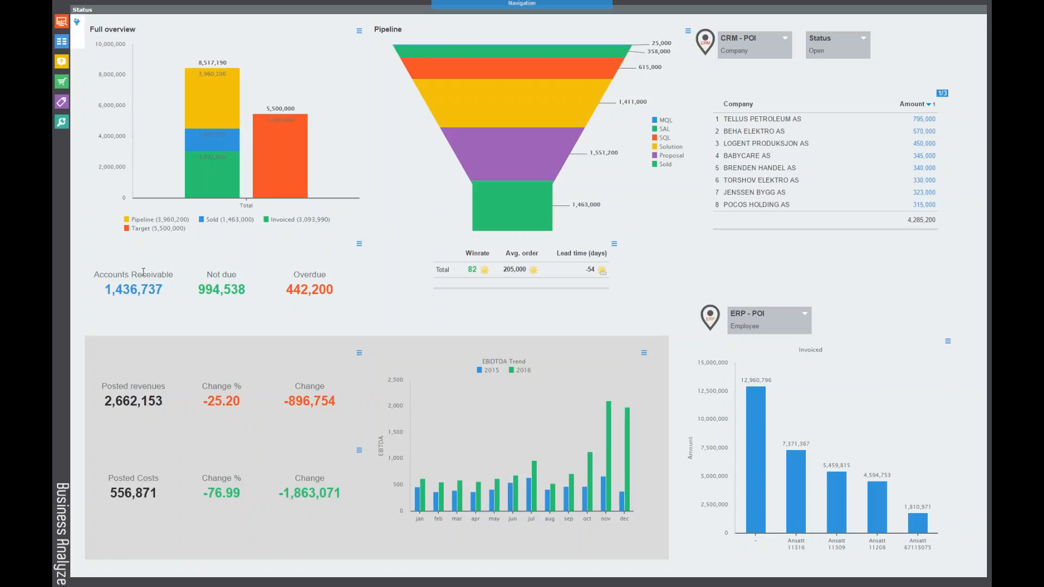
pyautogui.moveTo(133, 289)
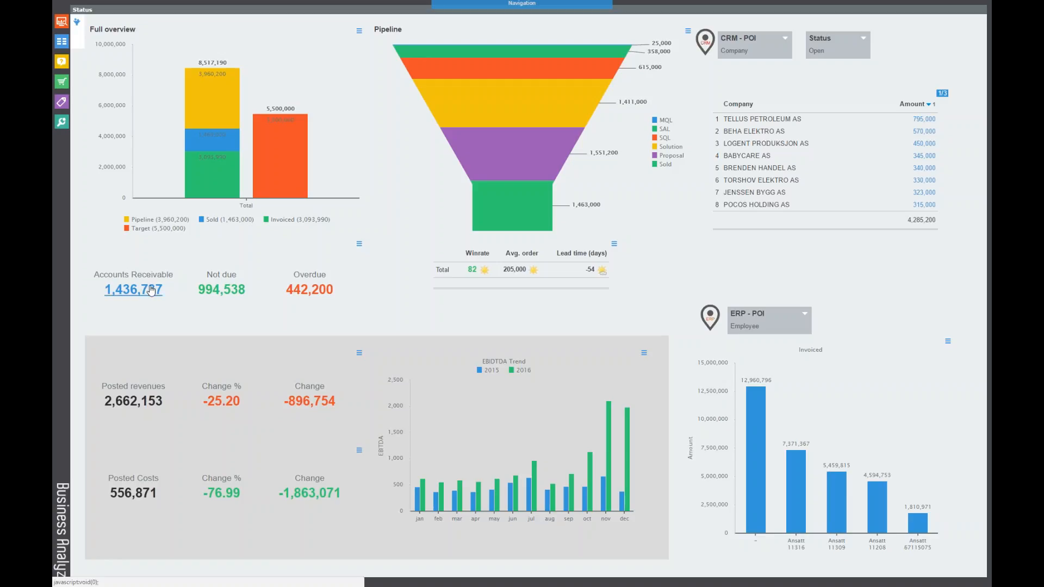
pyautogui.moveTo(276, 292)
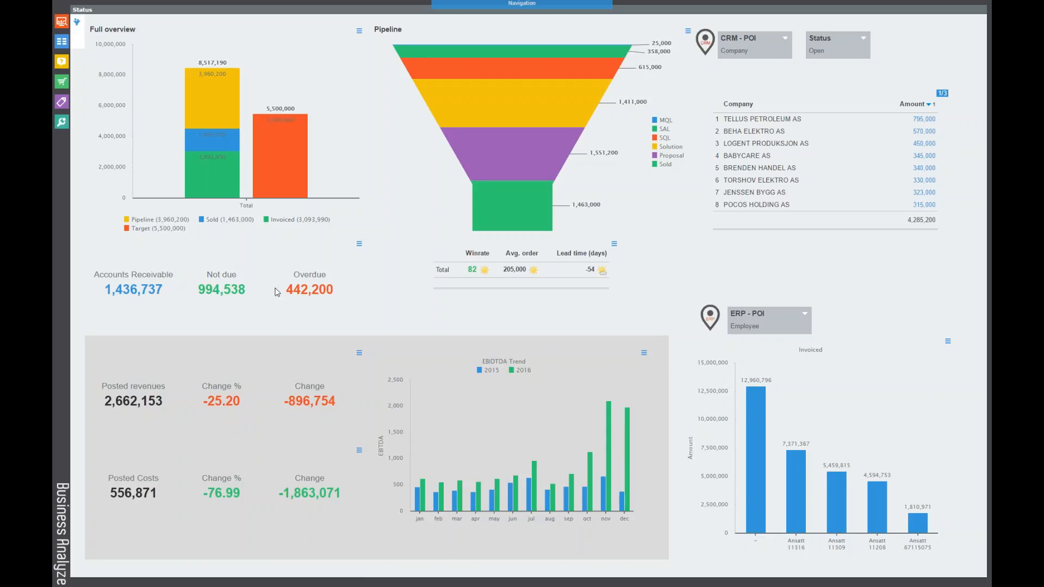
pyautogui.moveTo(329, 289)
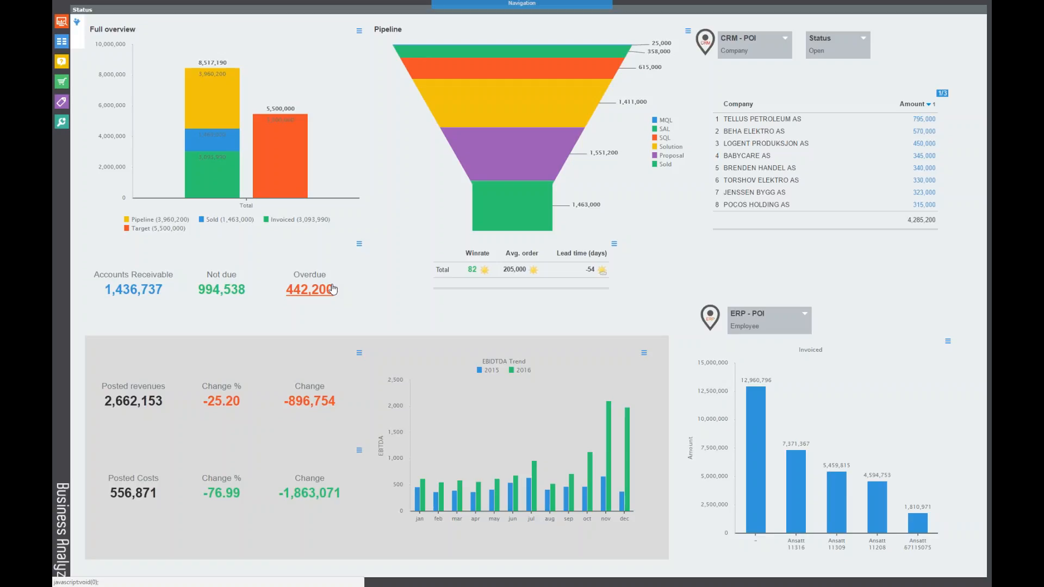
pyautogui.moveTo(347, 280)
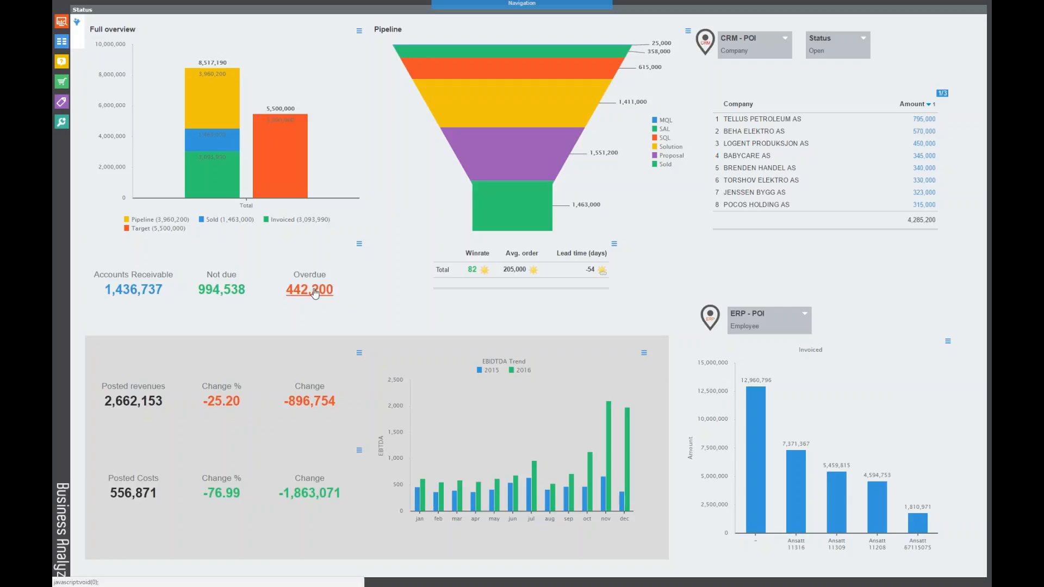
# Step: Open the breakdown of the 442,200 overdue amount by days past due date
pyautogui.click(309, 290)
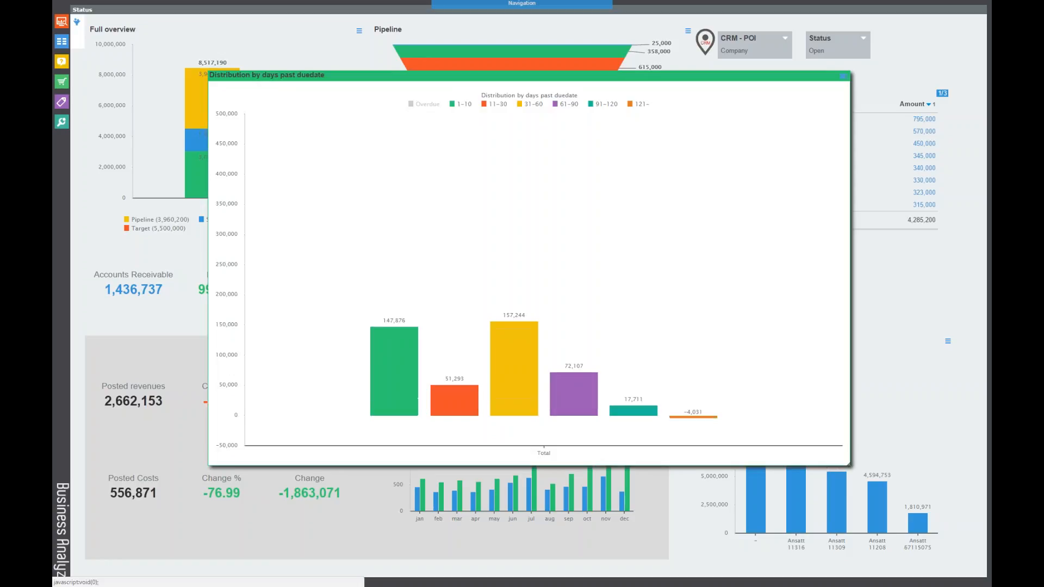
pyautogui.moveTo(437, 153)
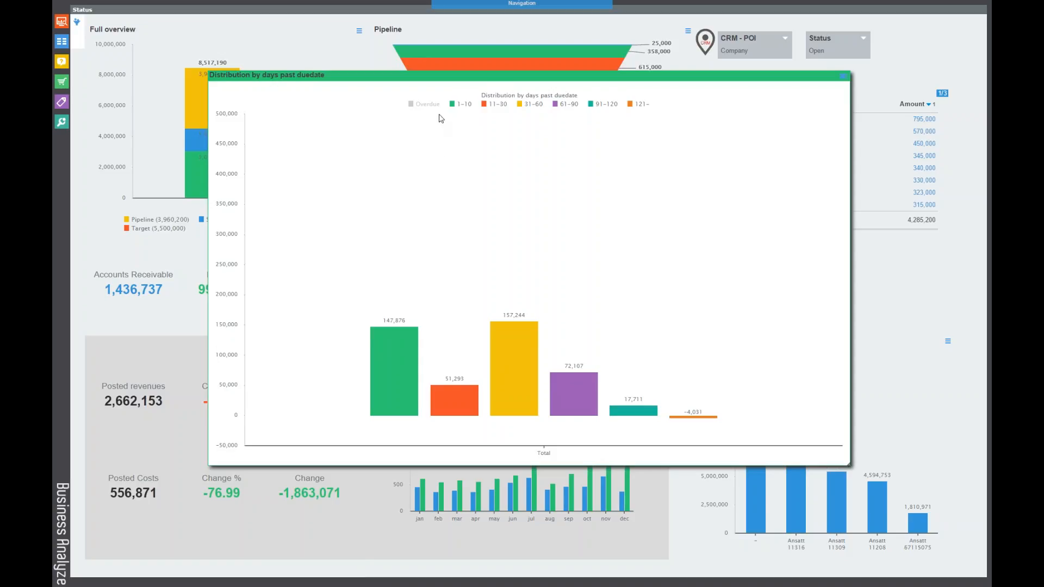
pyautogui.moveTo(400, 316)
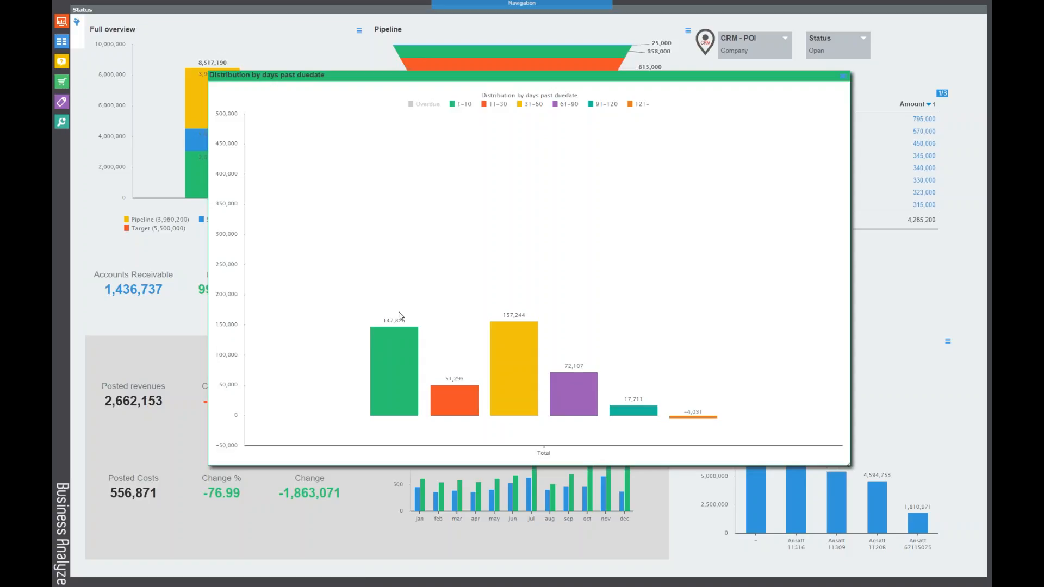
pyautogui.moveTo(634, 410)
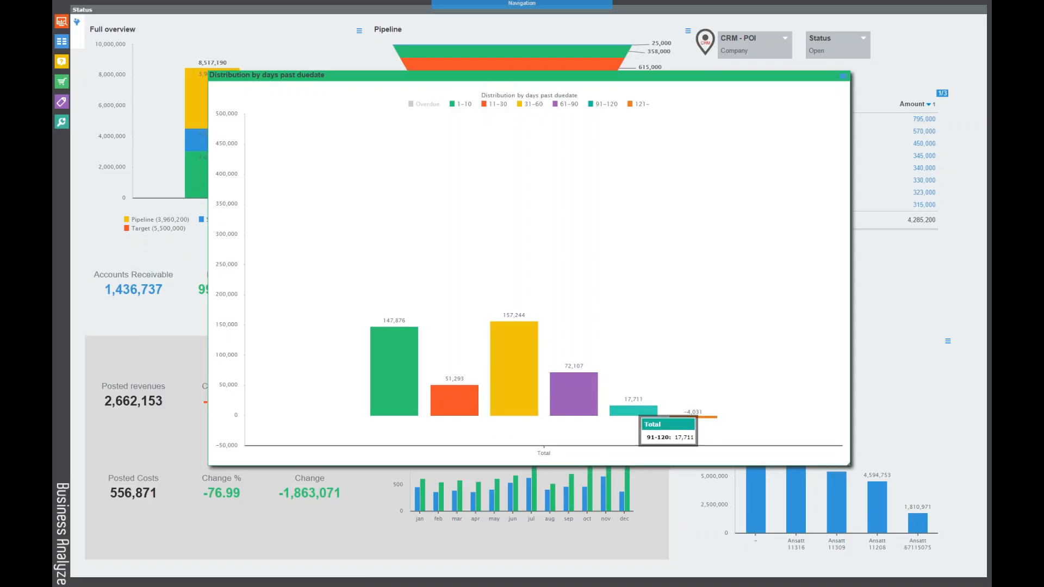
pyautogui.moveTo(609, 124)
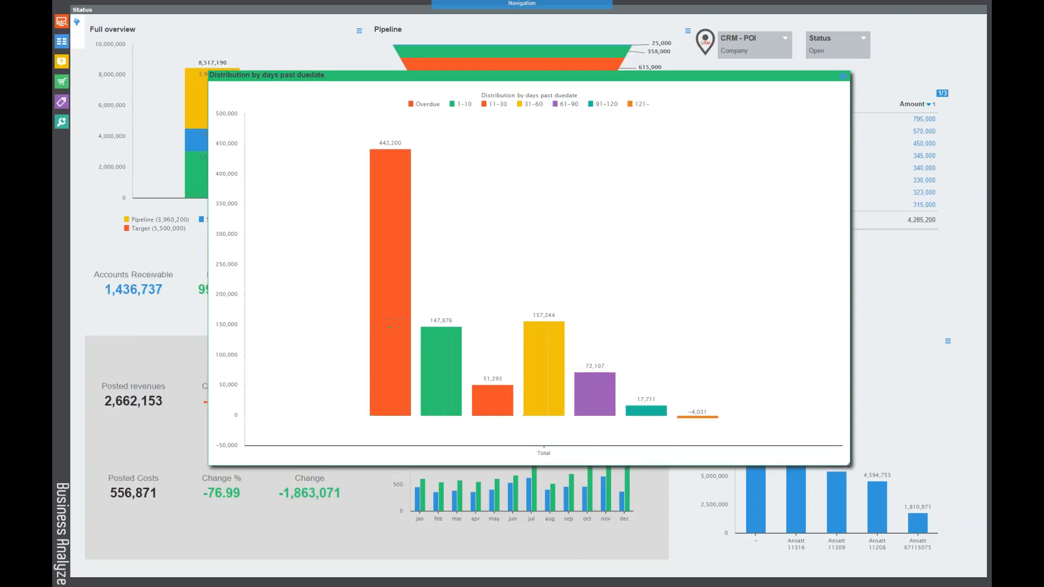
pyautogui.moveTo(393, 168)
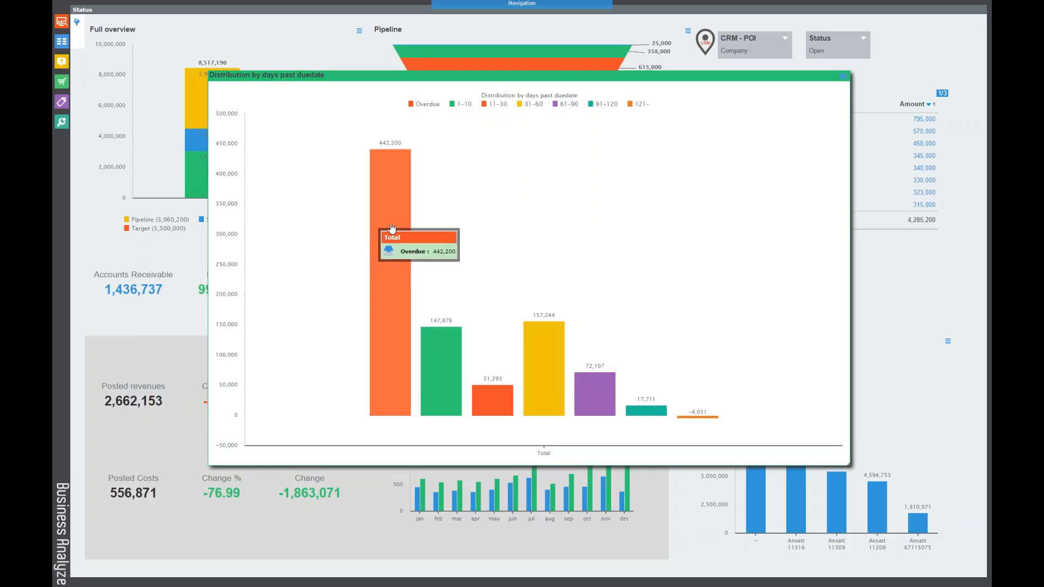
pyautogui.moveTo(392, 229)
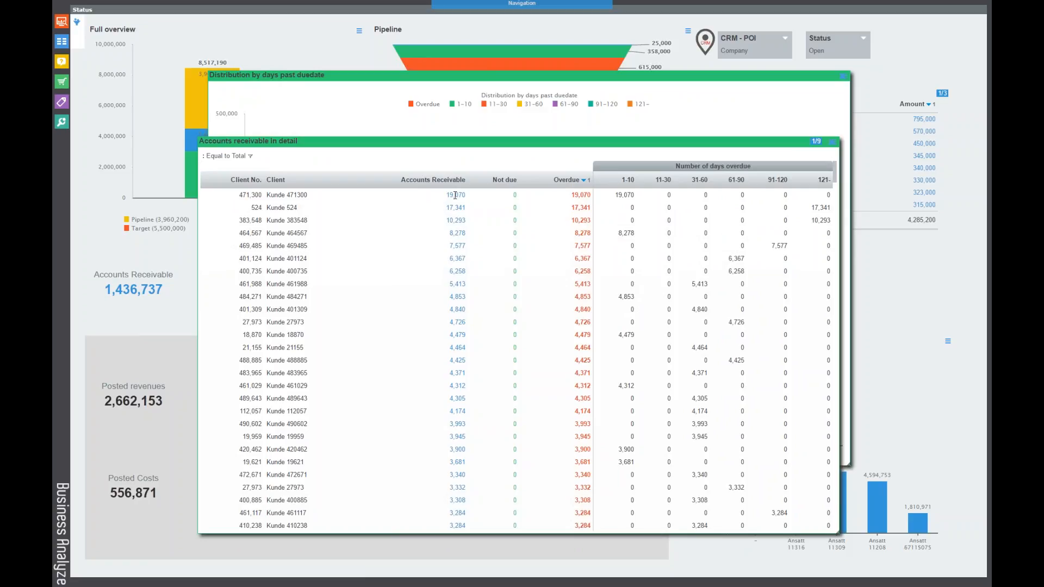
pyautogui.moveTo(835, 162)
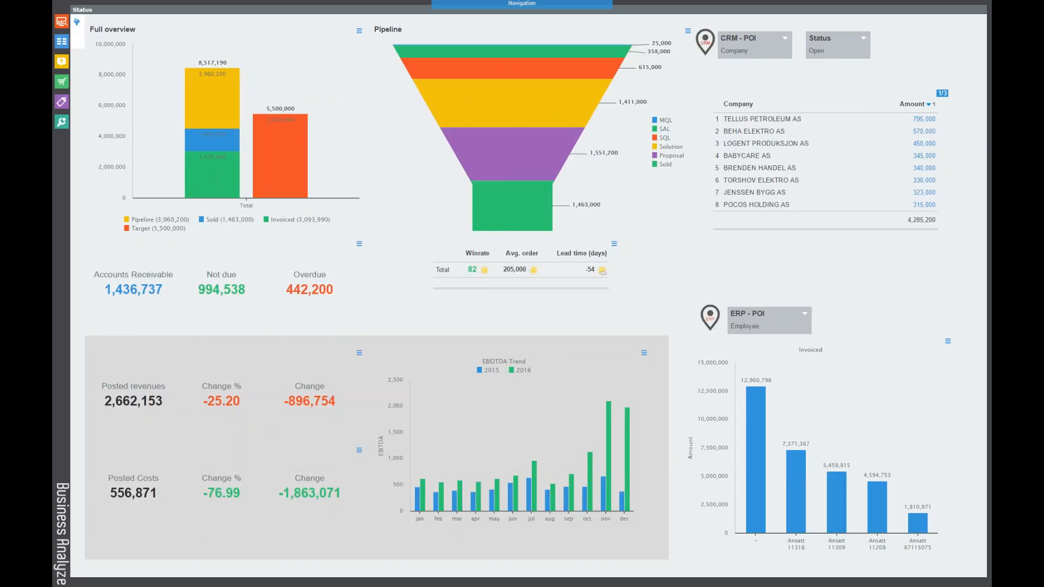
pyautogui.moveTo(167, 311)
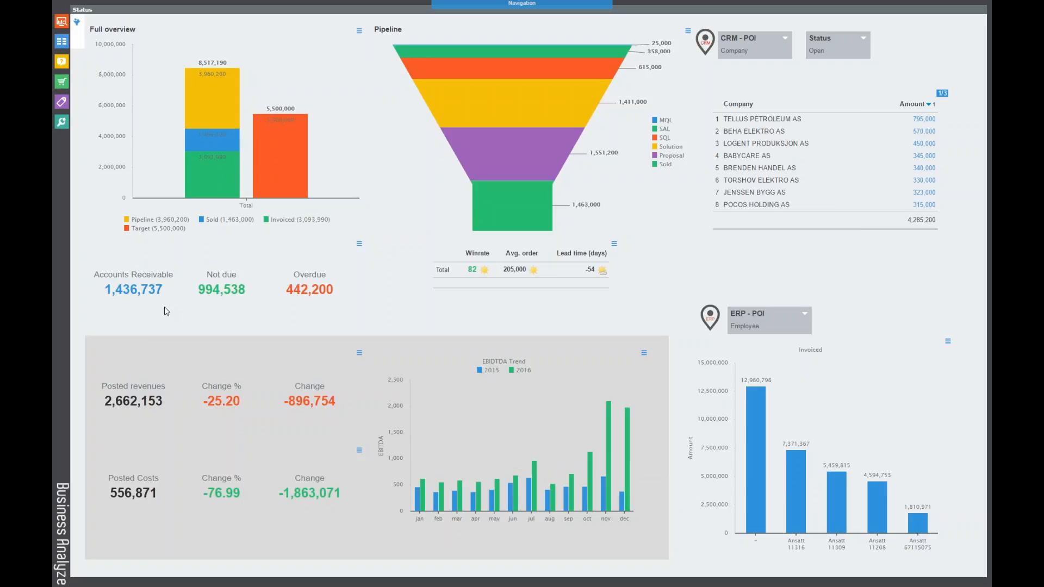
pyautogui.moveTo(171, 309)
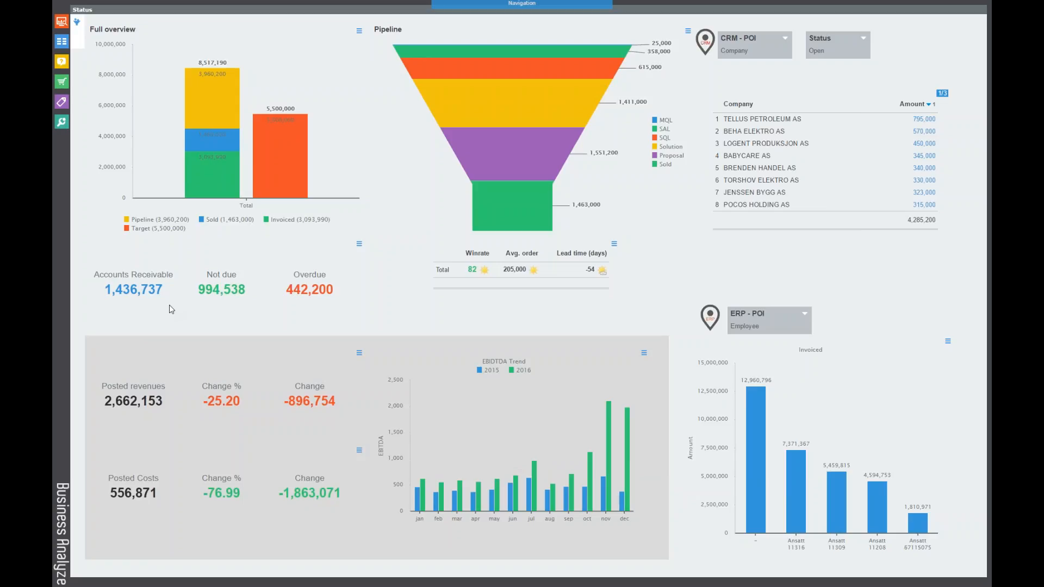
pyautogui.moveTo(726, 361)
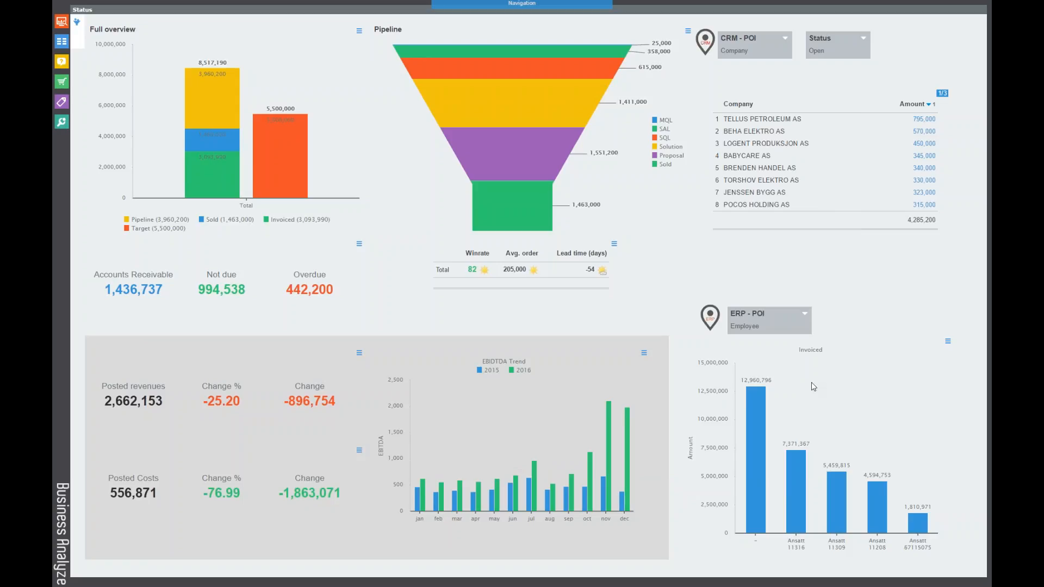
pyautogui.moveTo(393, 241)
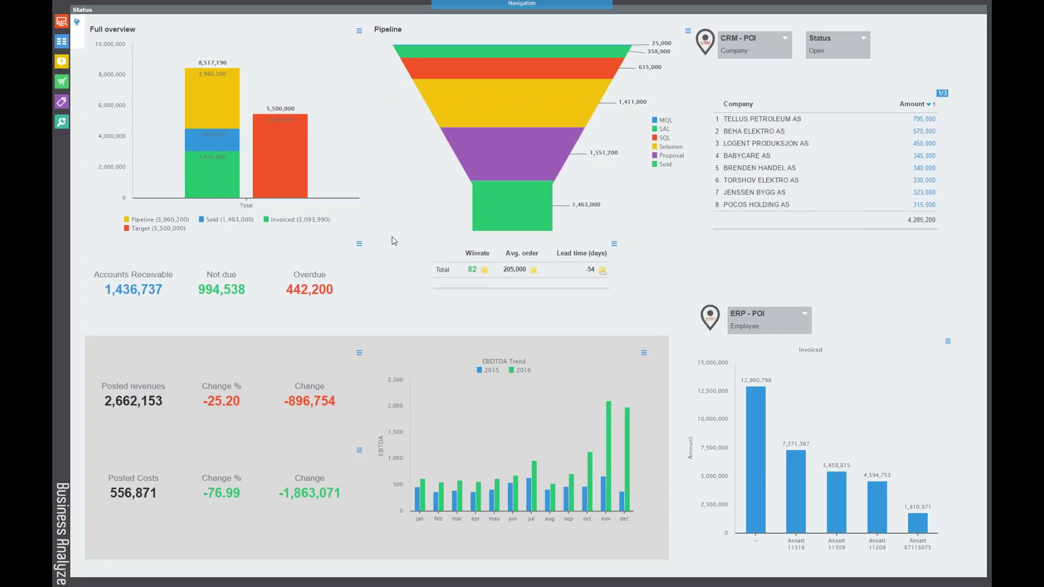
pyautogui.moveTo(352, 278)
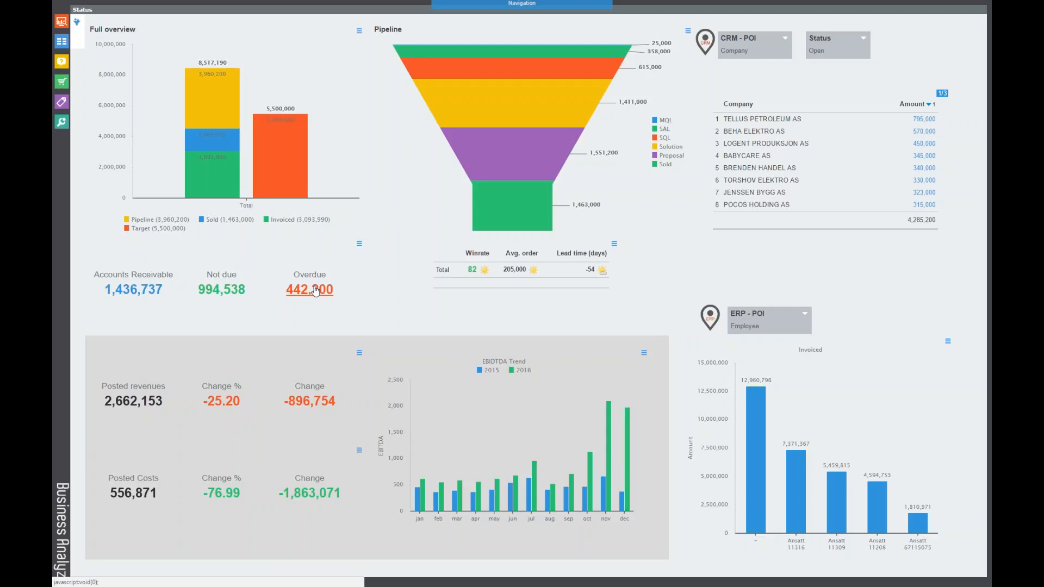
pyautogui.moveTo(315, 290)
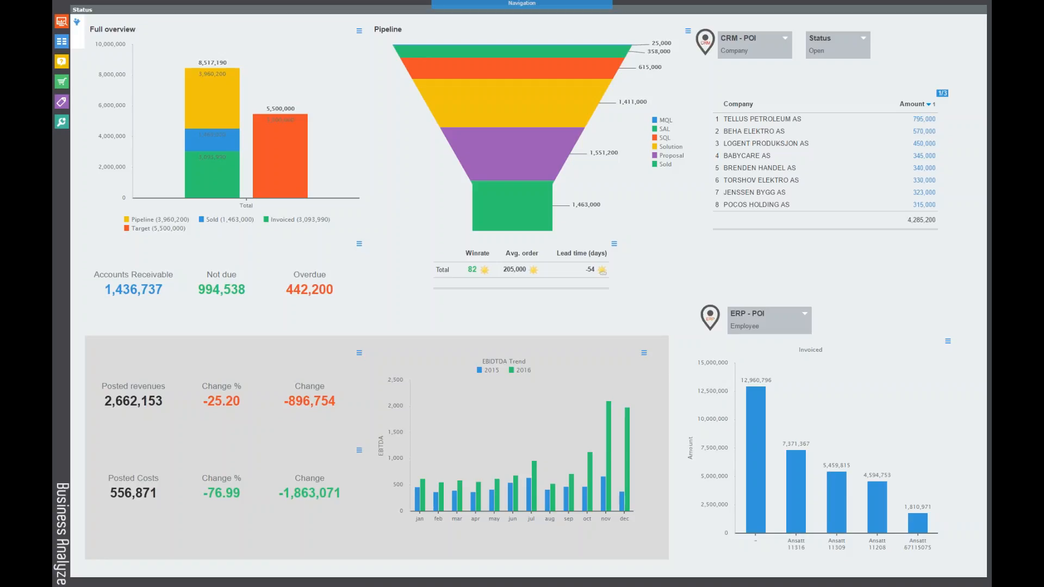
pyautogui.moveTo(763, 266)
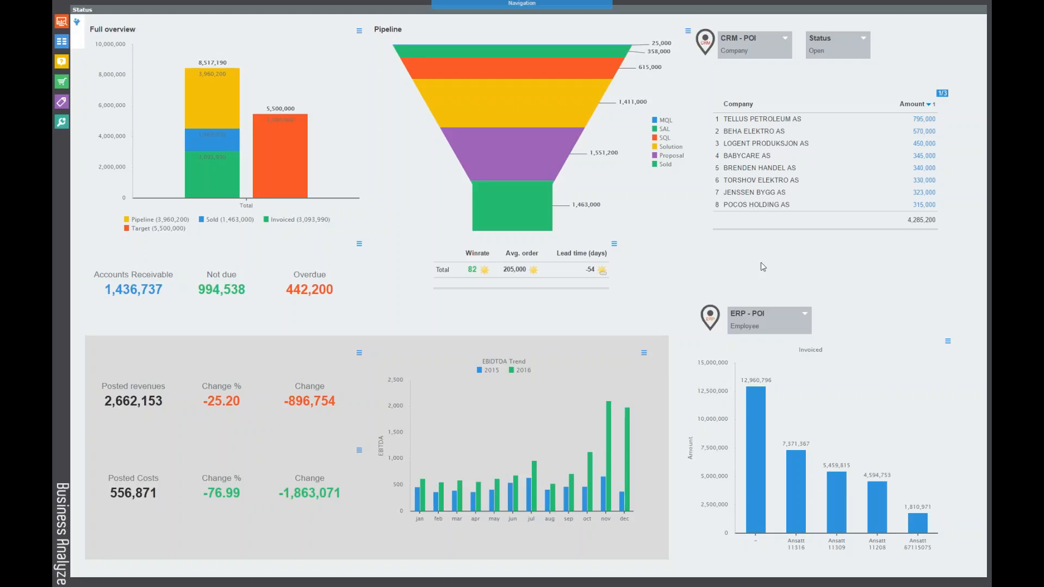
pyautogui.moveTo(294, 158)
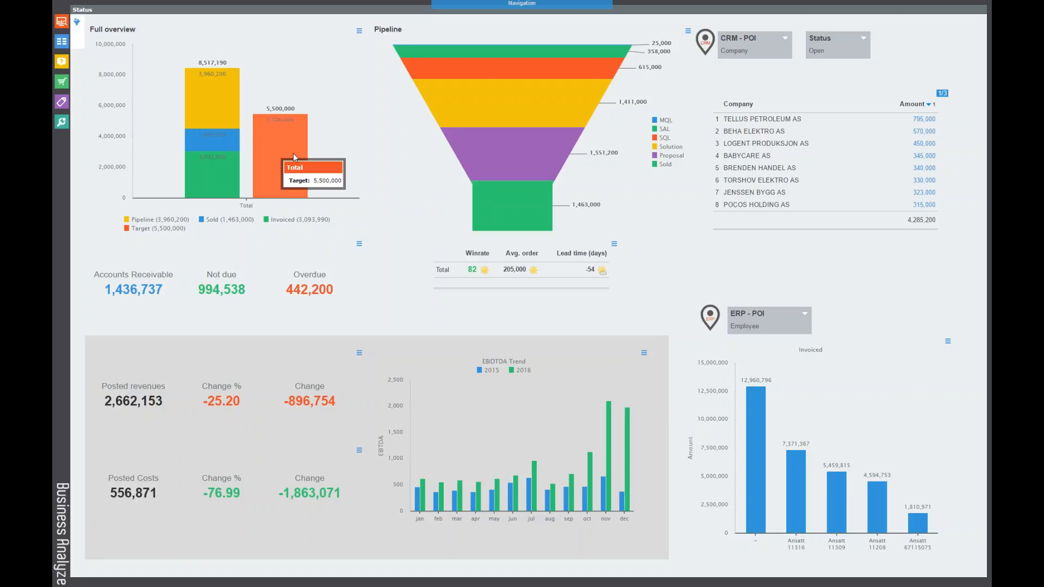
pyautogui.moveTo(364, 135)
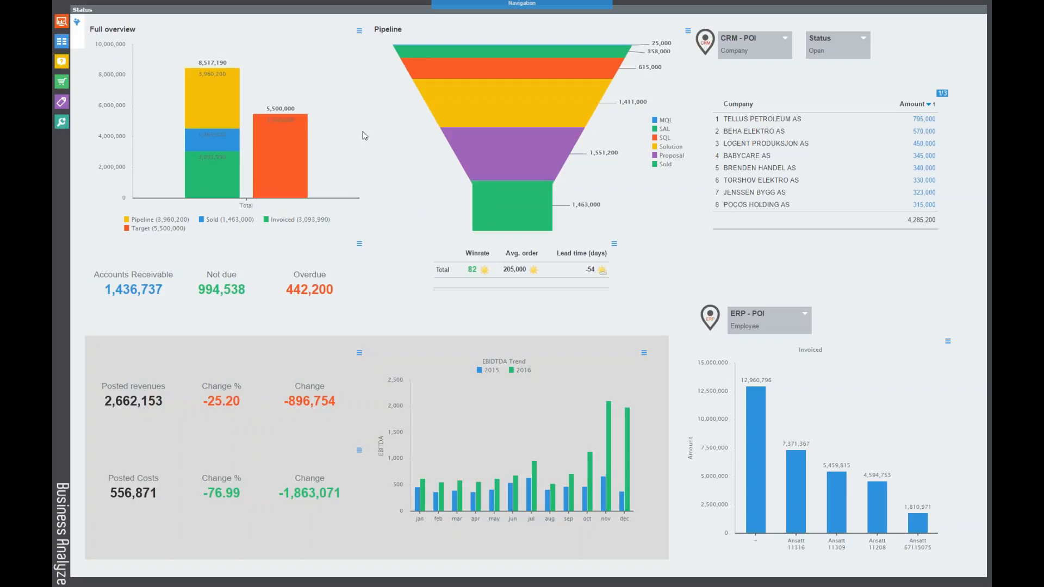
pyautogui.moveTo(223, 166)
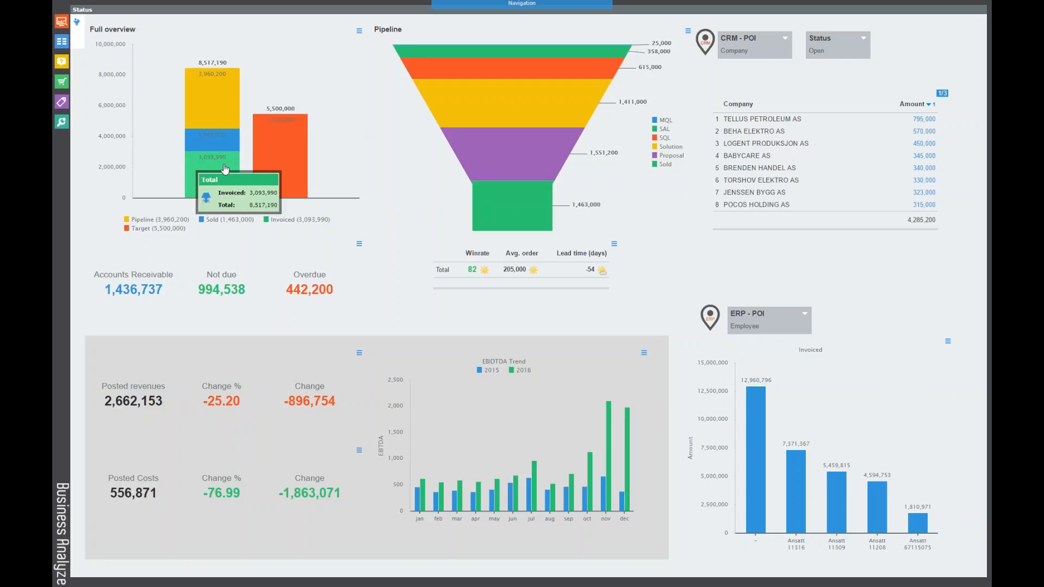
pyautogui.moveTo(220, 144)
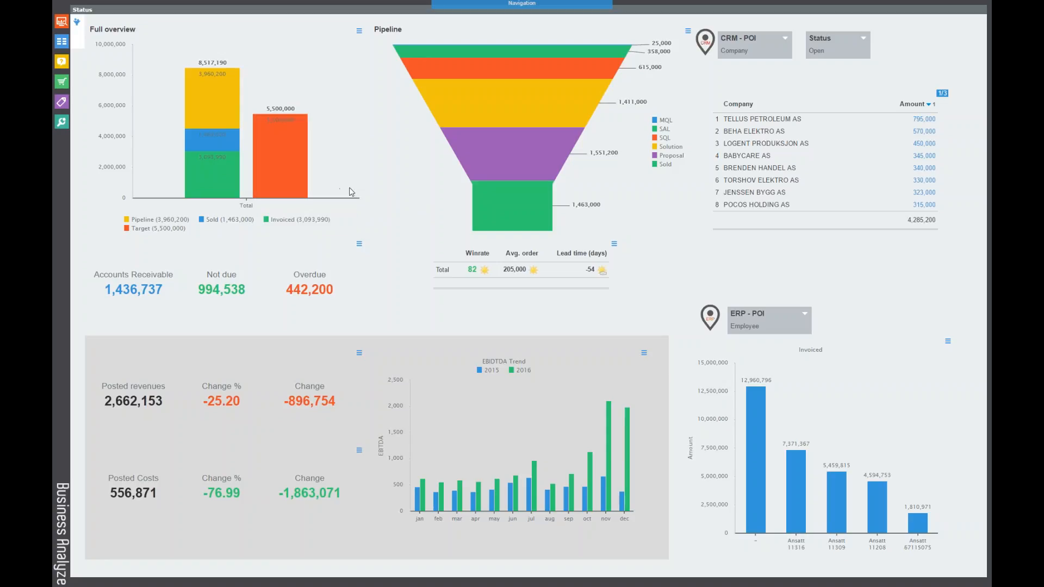
pyautogui.moveTo(390, 217)
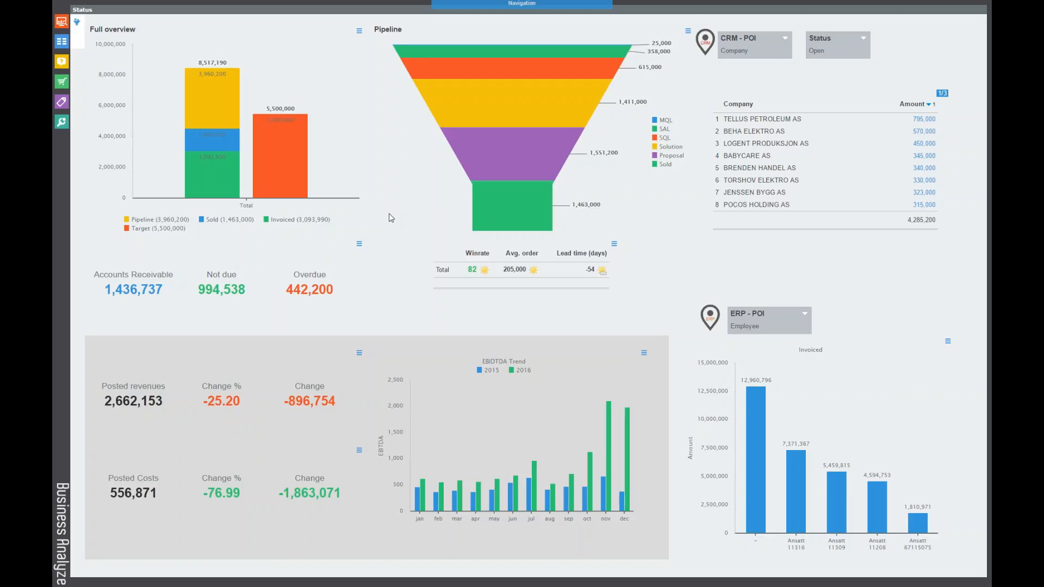
pyautogui.moveTo(359, 151)
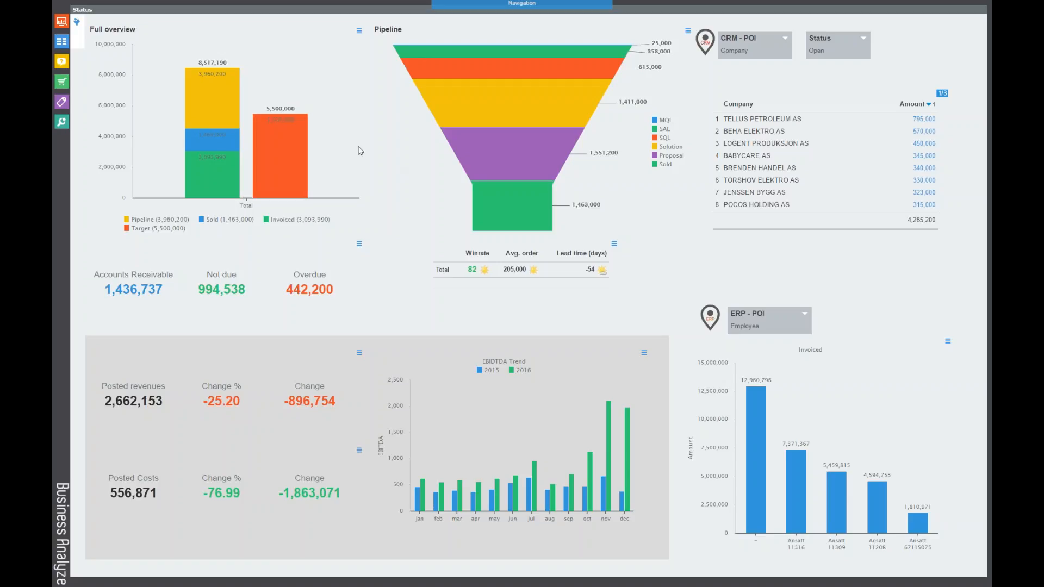
pyautogui.moveTo(224, 179)
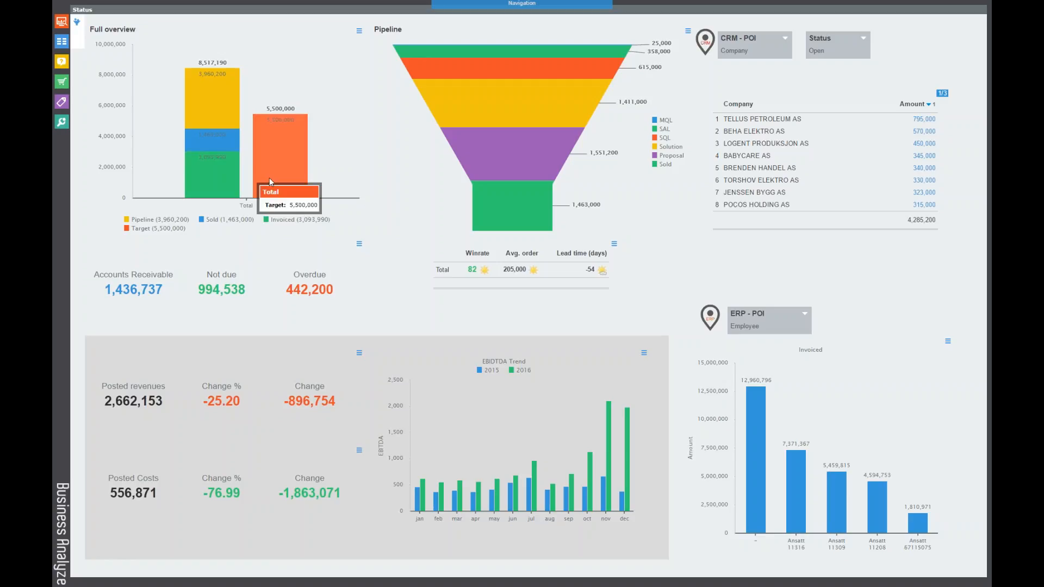
pyautogui.moveTo(307, 170)
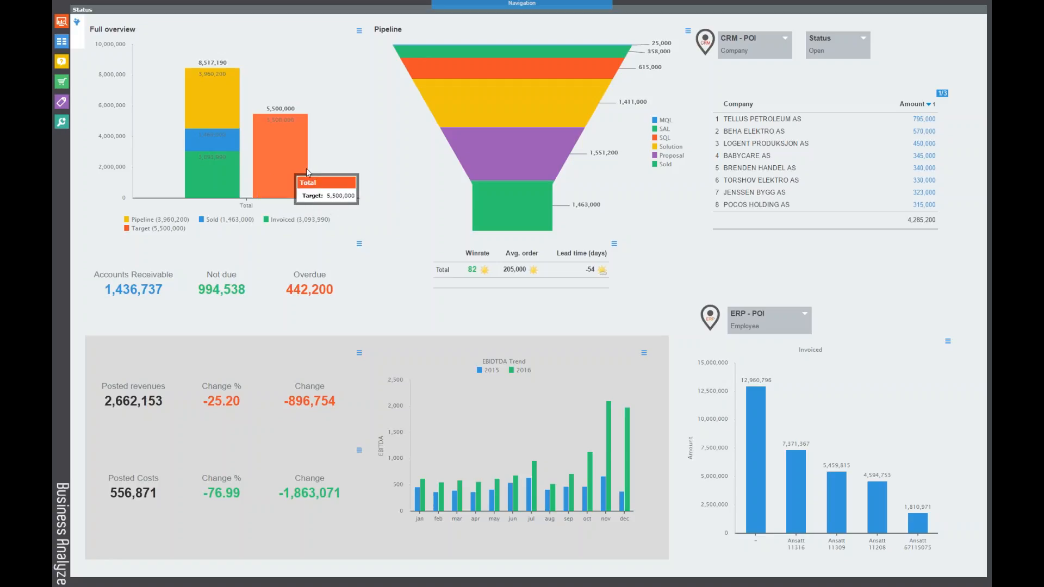
pyautogui.moveTo(516, 325)
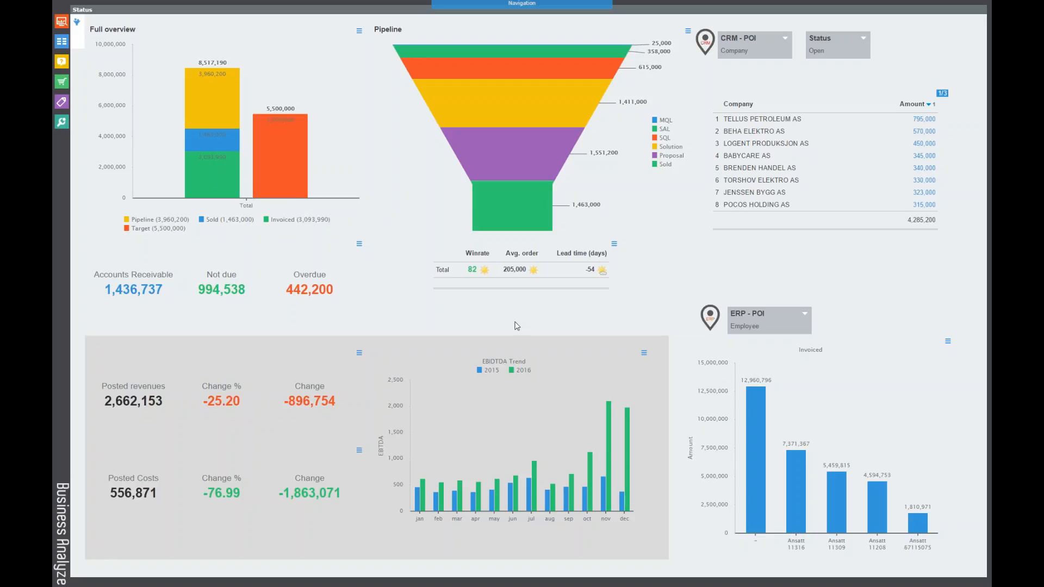
pyautogui.moveTo(789, 50)
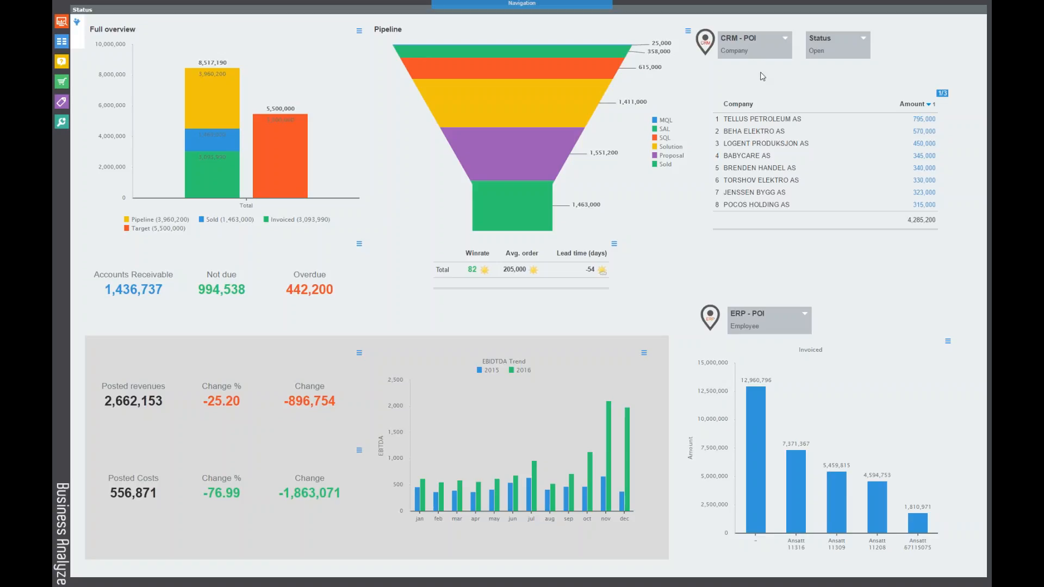
pyautogui.moveTo(817, 308)
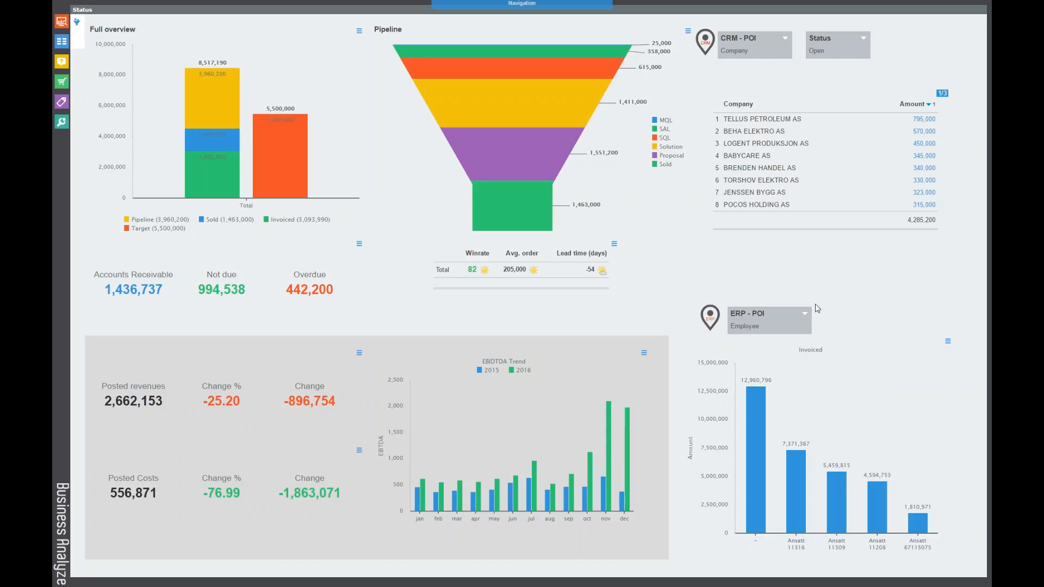
pyautogui.moveTo(816, 313)
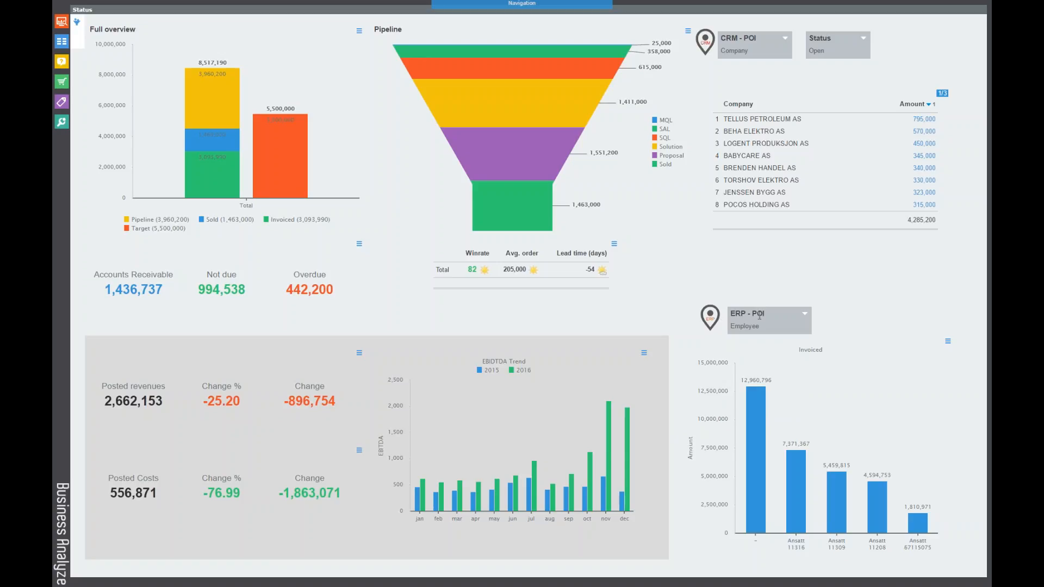
pyautogui.moveTo(722, 323)
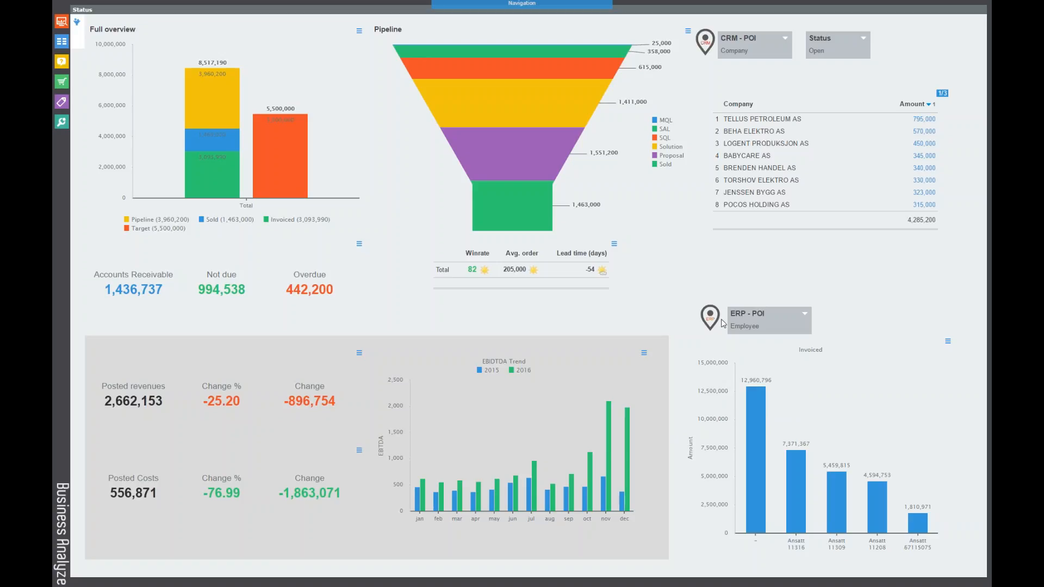
pyautogui.moveTo(752, 348)
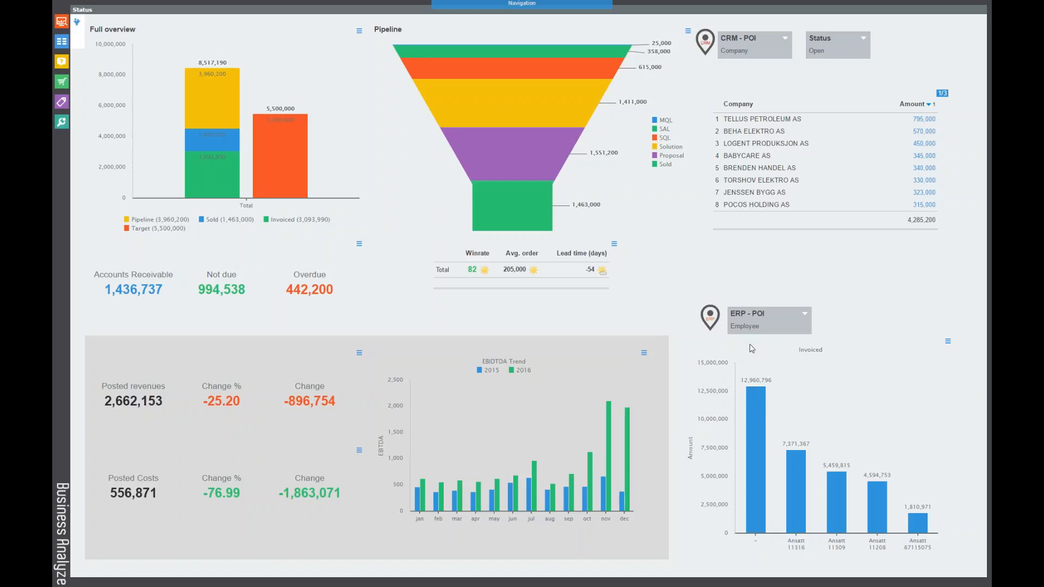
pyautogui.moveTo(793, 350)
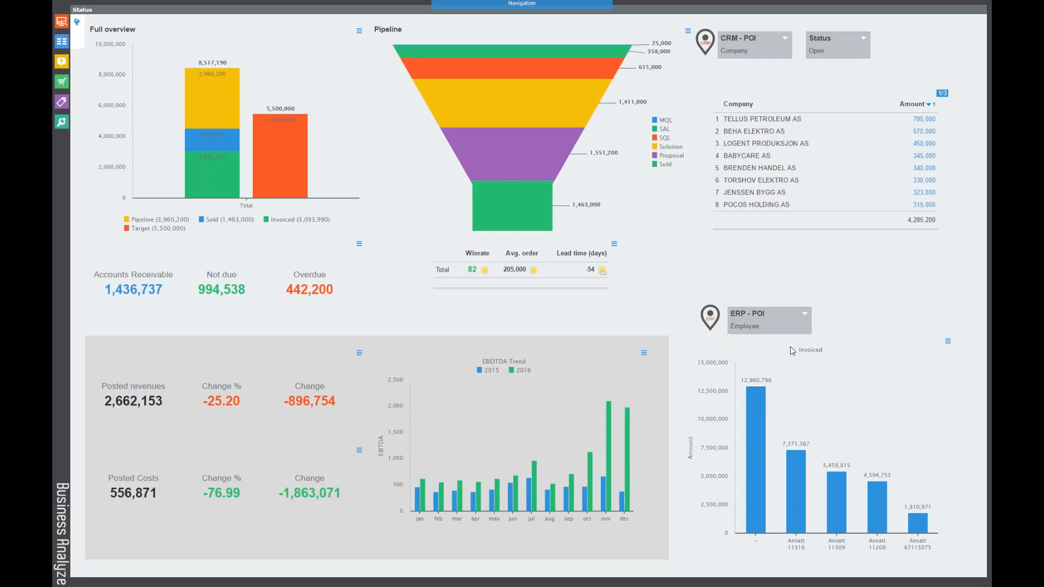
pyautogui.moveTo(758, 335)
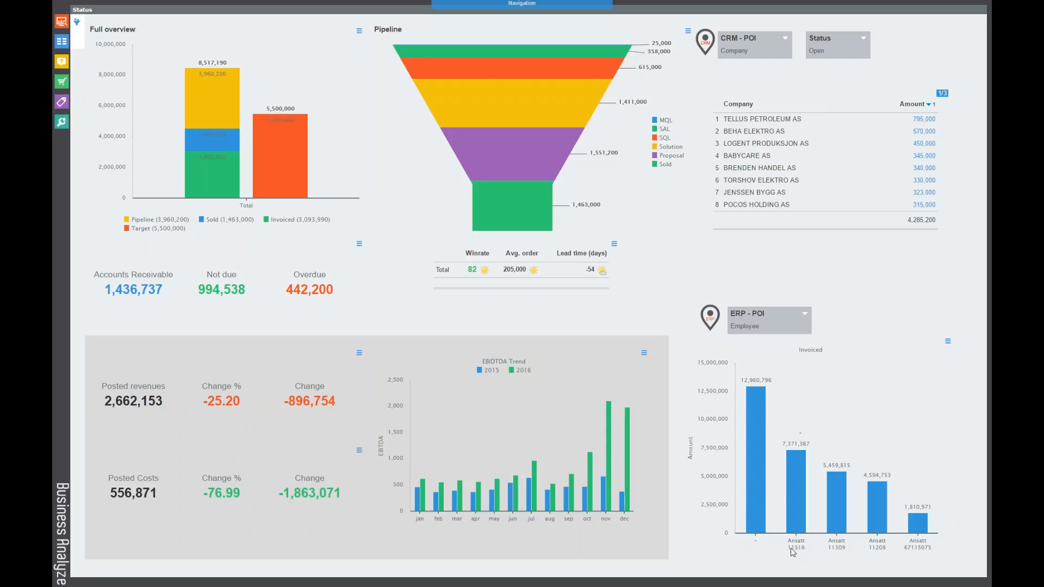
pyautogui.moveTo(862, 549)
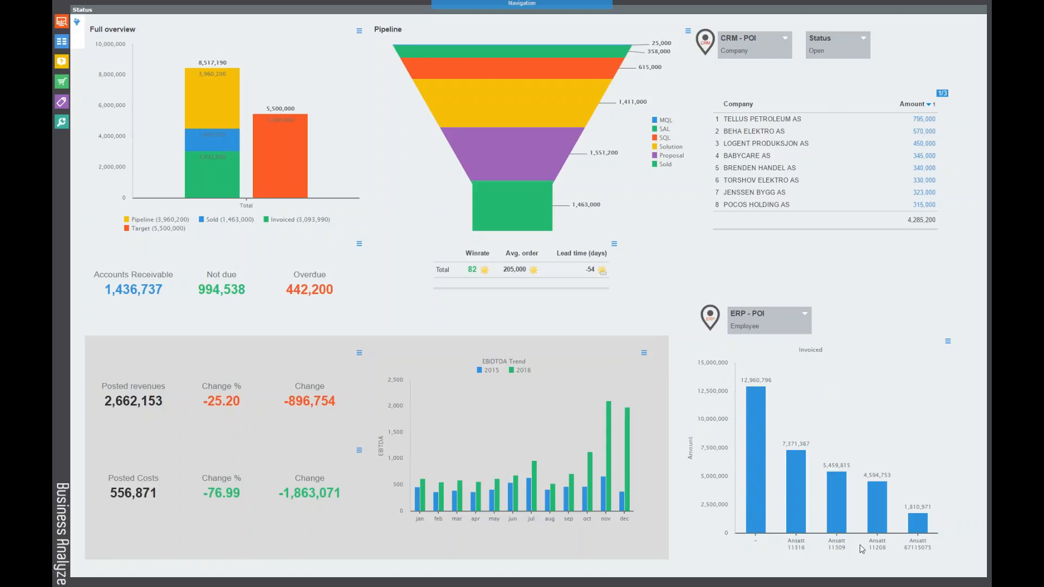
pyautogui.moveTo(796, 549)
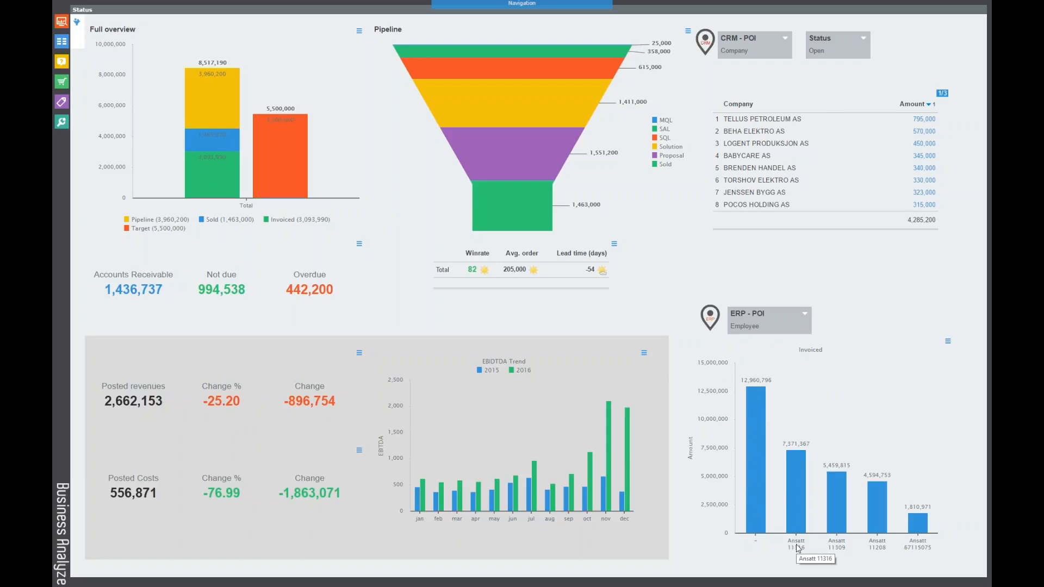
pyautogui.moveTo(777, 442)
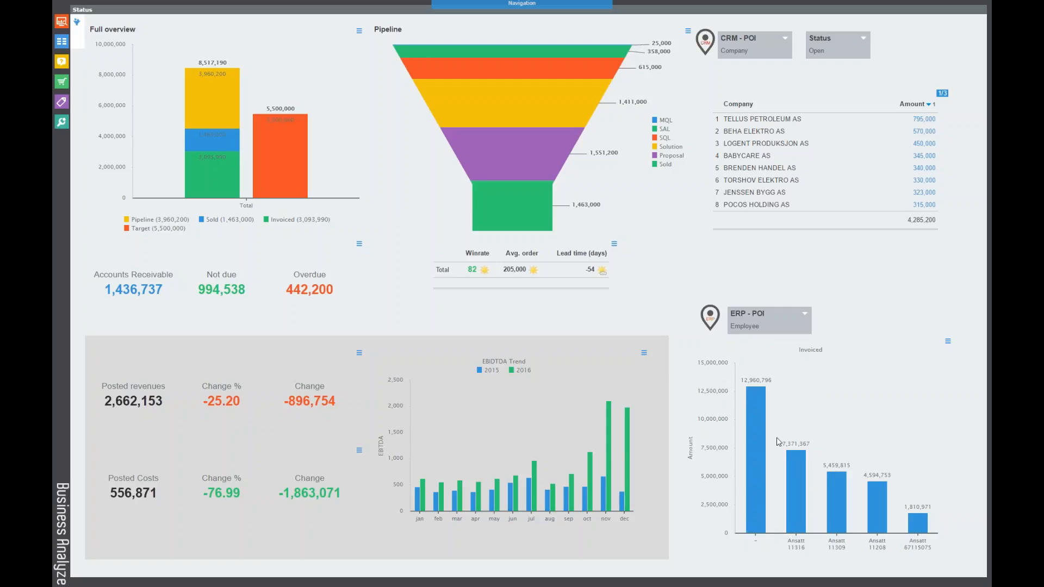
pyautogui.moveTo(755, 442)
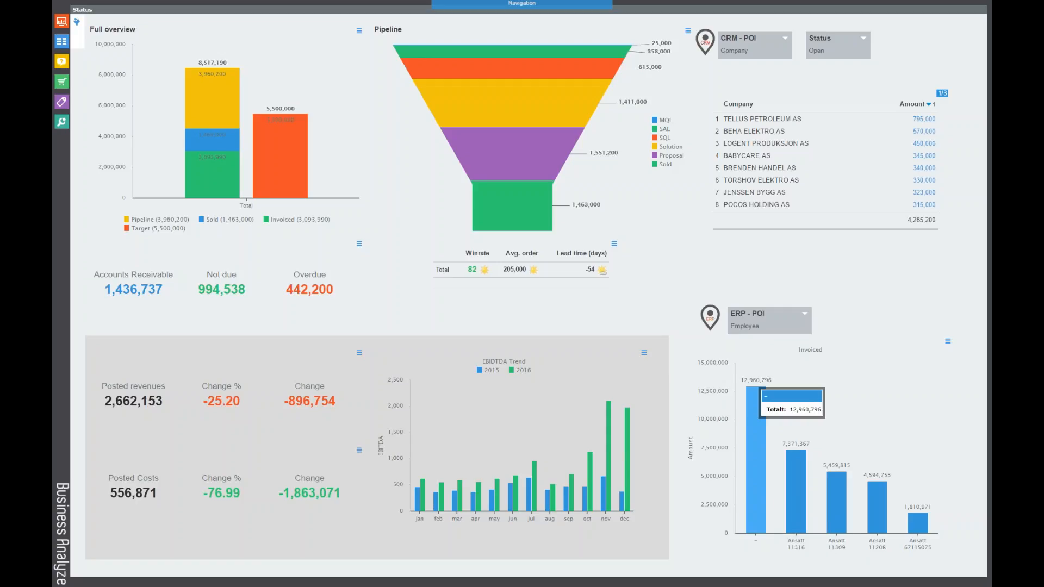
pyautogui.moveTo(782, 421)
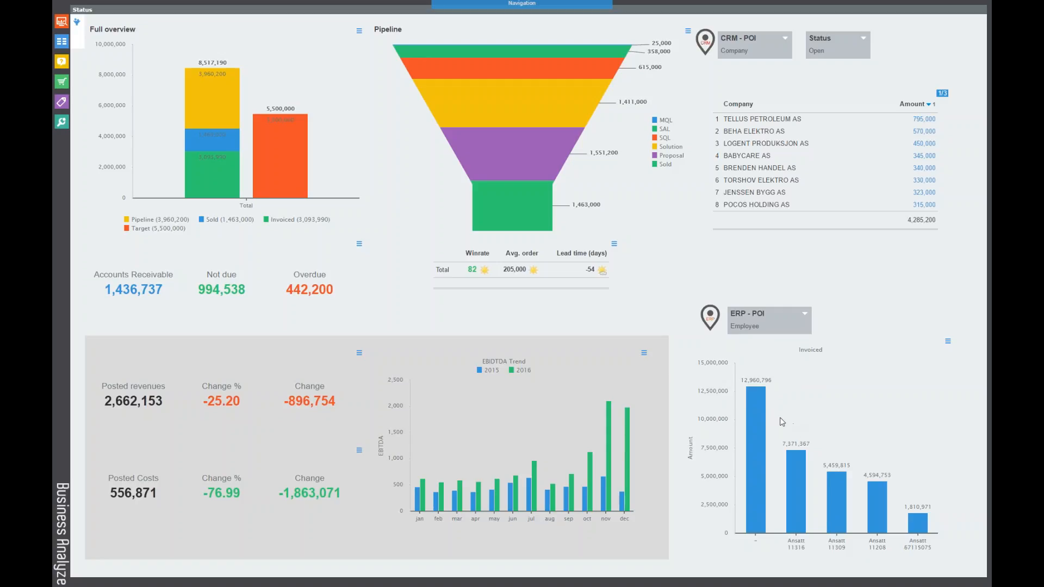
pyautogui.moveTo(757, 352)
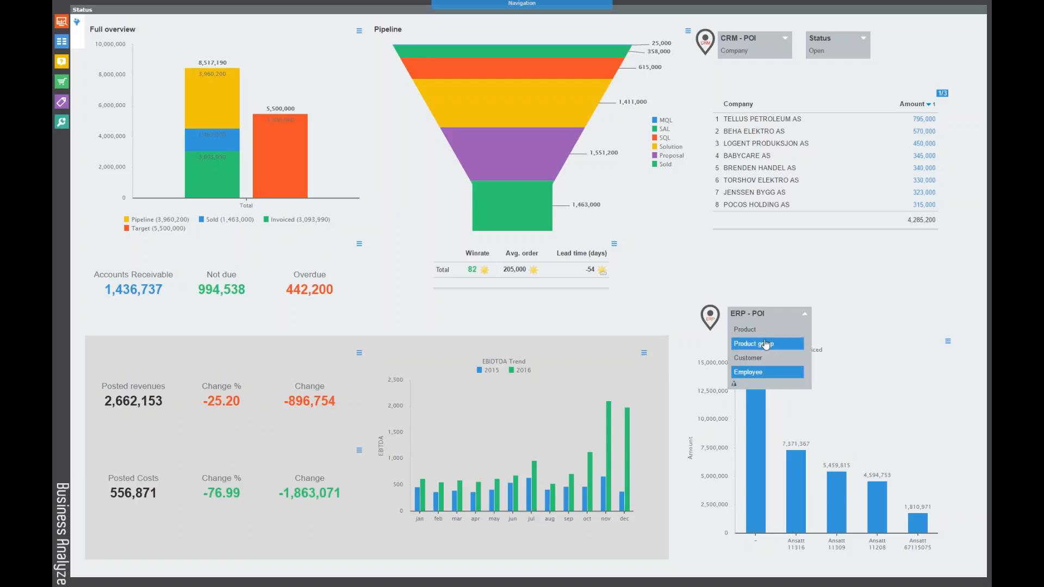
pyautogui.click(761, 344)
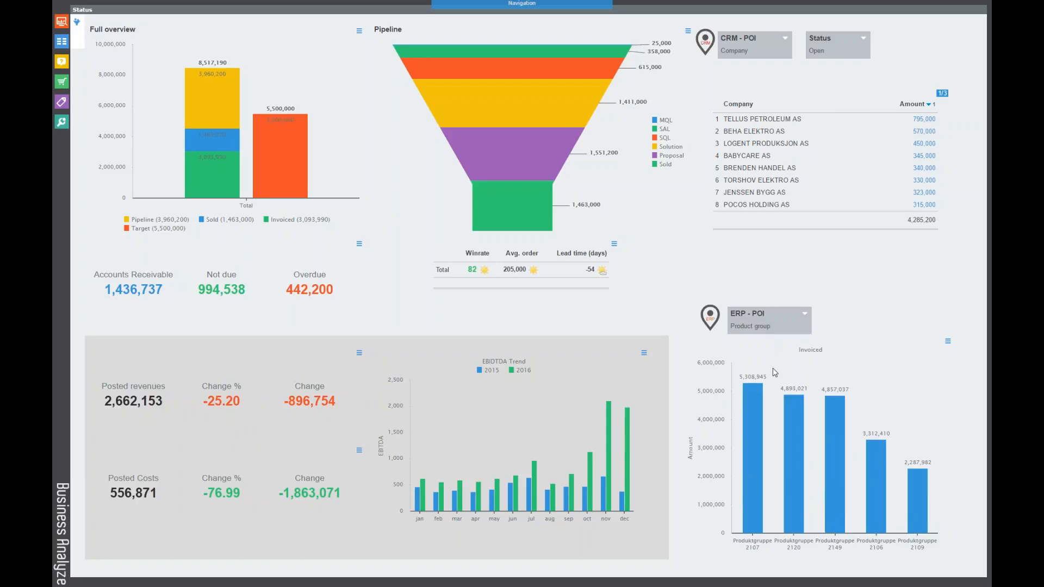
pyautogui.moveTo(779, 373)
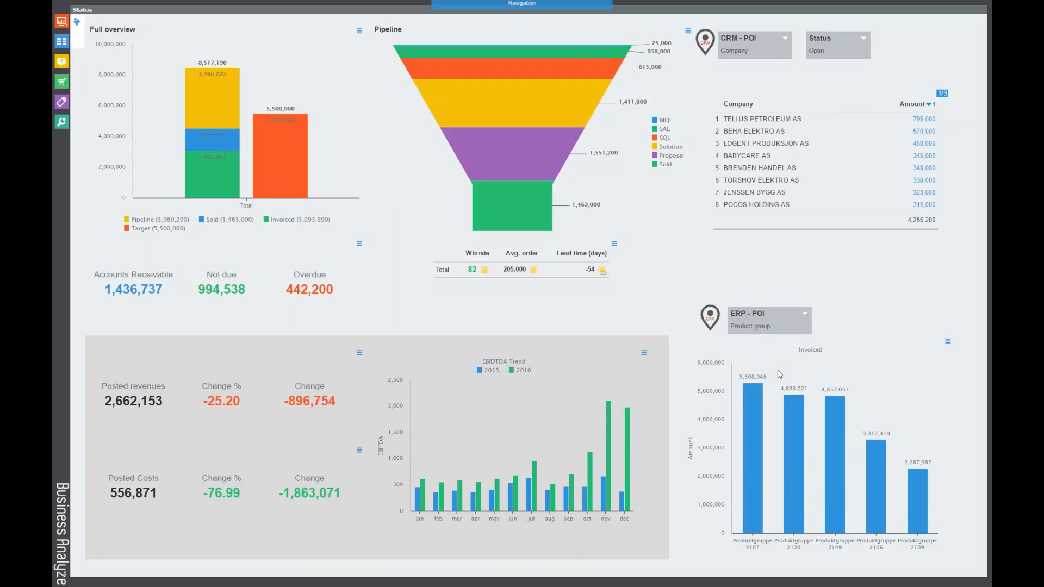
pyautogui.moveTo(772, 374)
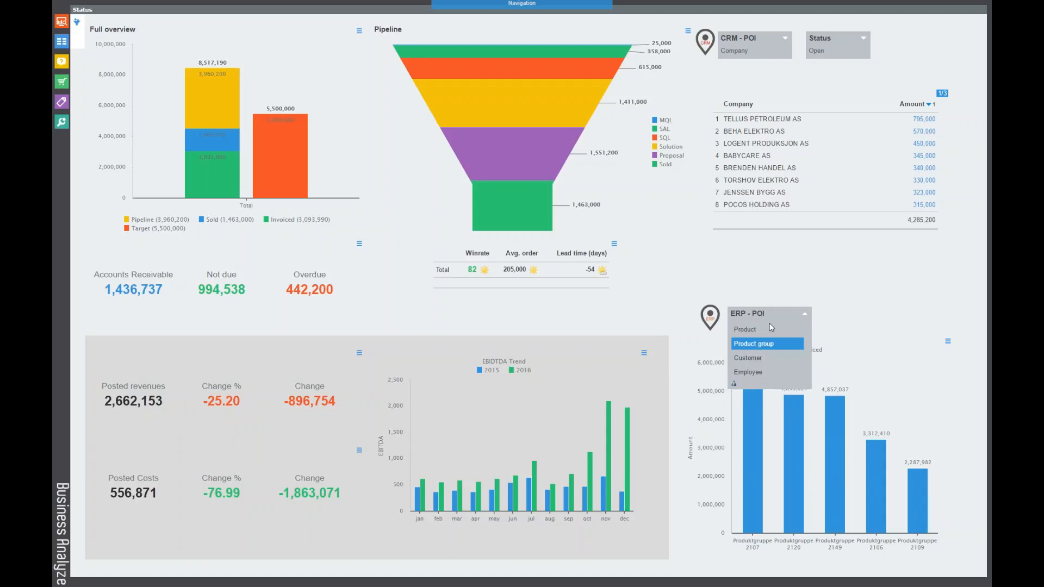
pyautogui.click(745, 329)
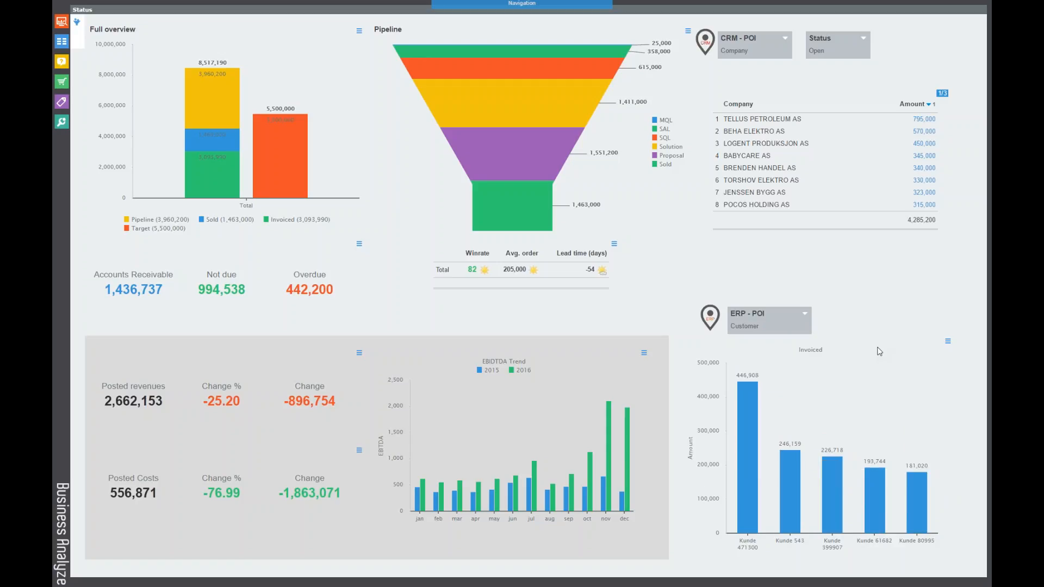
pyautogui.moveTo(820, 434)
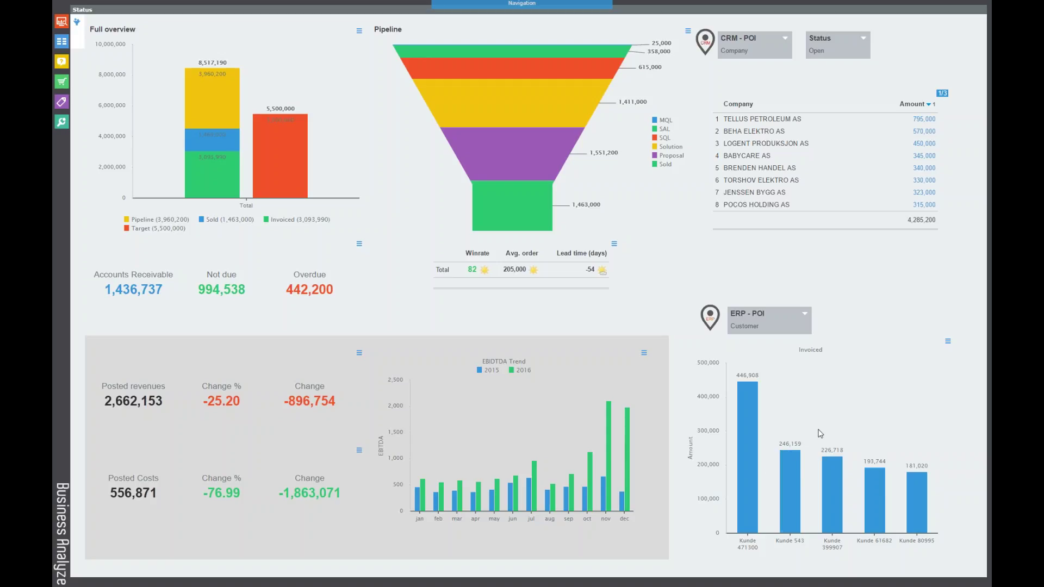
pyautogui.moveTo(787, 396)
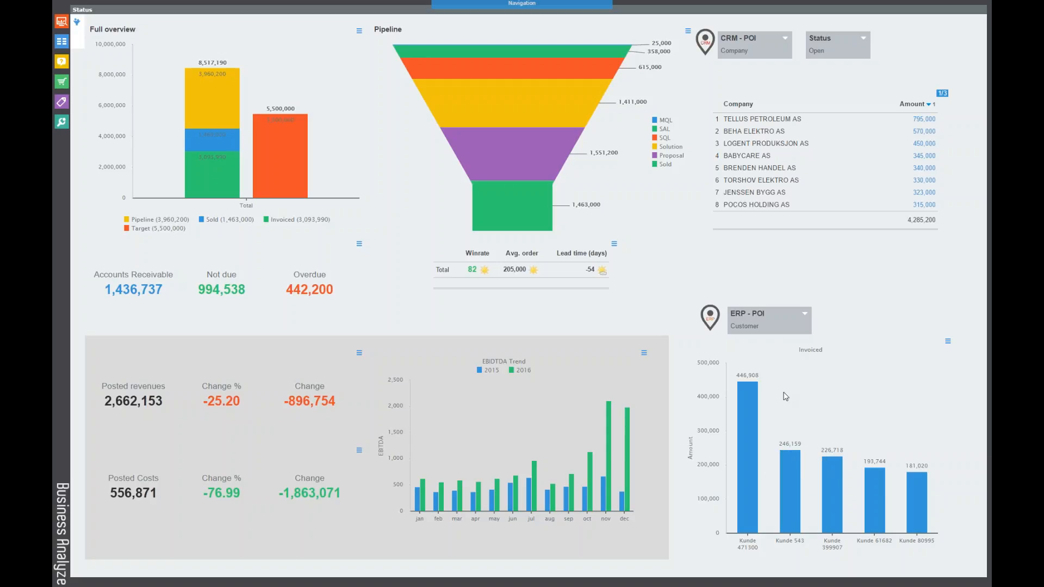
pyautogui.moveTo(824, 376)
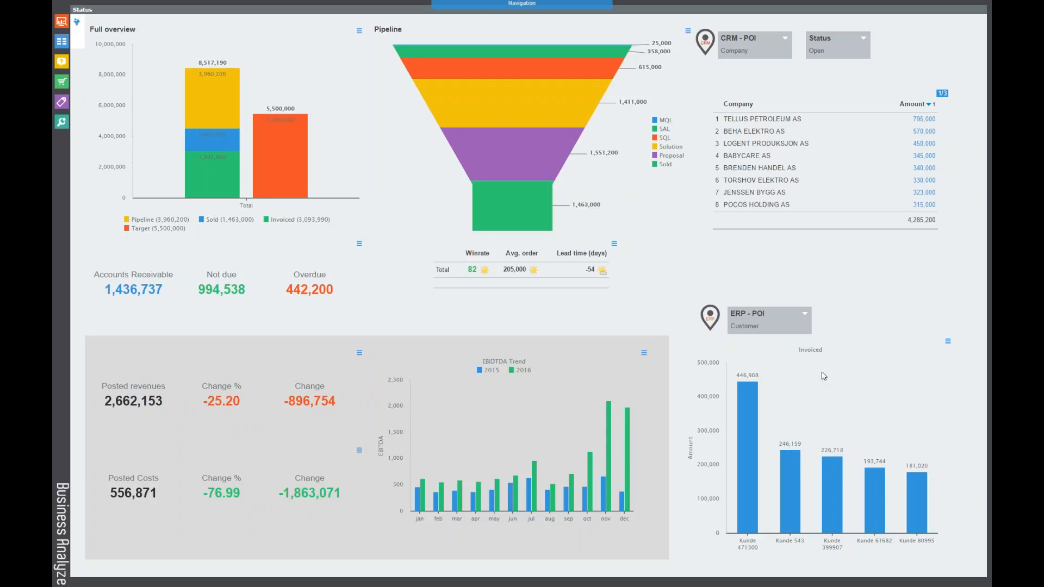
pyautogui.moveTo(839, 346)
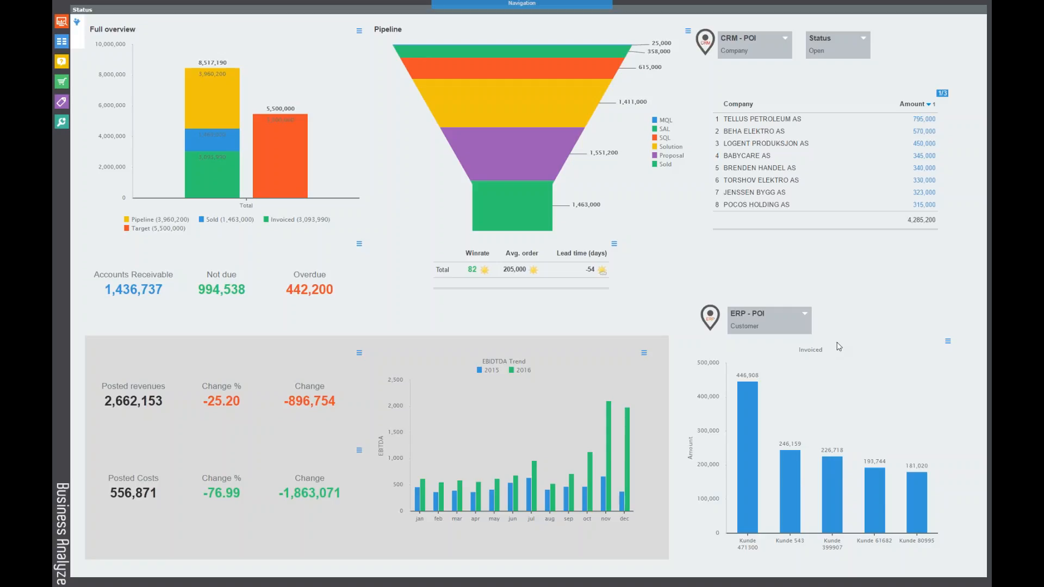
pyautogui.moveTo(838, 337)
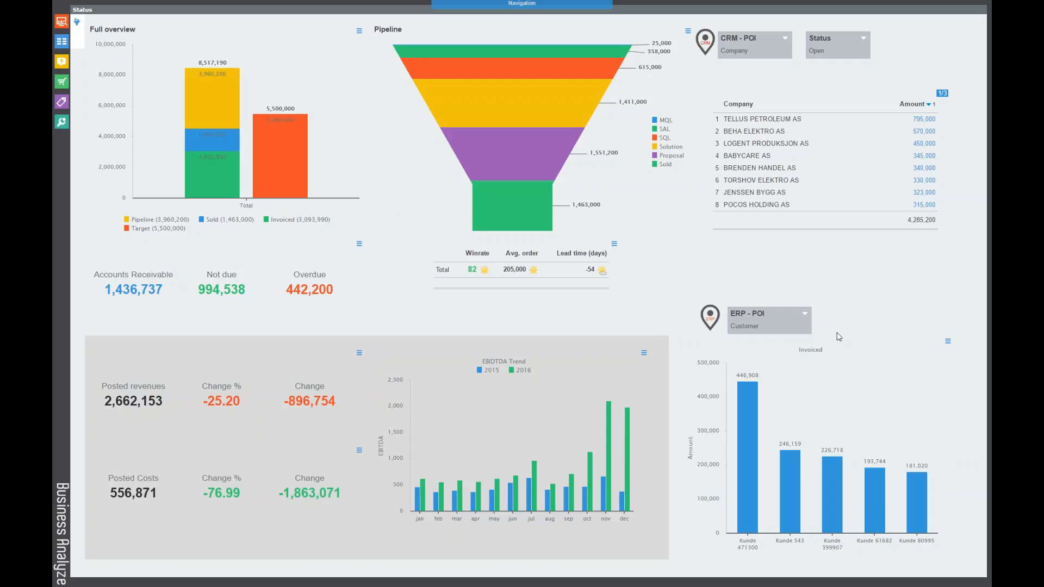
pyautogui.moveTo(814, 229)
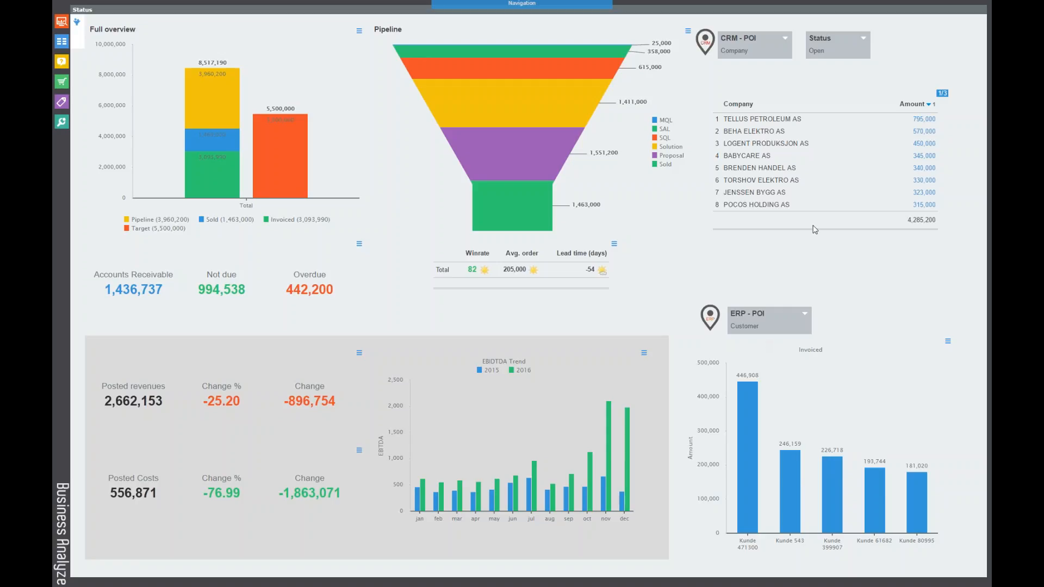
pyautogui.moveTo(770, 73)
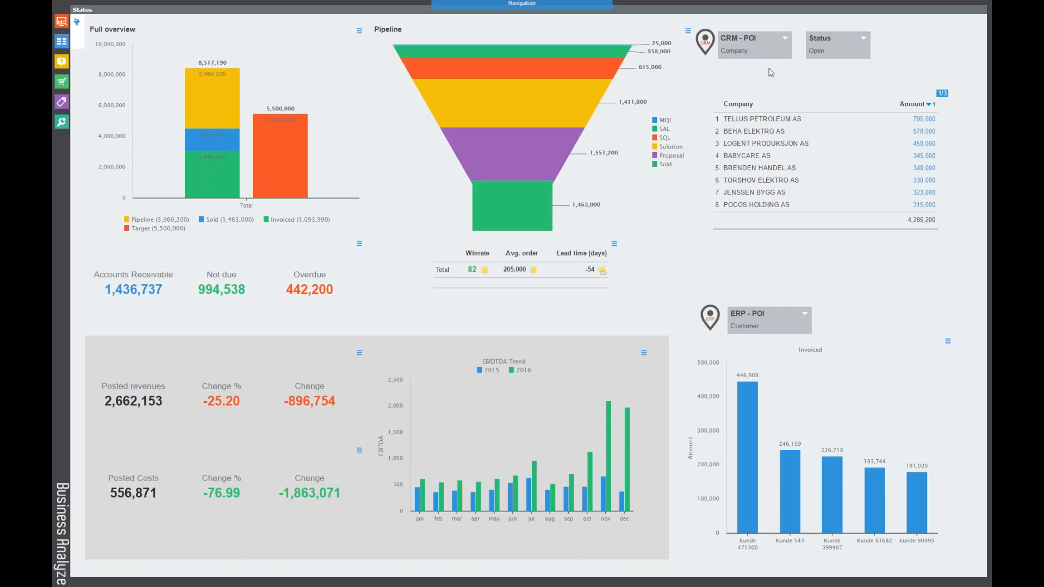
pyautogui.moveTo(741, 63)
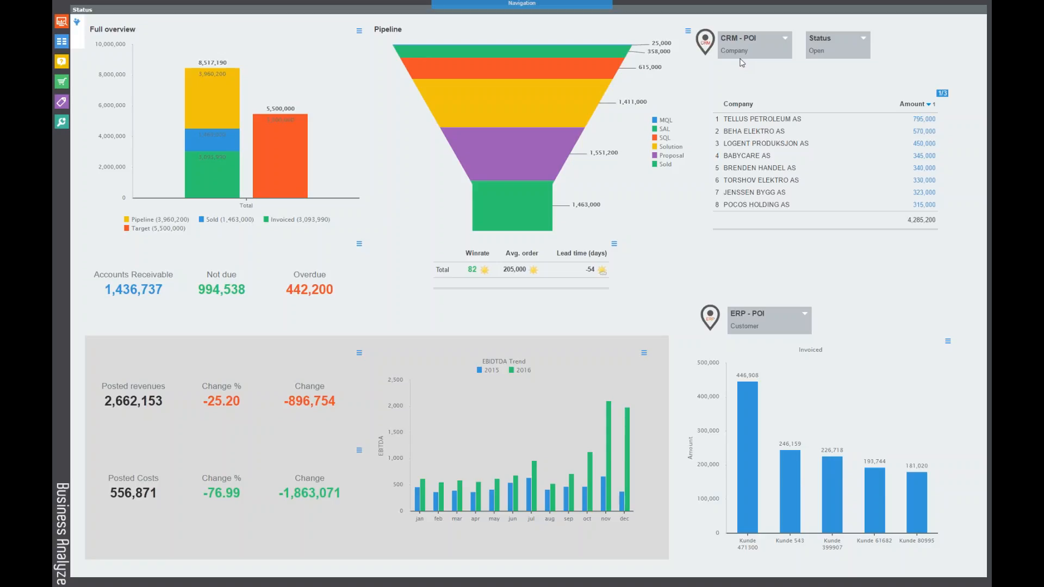
pyautogui.moveTo(887, 111)
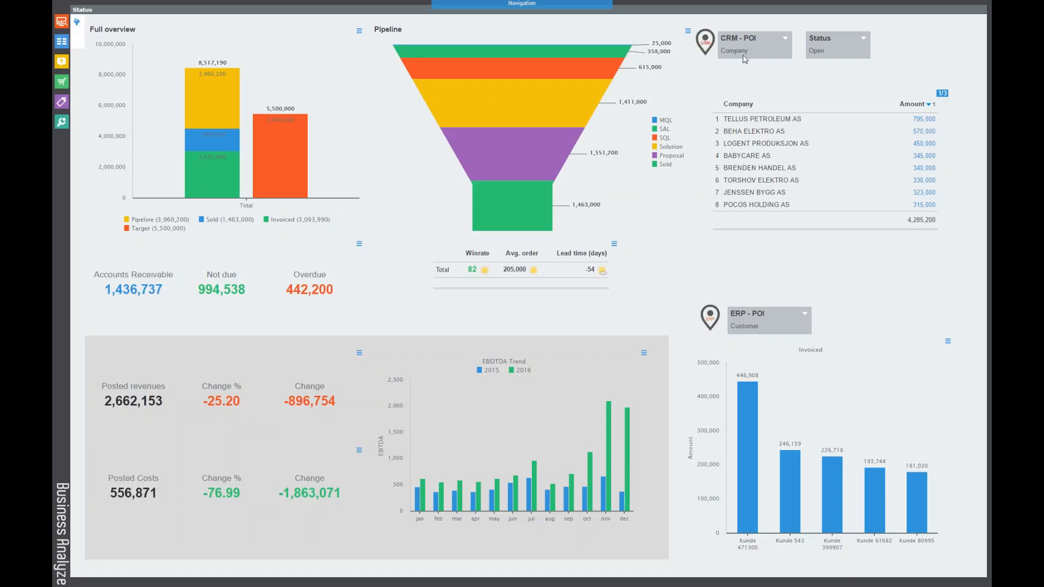
# Step: Group the CRM - POI widget amounts by Team and set Status to All
pyautogui.click(782, 40)
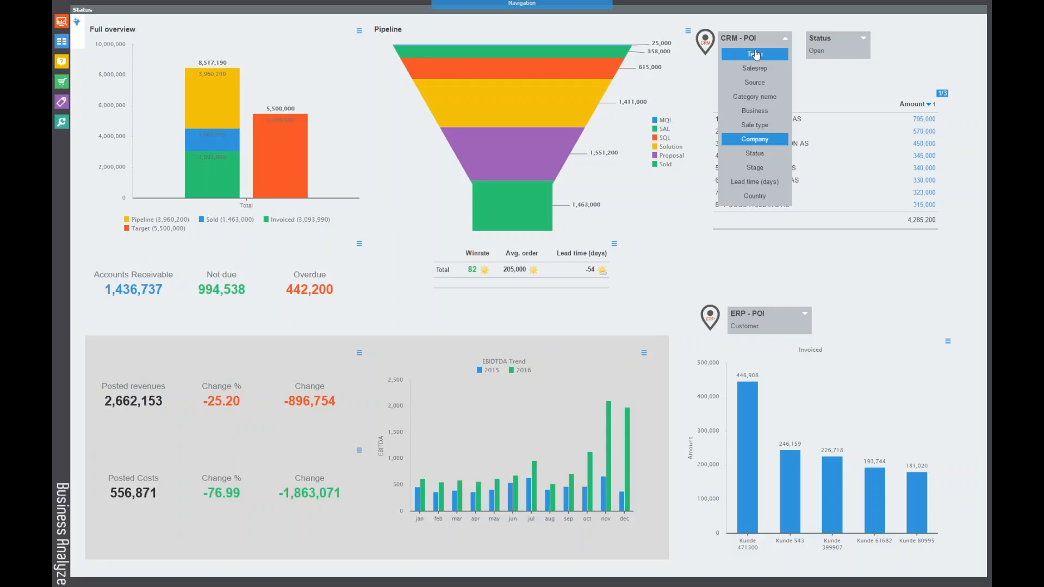
pyautogui.click(754, 54)
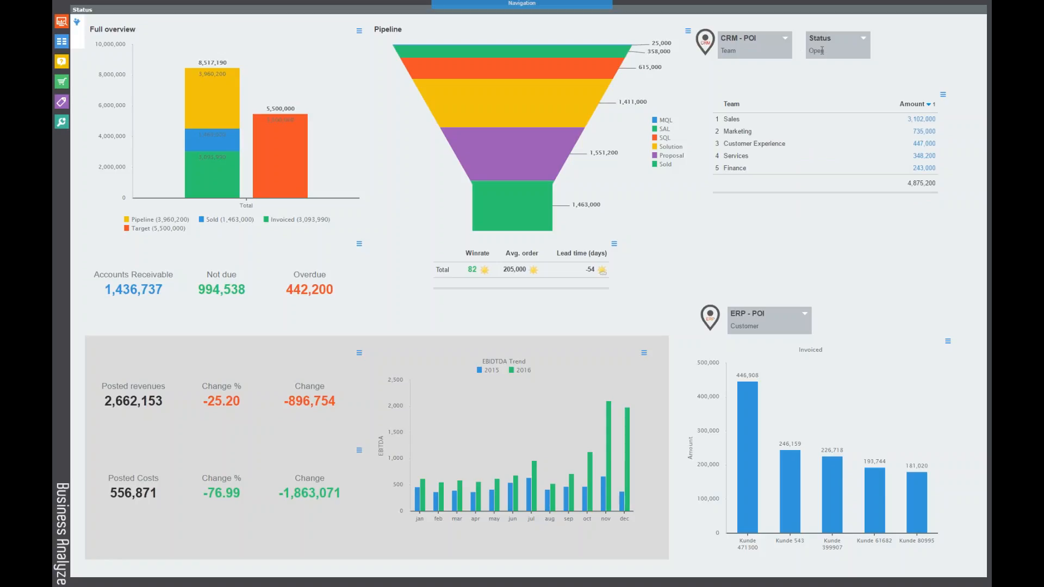
pyautogui.click(861, 38)
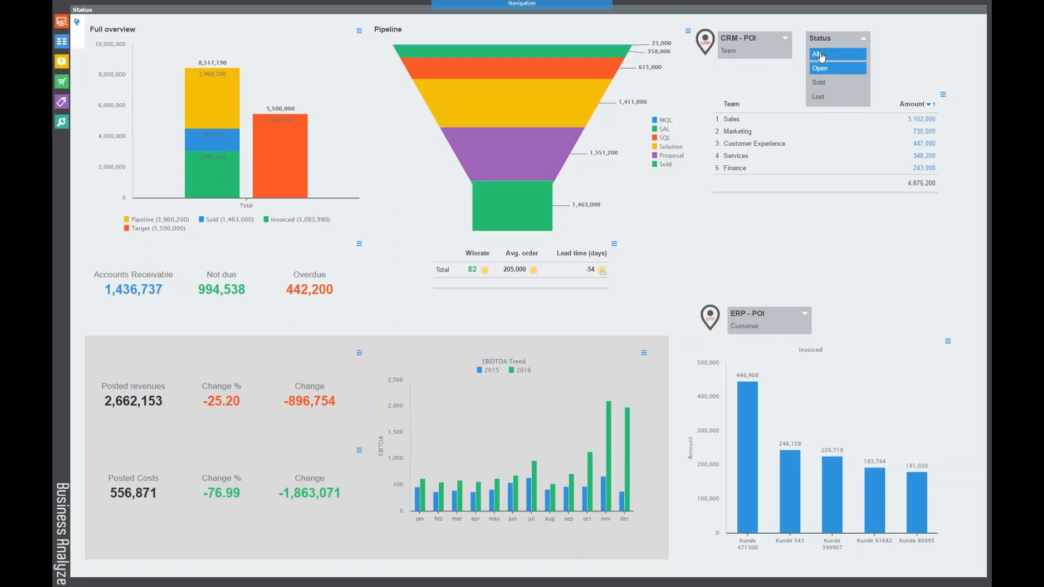
pyautogui.click(818, 54)
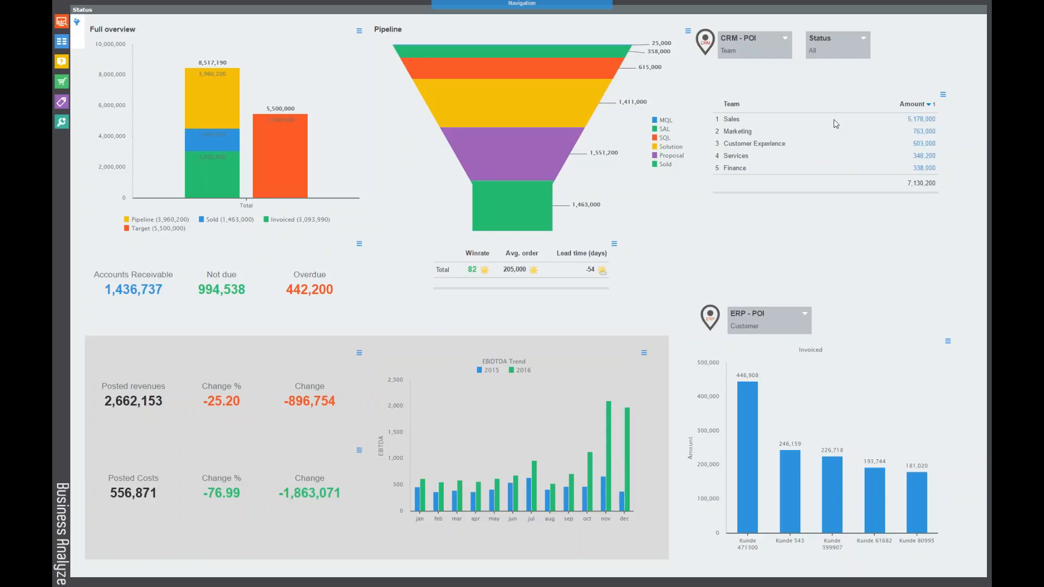
pyautogui.moveTo(734, 67)
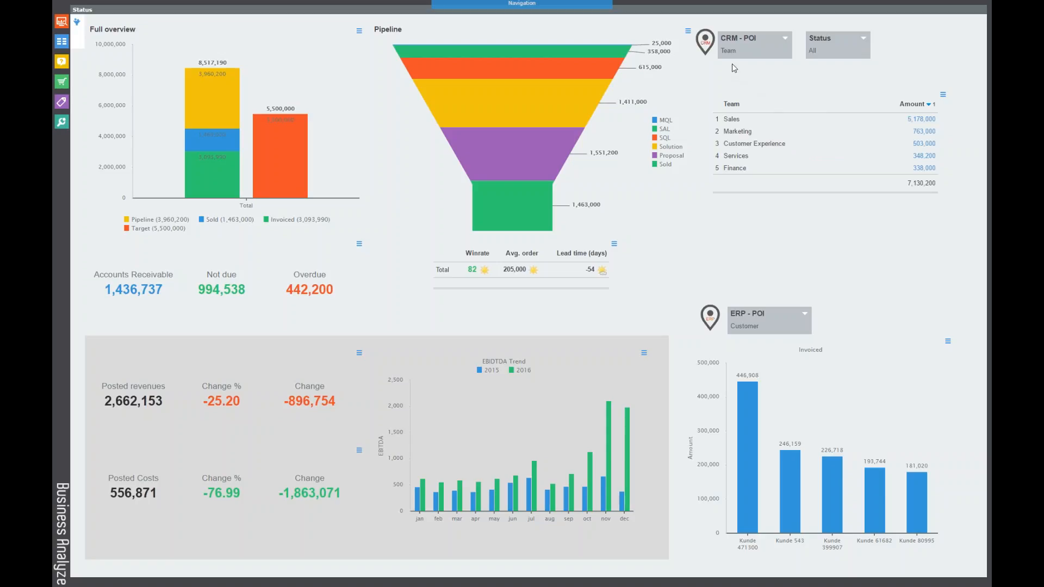
pyautogui.click(754, 44)
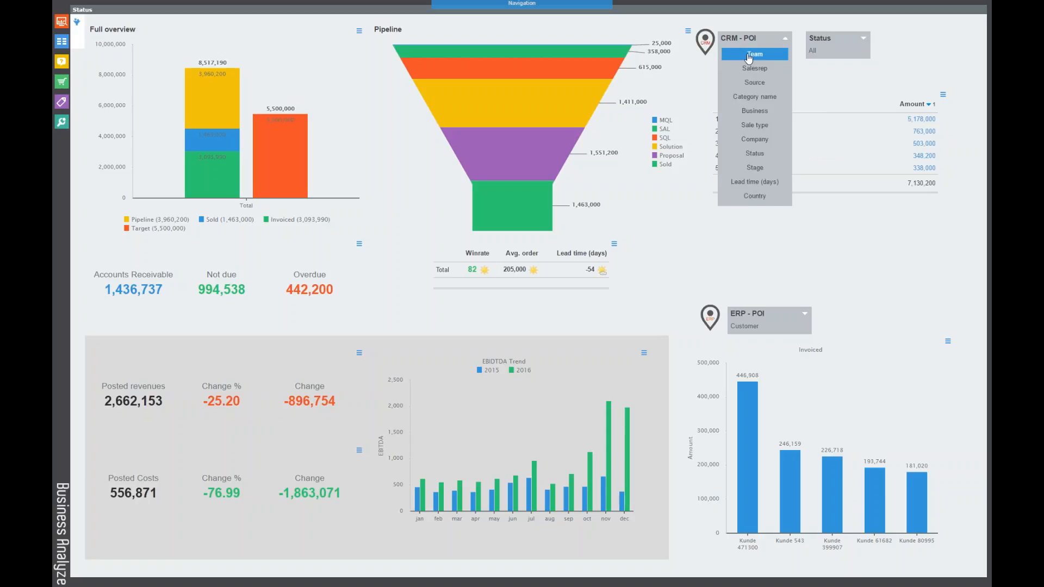
pyautogui.moveTo(749, 174)
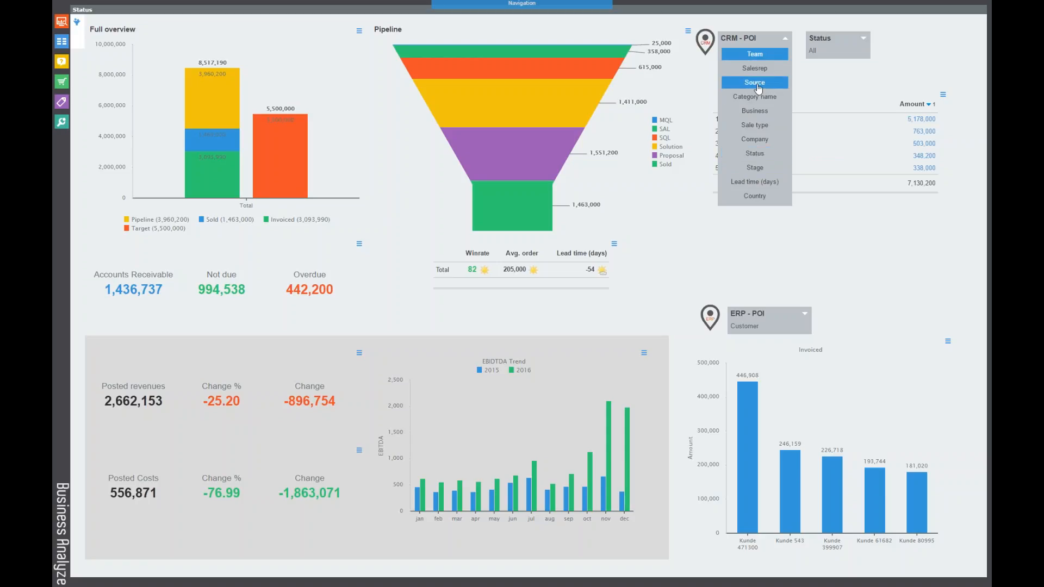
# Step: Regroup the CRM amounts by Source, with Fieldsales leading at 2,033,000
pyautogui.click(755, 82)
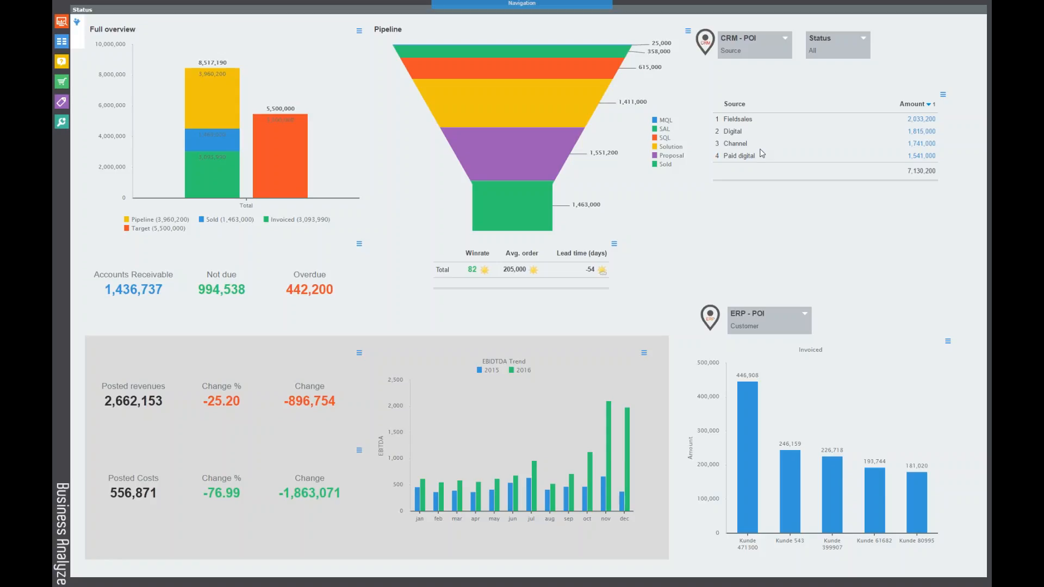
pyautogui.moveTo(755, 148)
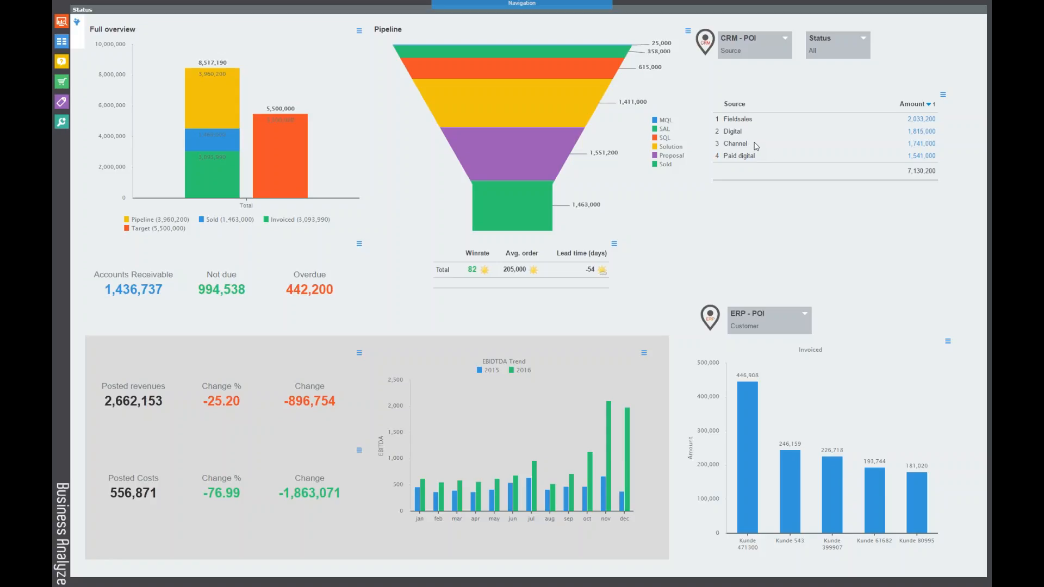
pyautogui.moveTo(632, 39)
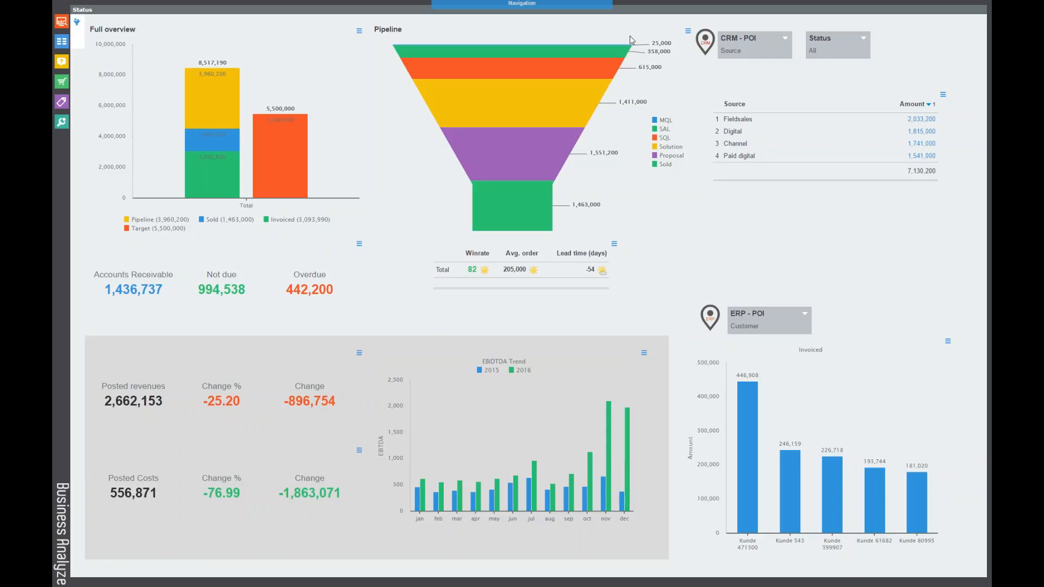
pyautogui.moveTo(501, 24)
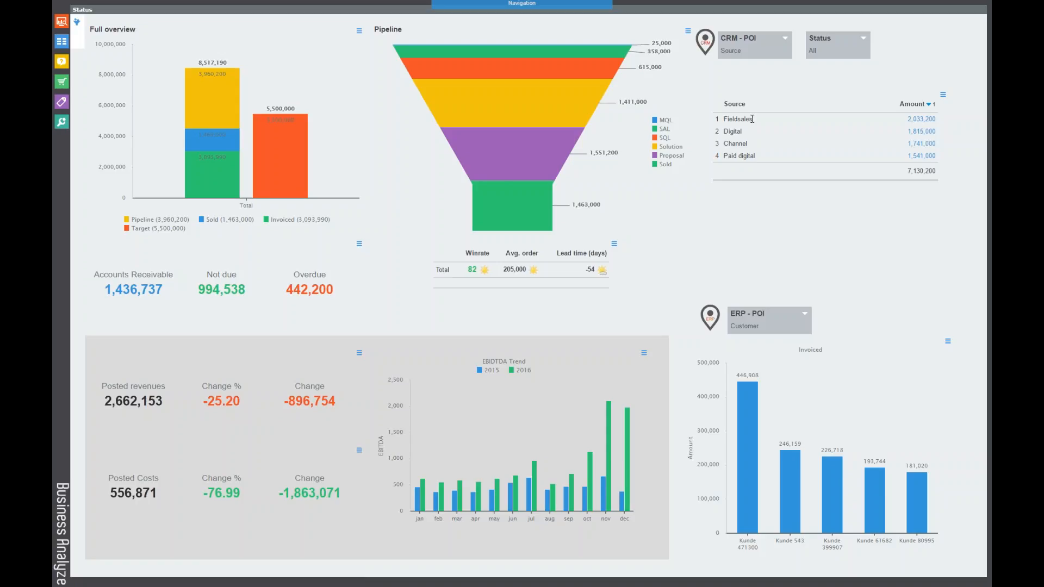
pyautogui.moveTo(745, 134)
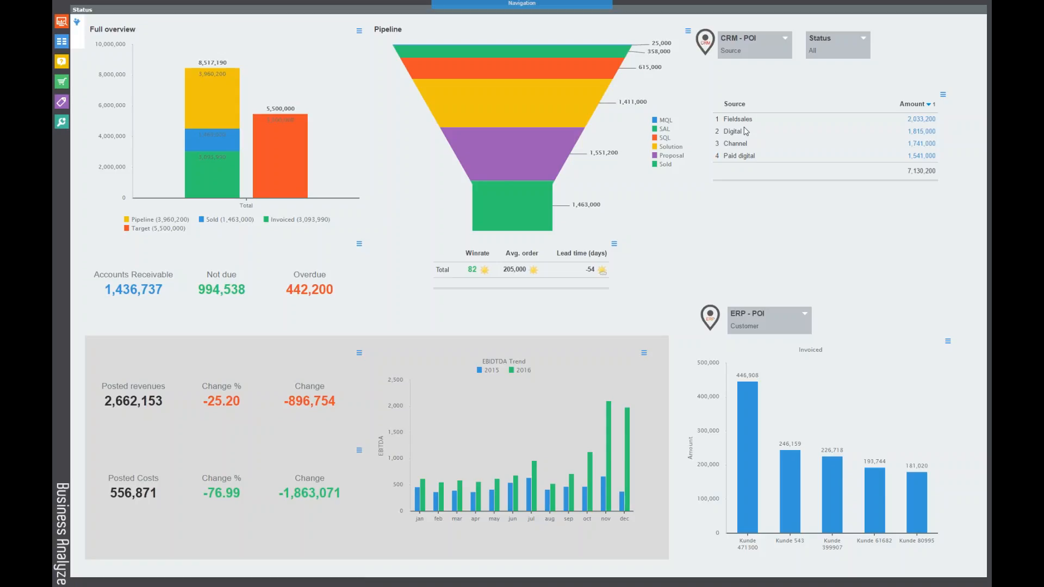
pyautogui.moveTo(751, 153)
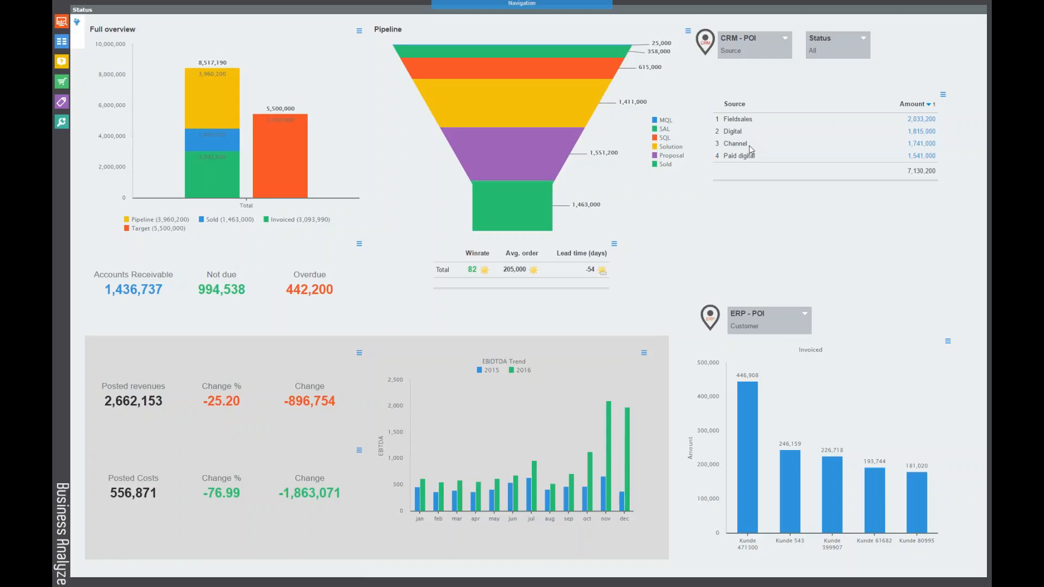
pyautogui.moveTo(744, 156)
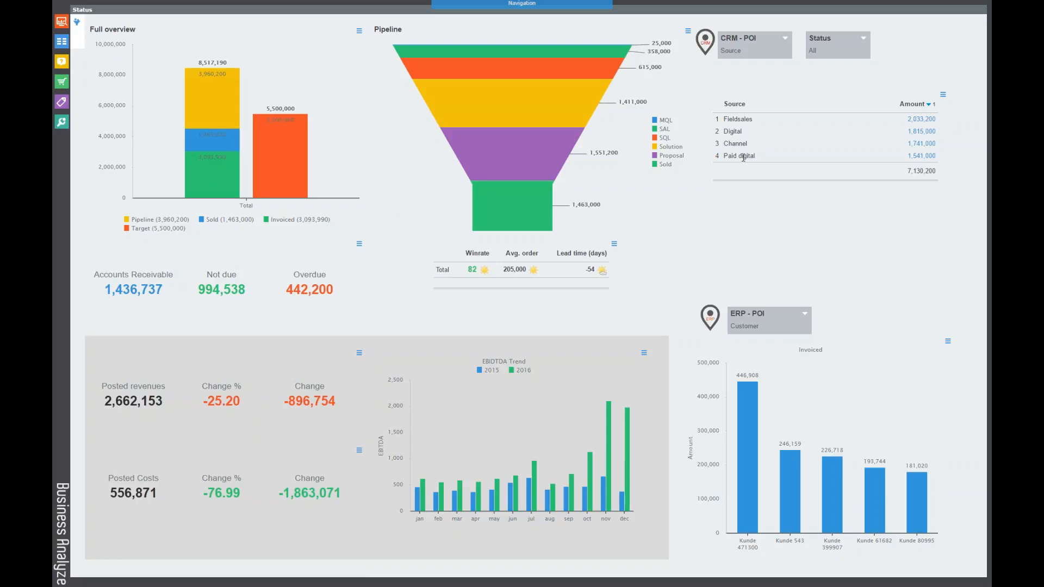
pyautogui.moveTo(723, 112)
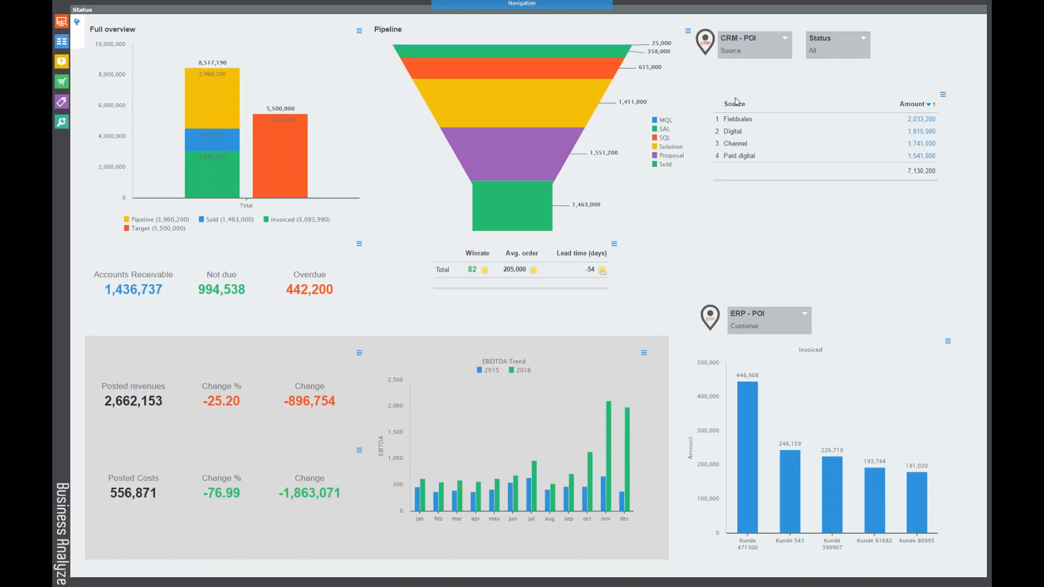
pyautogui.moveTo(747, 111)
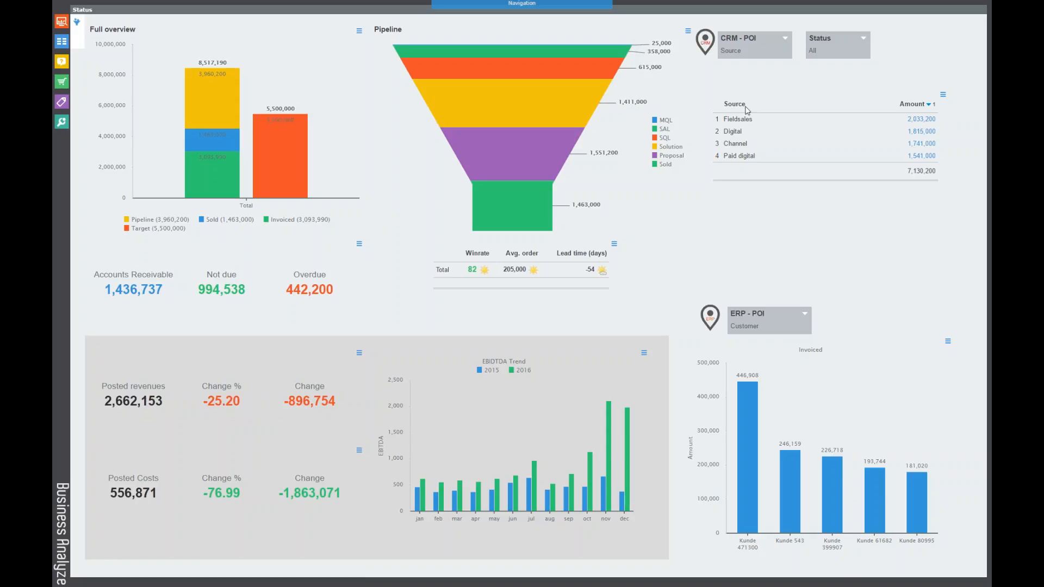
pyautogui.moveTo(514, 38)
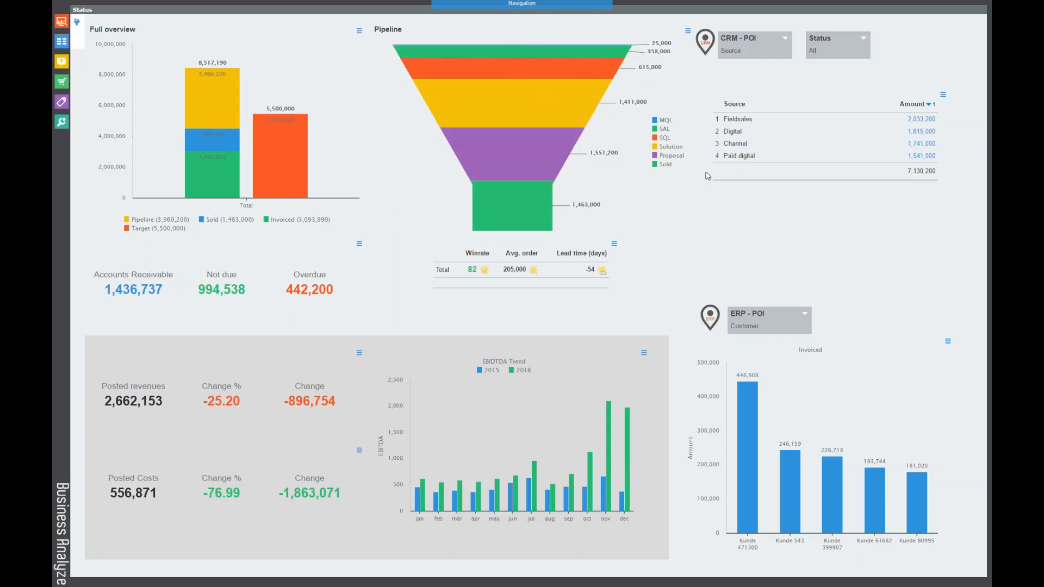
pyautogui.moveTo(761, 116)
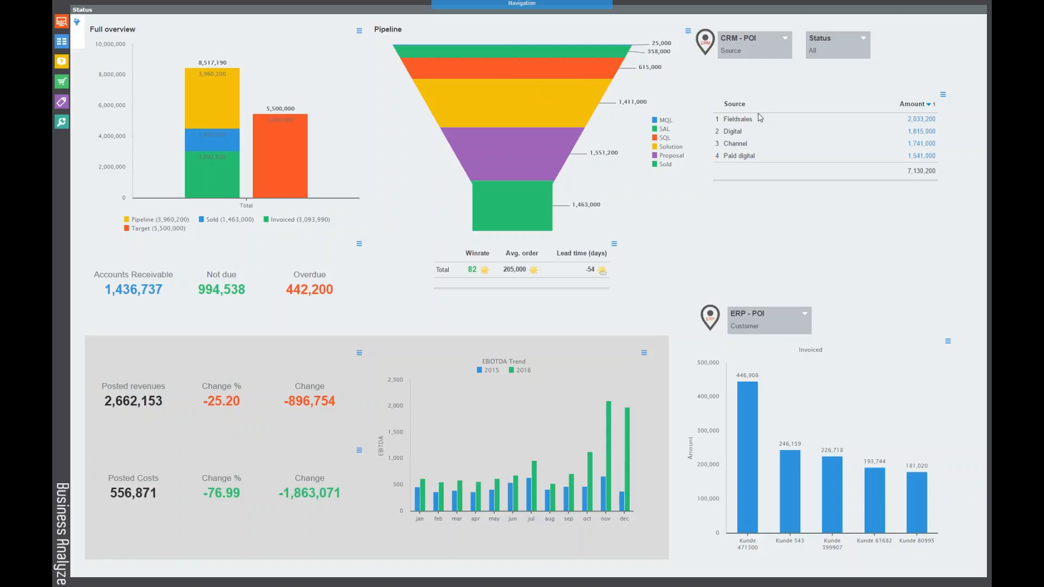
pyautogui.moveTo(729, 170)
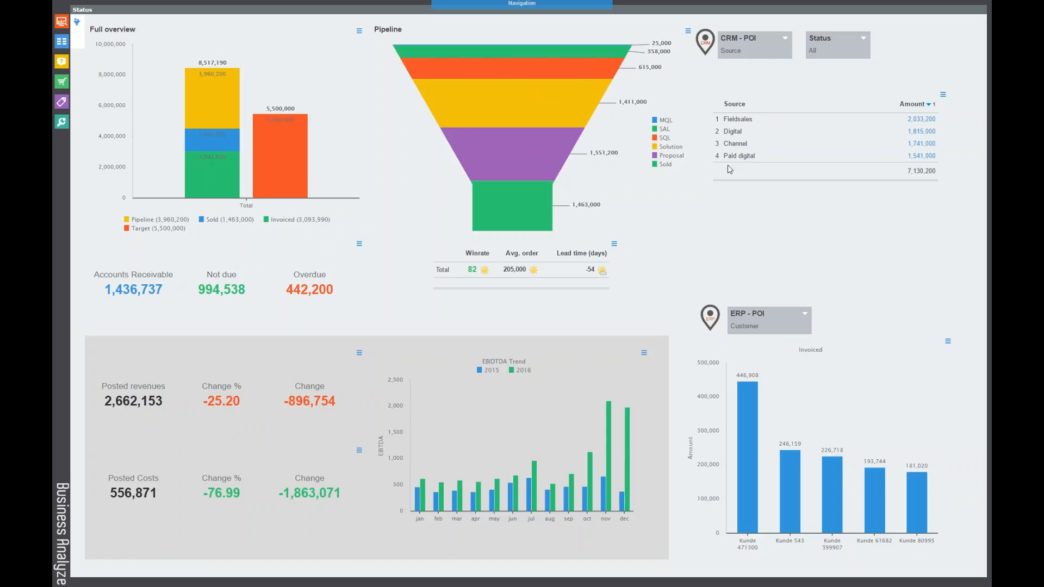
pyautogui.moveTo(714, 190)
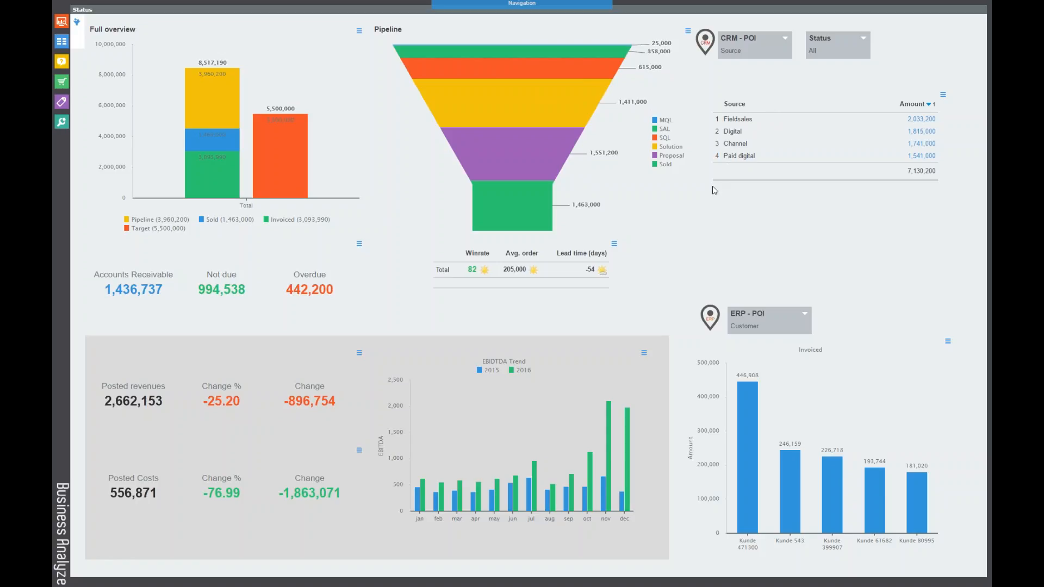
pyautogui.moveTo(704, 223)
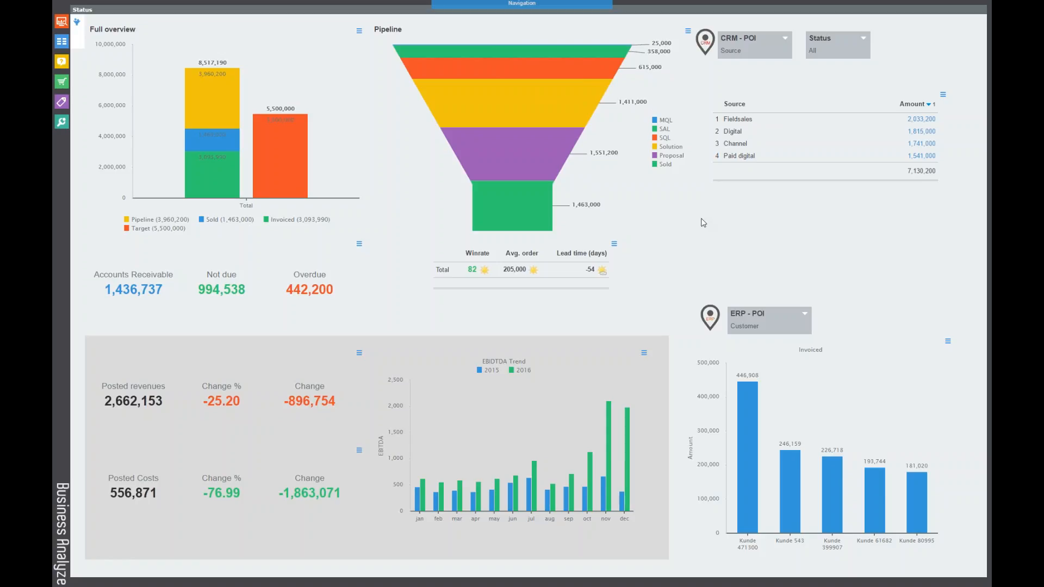
pyautogui.moveTo(602, 162)
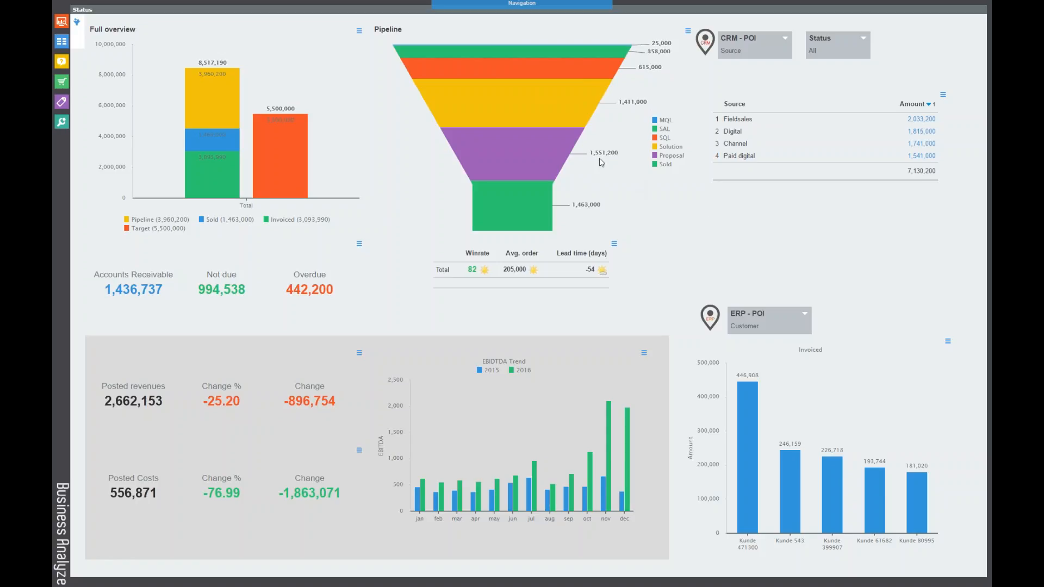
pyautogui.moveTo(483, 147)
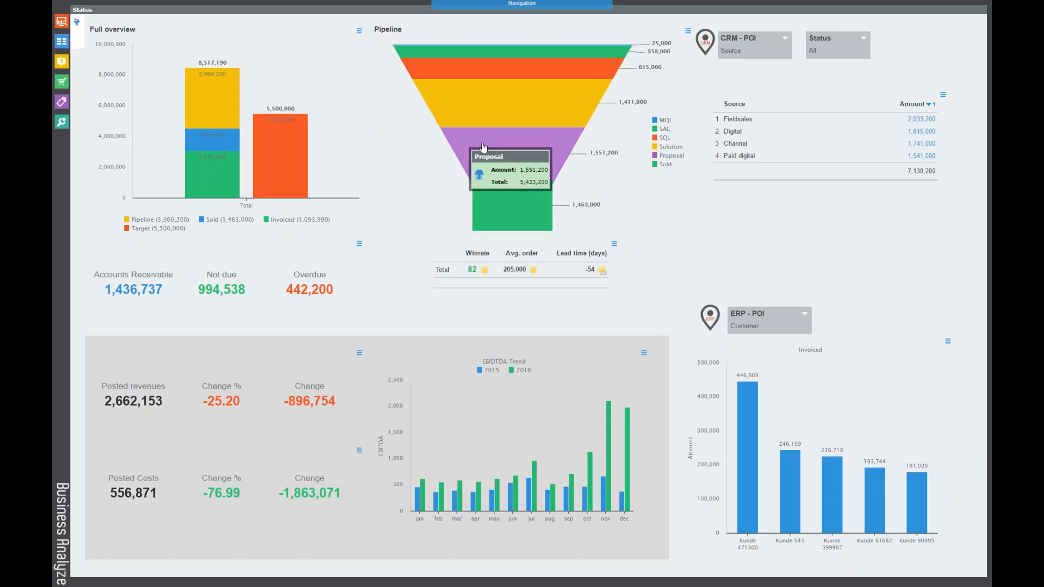
pyautogui.moveTo(414, 56)
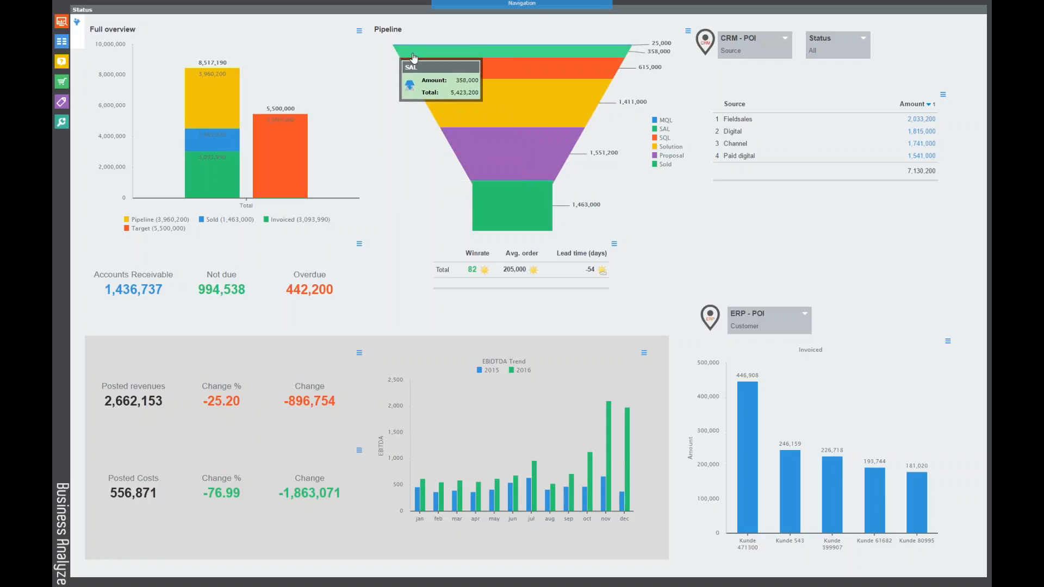
pyautogui.moveTo(379, 65)
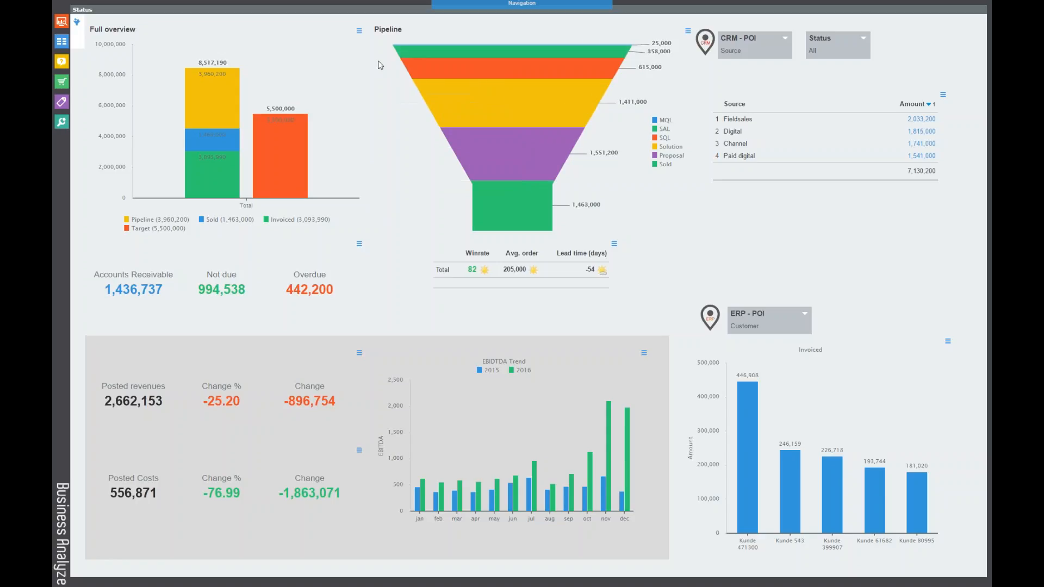
pyautogui.moveTo(397, 47)
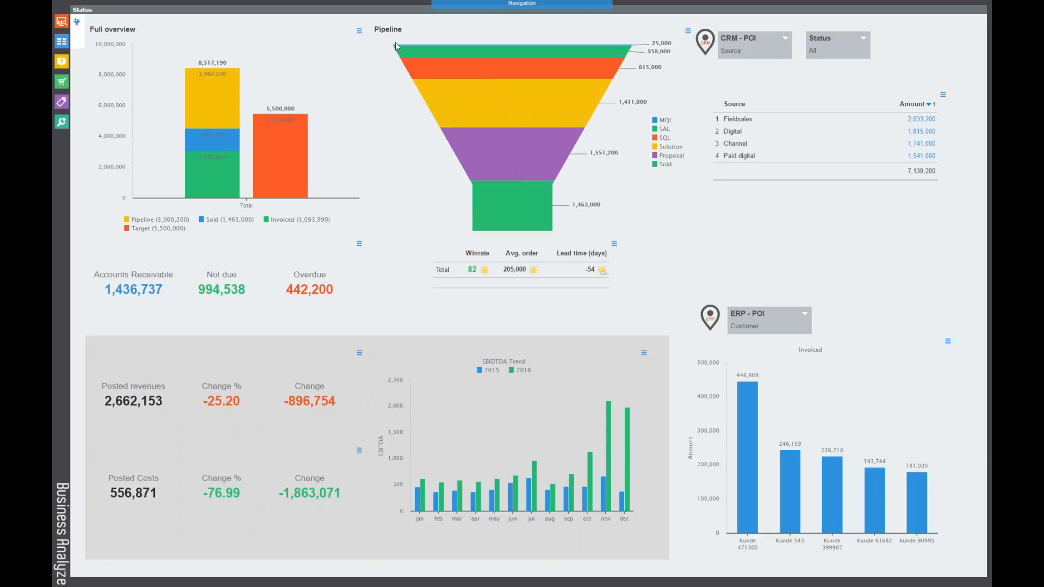
pyautogui.moveTo(428, 25)
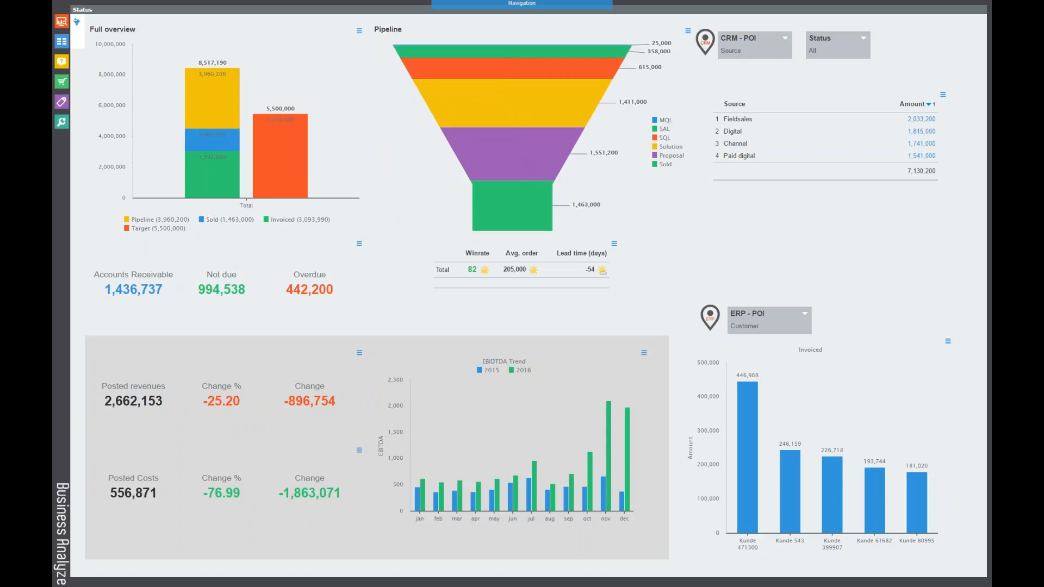
pyautogui.moveTo(430, 52)
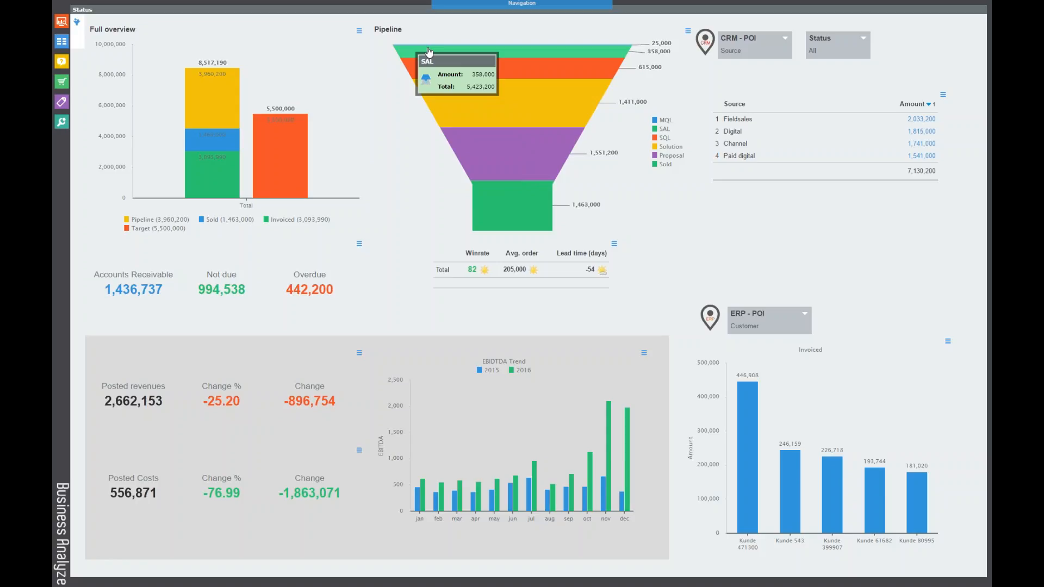
pyautogui.moveTo(439, 88)
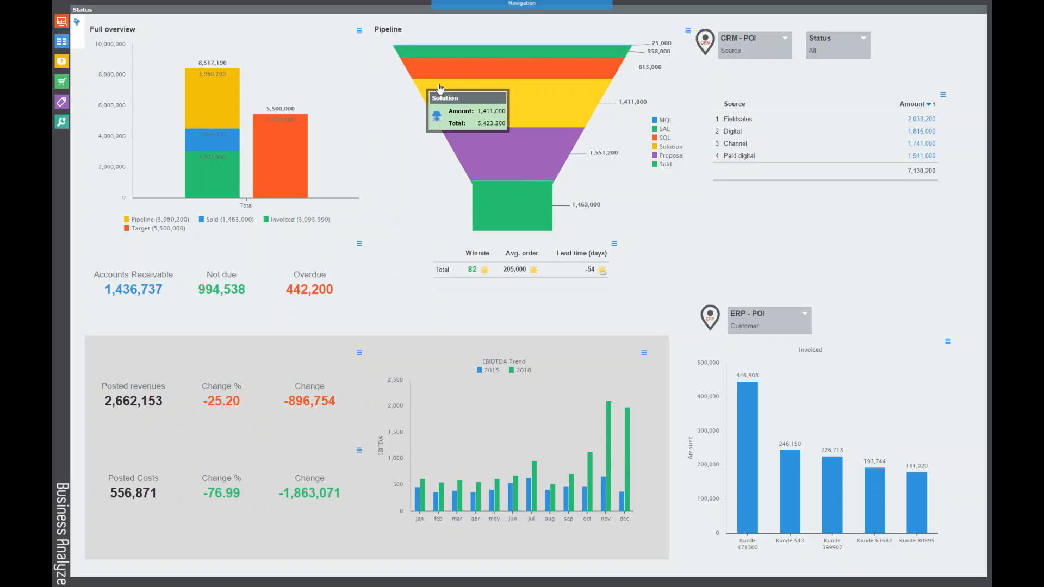
pyautogui.moveTo(446, 55)
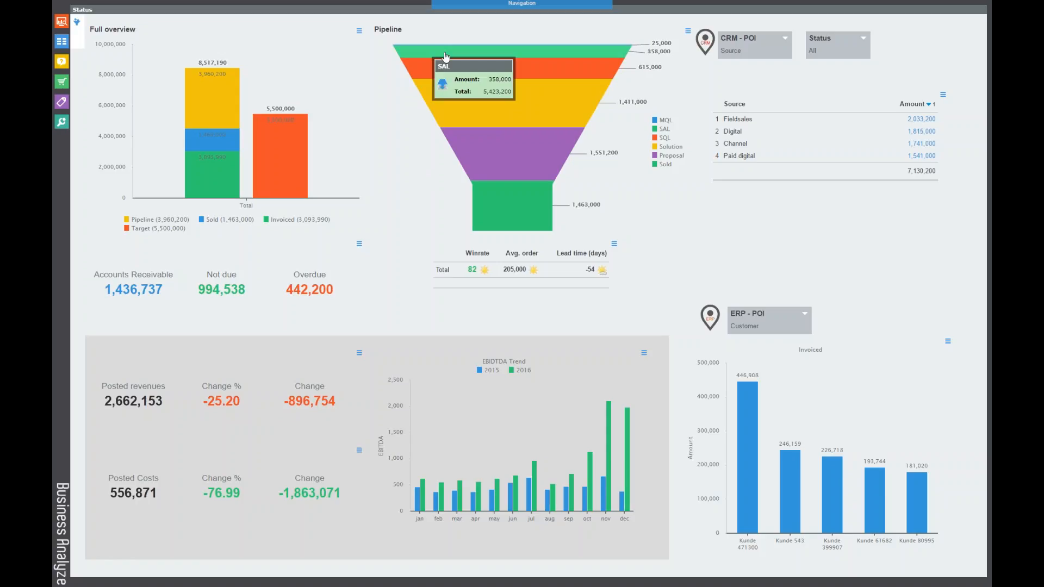
pyautogui.moveTo(486, 55)
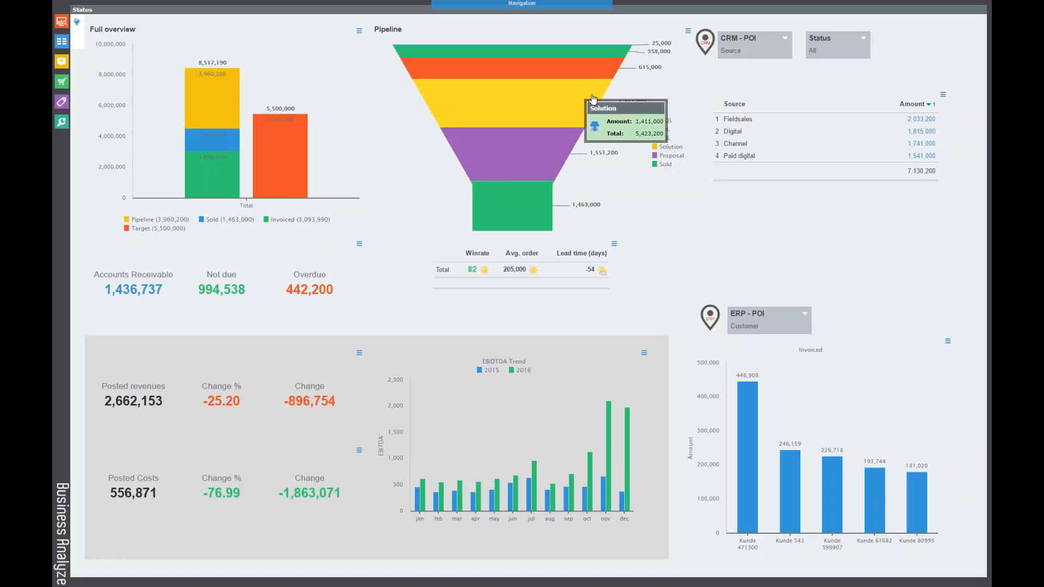
pyautogui.moveTo(571, 74)
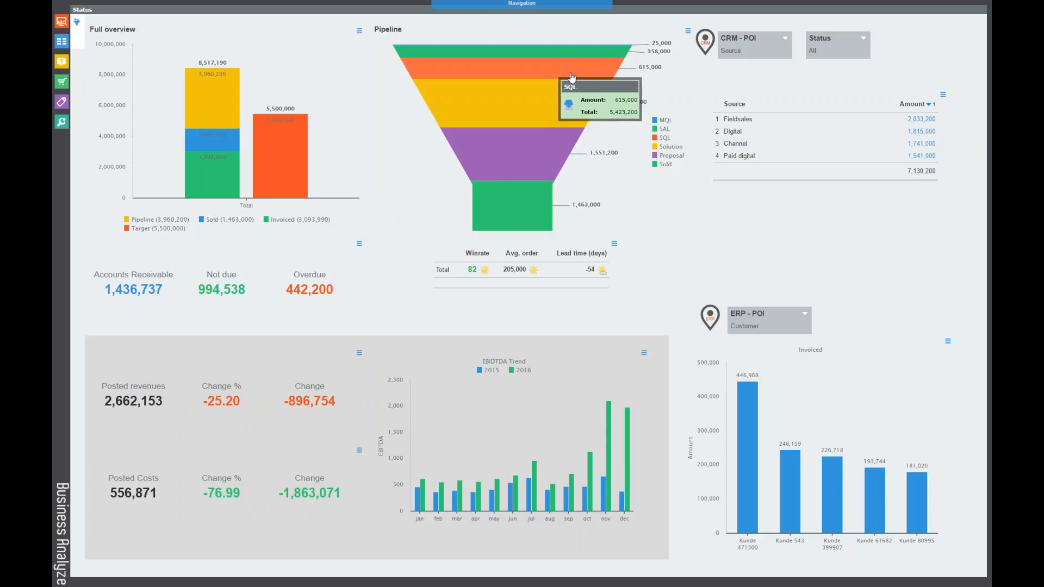
pyautogui.moveTo(545, 175)
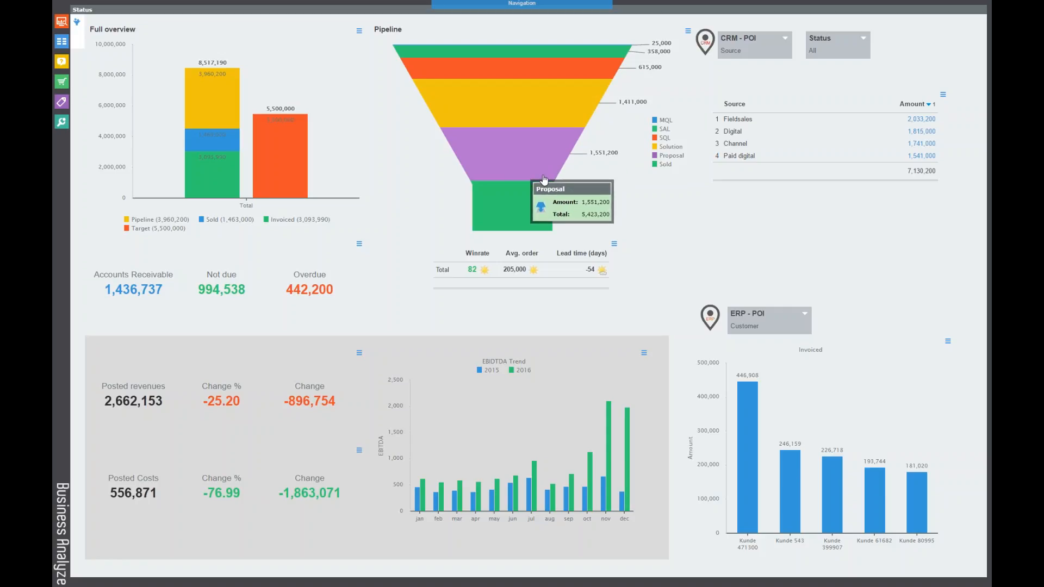
pyautogui.moveTo(613, 205)
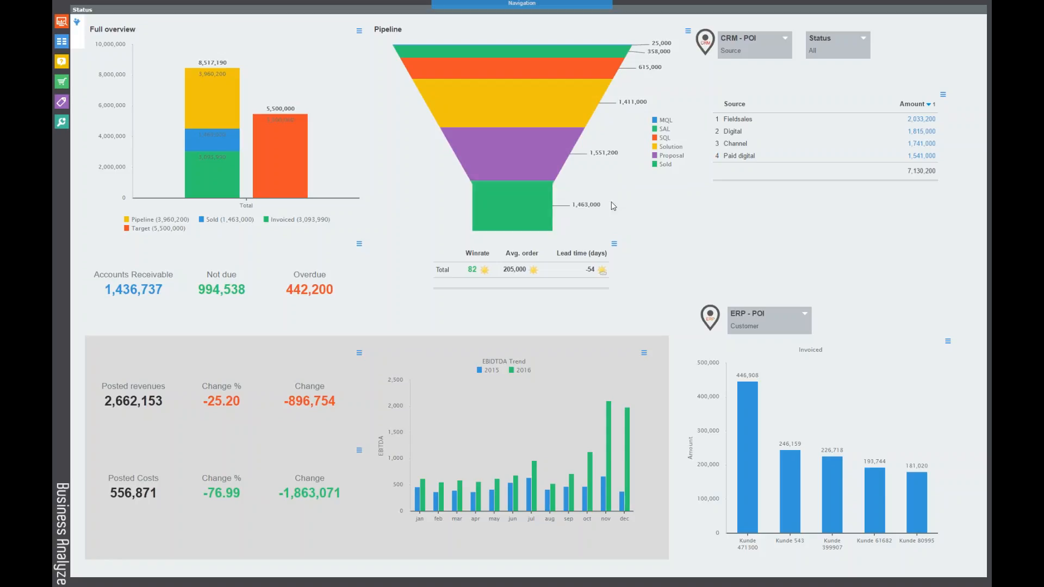
pyautogui.moveTo(542, 213)
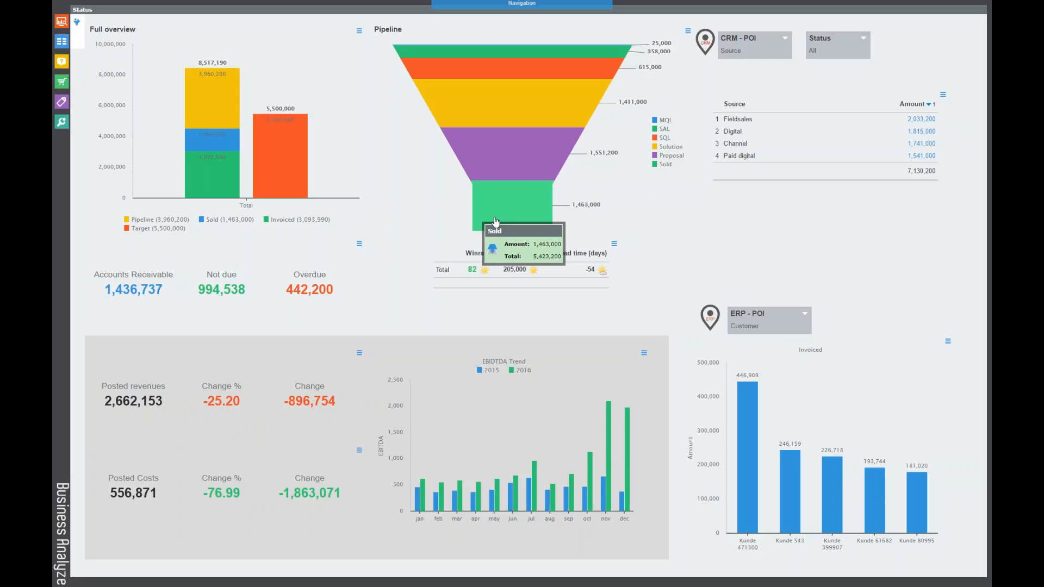
pyautogui.moveTo(485, 273)
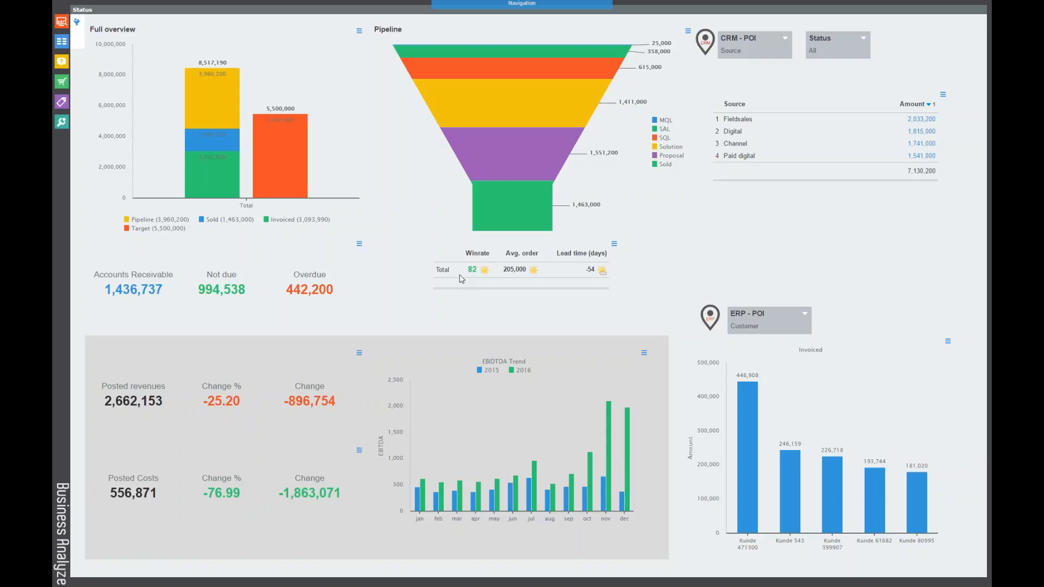
pyautogui.moveTo(662, 269)
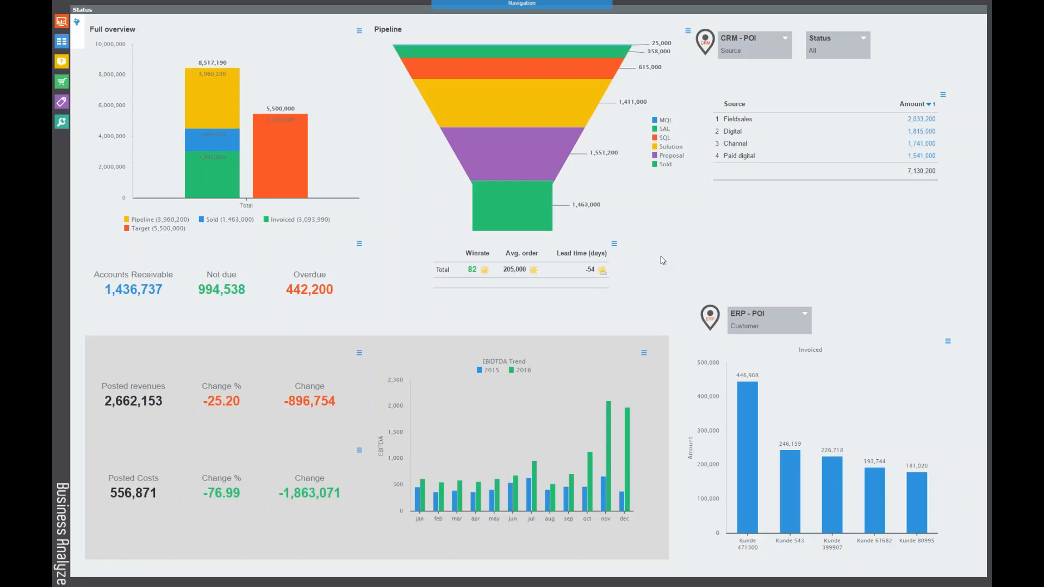
pyautogui.moveTo(387, 113)
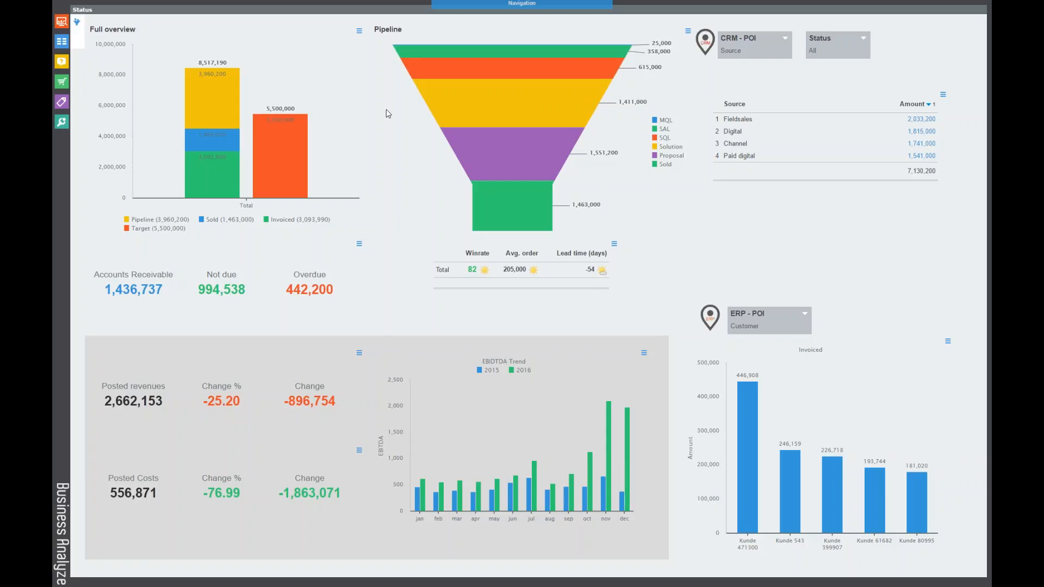
pyautogui.moveTo(353, 132)
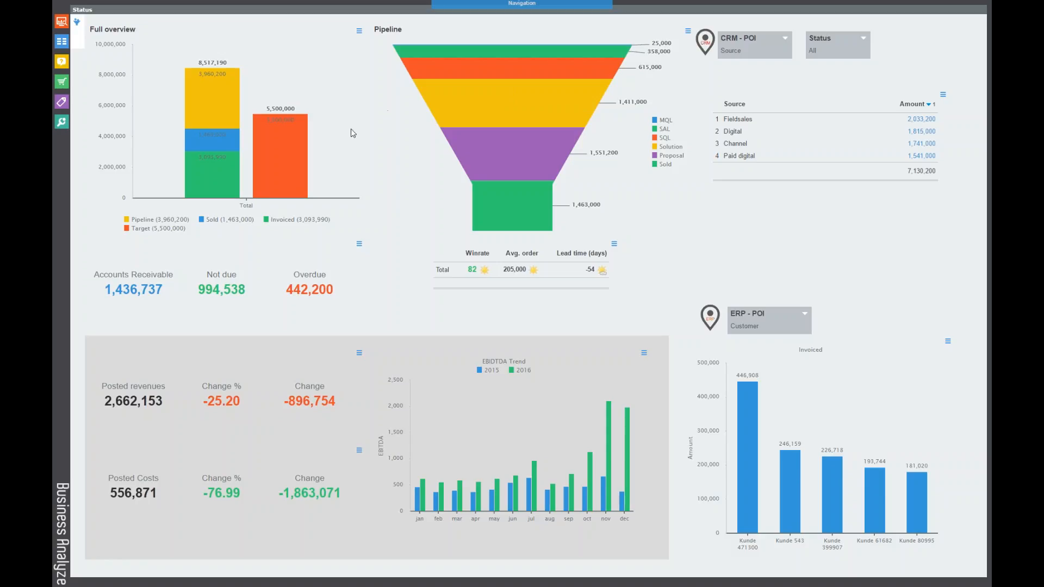
pyautogui.moveTo(321, 84)
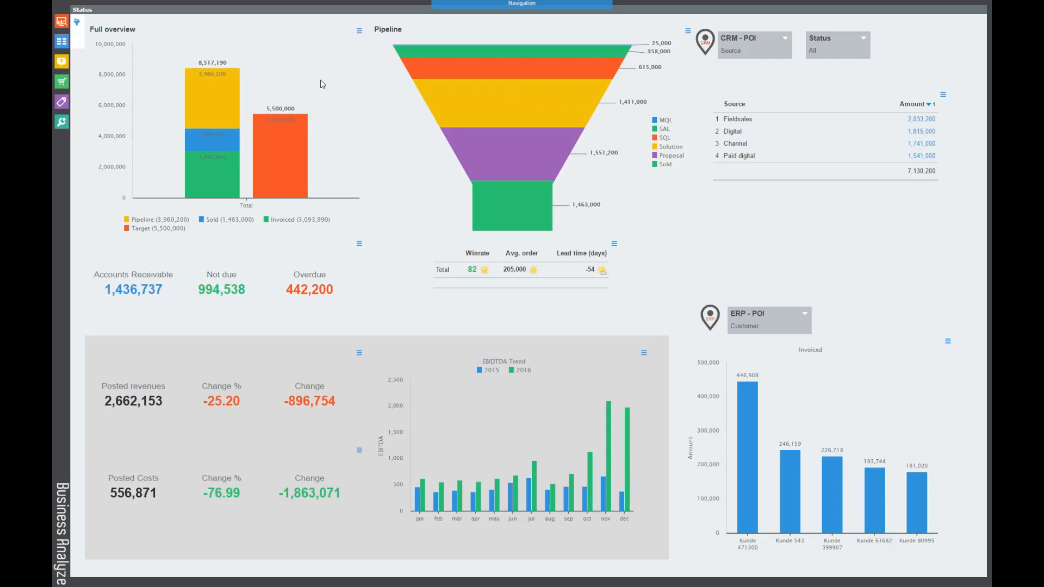
pyautogui.moveTo(385, 118)
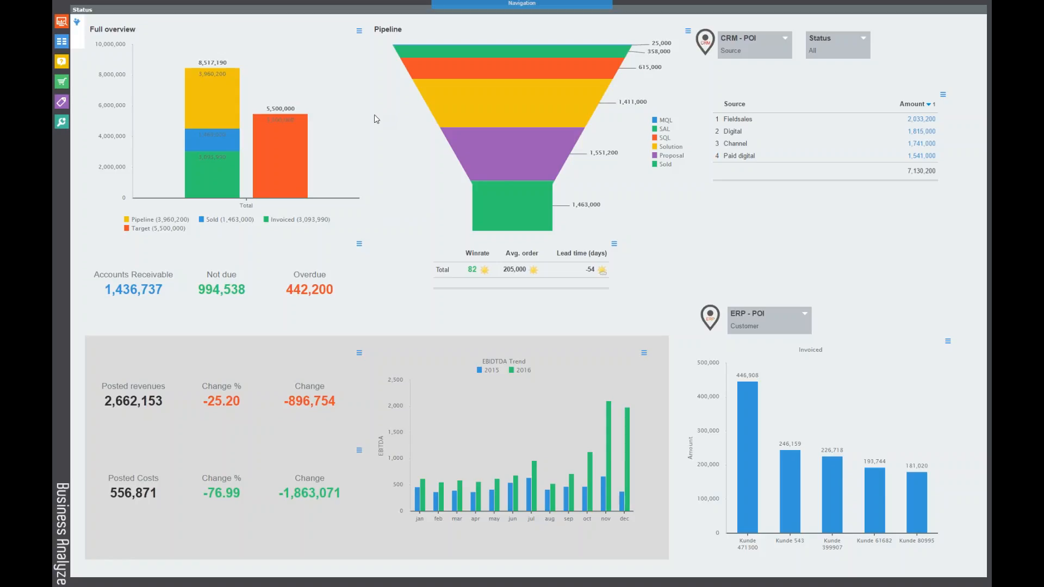
pyautogui.moveTo(383, 117)
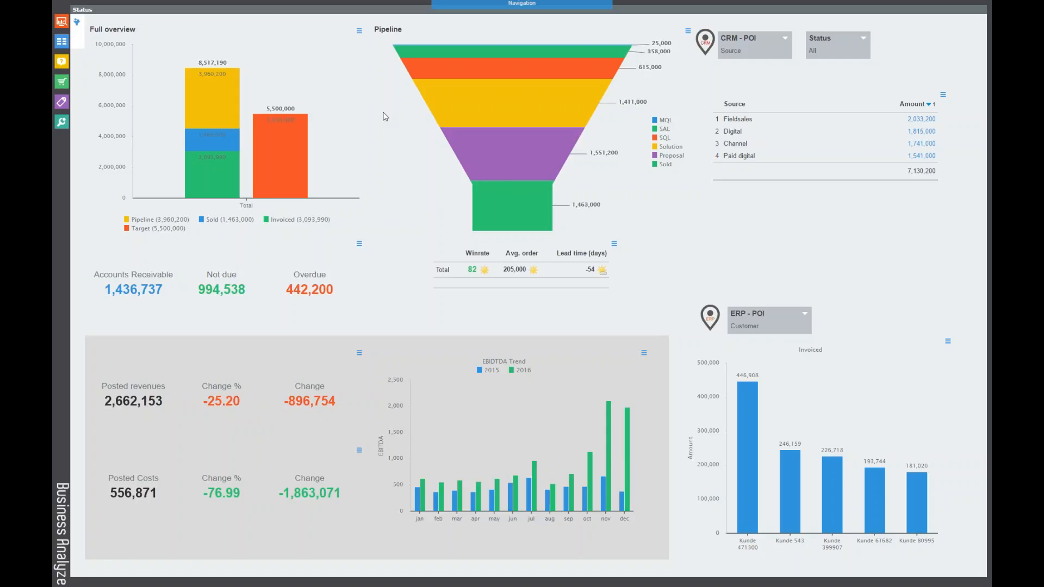
pyautogui.moveTo(398, 156)
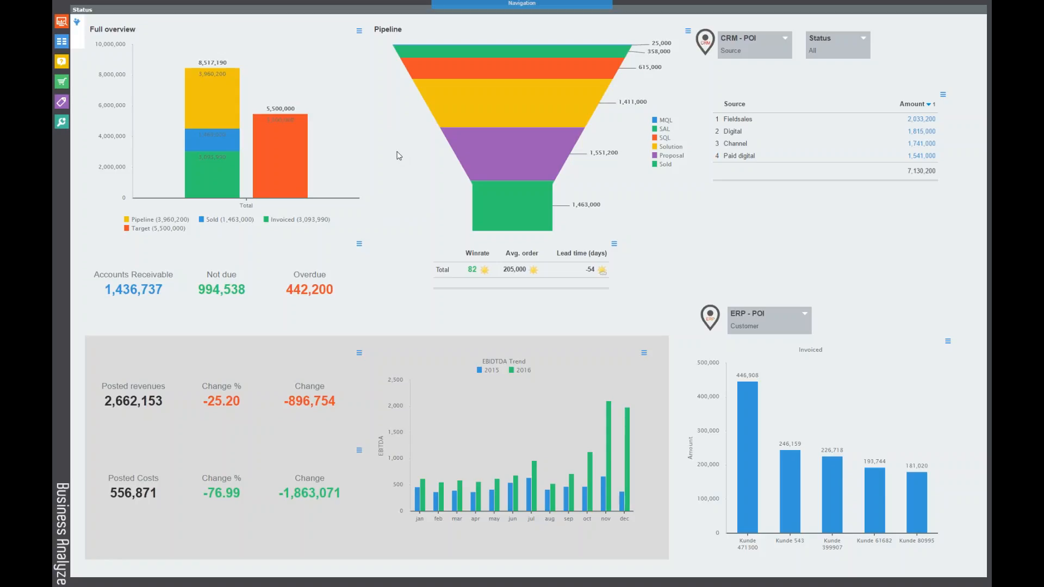
pyautogui.moveTo(369, 90)
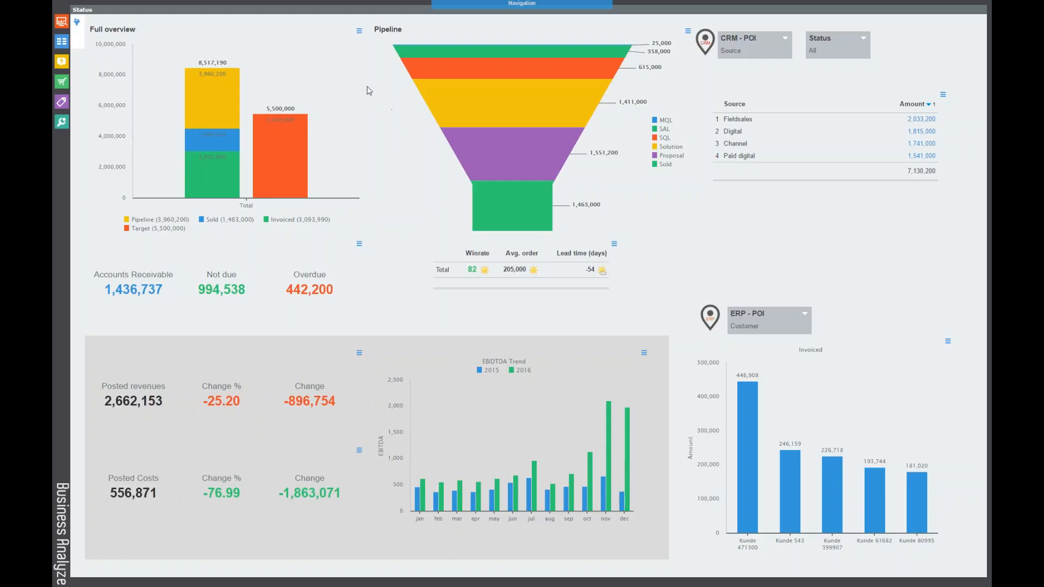
pyautogui.moveTo(392, 80)
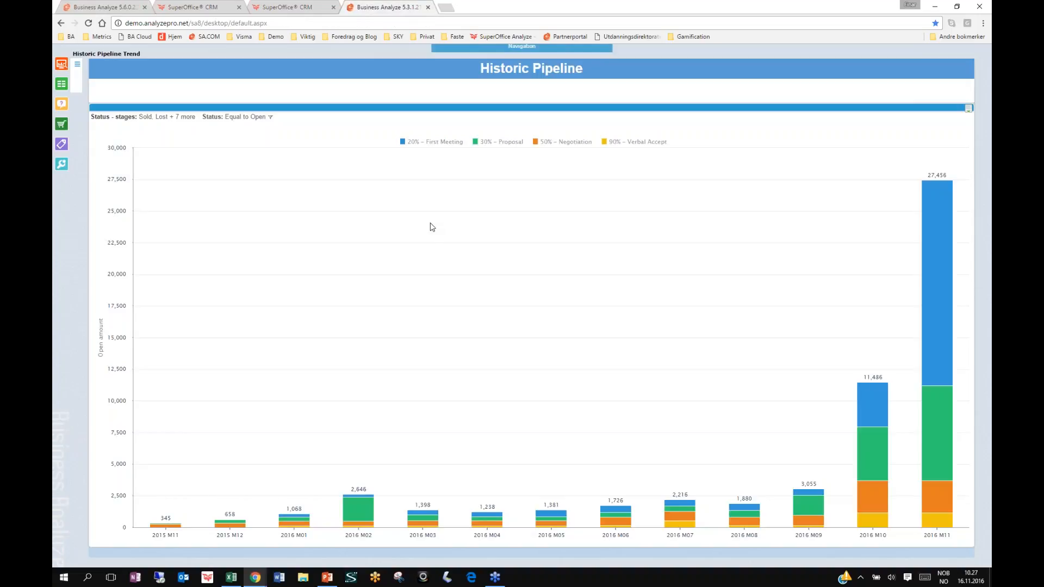
pyautogui.moveTo(562, 240)
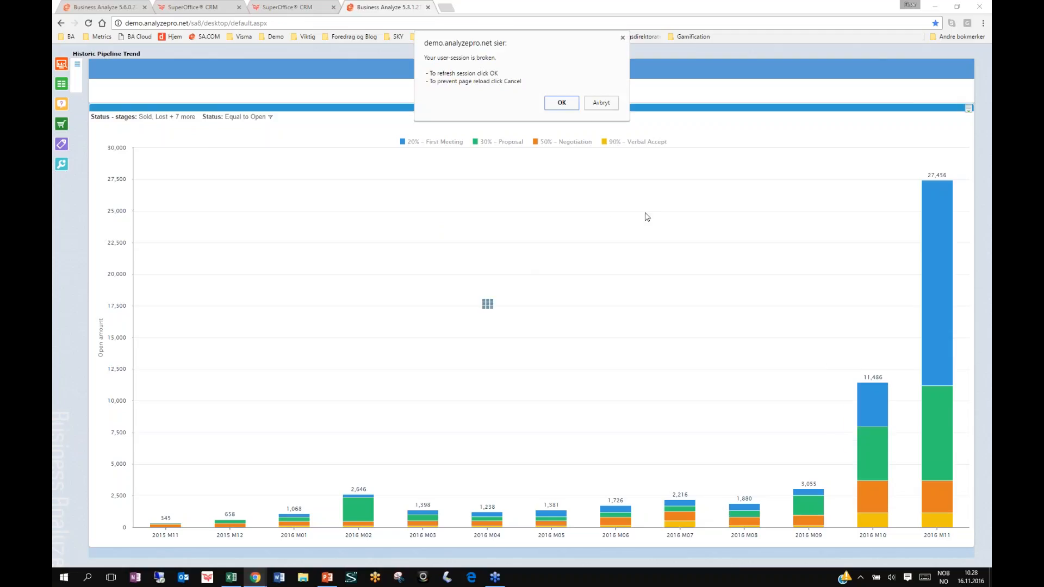
# Step: Refresh the broken session, log back in, and show Historic Pipeline full screen
pyautogui.click(561, 102)
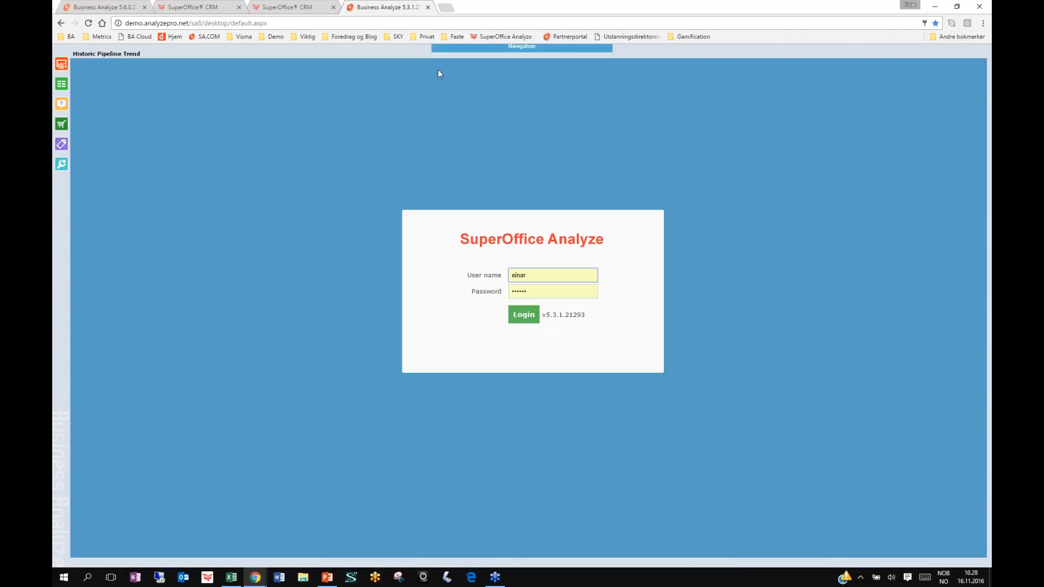
pyautogui.click(524, 315)
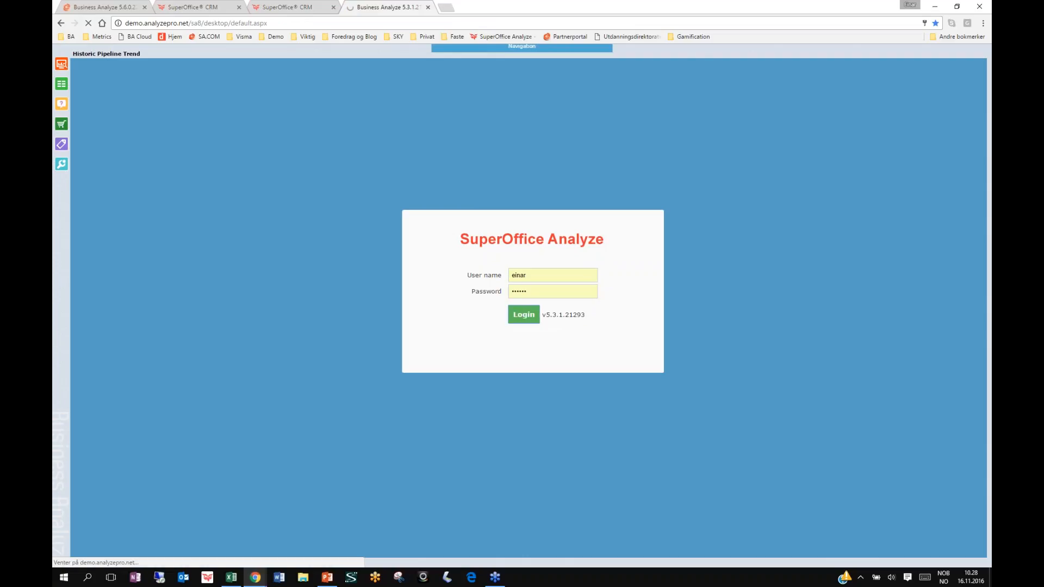
pyautogui.click(524, 314)
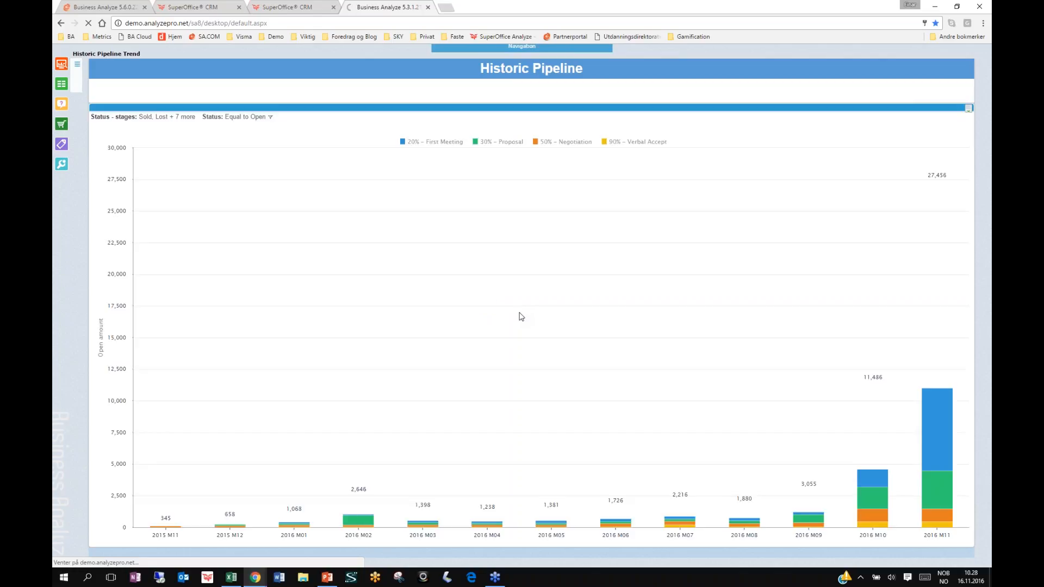
pyautogui.press('F11')
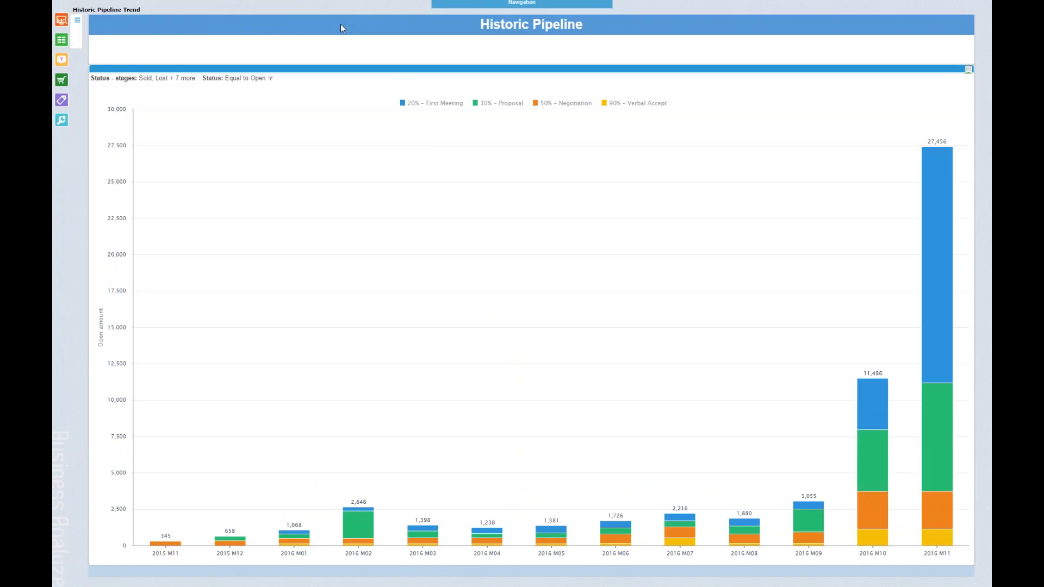
pyautogui.moveTo(467, 321)
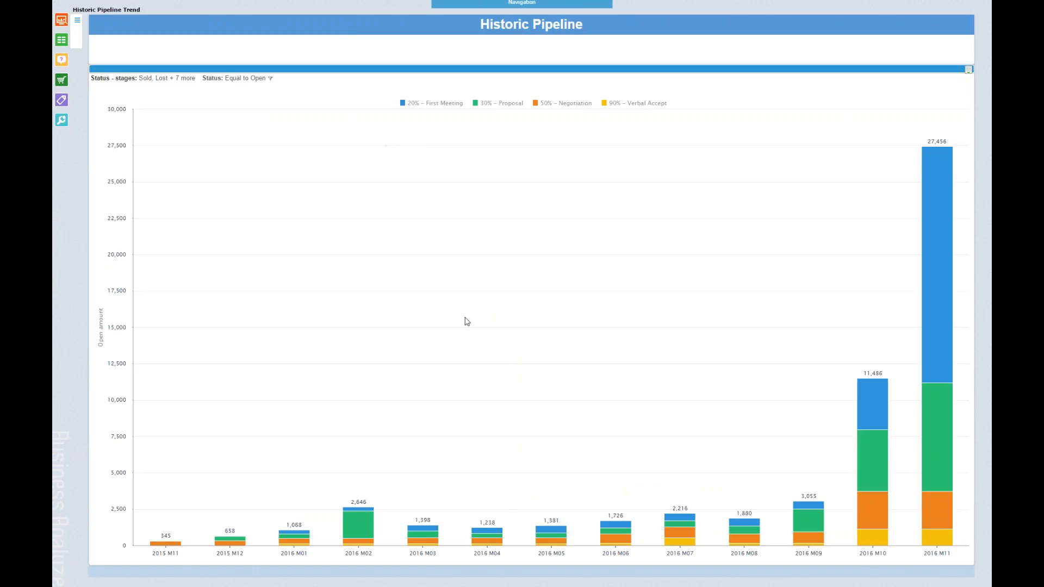
pyautogui.moveTo(502, 352)
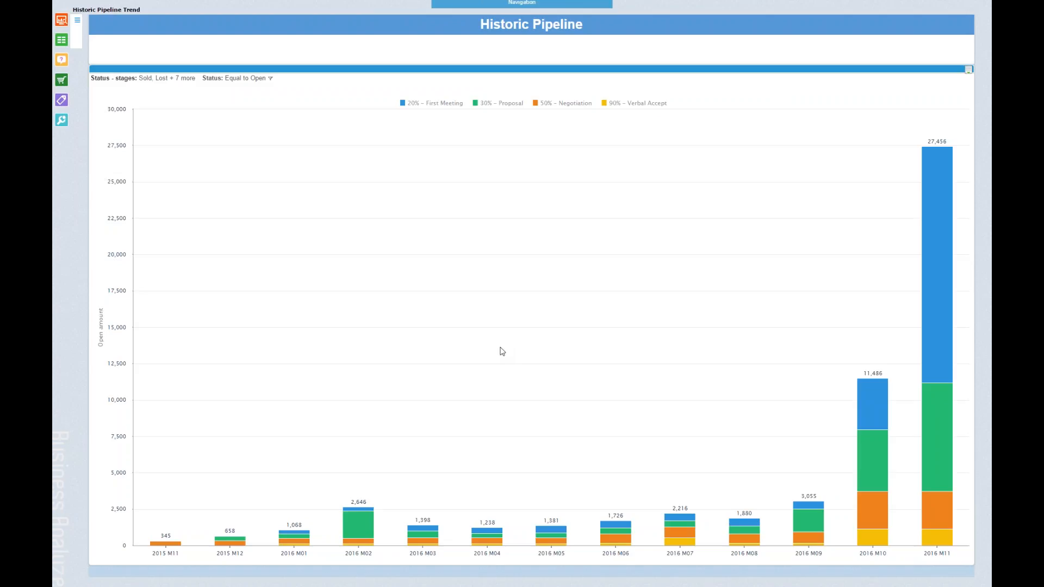
pyautogui.moveTo(832, 246)
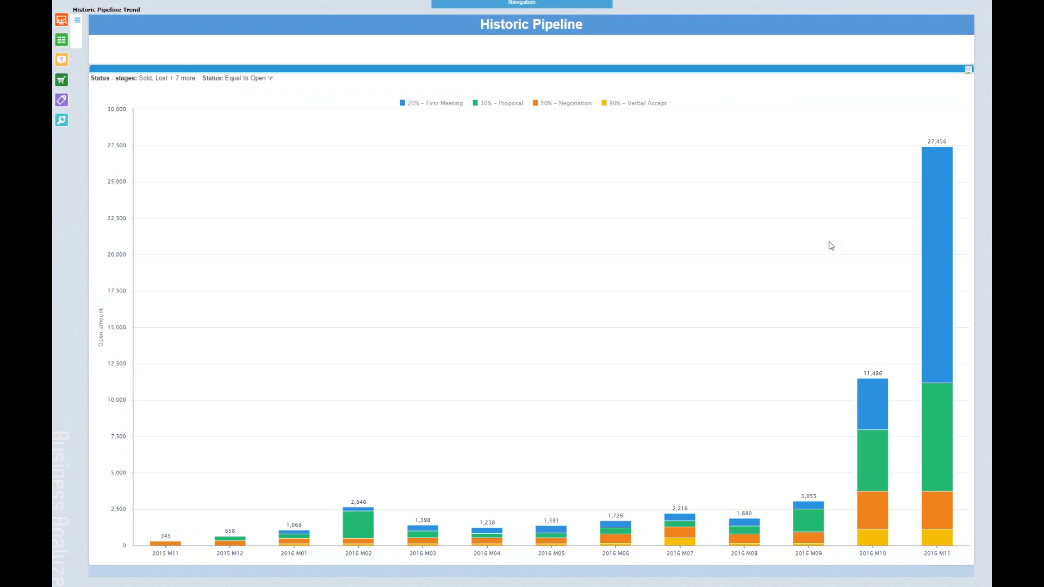
pyautogui.moveTo(769, 141)
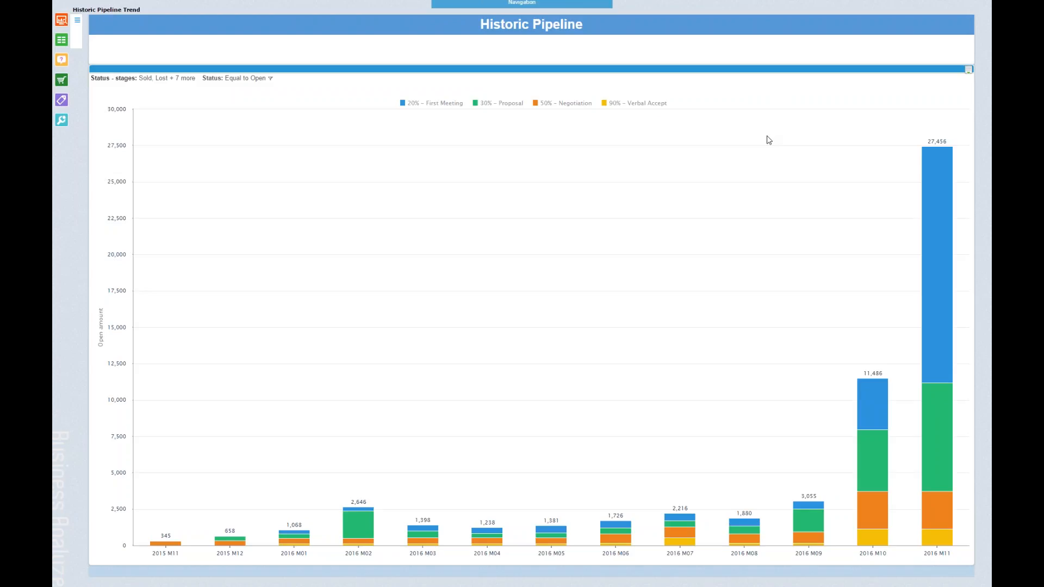
pyautogui.moveTo(402, 340)
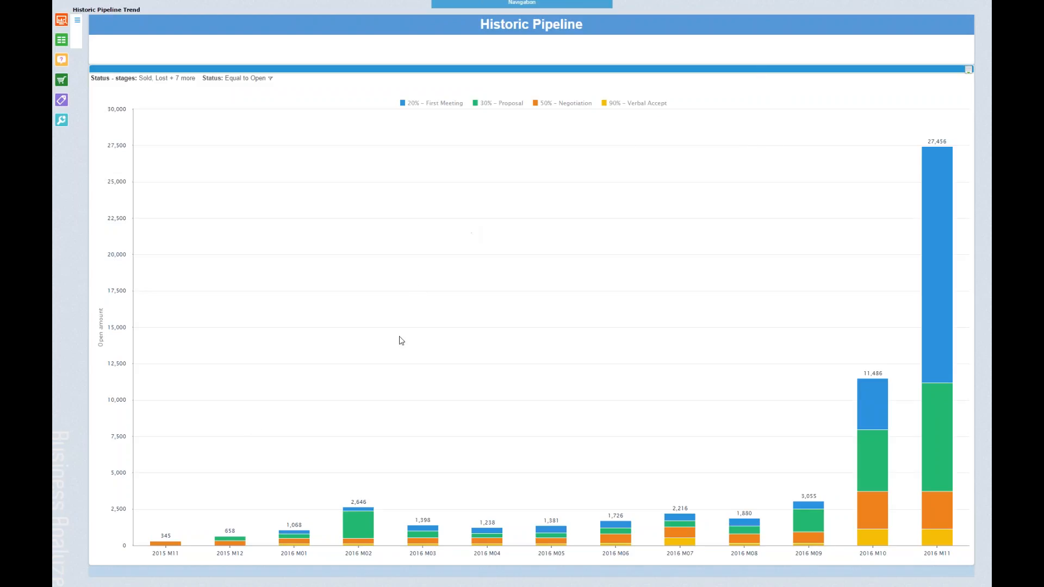
pyautogui.moveTo(958, 370)
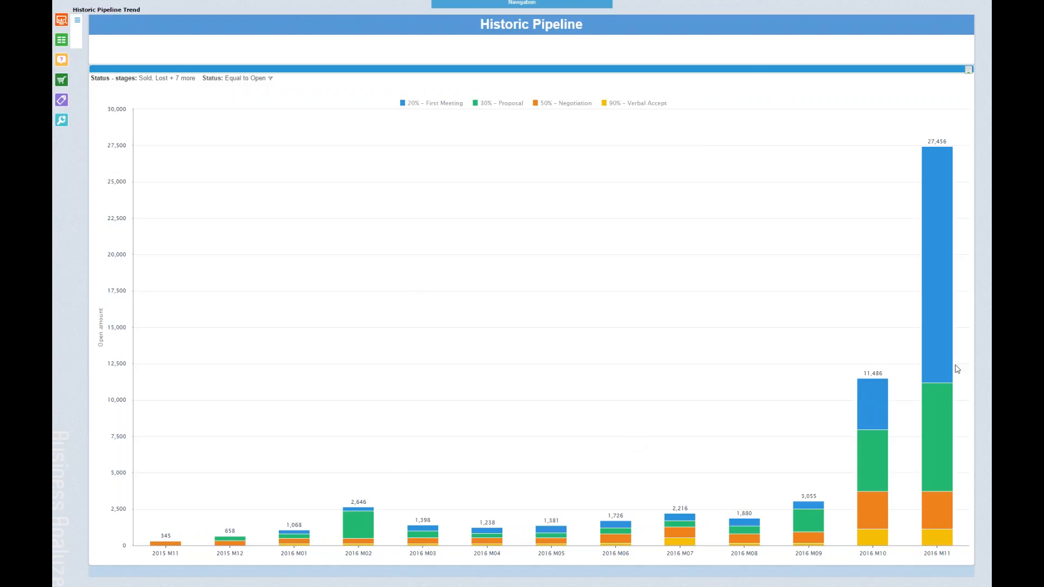
pyautogui.moveTo(937, 369)
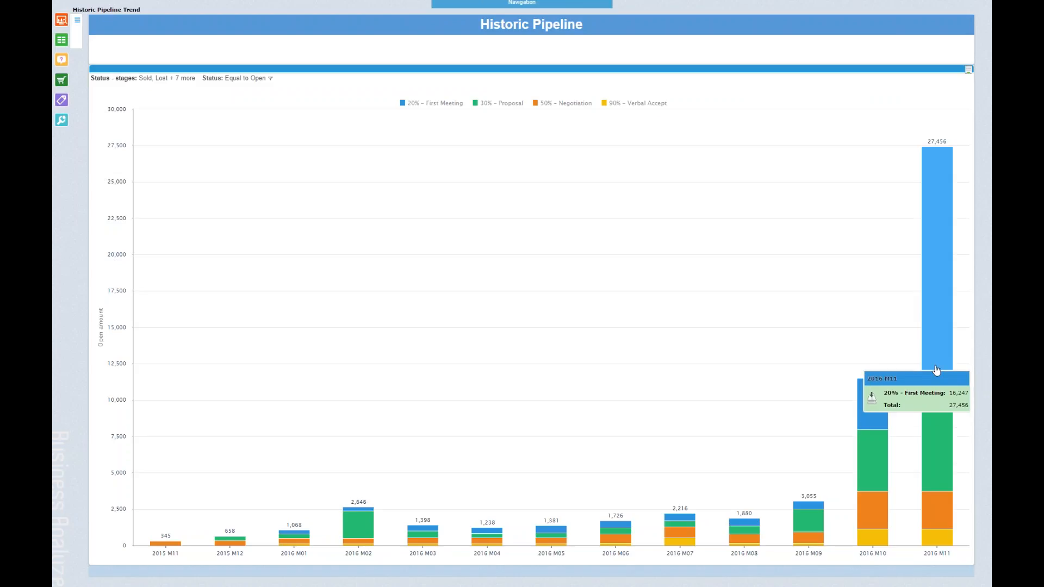
pyautogui.moveTo(490, 458)
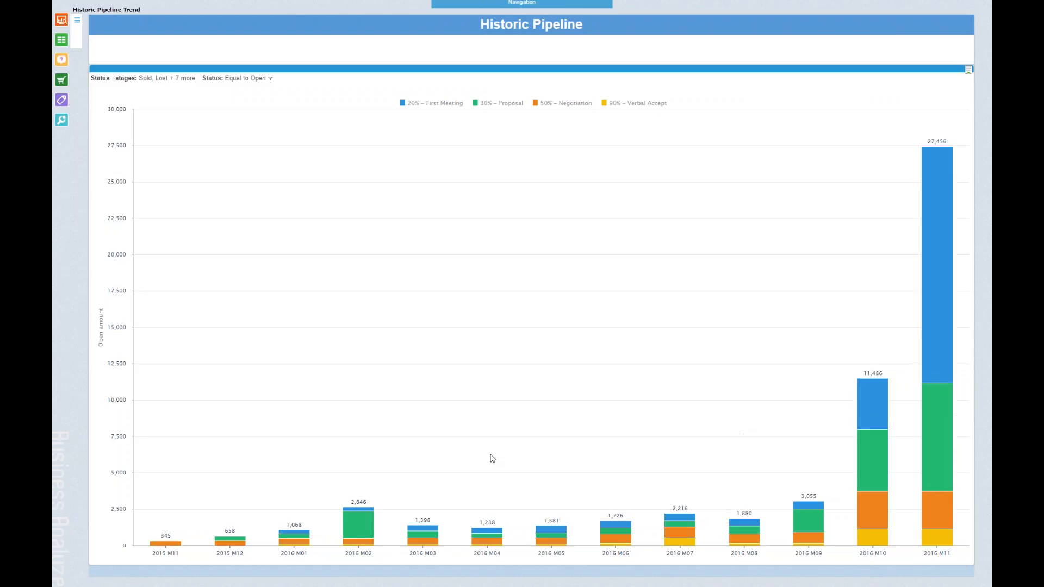
pyautogui.moveTo(140, 228)
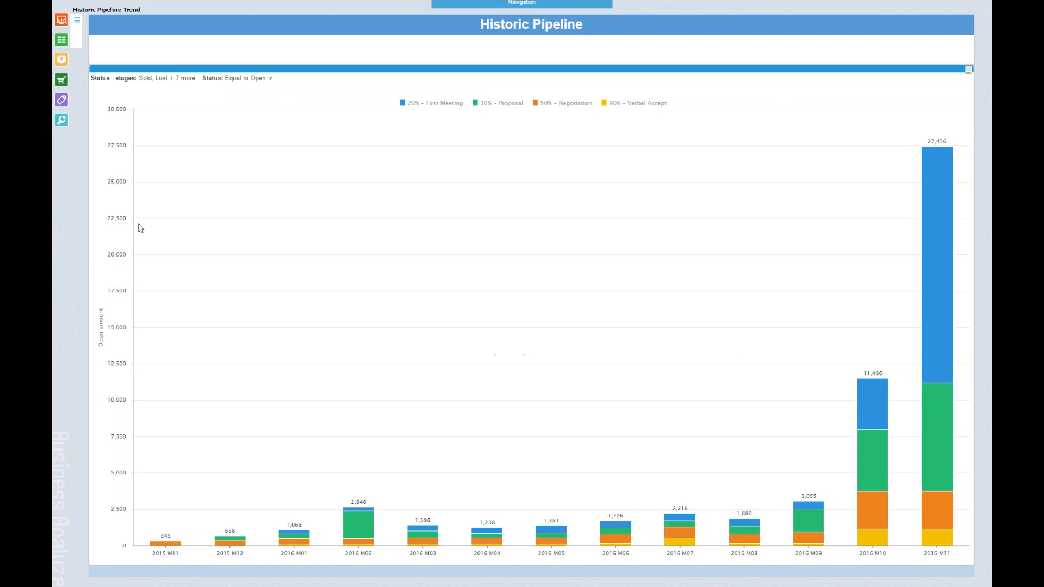
pyautogui.moveTo(359, 261)
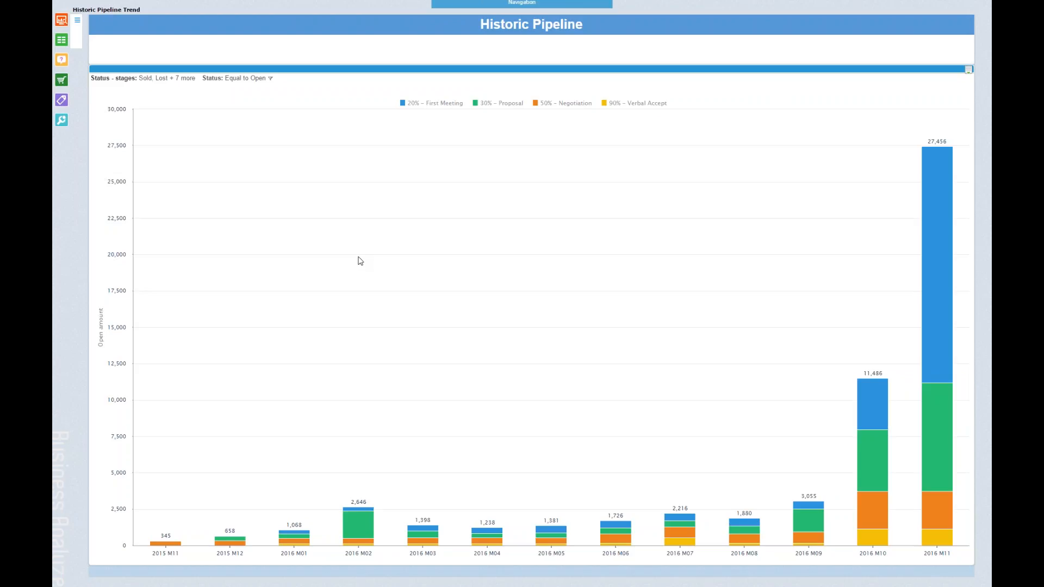
pyautogui.moveTo(413, 261)
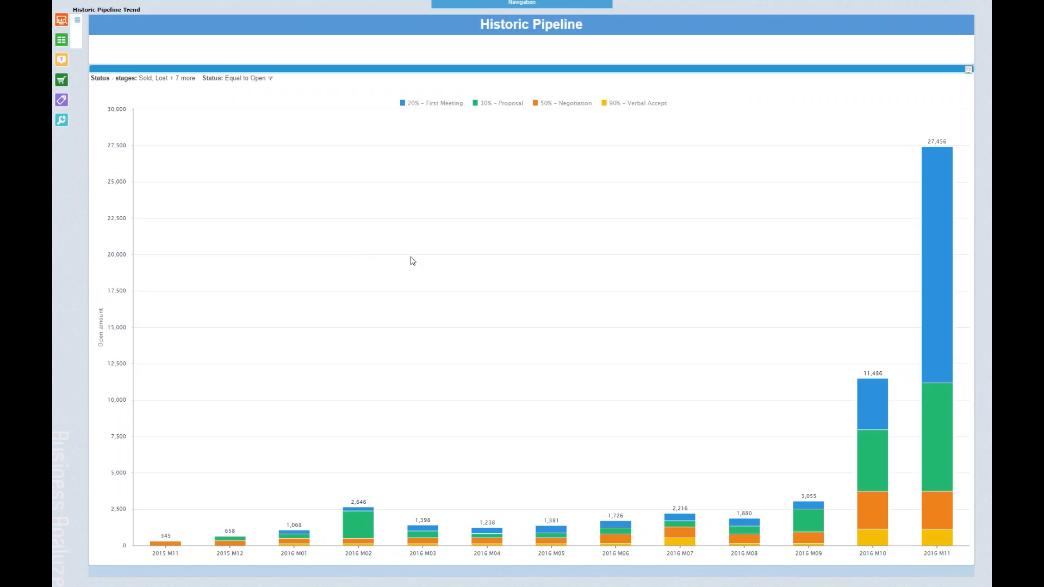
pyautogui.moveTo(520, 273)
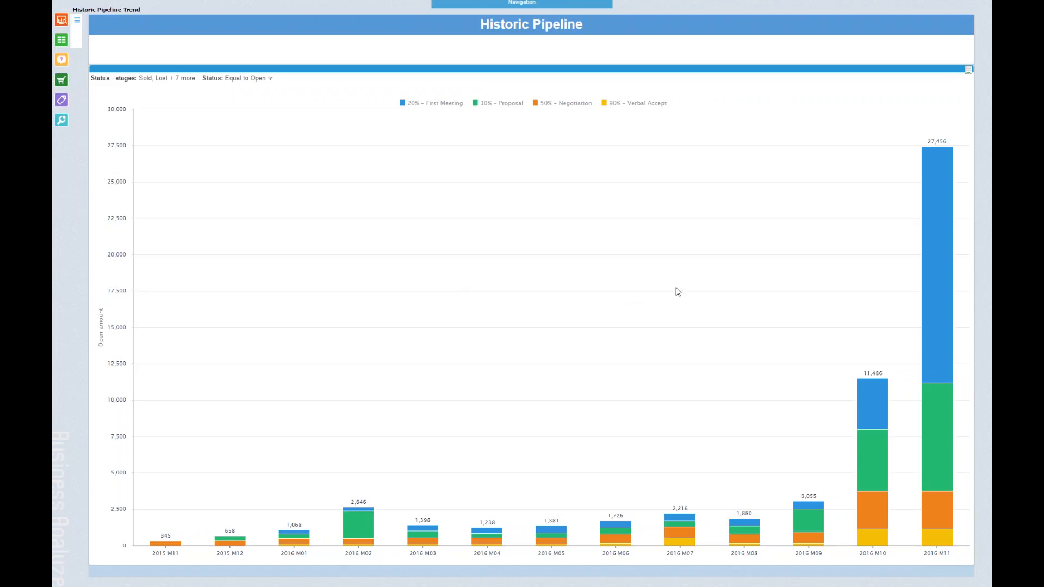
pyautogui.moveTo(762, 258)
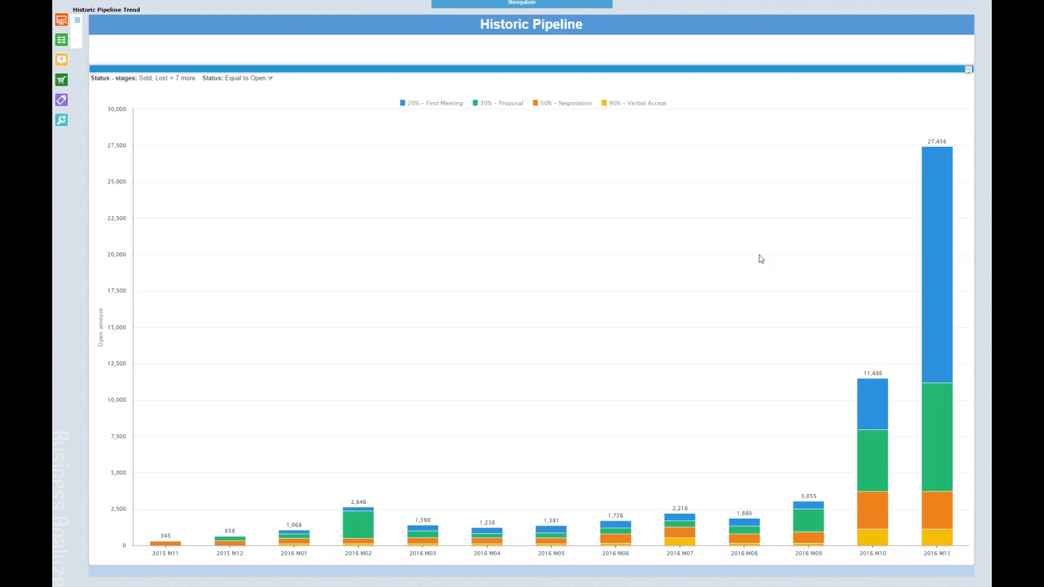
pyautogui.moveTo(701, 470)
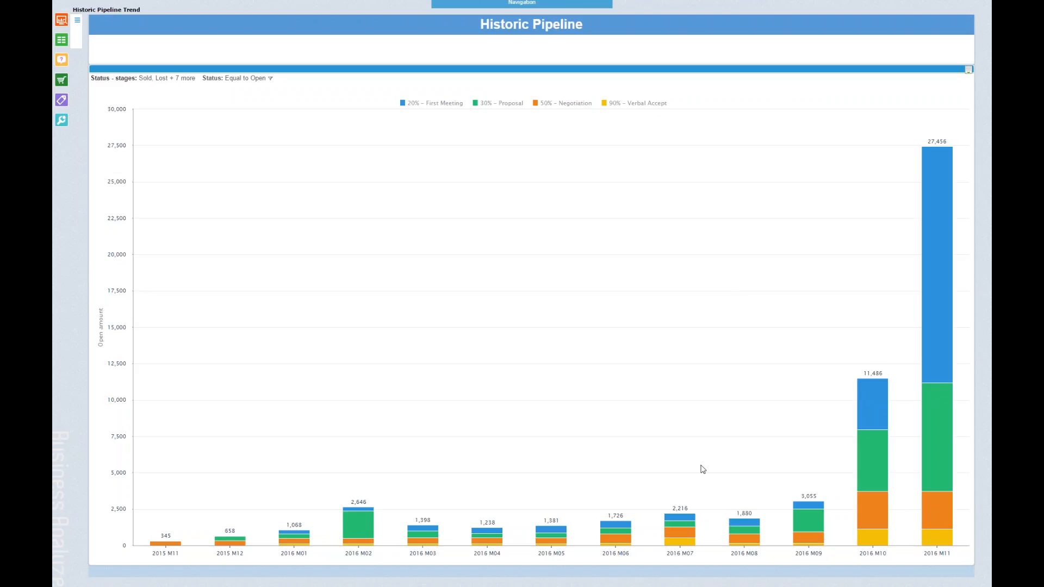
pyautogui.moveTo(848, 306)
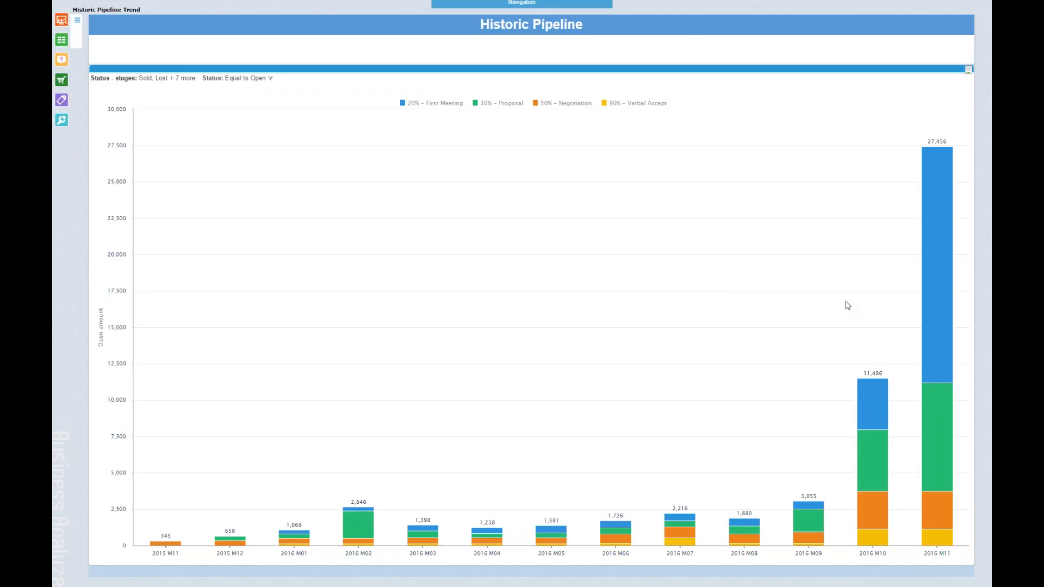
pyautogui.moveTo(755, 281)
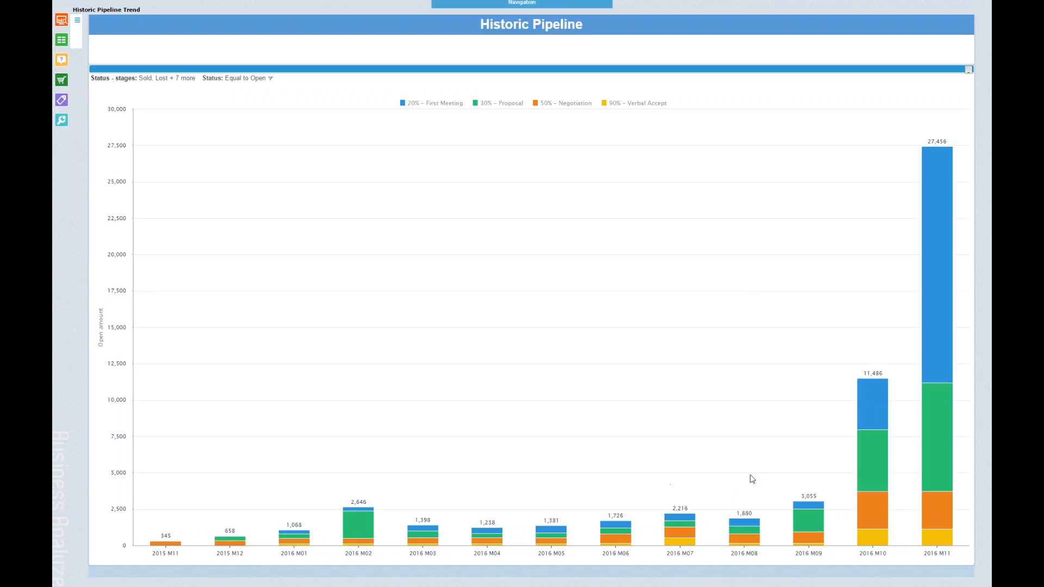
pyautogui.moveTo(830, 357)
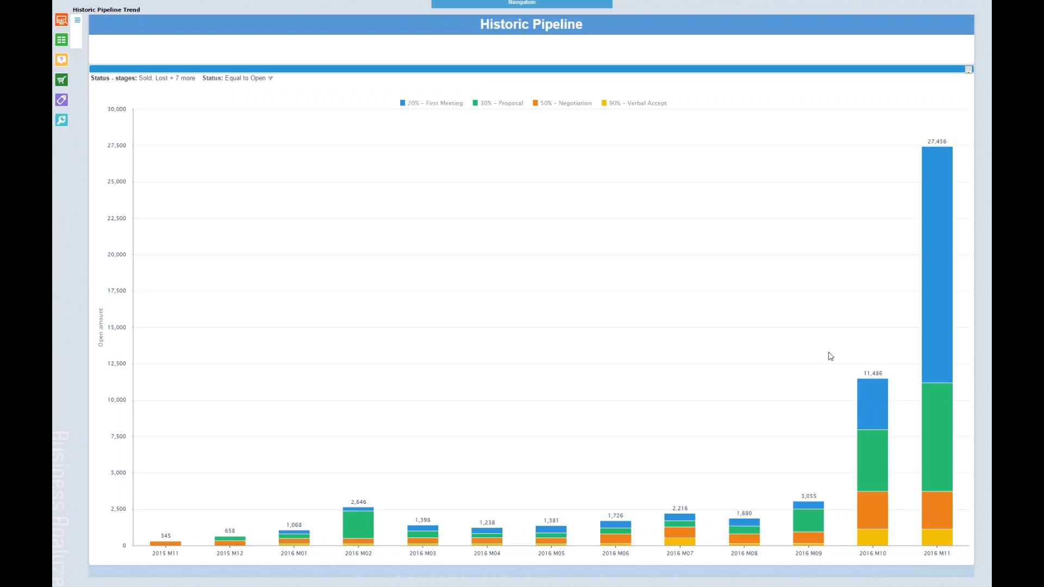
pyautogui.moveTo(835, 366)
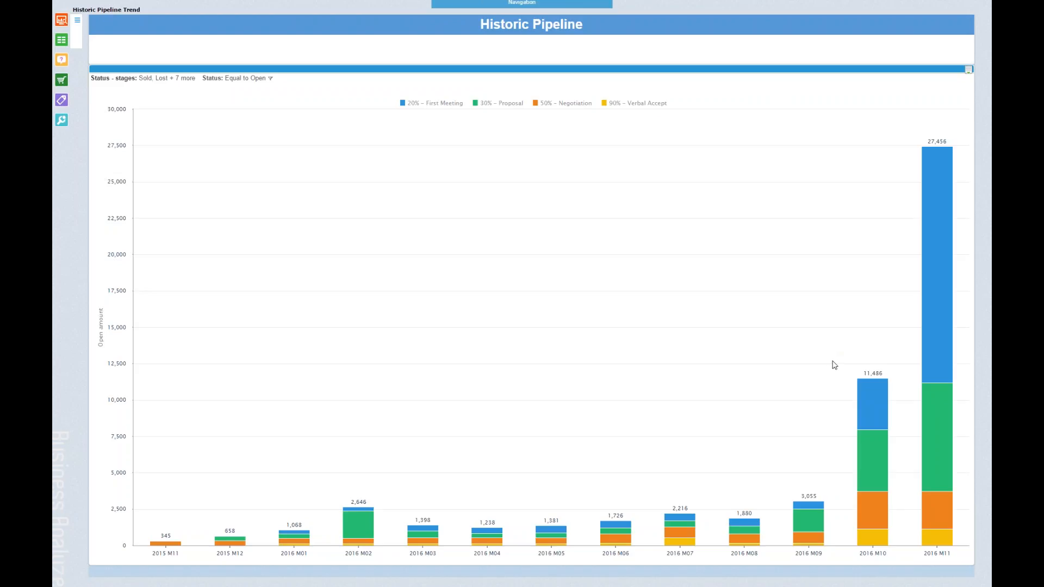
pyautogui.moveTo(745, 480)
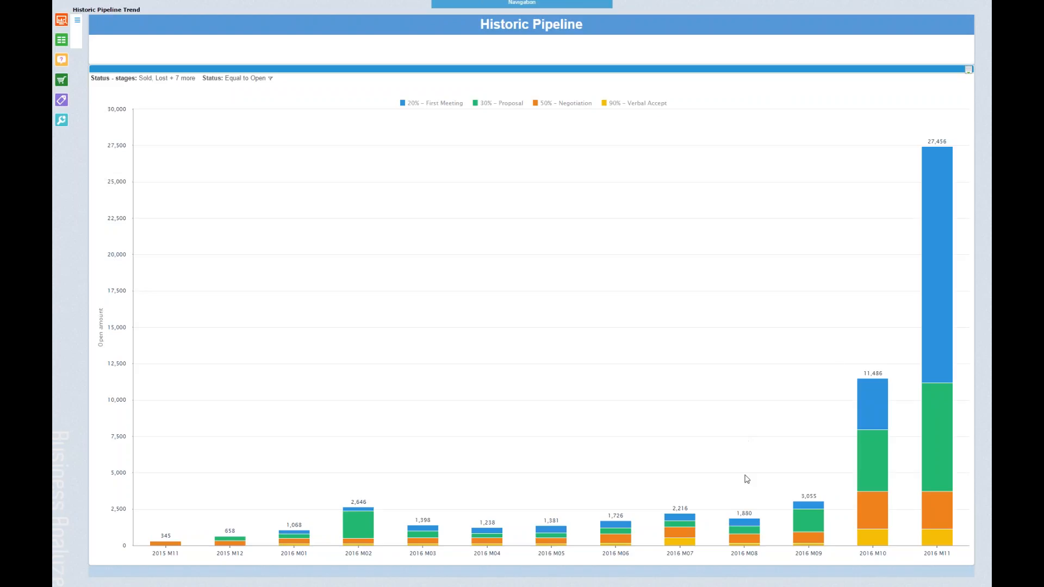
pyautogui.moveTo(798, 471)
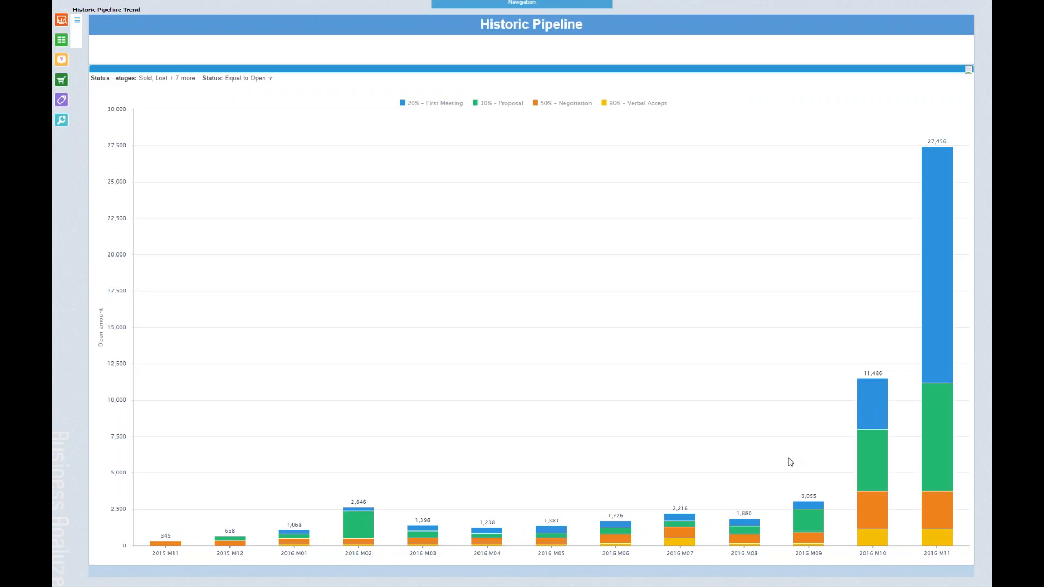
pyautogui.moveTo(802, 506)
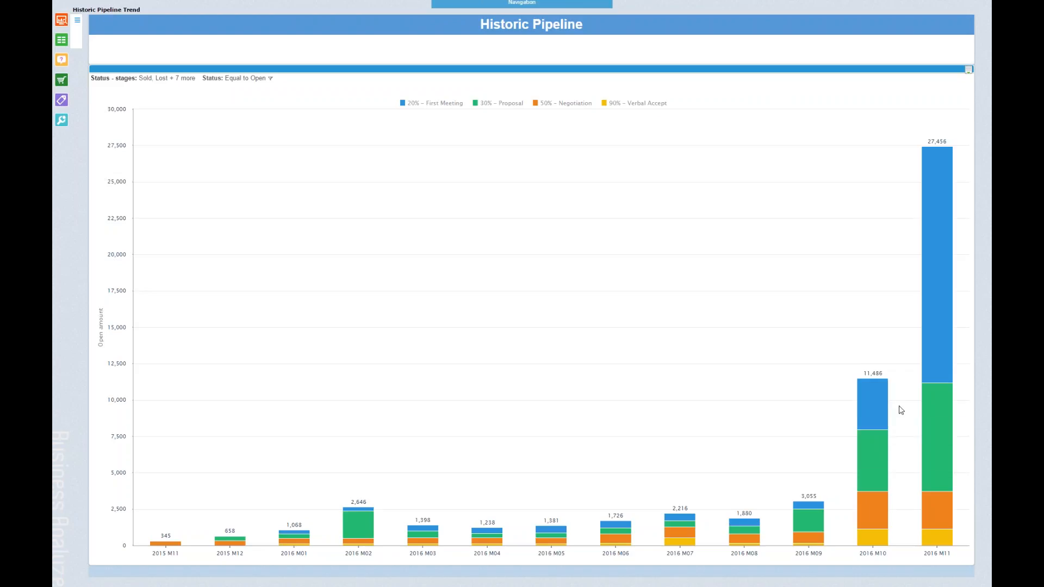
pyautogui.moveTo(955, 146)
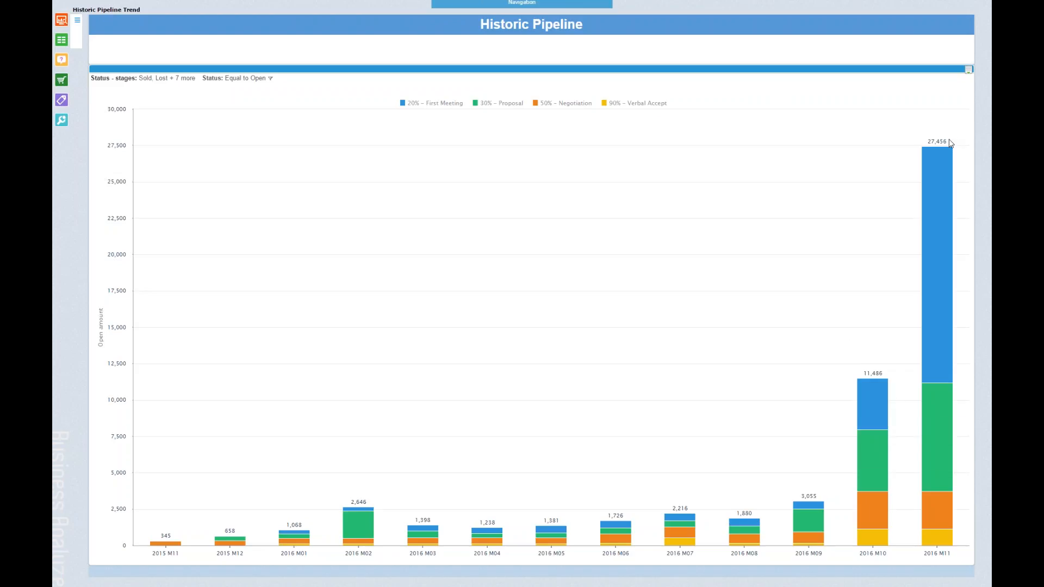
pyautogui.moveTo(935, 146)
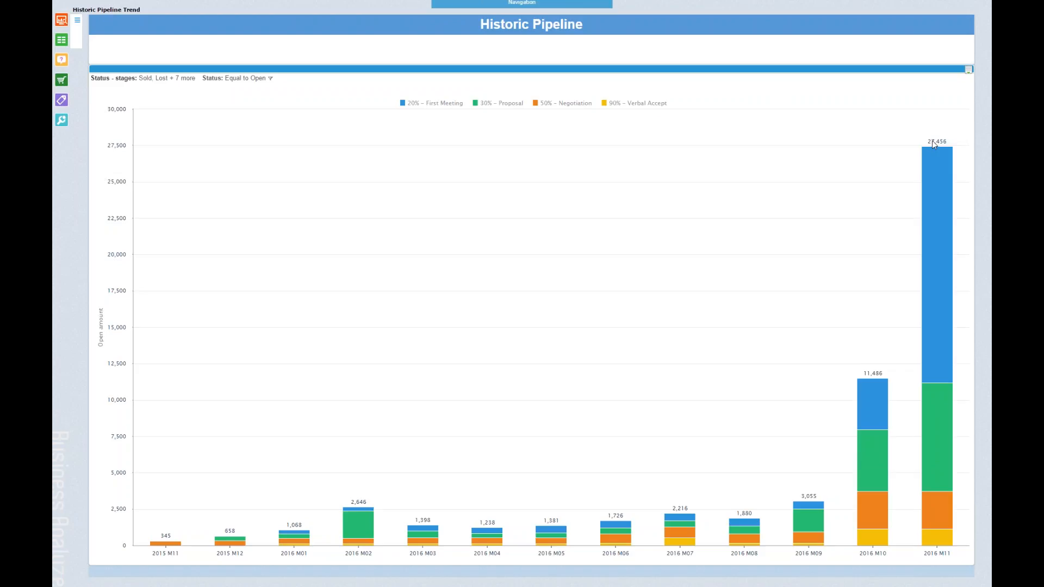
pyautogui.moveTo(749, 317)
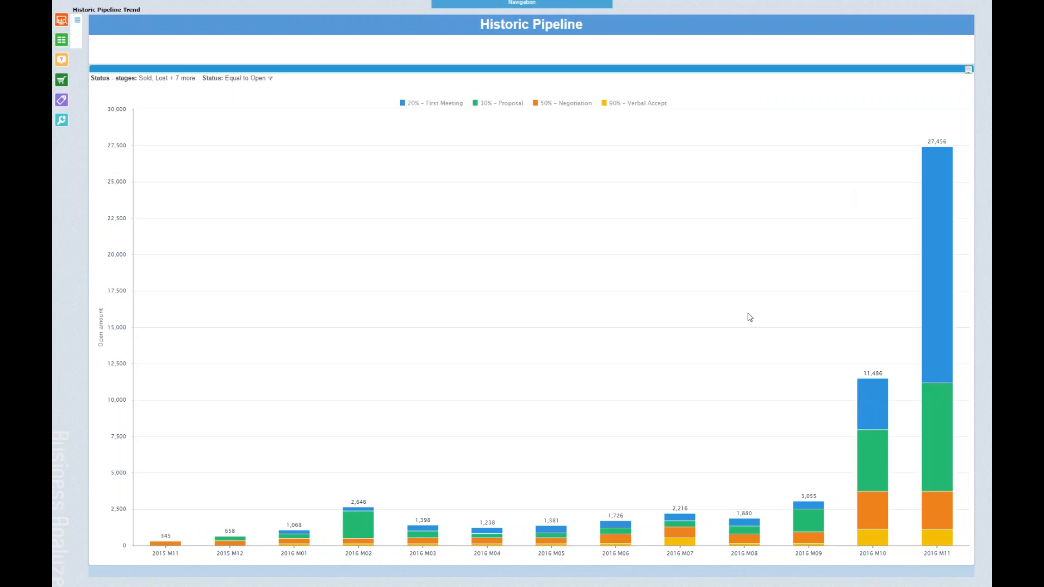
pyautogui.moveTo(707, 386)
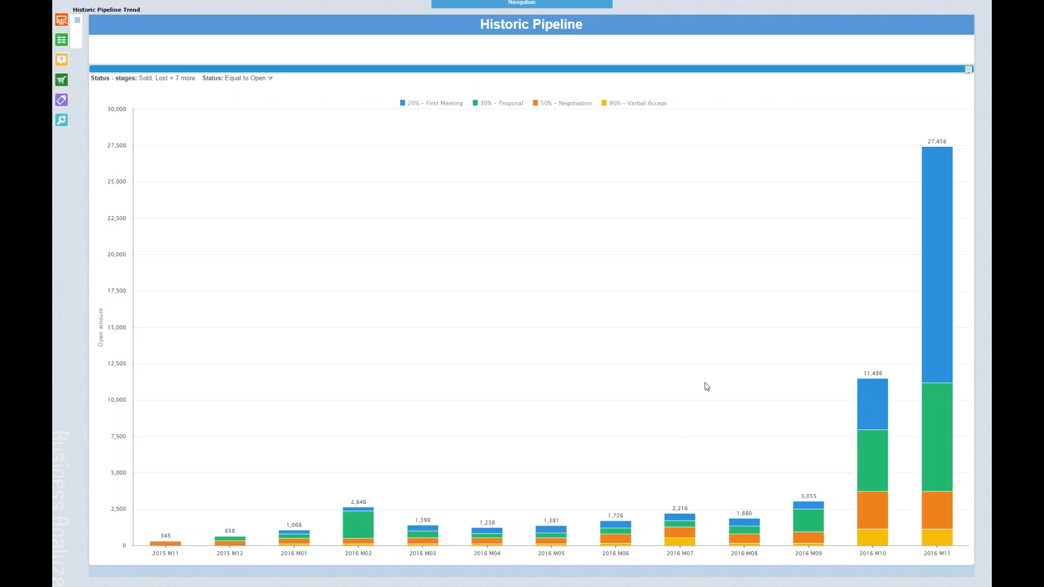
pyautogui.moveTo(629, 356)
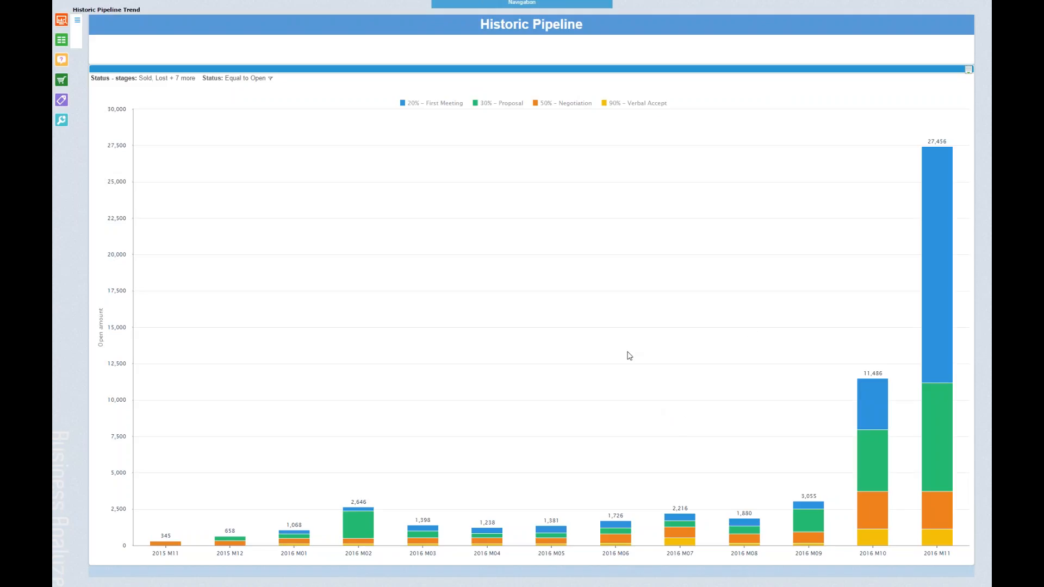
pyautogui.moveTo(601, 367)
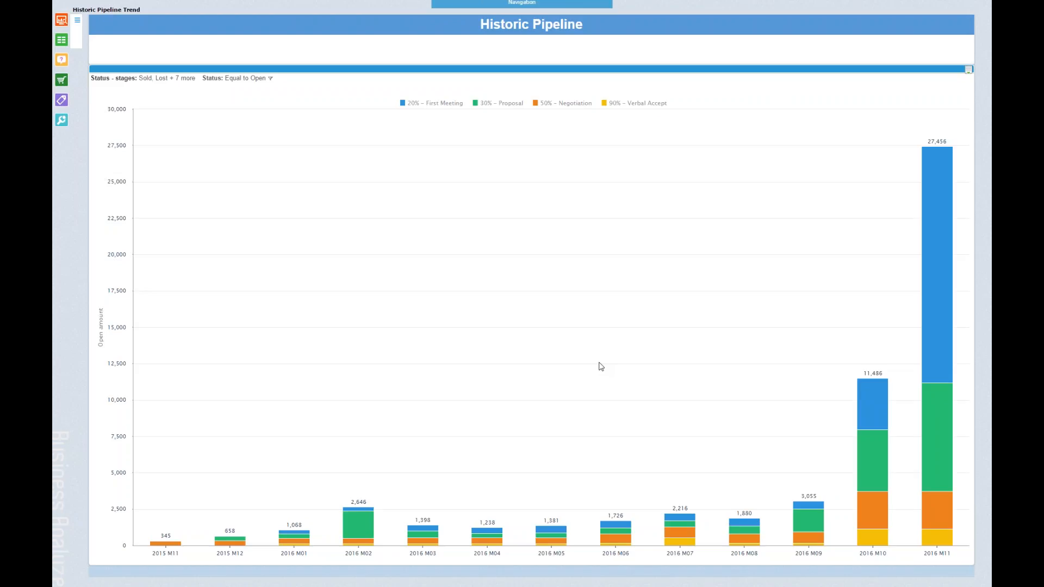
pyautogui.moveTo(766, 336)
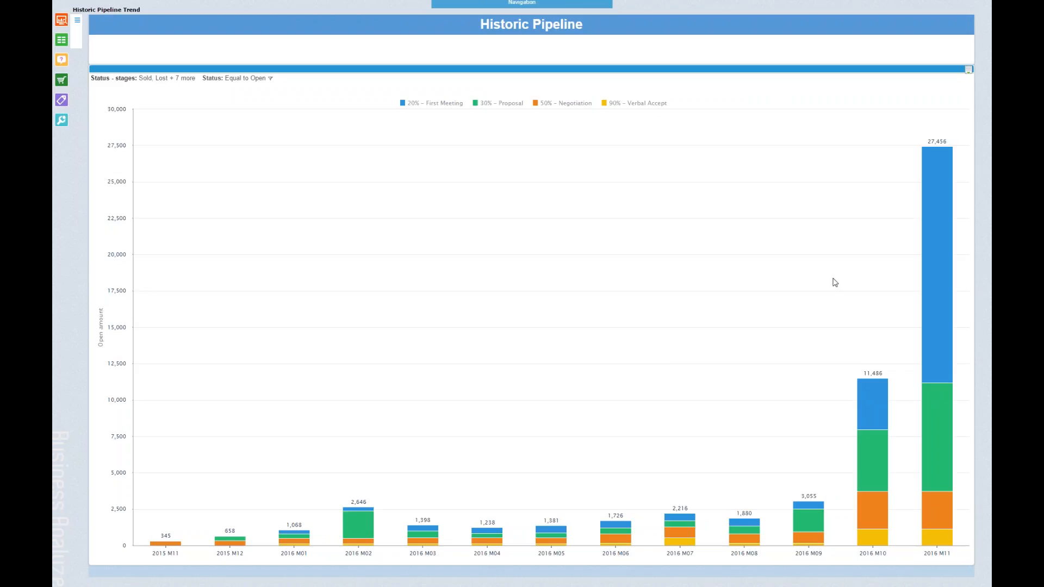
pyautogui.moveTo(824, 301)
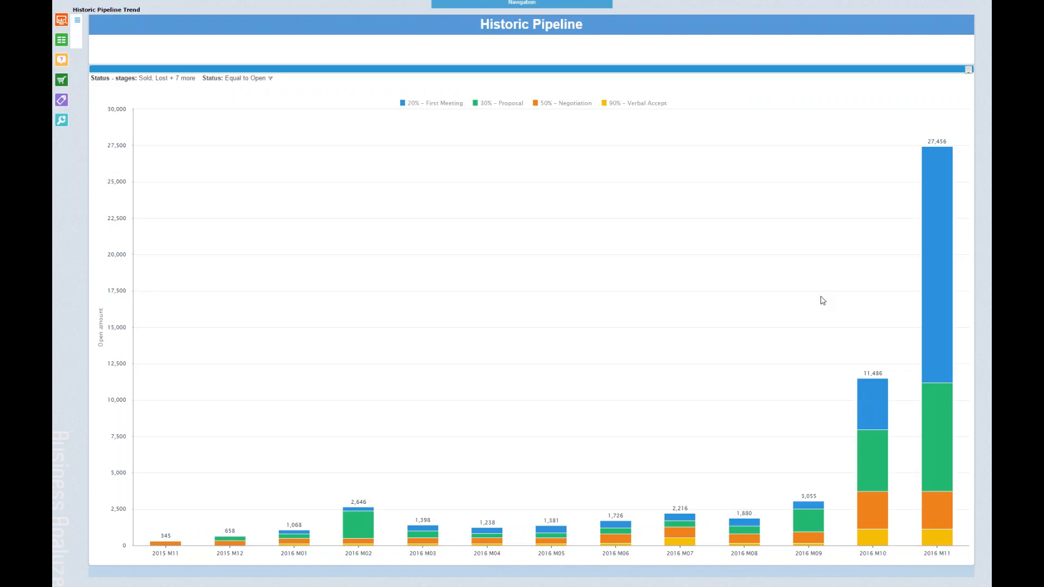
pyautogui.moveTo(828, 298)
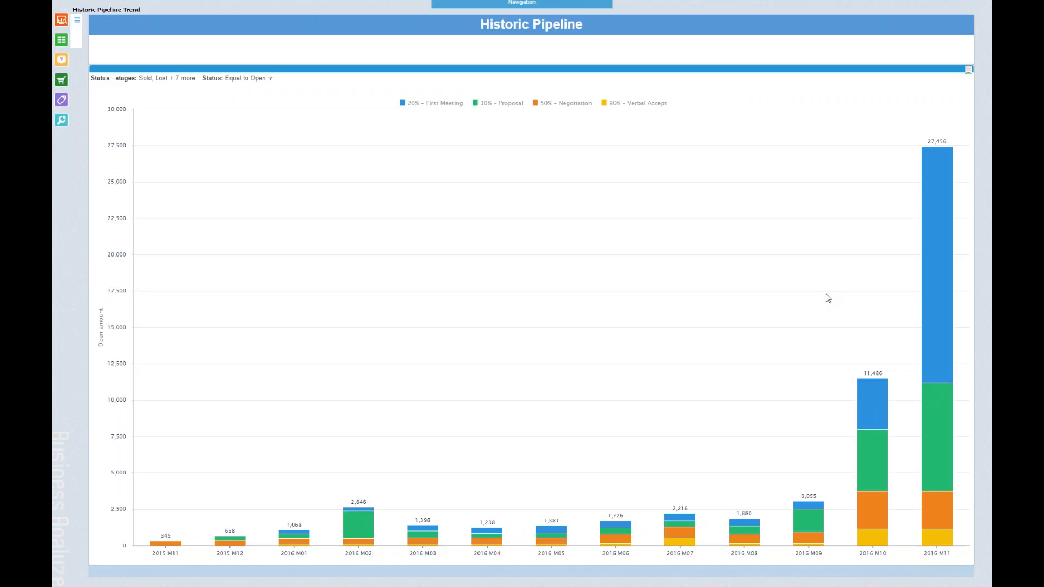
pyautogui.moveTo(843, 289)
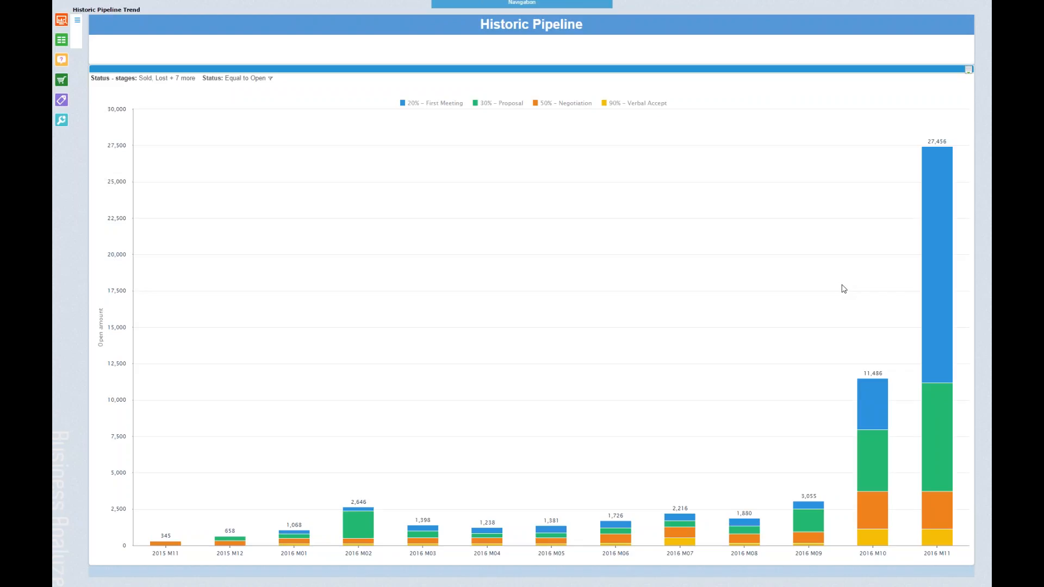
pyautogui.moveTo(813, 320)
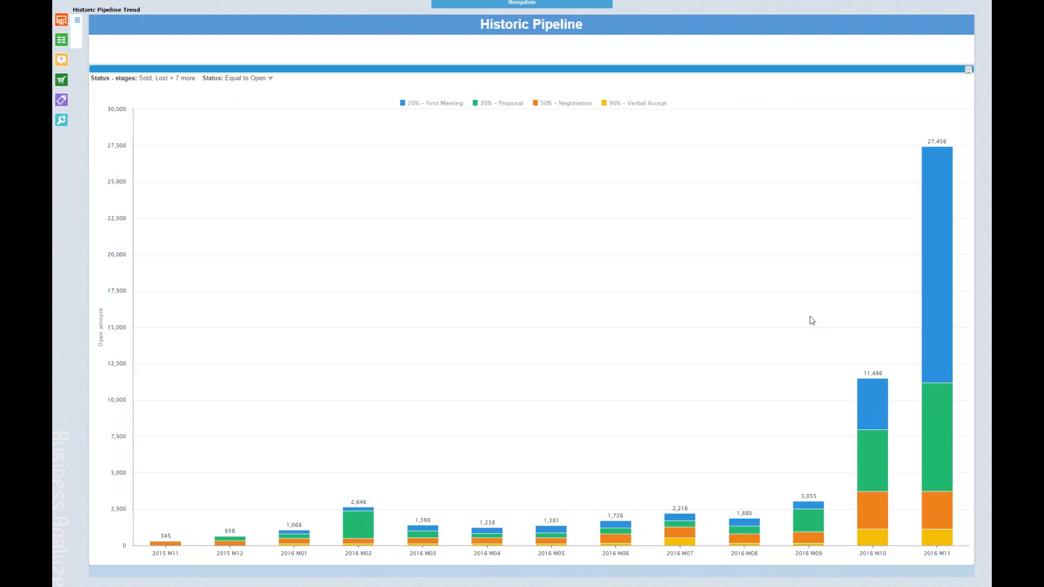
pyautogui.moveTo(883, 355)
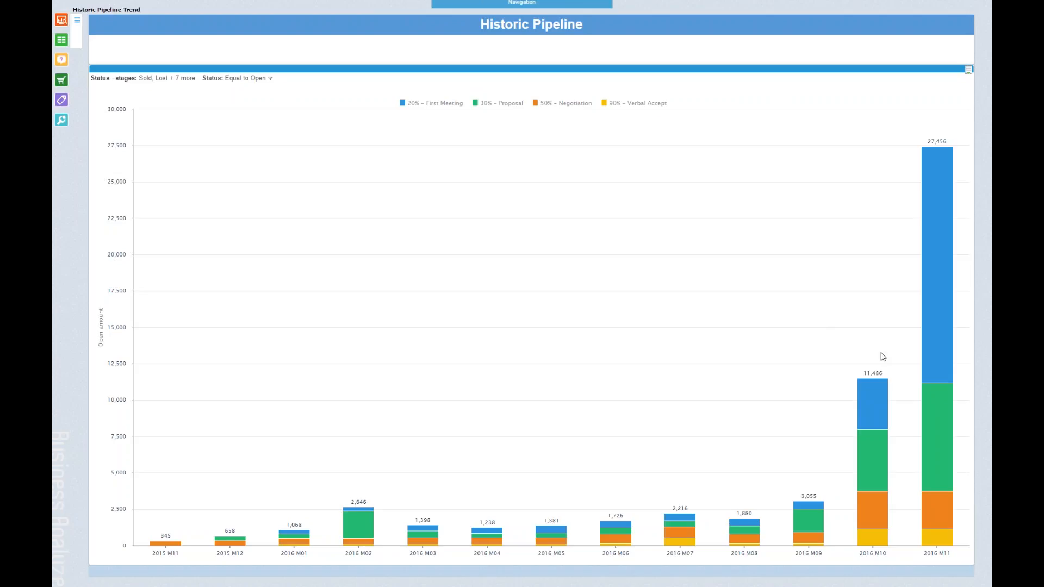
pyautogui.moveTo(878, 384)
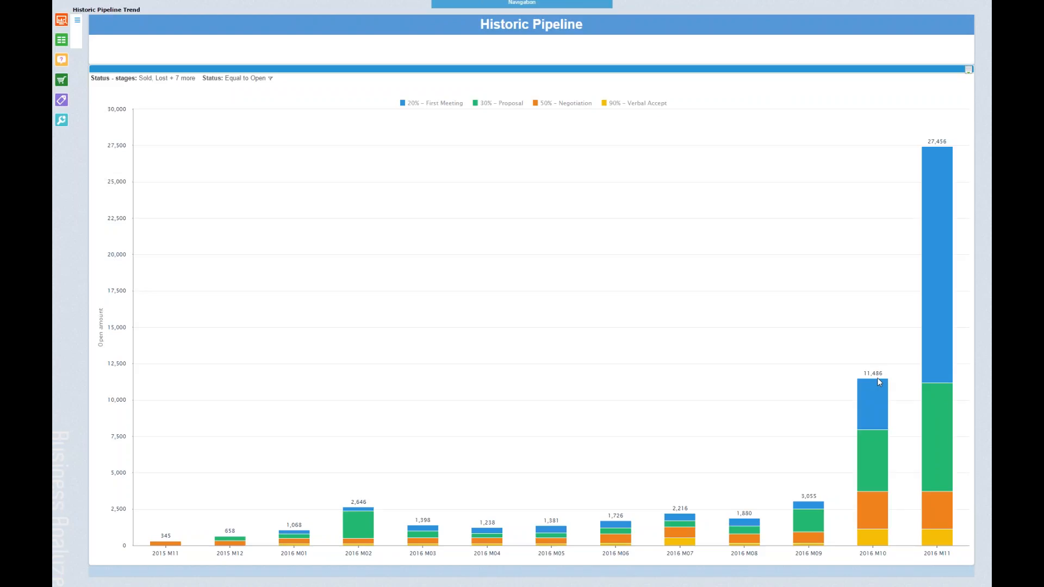
pyautogui.moveTo(879, 400)
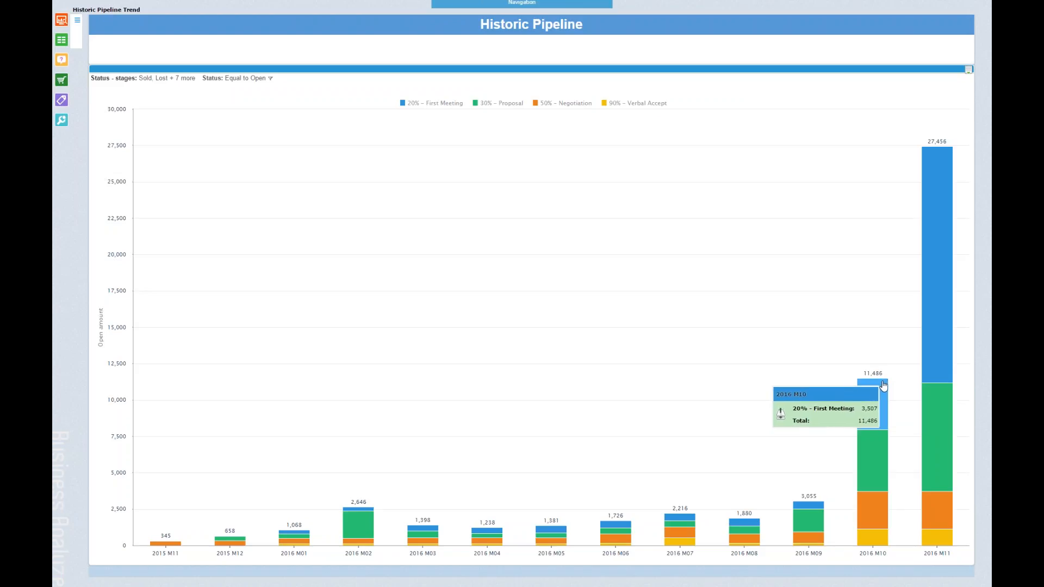
# Step: Drill into the 2016 M10 column to see existing, new, won, lost and still-open amounts
pyautogui.click(882, 384)
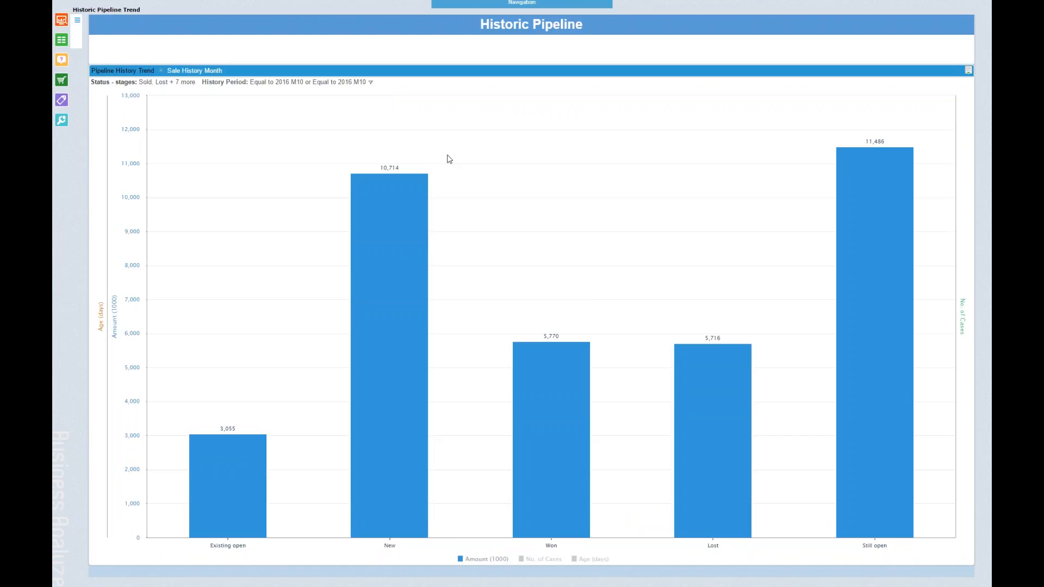
pyautogui.moveTo(337, 546)
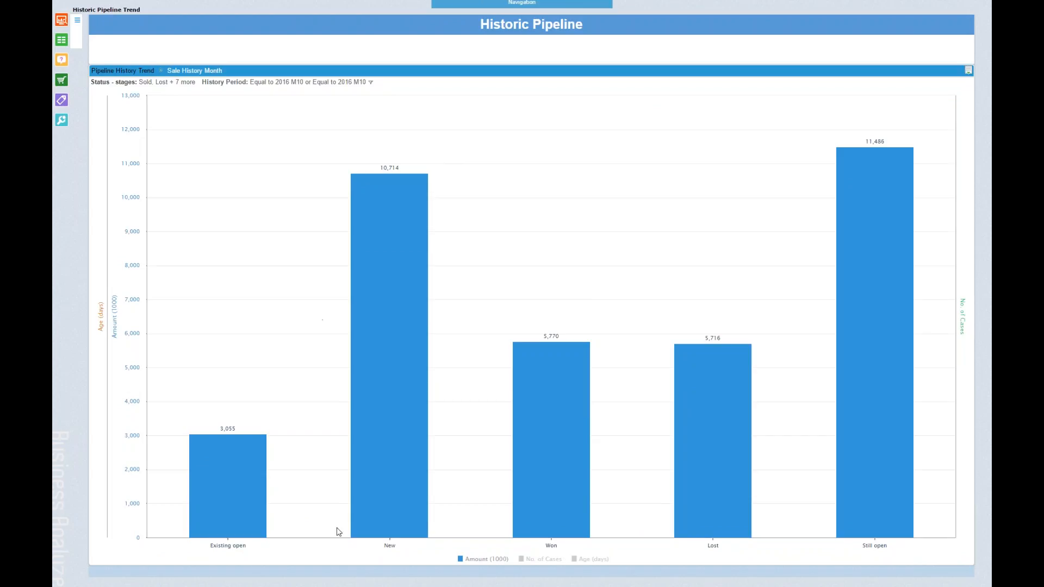
pyautogui.moveTo(223, 438)
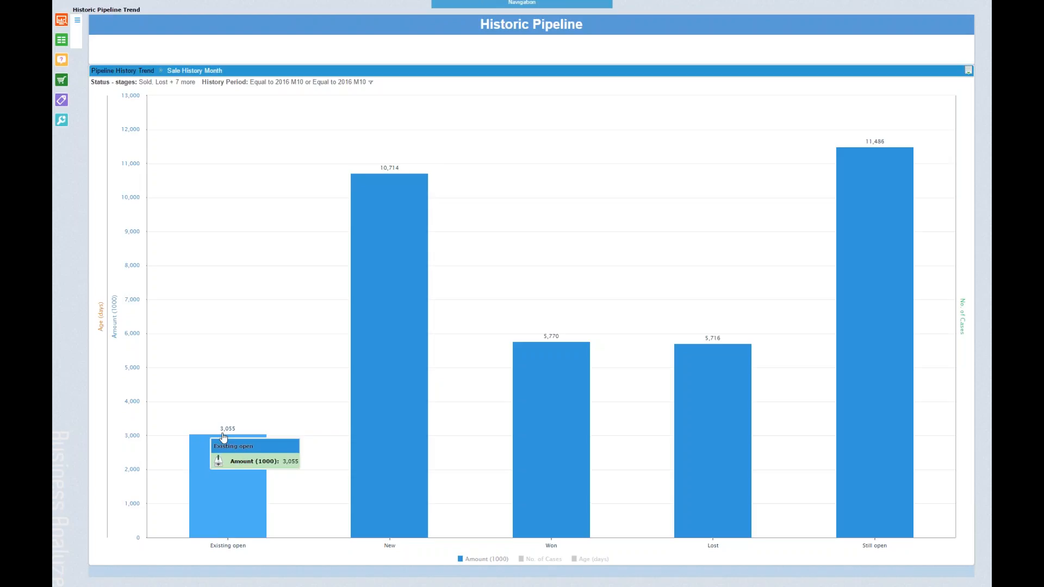
pyautogui.moveTo(372, 253)
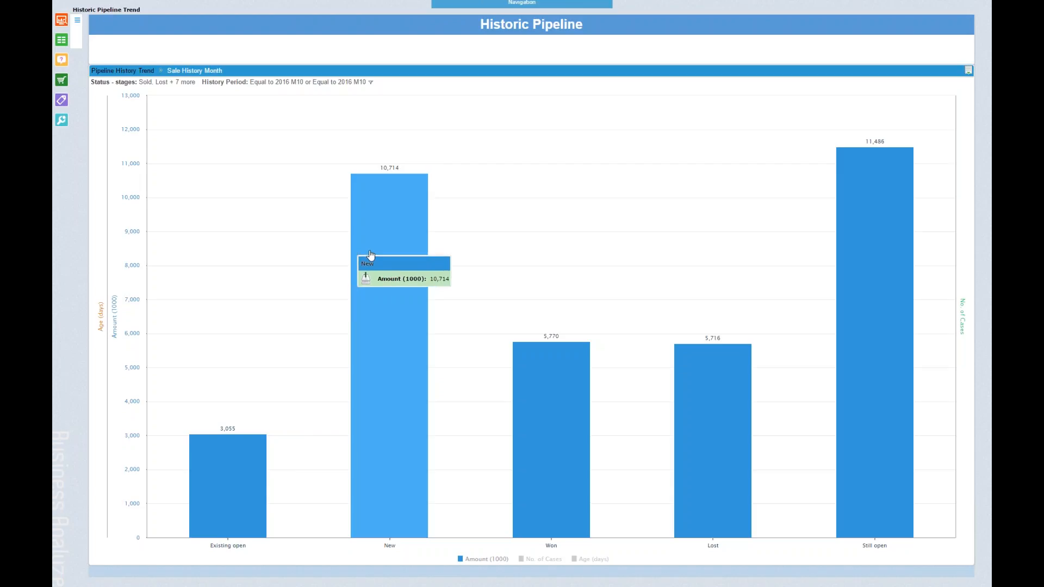
pyautogui.moveTo(510, 352)
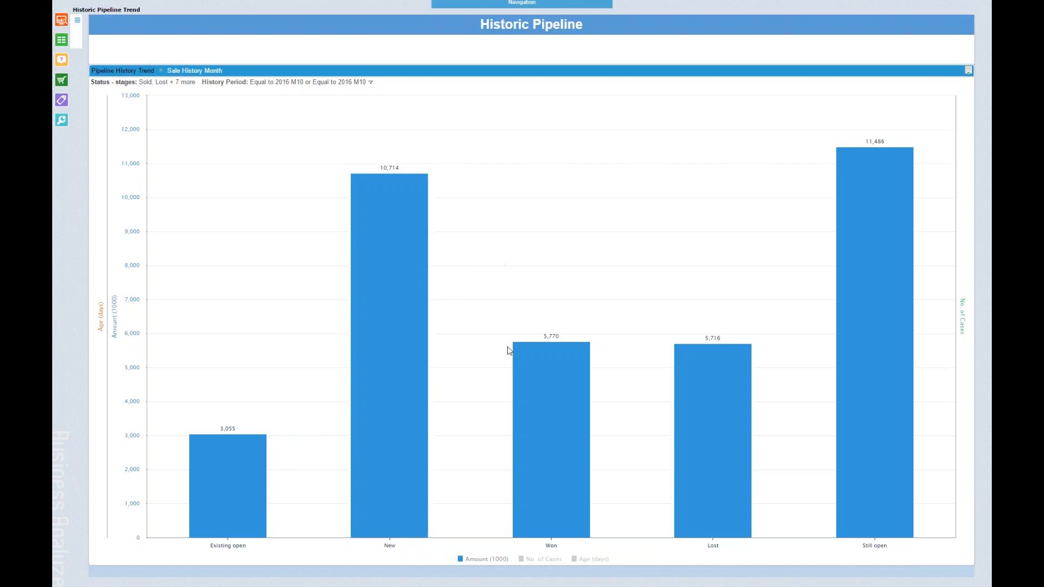
pyautogui.moveTo(537, 367)
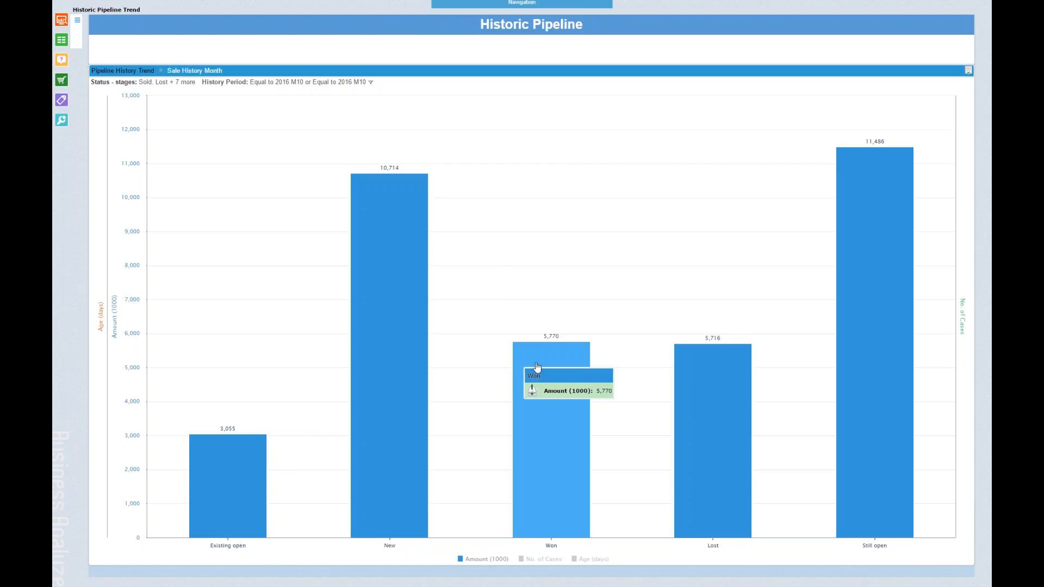
pyautogui.moveTo(599, 359)
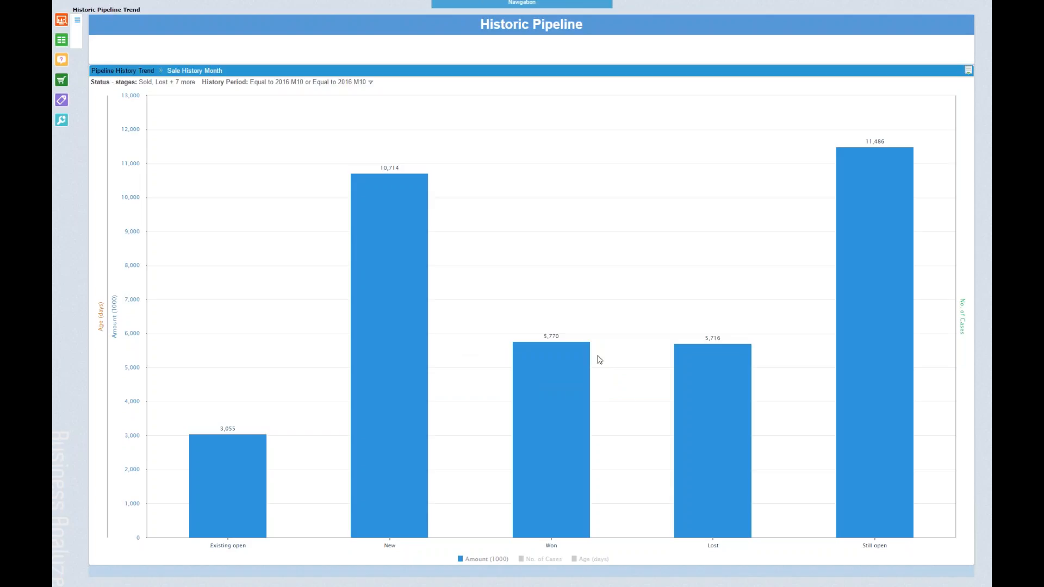
pyautogui.moveTo(711, 370)
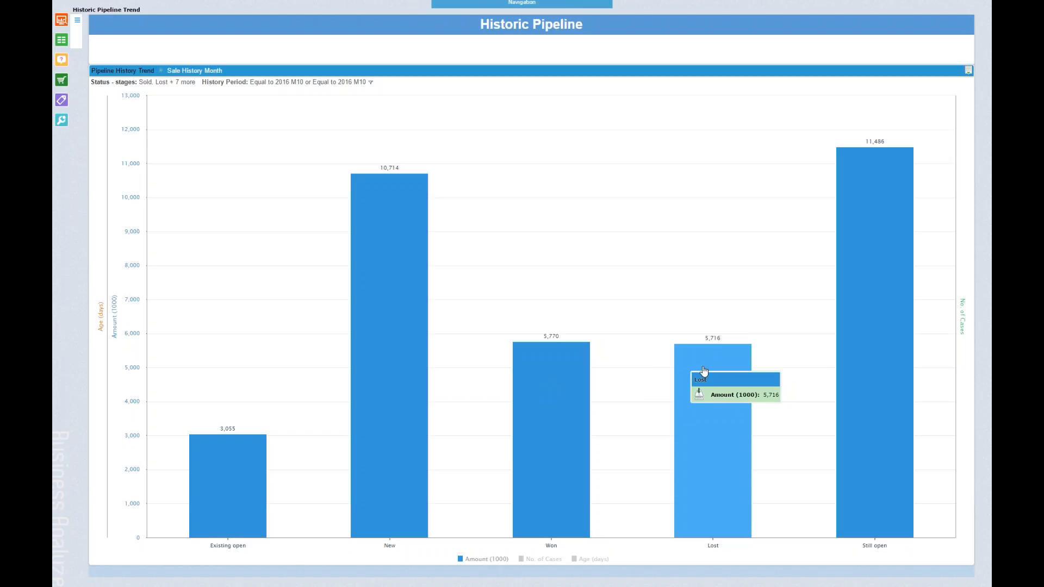
pyautogui.moveTo(733, 178)
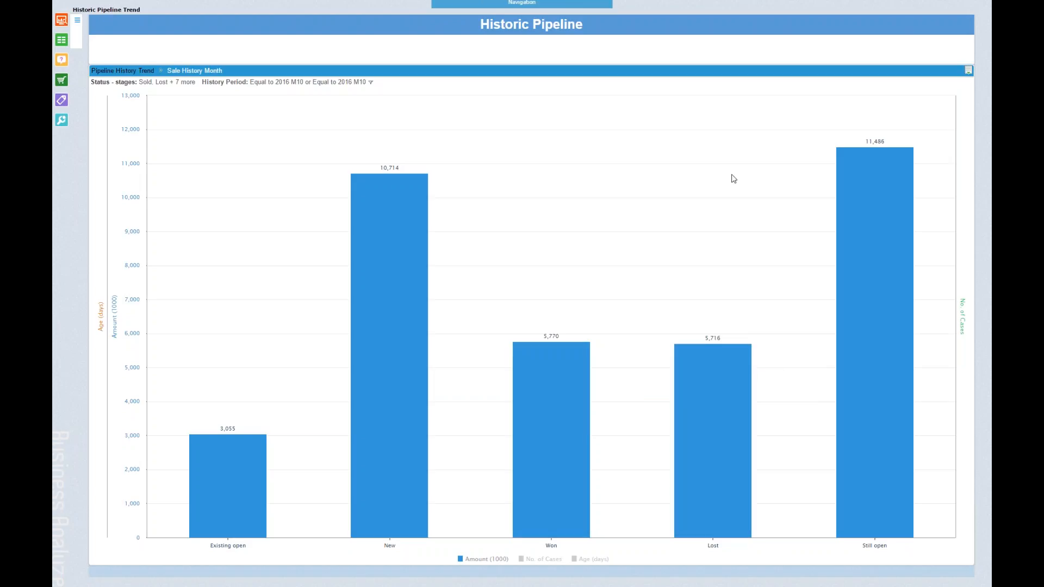
pyautogui.moveTo(892, 153)
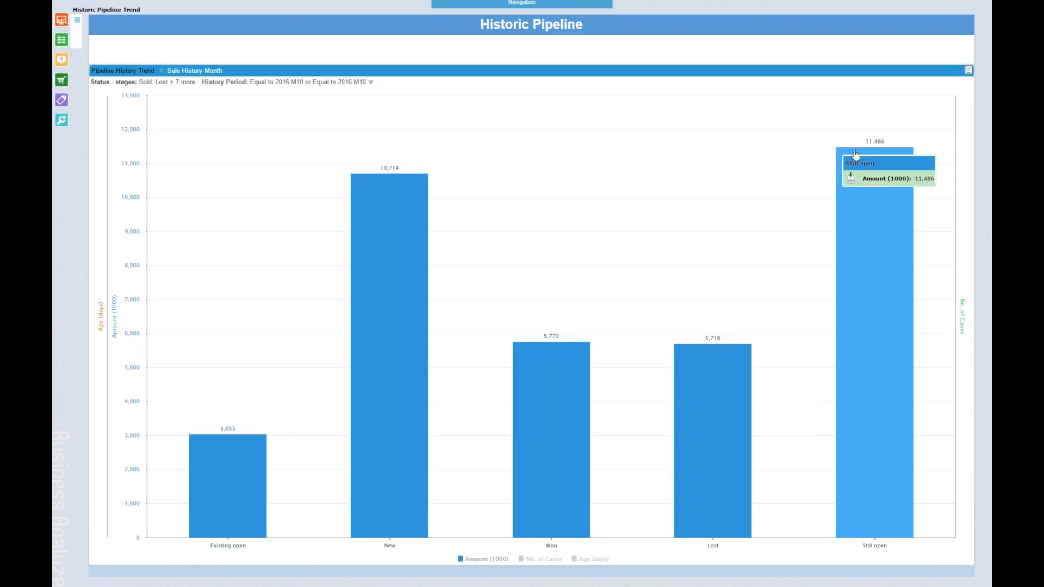
pyautogui.moveTo(624, 364)
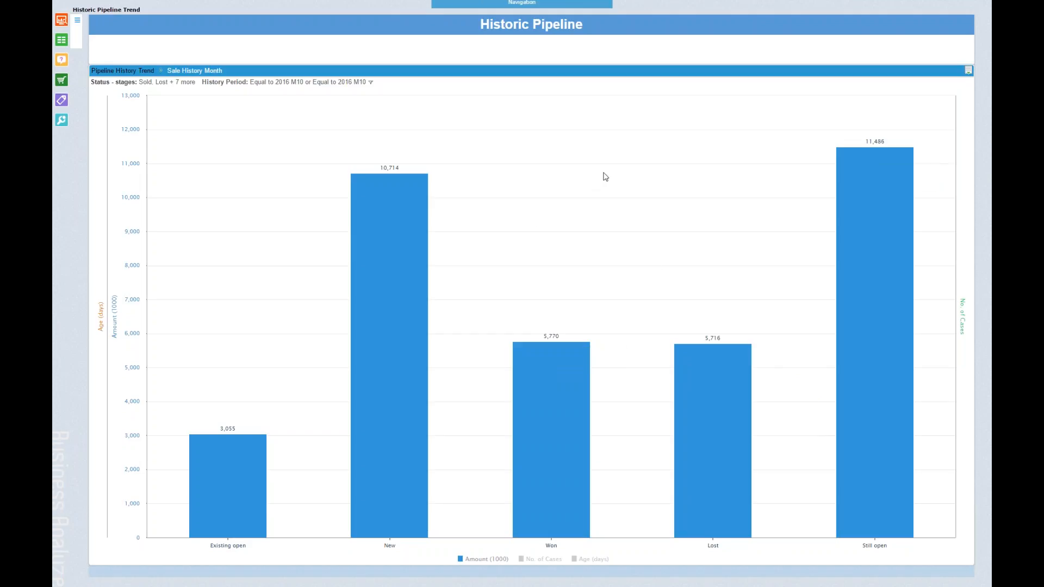
pyautogui.moveTo(641, 180)
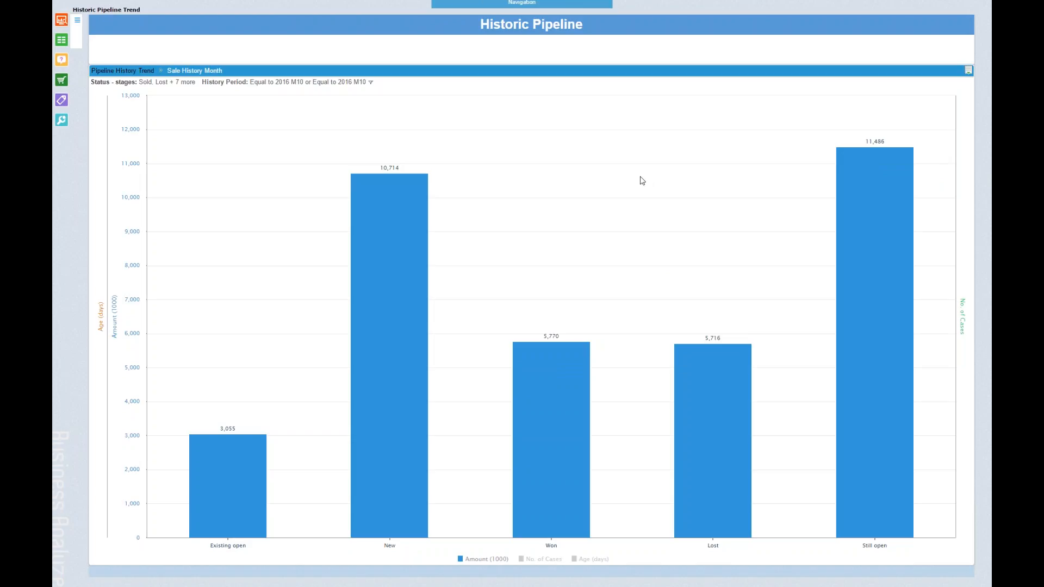
pyautogui.moveTo(978, 149)
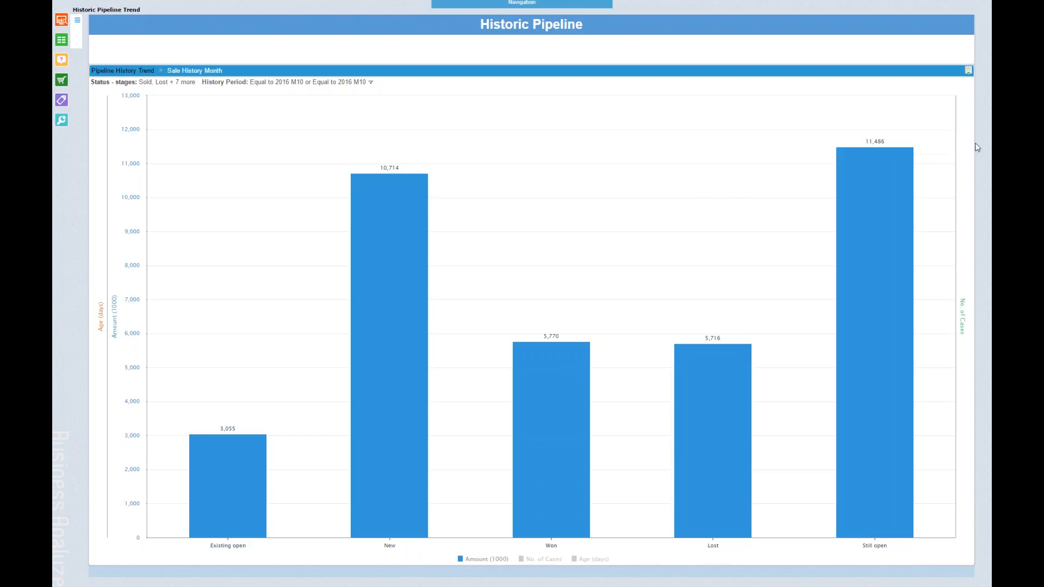
pyautogui.moveTo(802, 201)
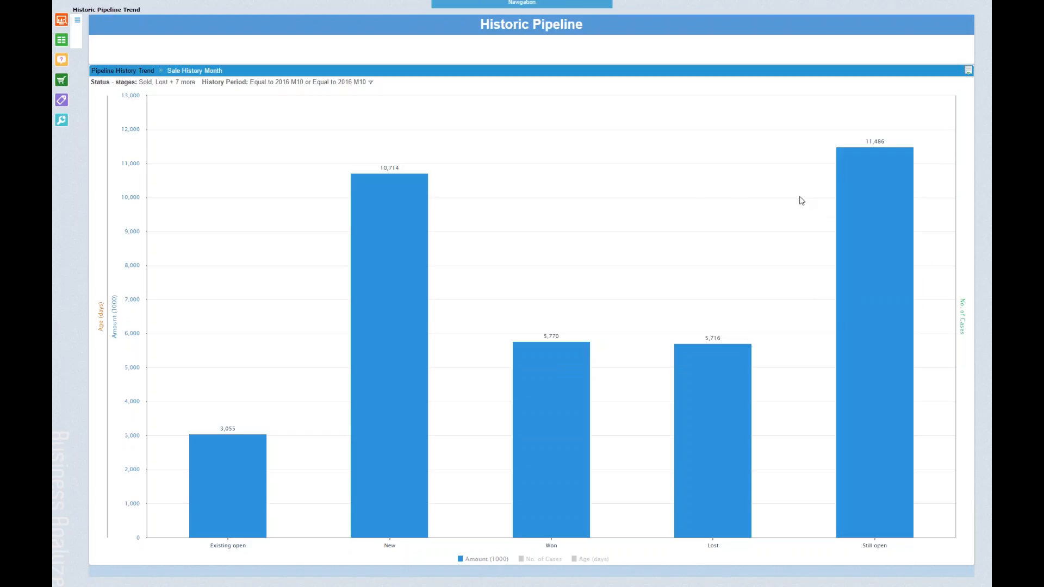
pyautogui.moveTo(702, 213)
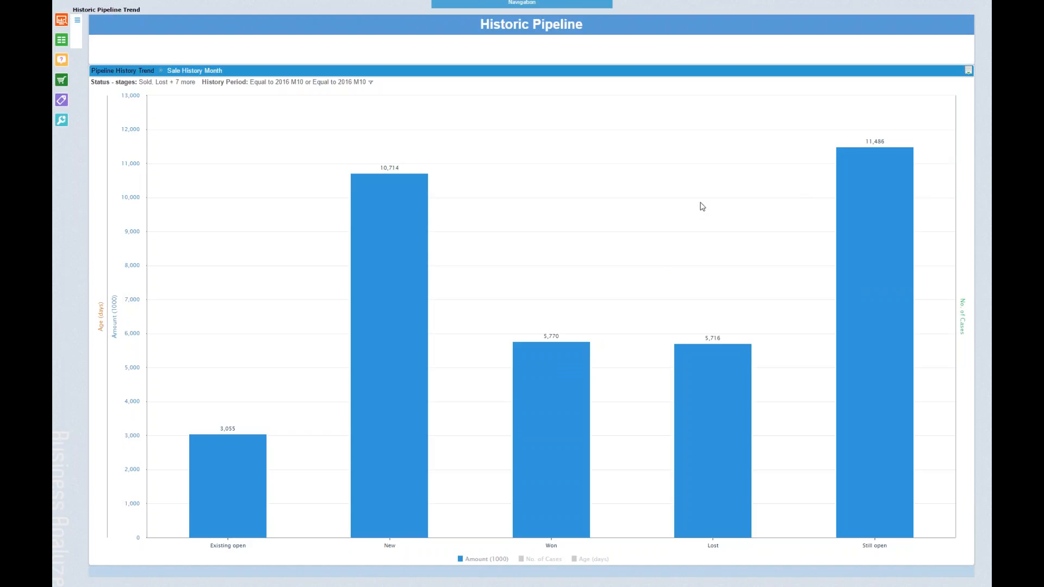
pyautogui.moveTo(216, 383)
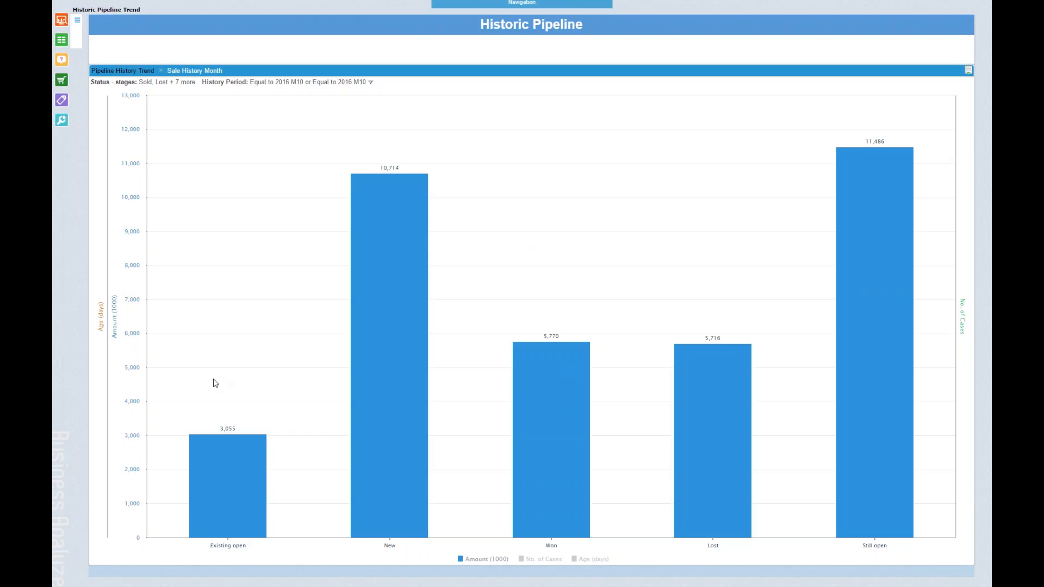
pyautogui.moveTo(851, 127)
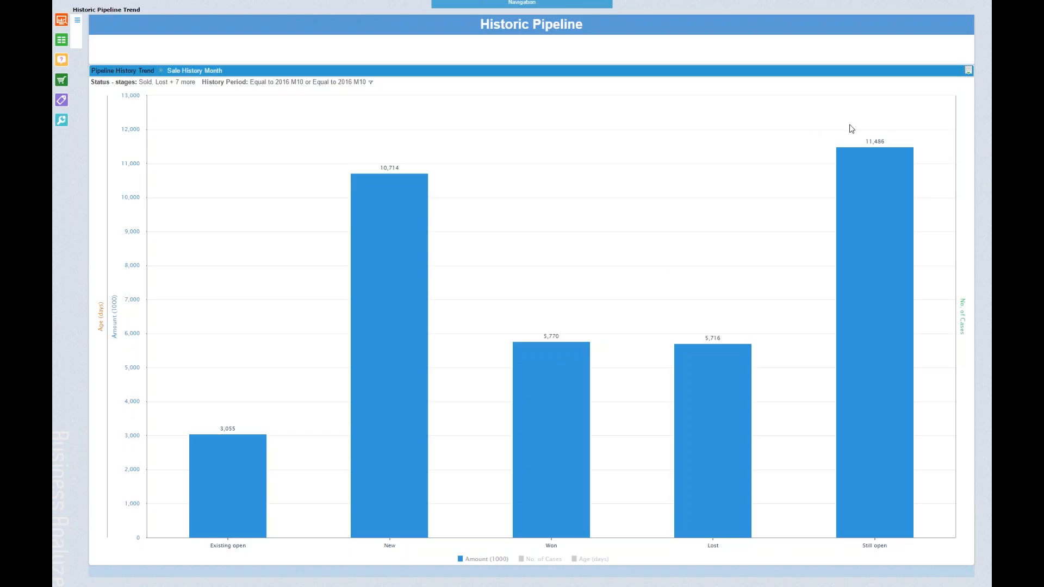
pyautogui.moveTo(783, 190)
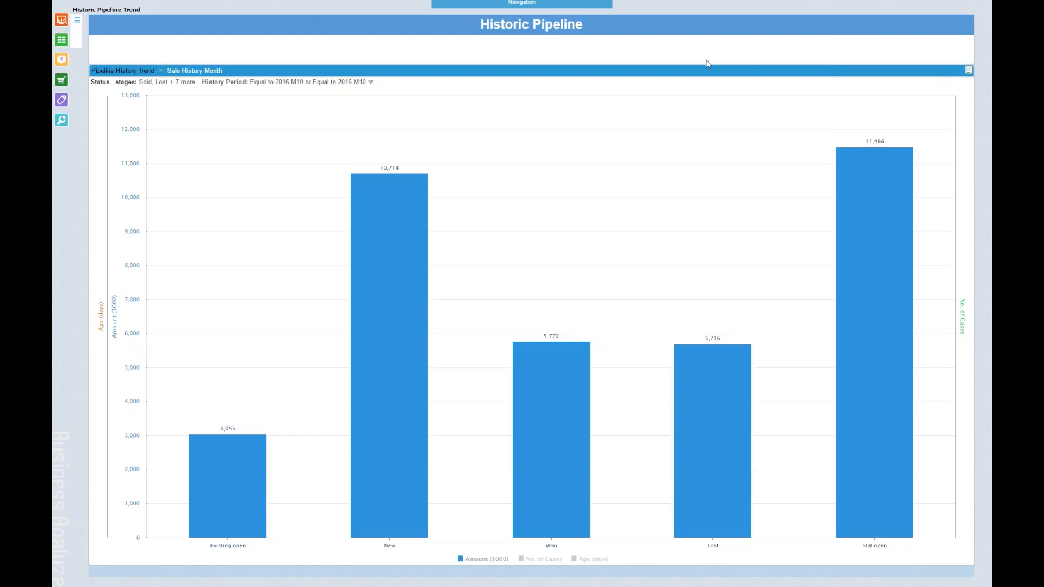
pyautogui.moveTo(483, 53)
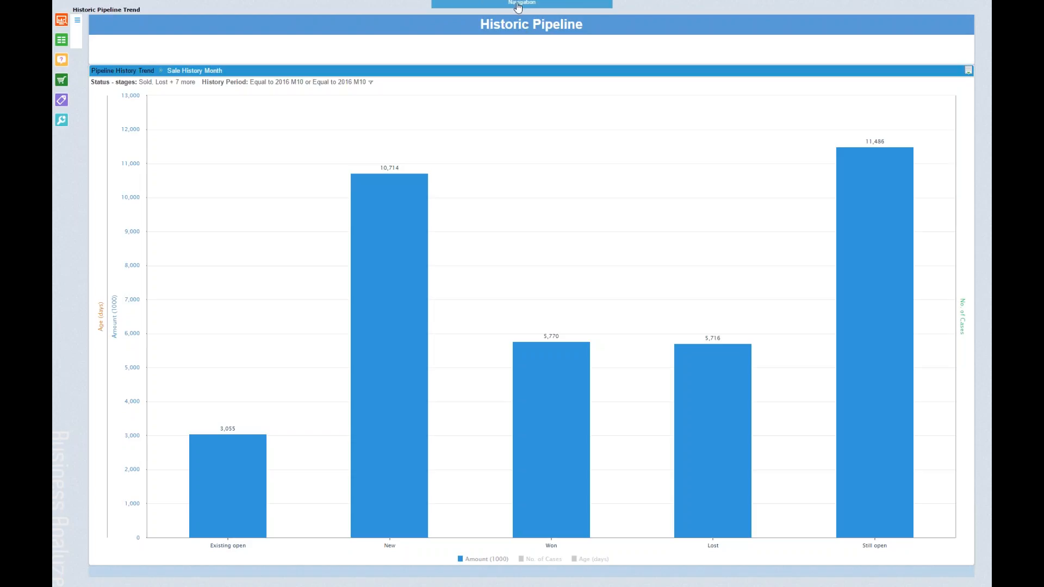
pyautogui.moveTo(542, 370)
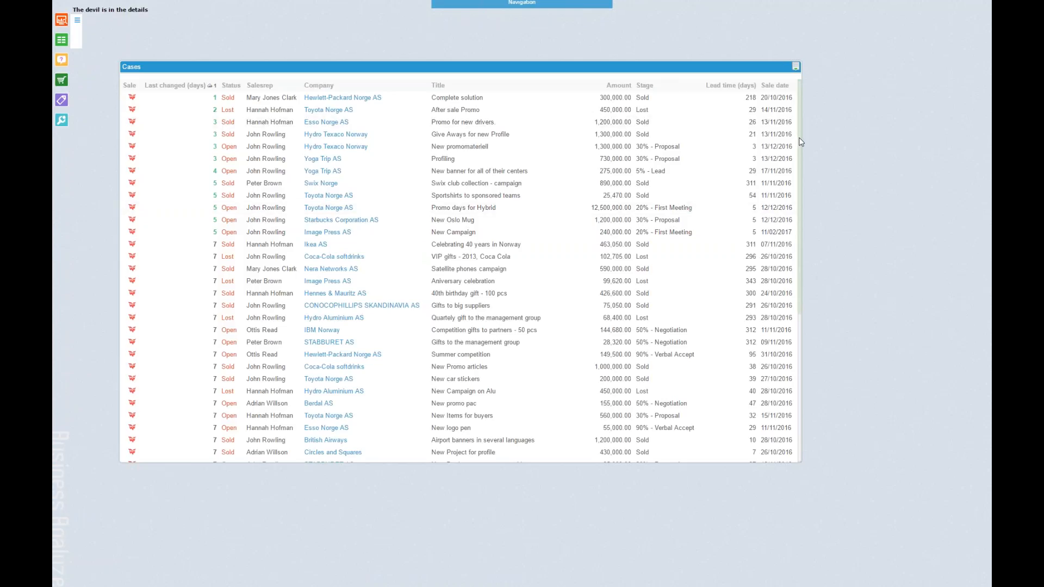
pyautogui.moveTo(873, 96)
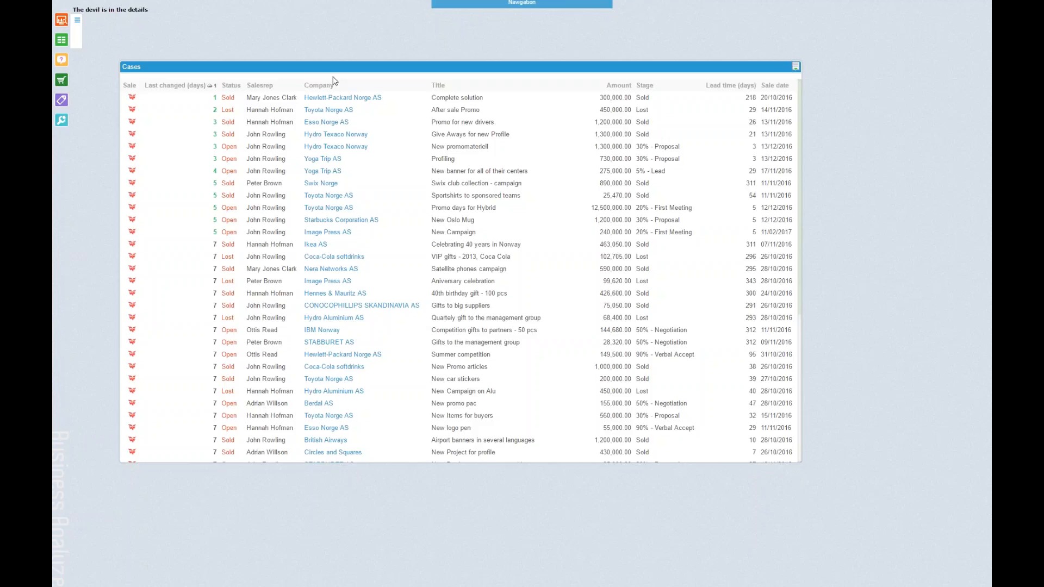
# Step: Choose 'The devil is in the details' dashboard to show the Cases table
pyautogui.click(463, 208)
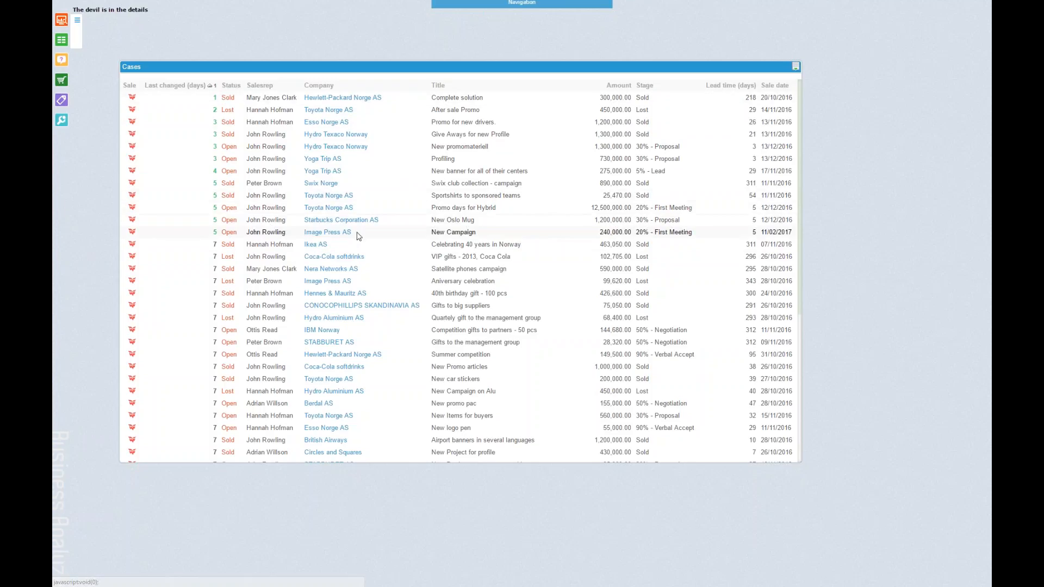
pyautogui.moveTo(364, 235)
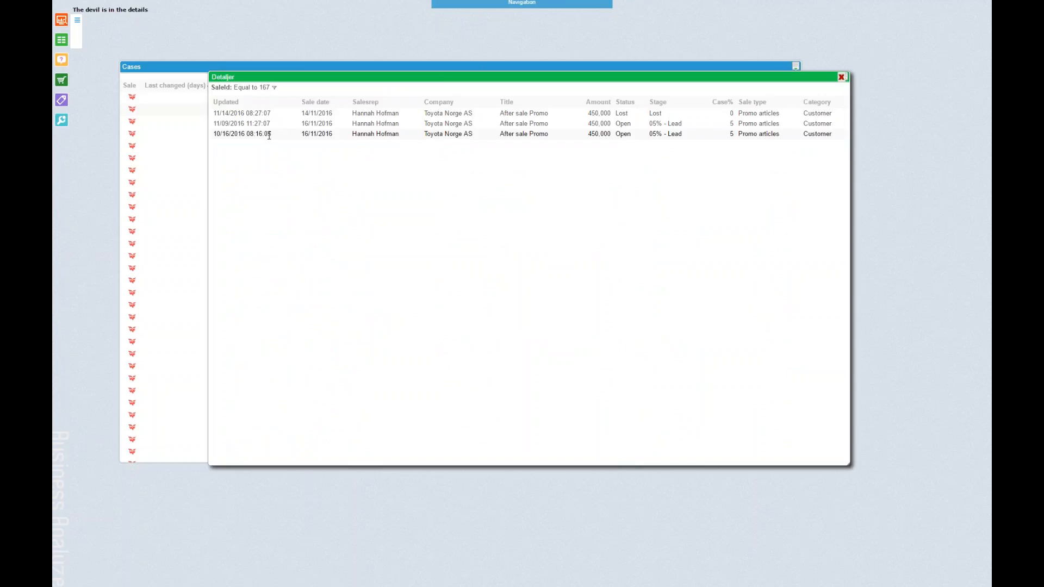
pyautogui.moveTo(254, 133)
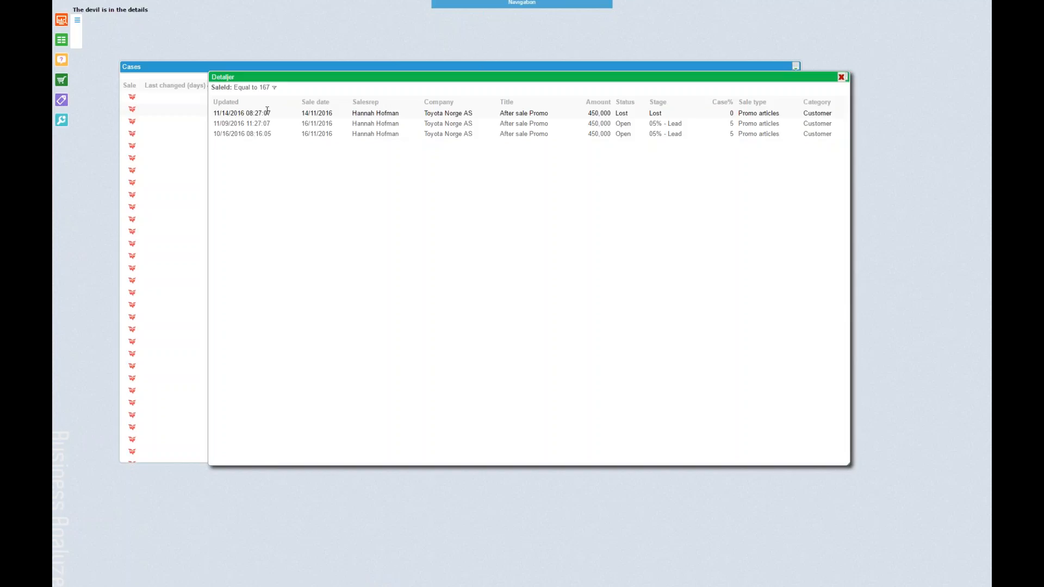
pyautogui.moveTo(319, 113)
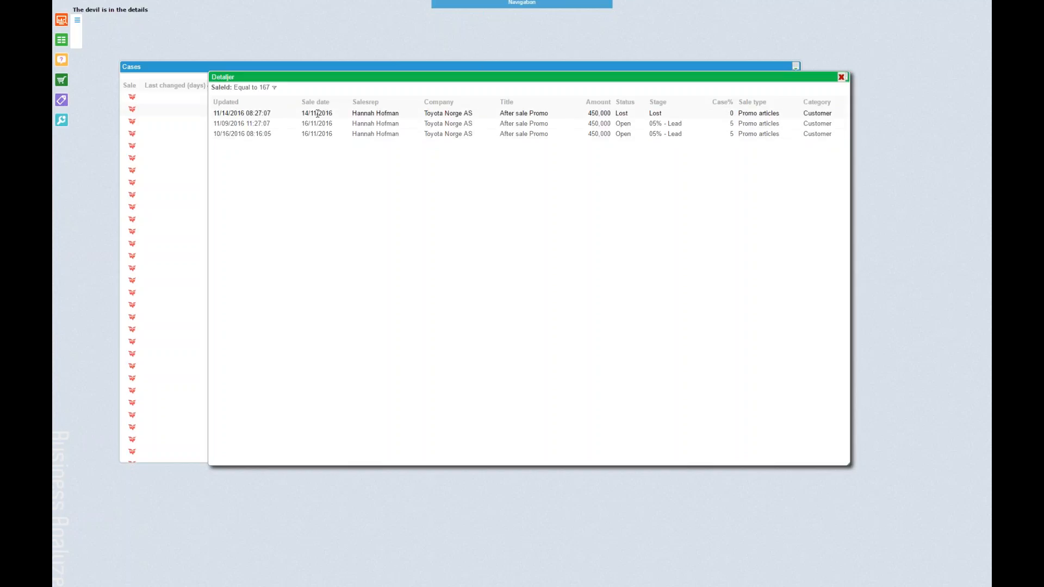
pyautogui.moveTo(342, 121)
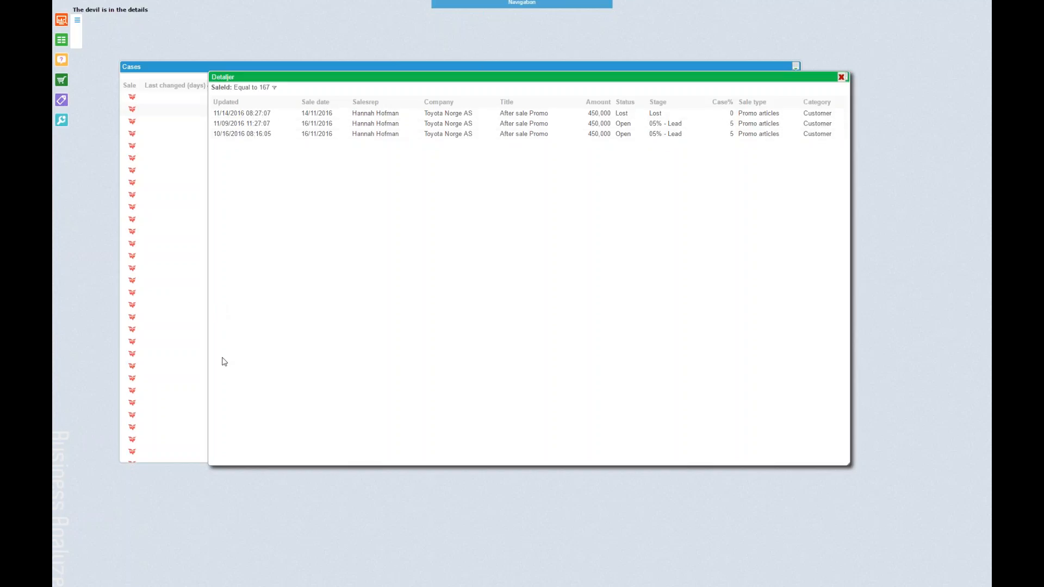
pyautogui.moveTo(296, 153)
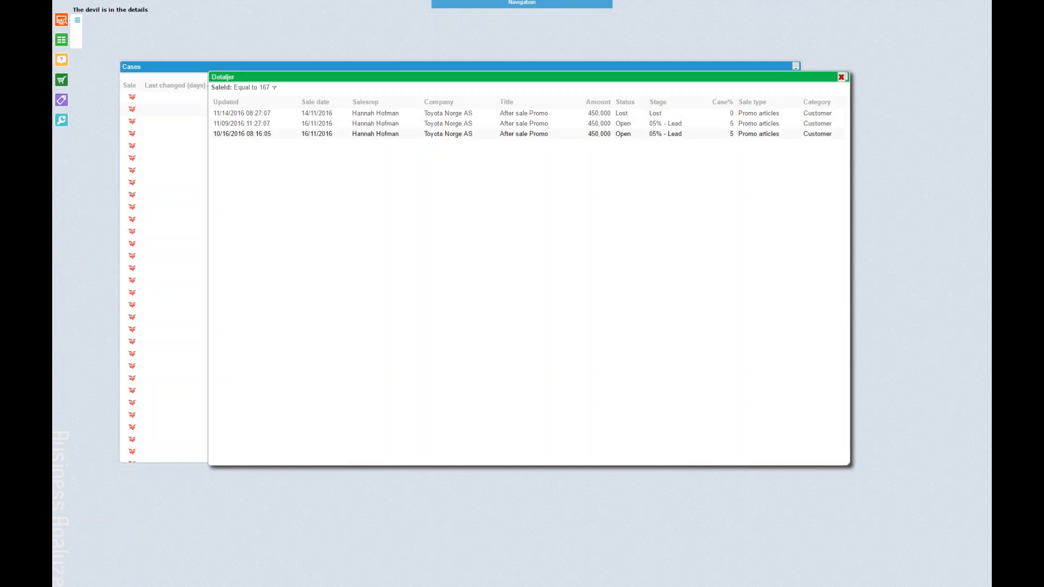
# Step: Review SaleId 167's three Toyota Norge AS 'After sale Promo' history rows, ending Lost
pyautogui.click(316, 123)
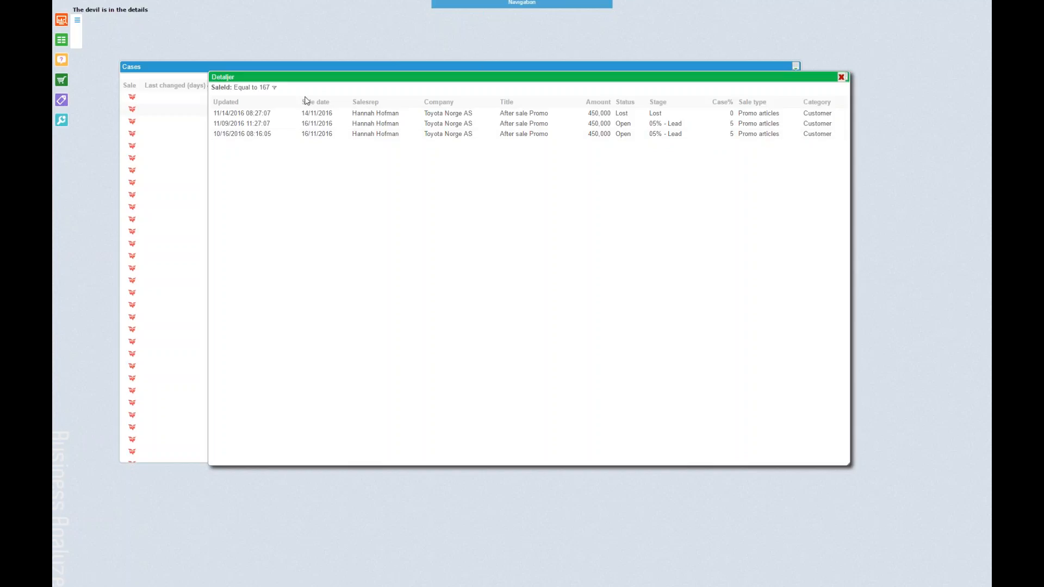
pyautogui.click(317, 113)
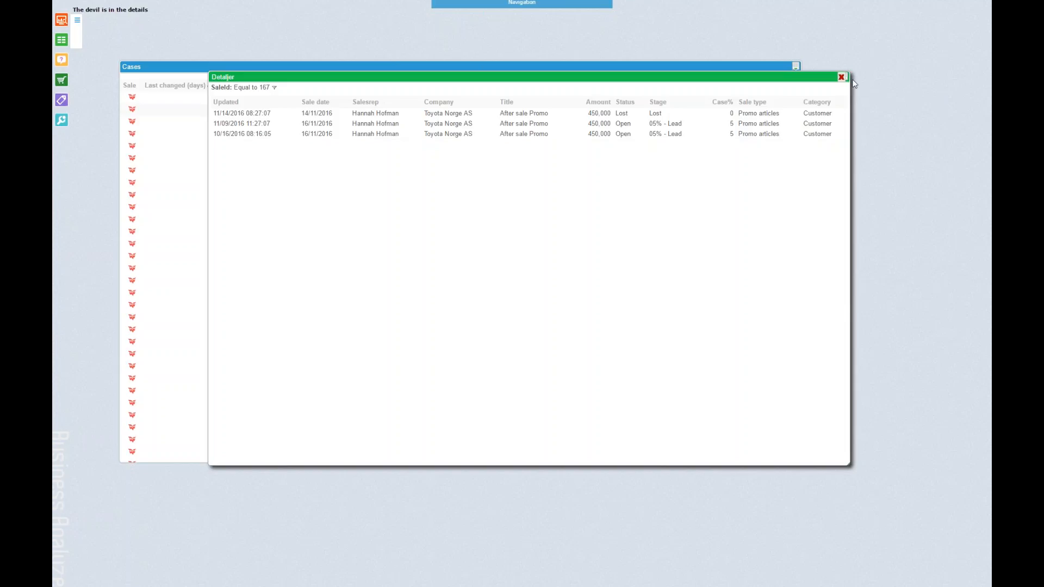
# Step: Close the Detaljer window and browse the Cases list down to Scandinavian Airlines System's 375,000 campaign
pyautogui.click(842, 77)
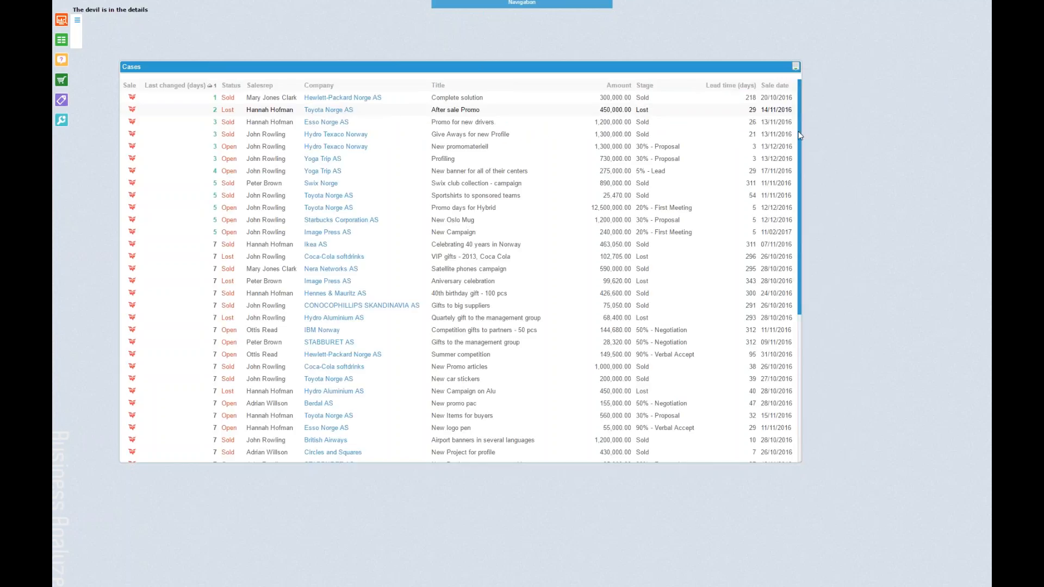
pyautogui.scroll(-3)
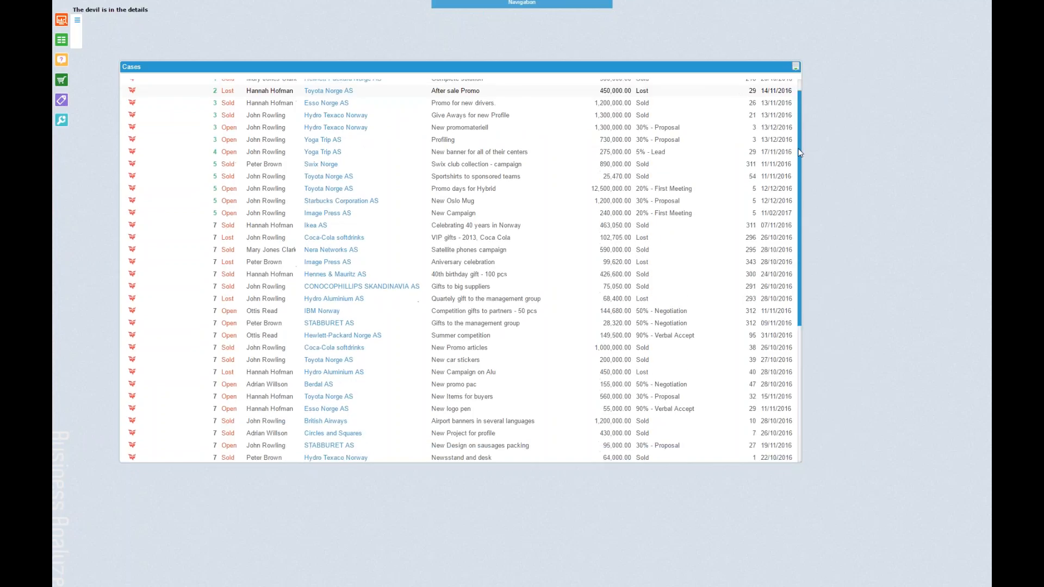
pyautogui.scroll(-3)
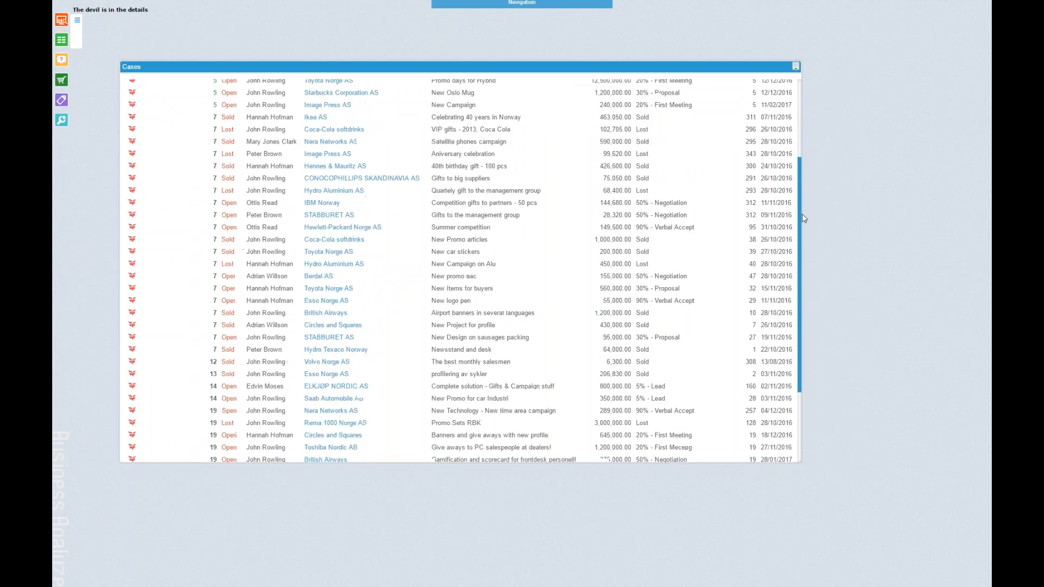
pyautogui.scroll(-3)
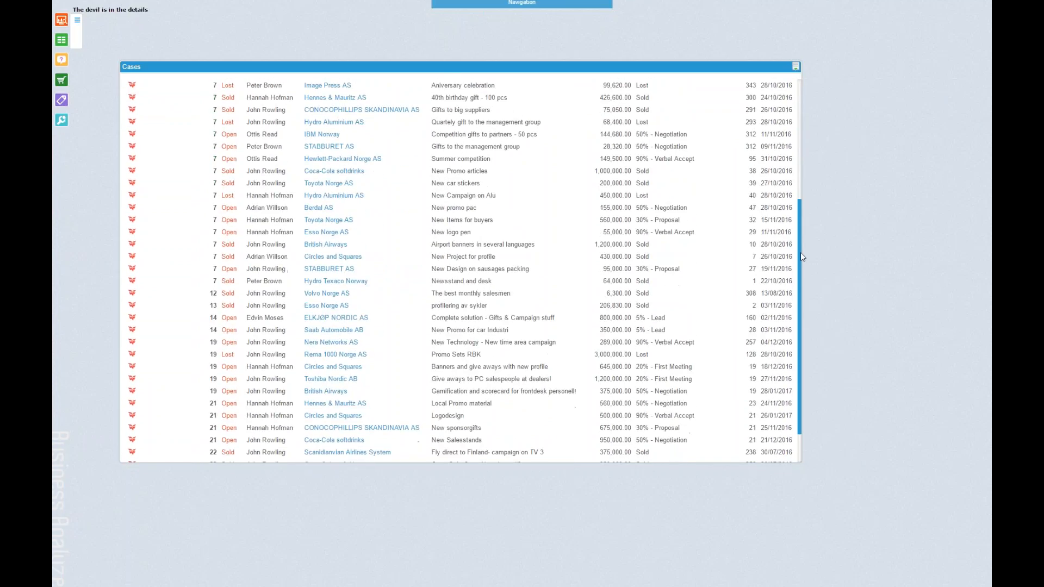
pyautogui.scroll(3)
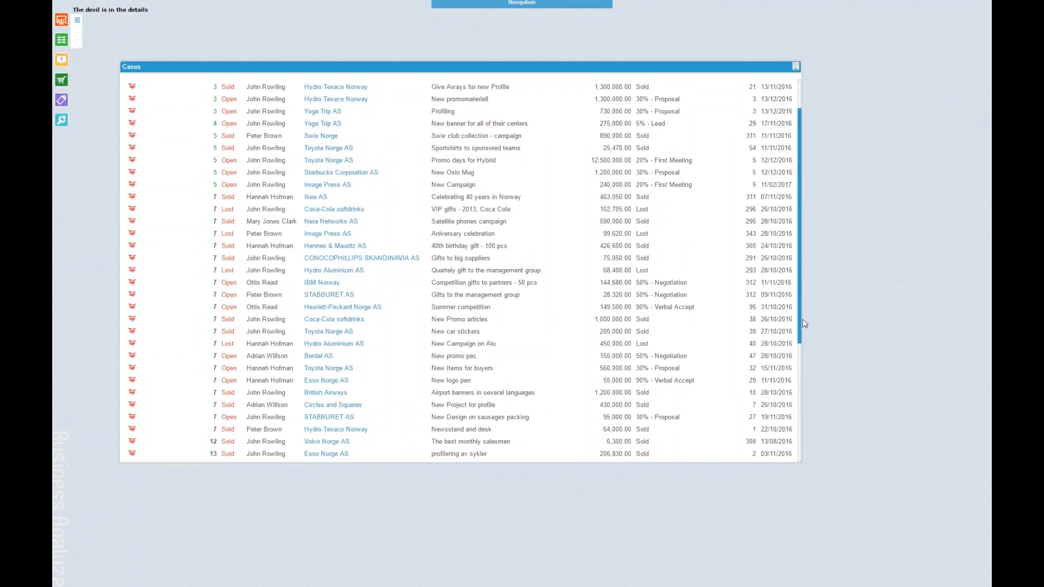
pyautogui.scroll(-3)
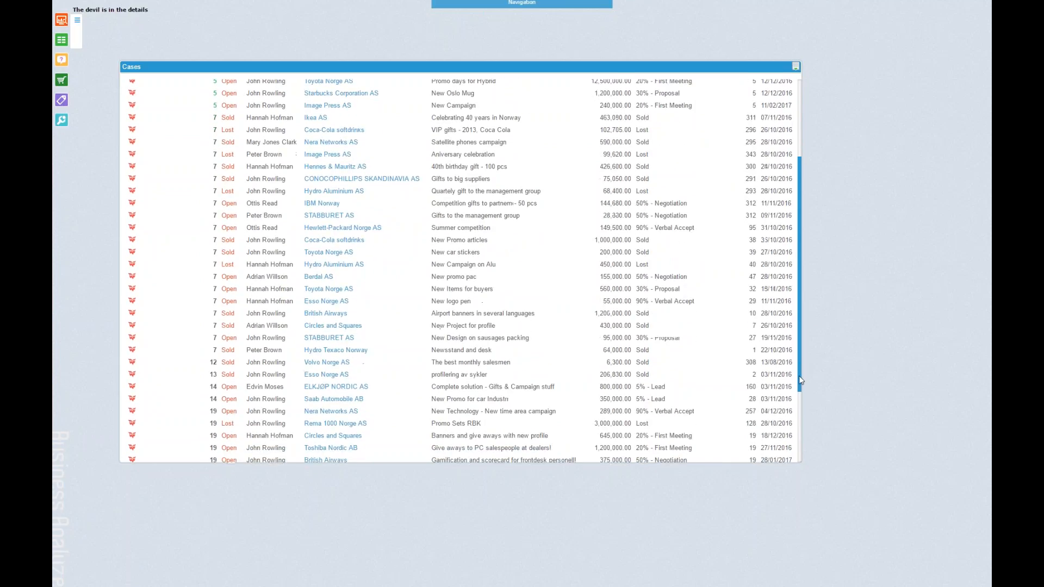
pyautogui.scroll(-3)
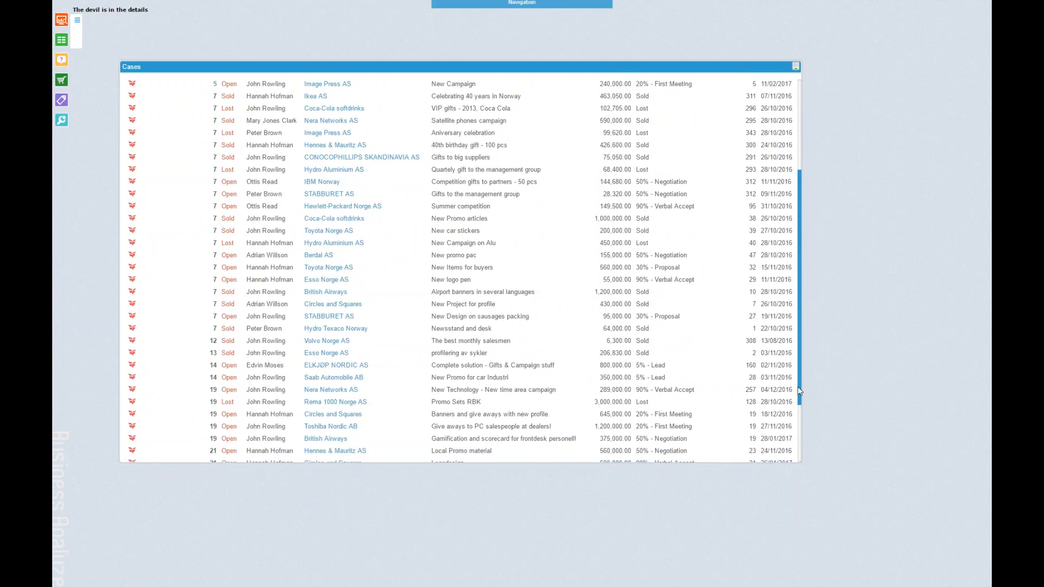
pyautogui.scroll(-3)
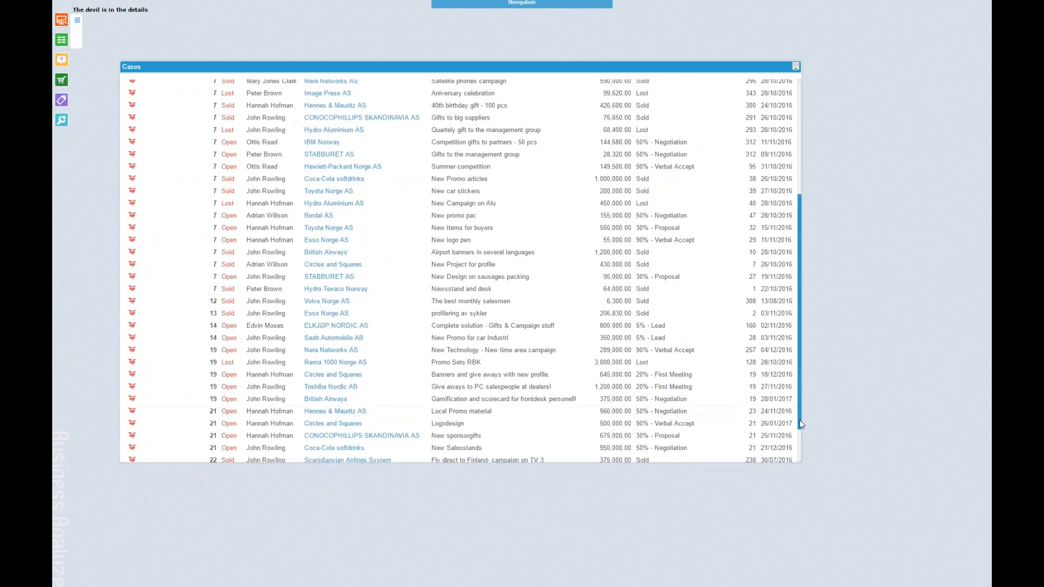
pyautogui.scroll(-3)
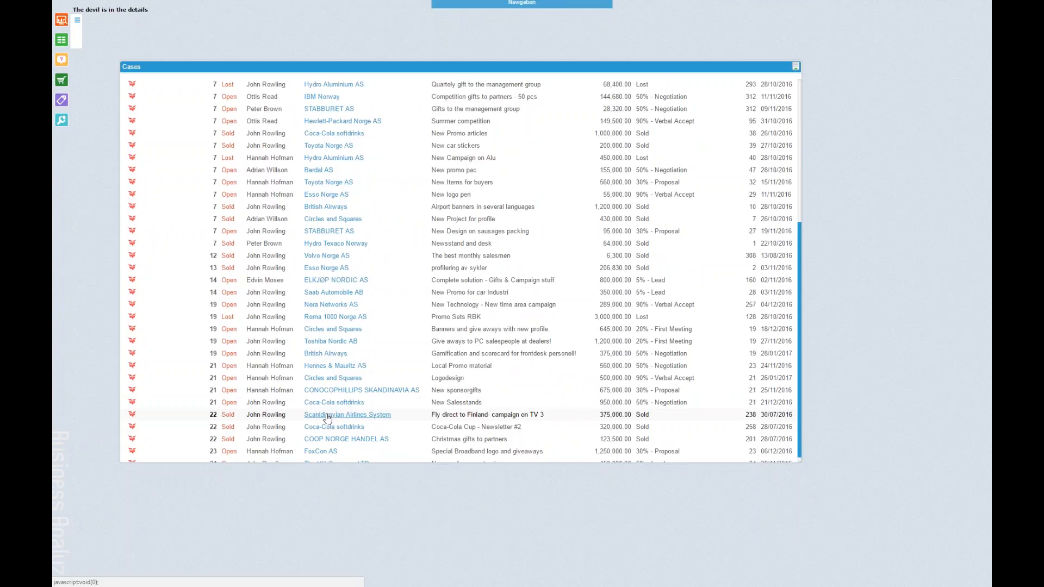
pyautogui.click(348, 414)
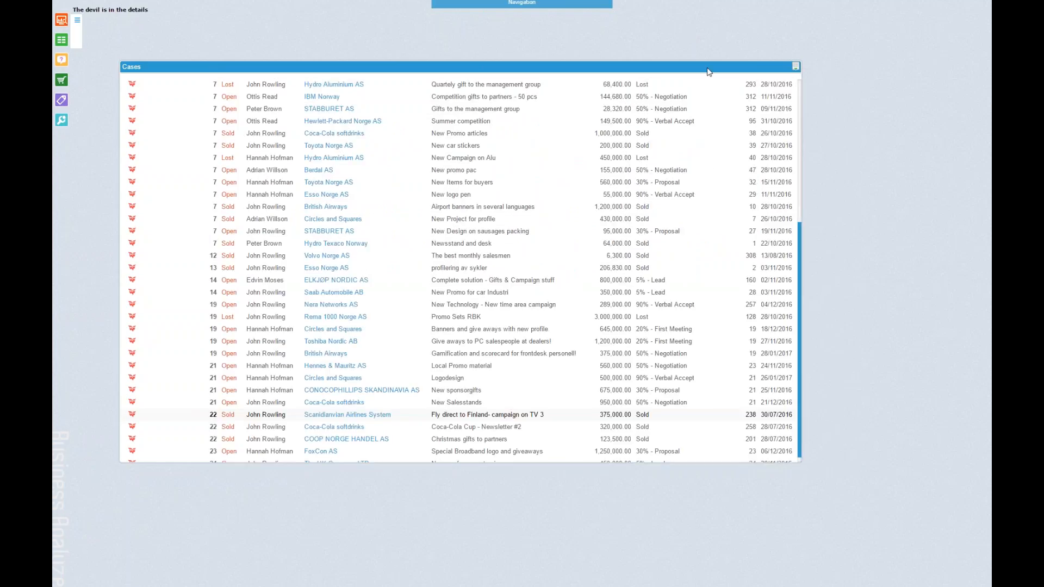
pyautogui.moveTo(345, 544)
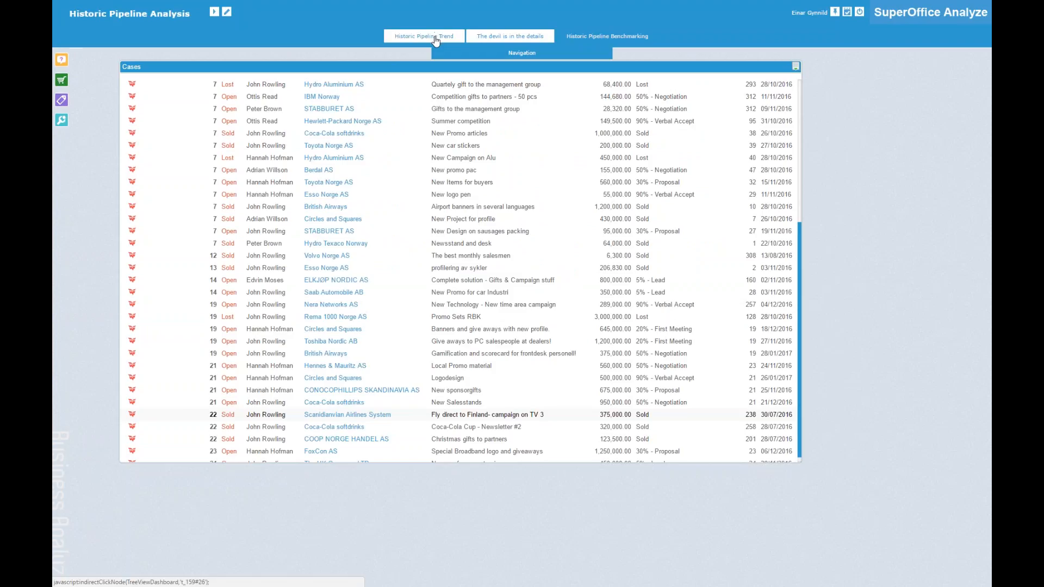
# Step: Switch to the Historic Pipeline Trend chart, with open amounts peaking at 27,456 in 2016 M11
pyautogui.click(423, 36)
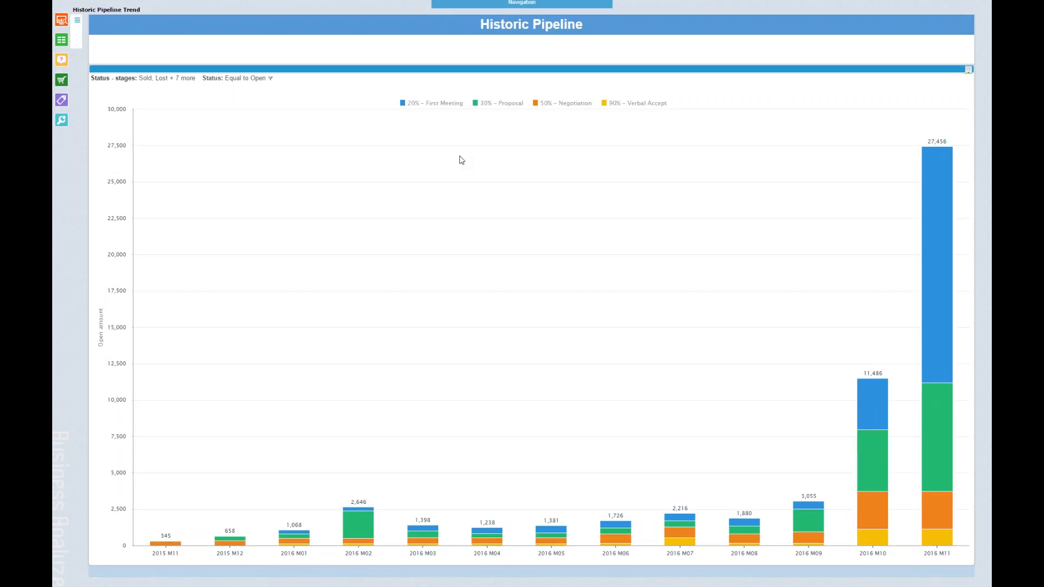
pyautogui.moveTo(207, 167)
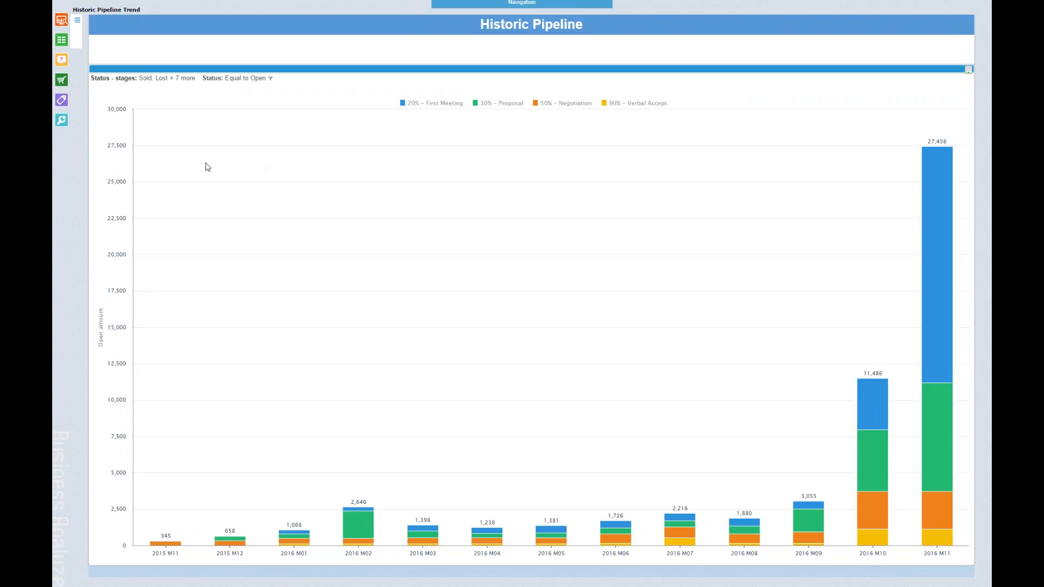
pyautogui.moveTo(351, 420)
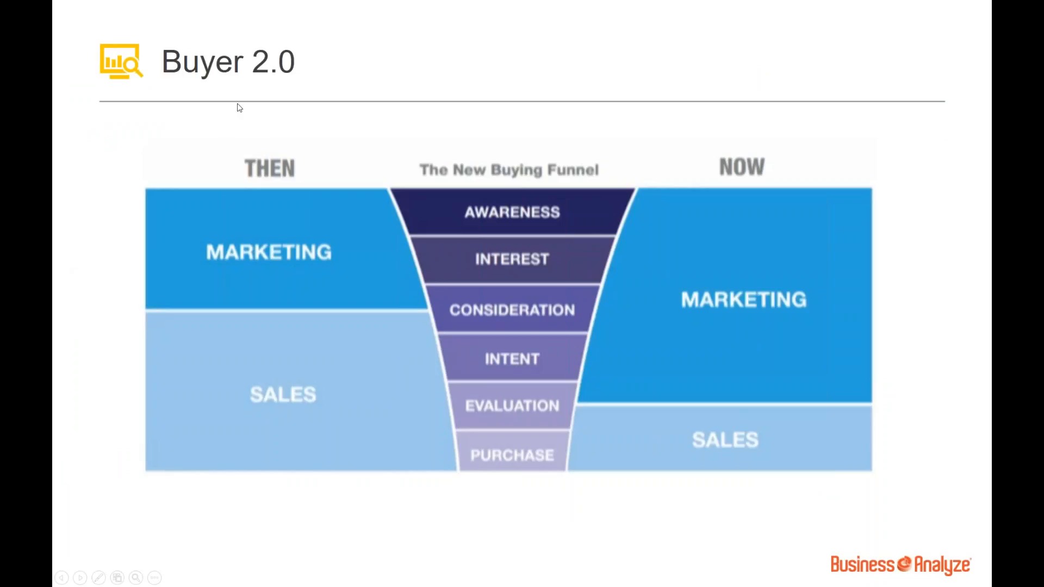
pyautogui.moveTo(277, 86)
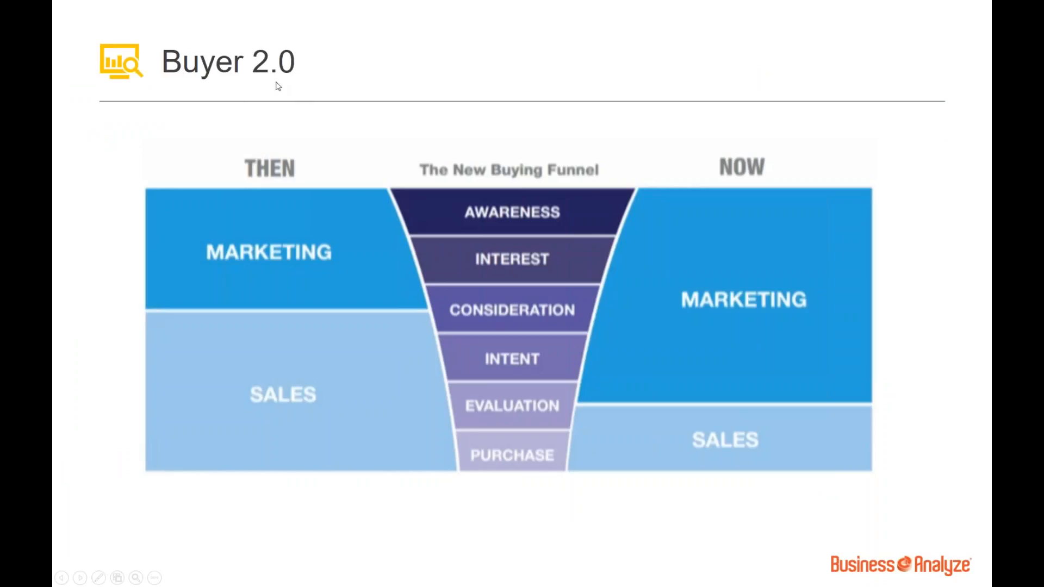
pyautogui.moveTo(432, 106)
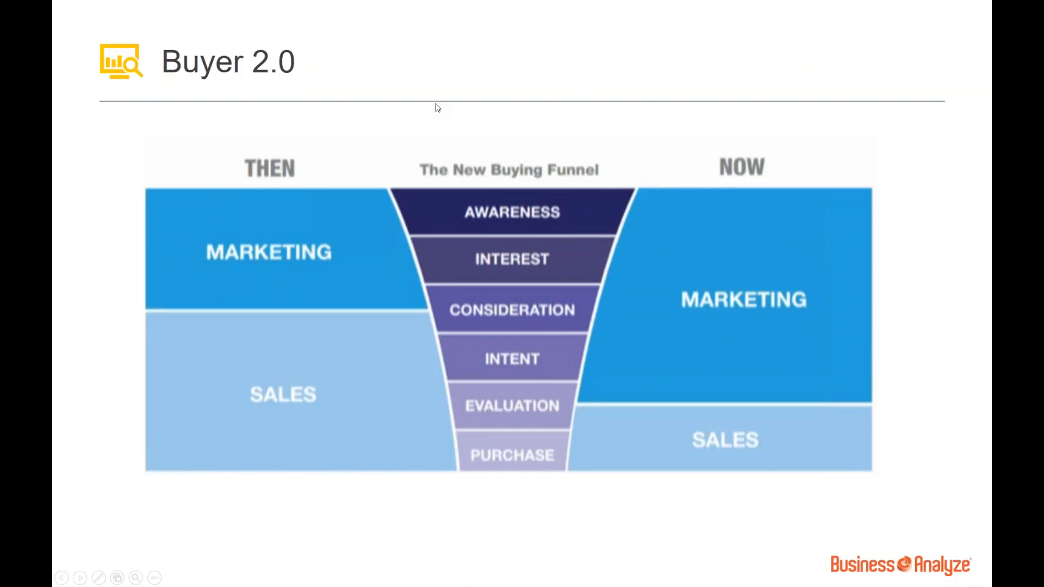
pyautogui.moveTo(398, 174)
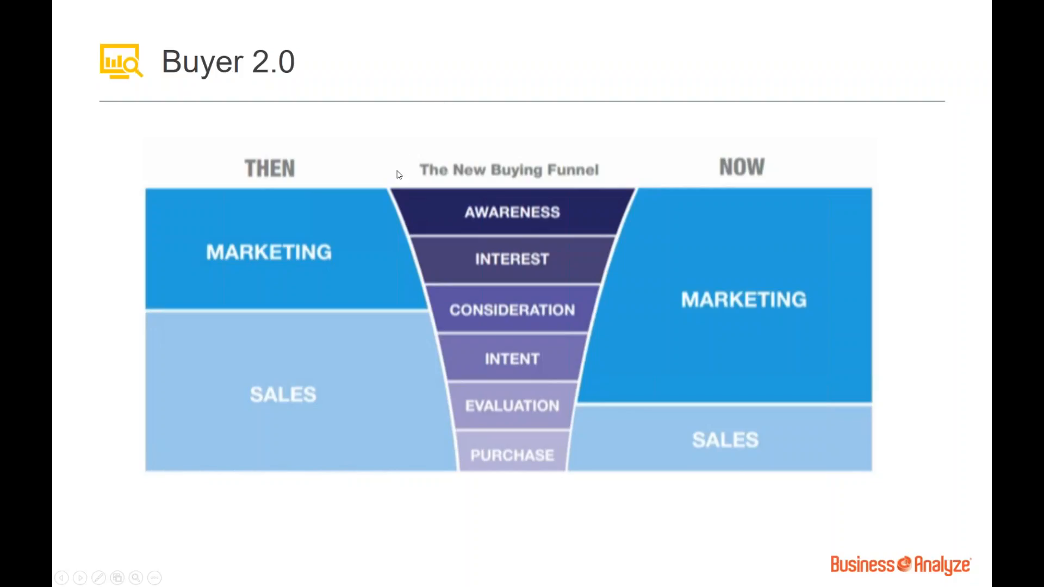
pyautogui.moveTo(296, 204)
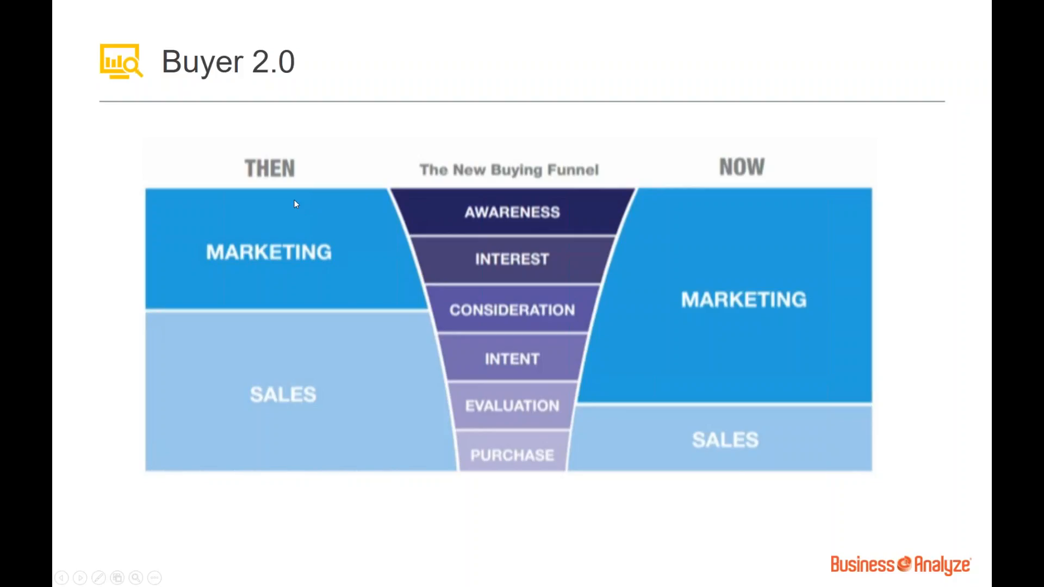
pyautogui.moveTo(335, 194)
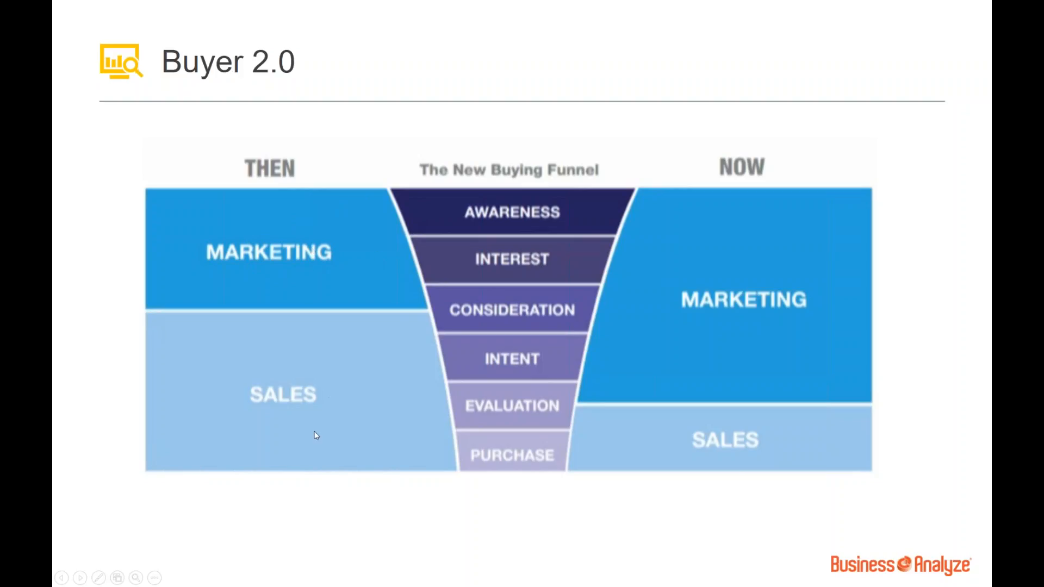
pyautogui.moveTo(732, 200)
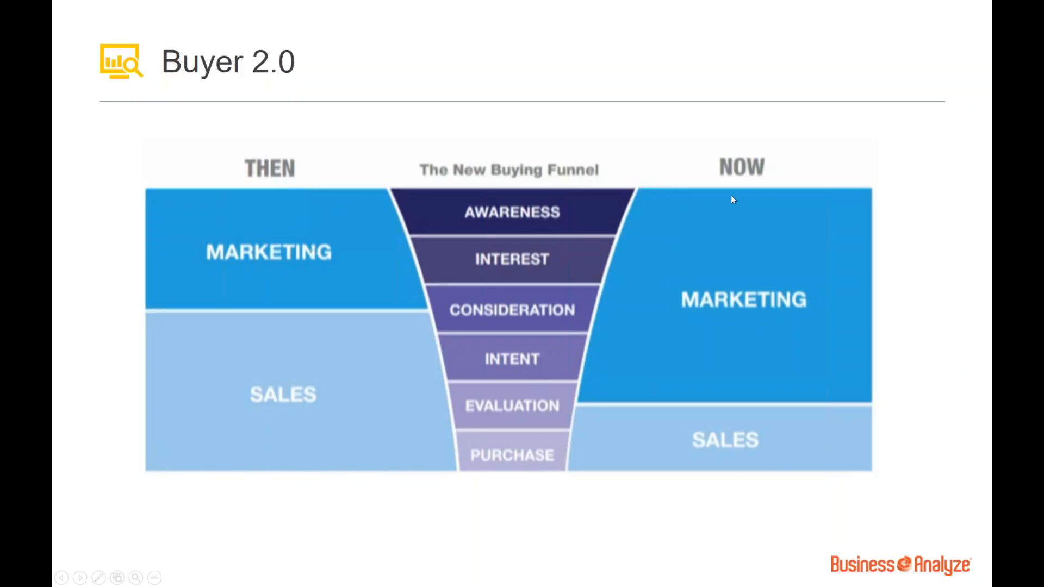
pyautogui.moveTo(614, 350)
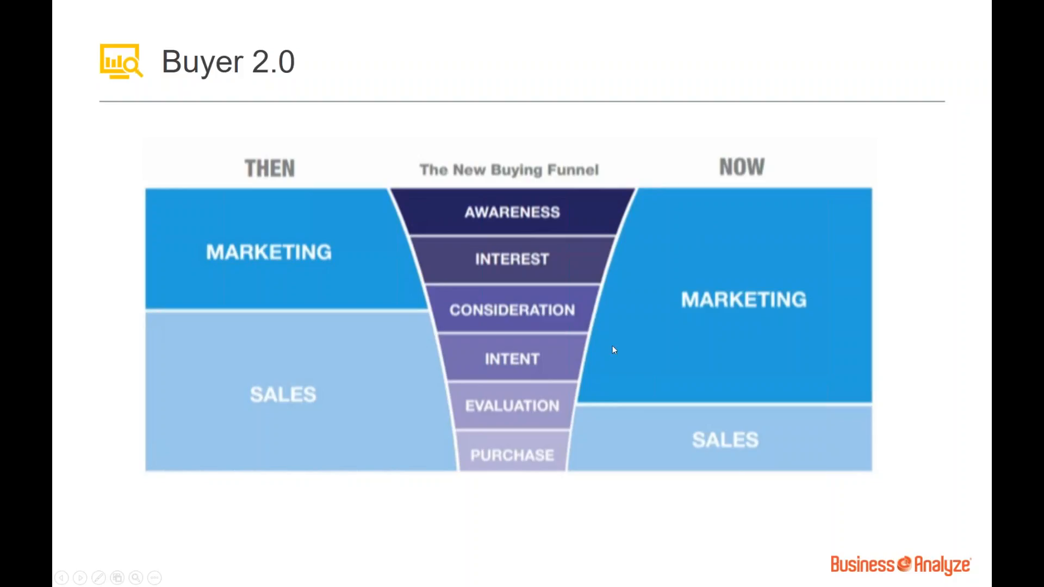
pyautogui.moveTo(614, 396)
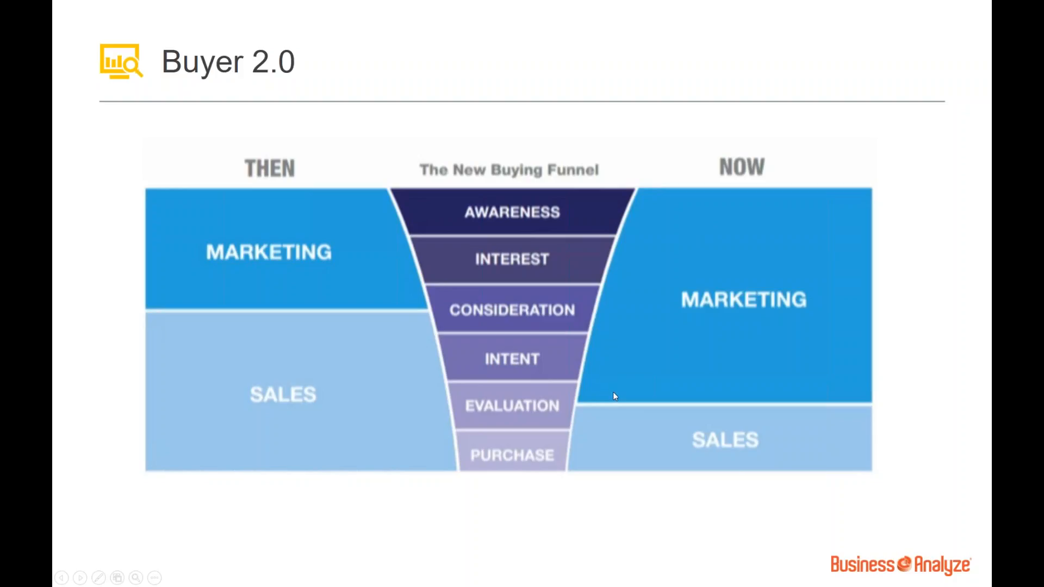
pyautogui.moveTo(522, 245)
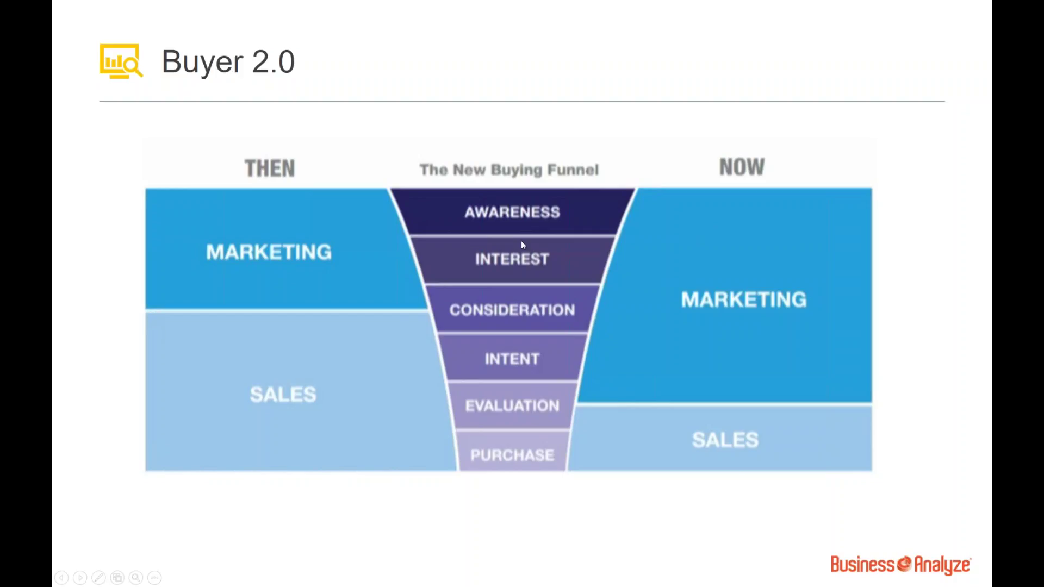
pyautogui.moveTo(557, 407)
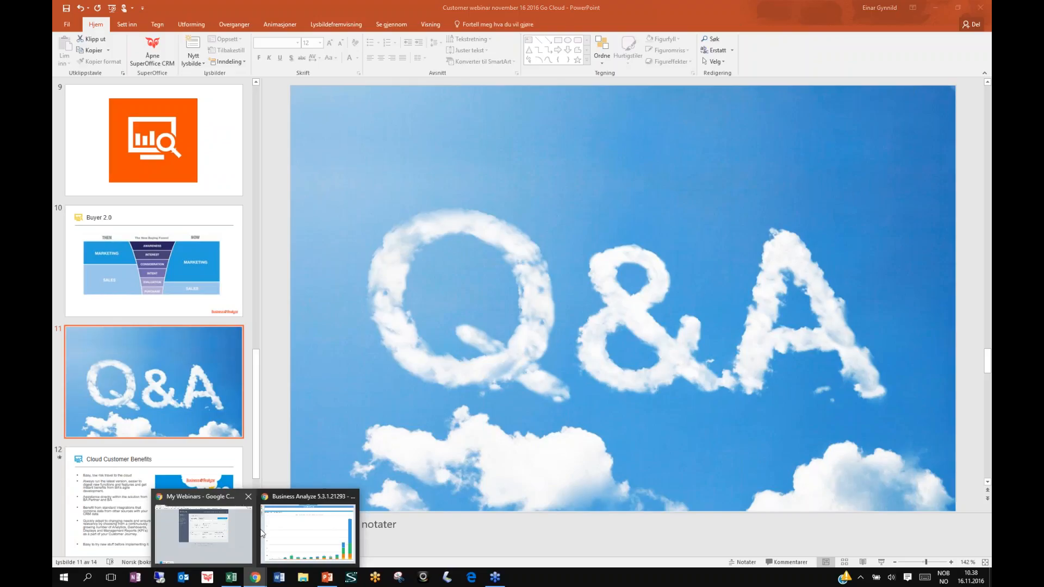
# Step: Load superofficeanalyze.com from the bookmark, switch it to English, and go to Pricing
pyautogui.click(310, 533)
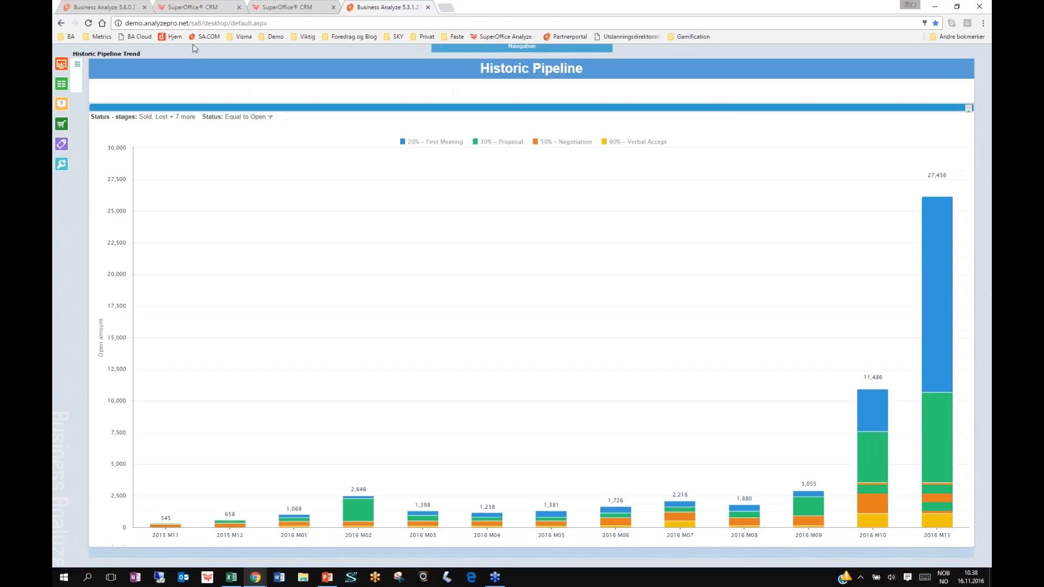
pyautogui.click(386, 7)
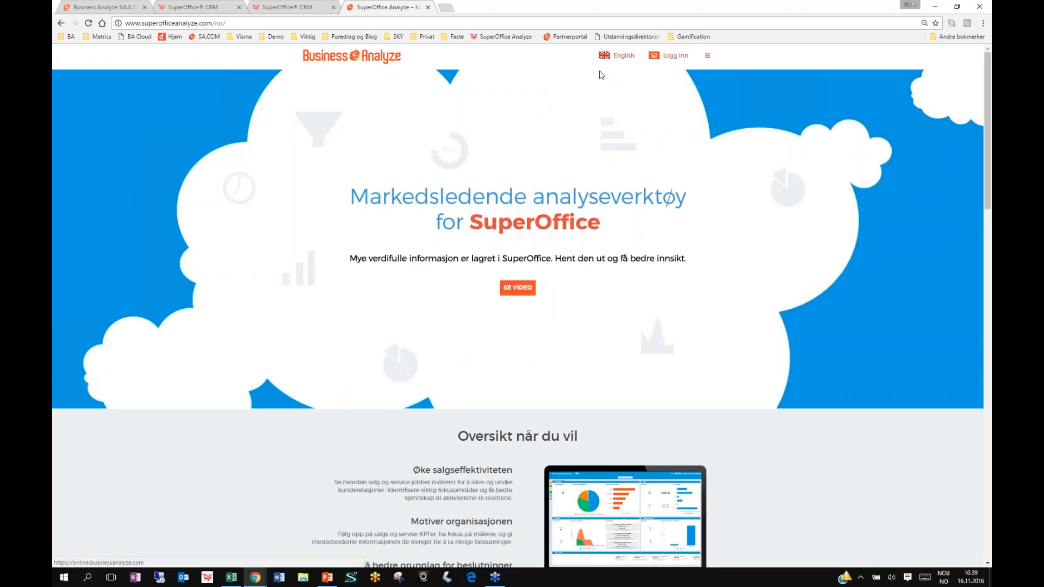
pyautogui.click(629, 55)
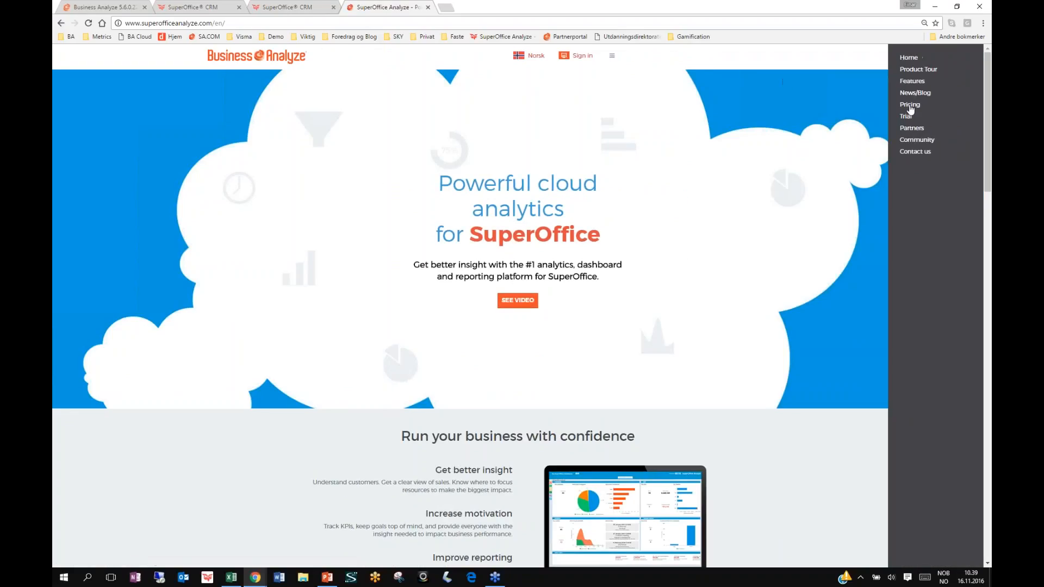
pyautogui.click(910, 105)
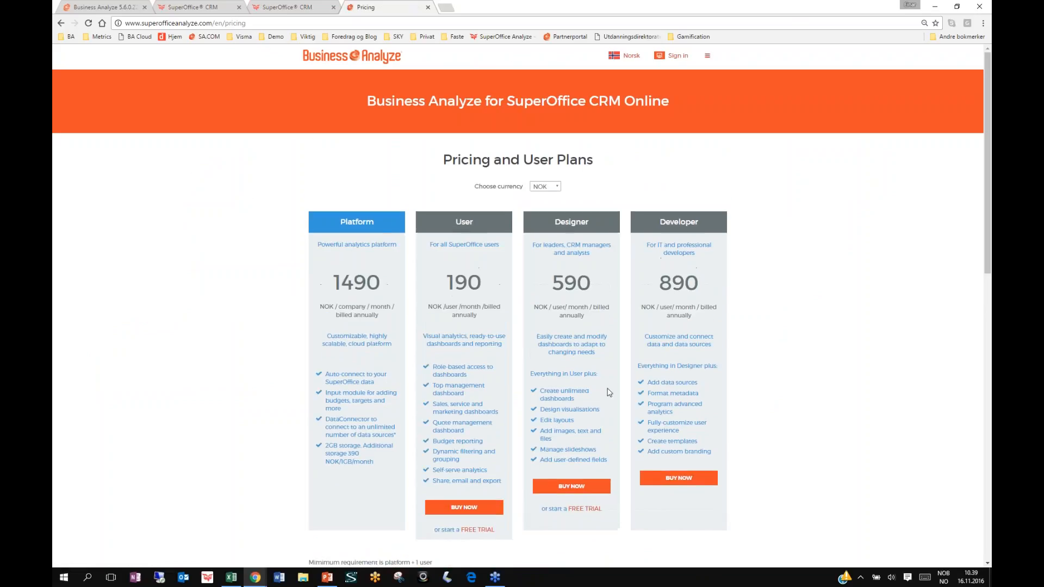
pyautogui.moveTo(370, 335)
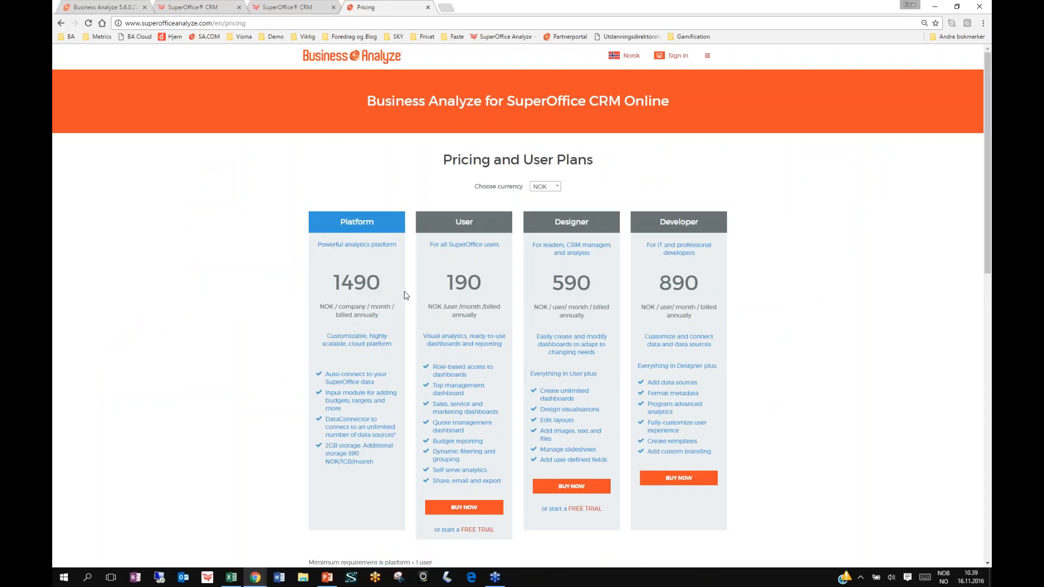
pyautogui.moveTo(376, 283)
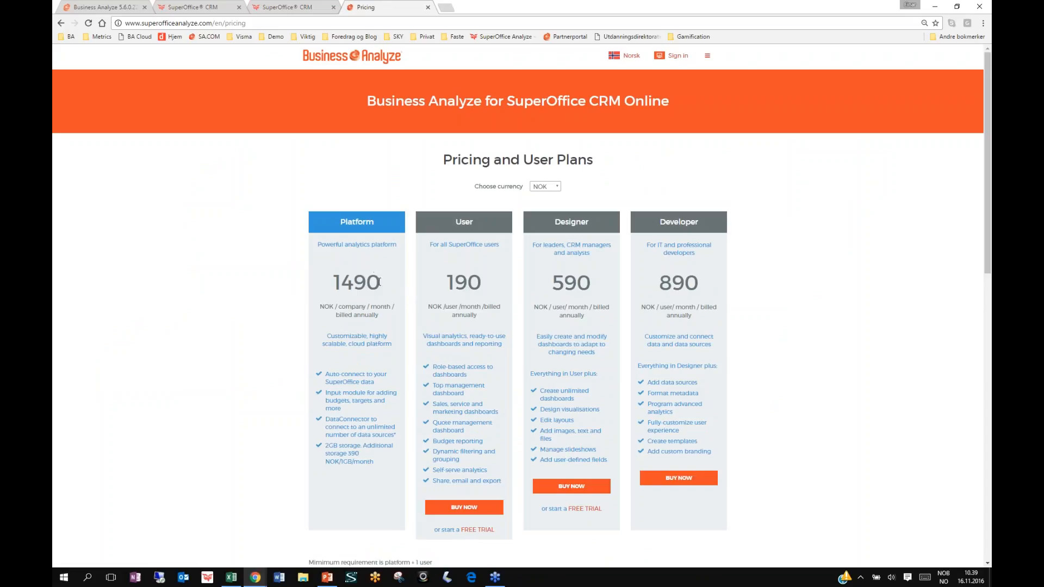
# Step: Switch the plan prices to CHF, then reopen the currency choices for EUR
pyautogui.click(545, 186)
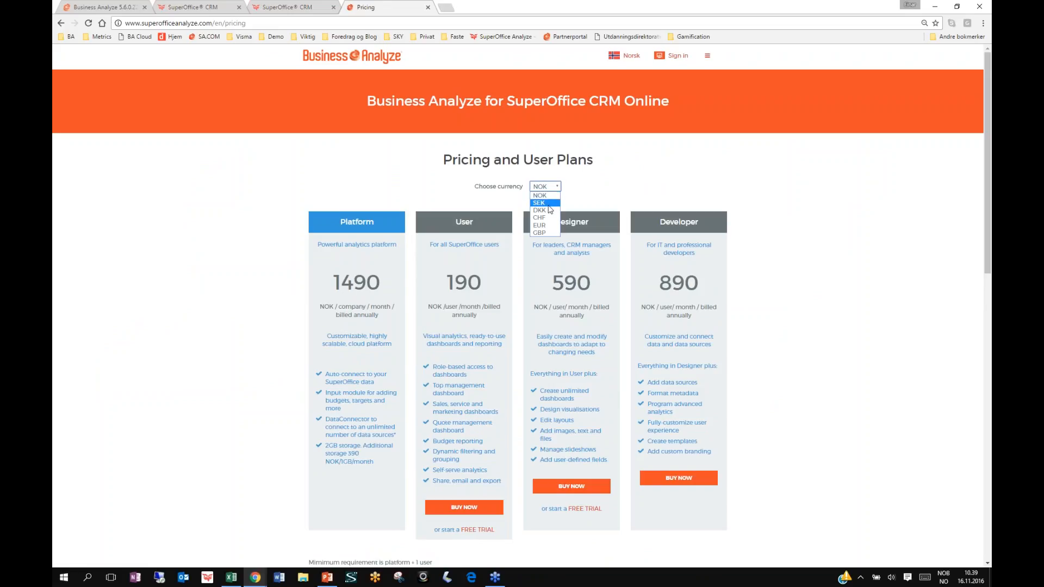
pyautogui.click(541, 217)
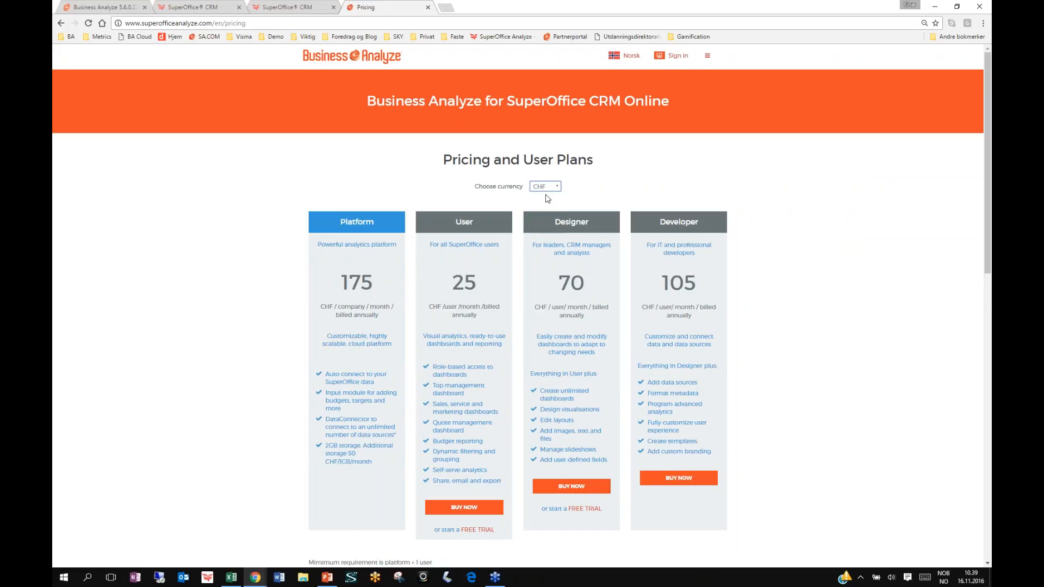
pyautogui.click(545, 186)
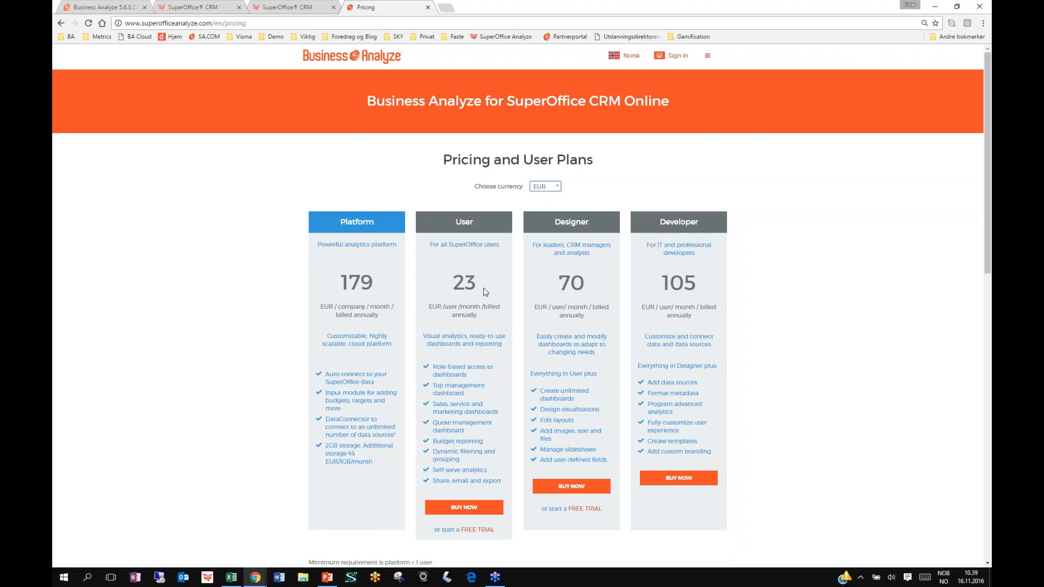
pyautogui.moveTo(477, 290)
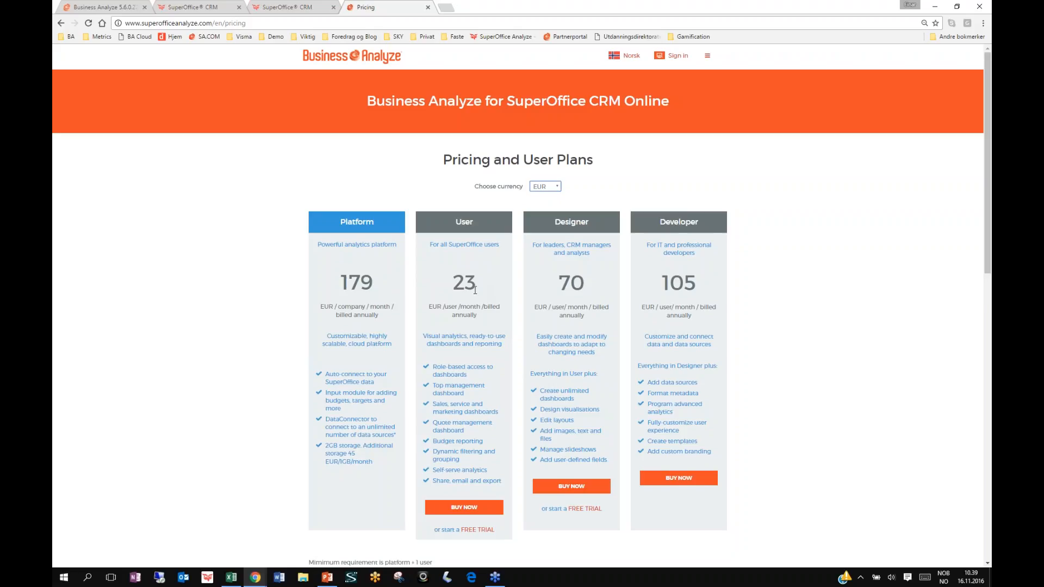
pyautogui.moveTo(478, 297)
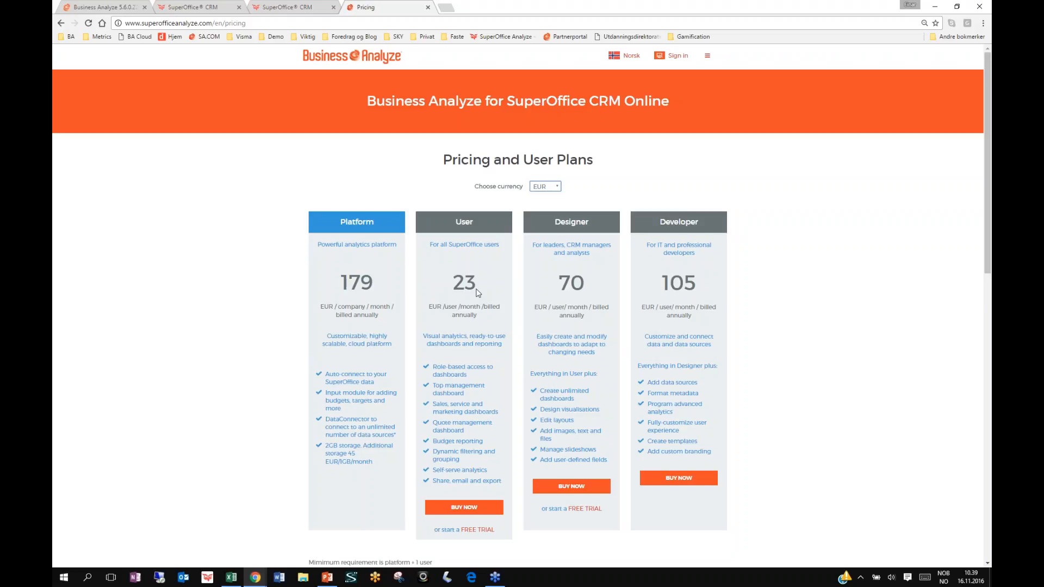
pyautogui.moveTo(482, 290)
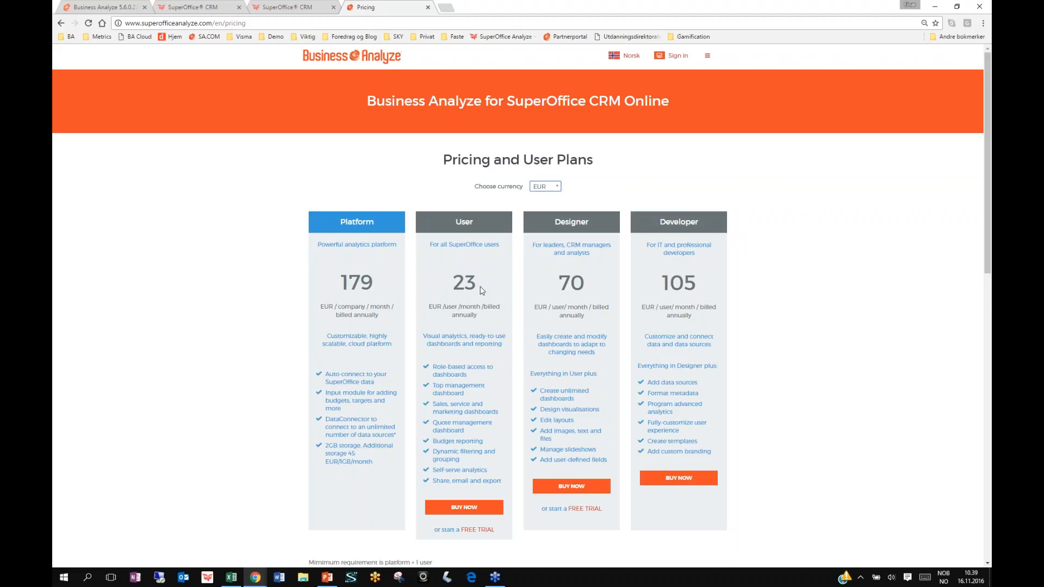
pyautogui.moveTo(651, 203)
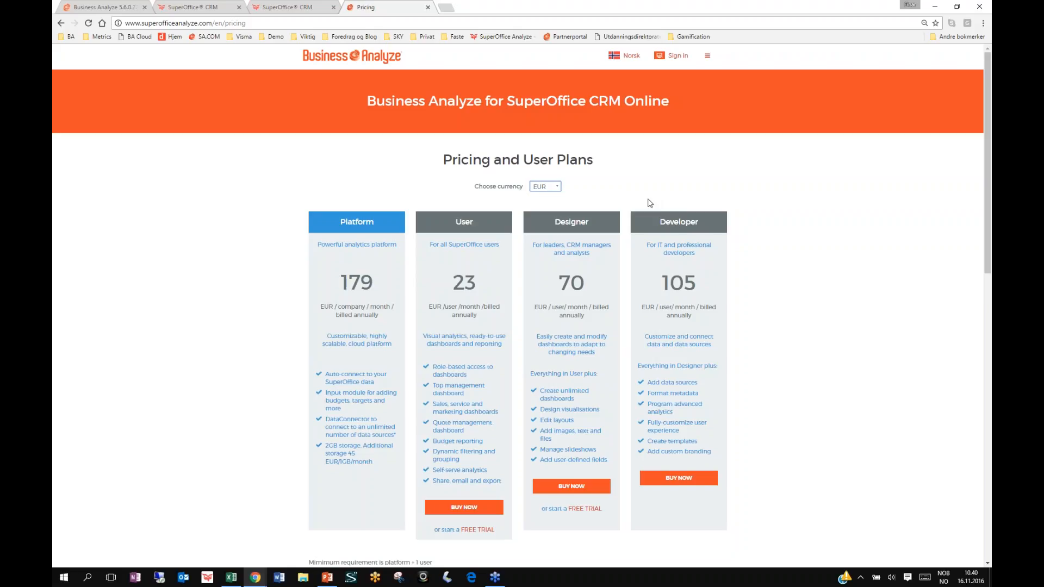
pyautogui.moveTo(429, 270)
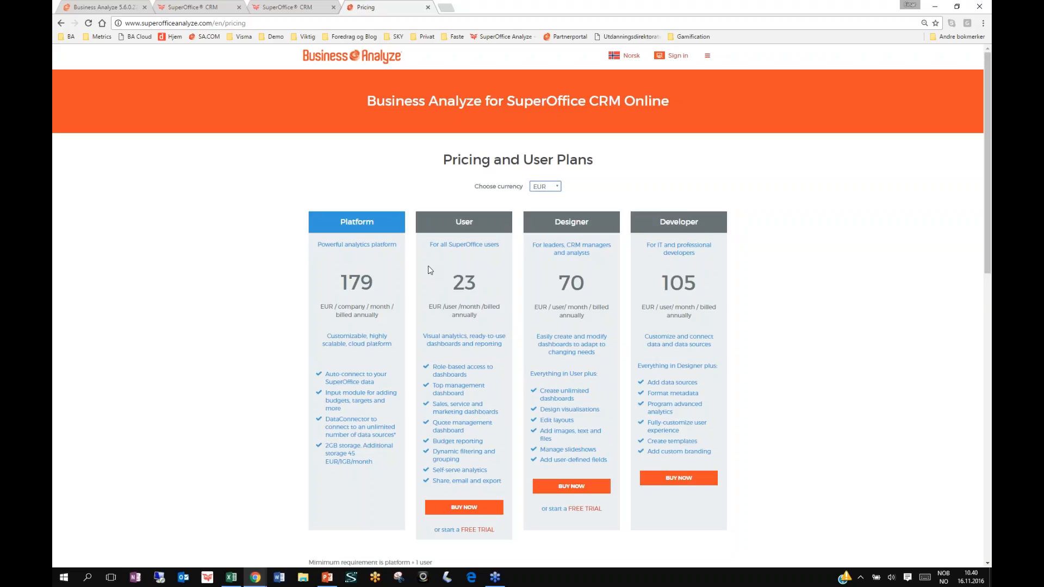
pyautogui.moveTo(689, 134)
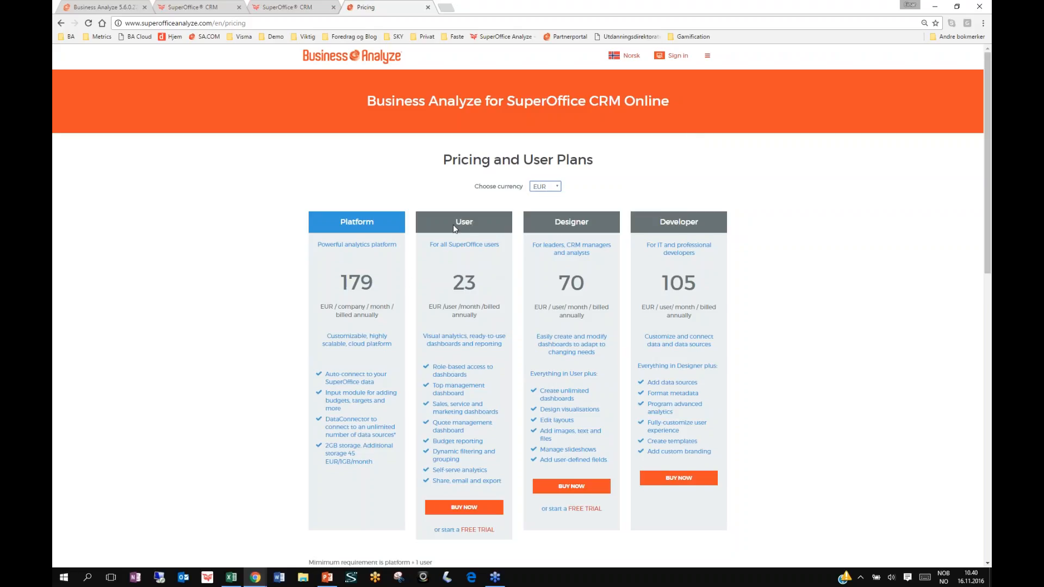
pyautogui.moveTo(628, 136)
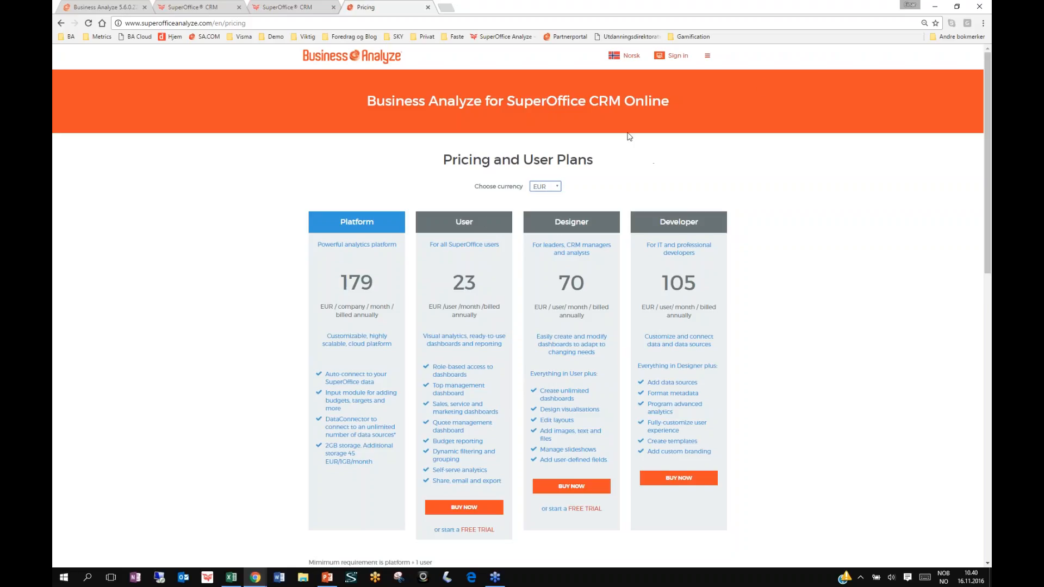
pyautogui.moveTo(932, 22)
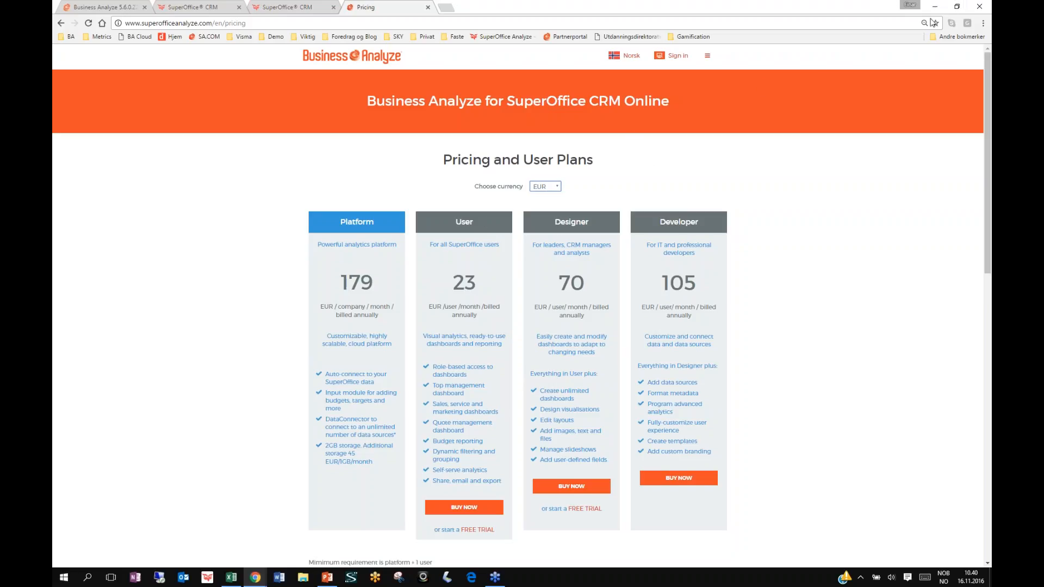
pyautogui.moveTo(912, 48)
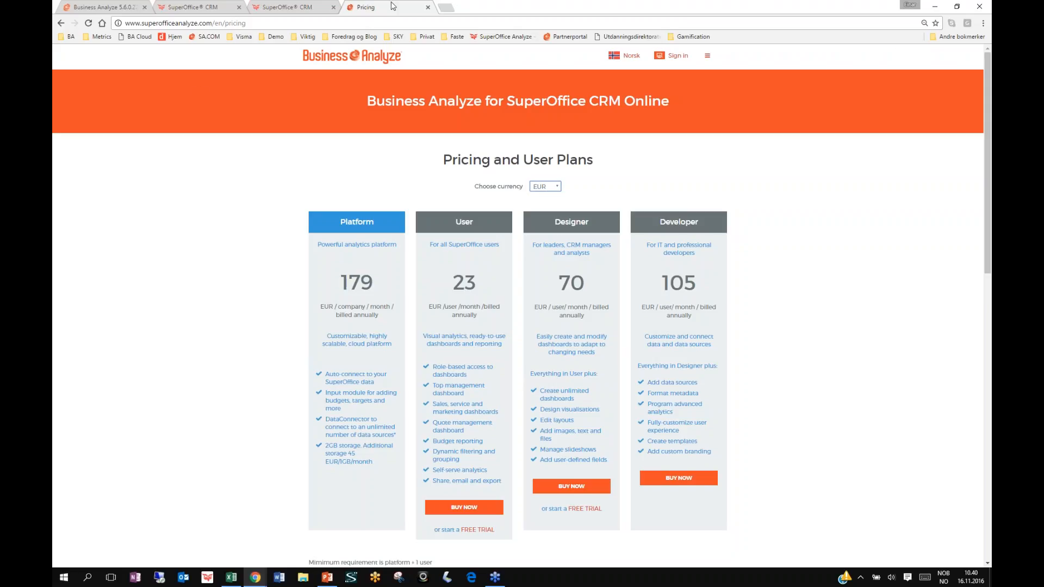
pyautogui.moveTo(428, 22)
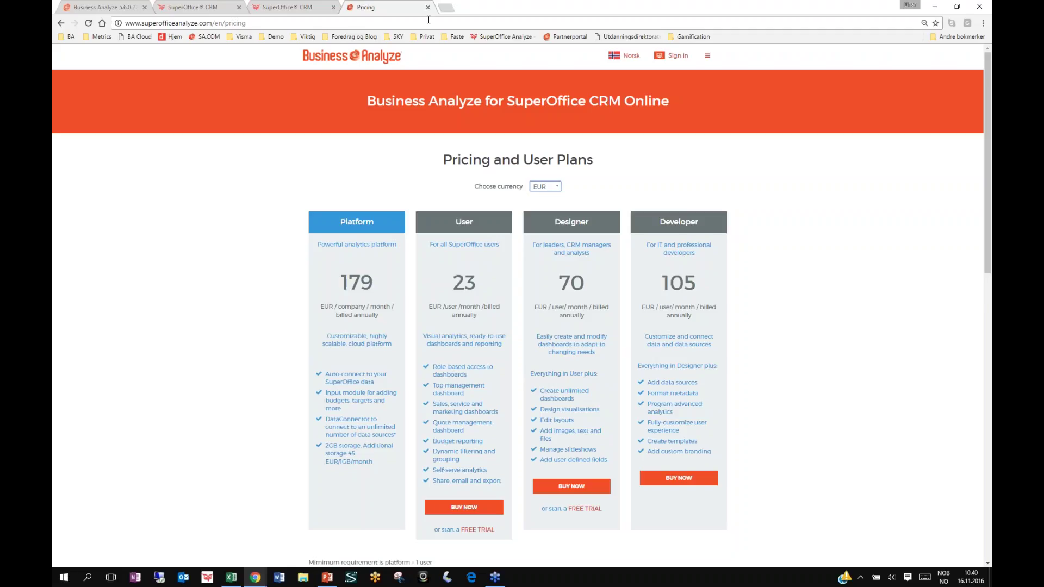
pyautogui.moveTo(437, 18)
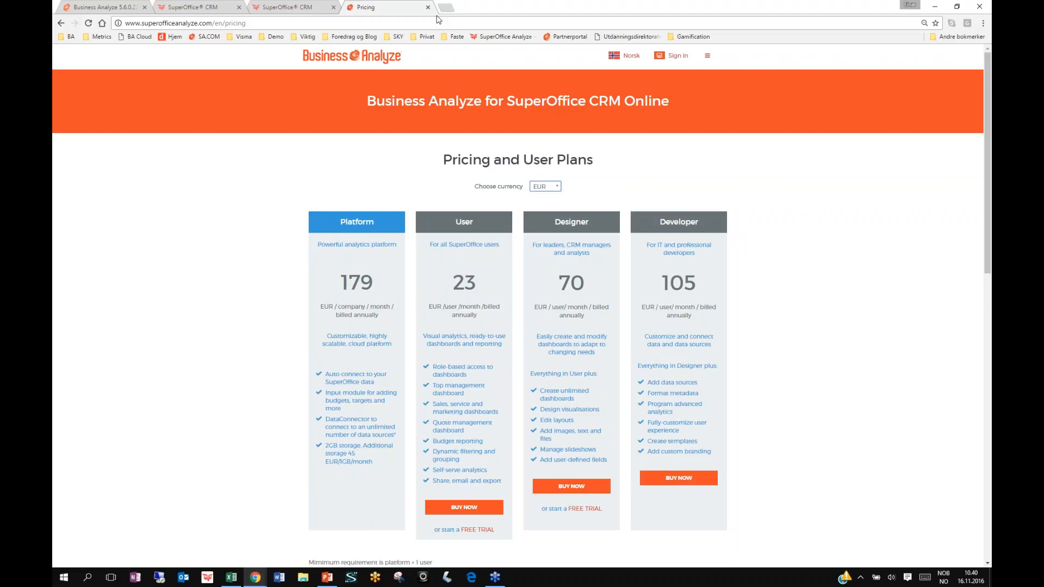
pyautogui.moveTo(84, 111)
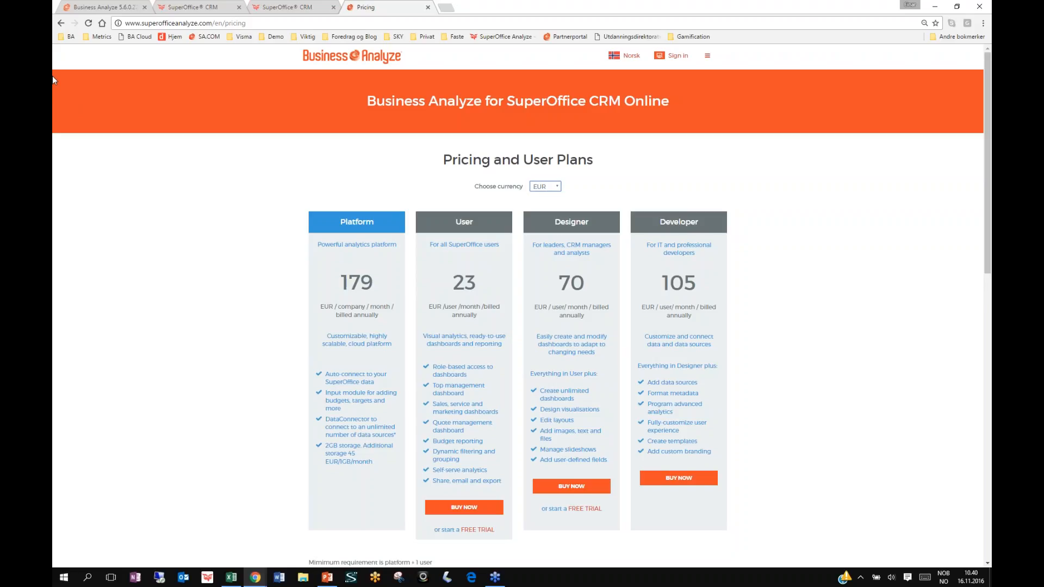
pyautogui.moveTo(82, 124)
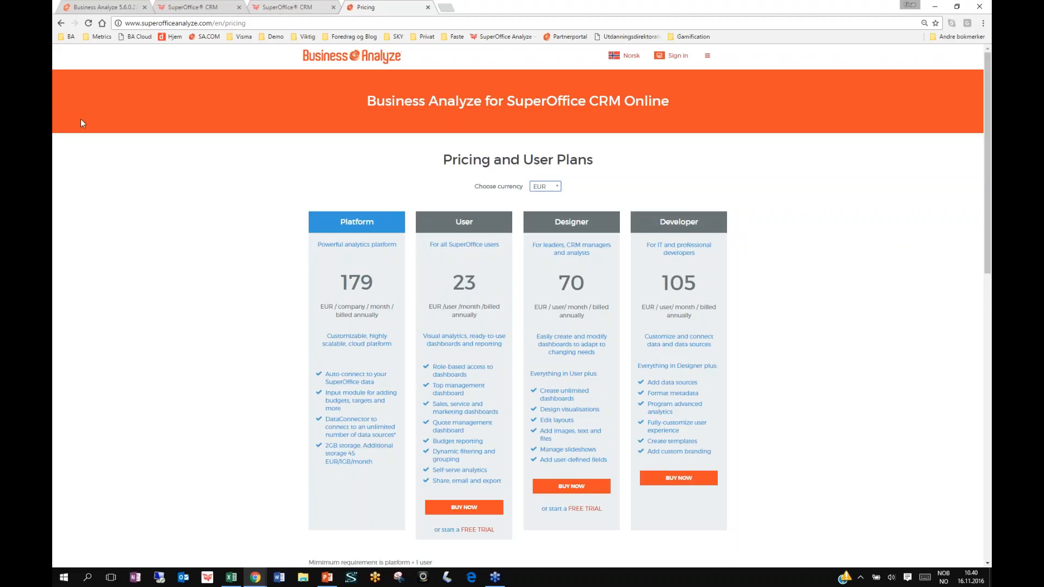
pyautogui.moveTo(53, 517)
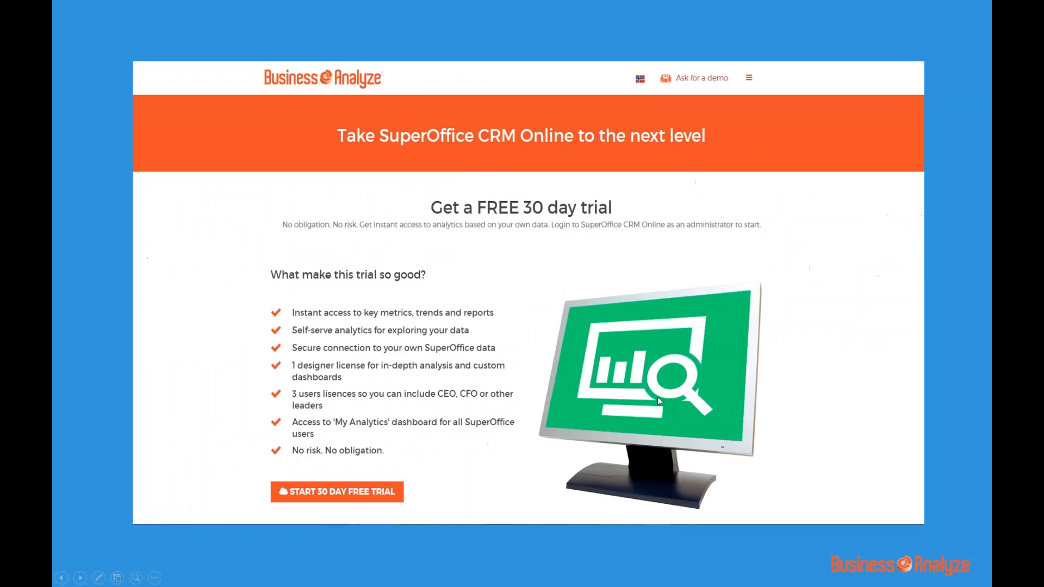
pyautogui.moveTo(428, 183)
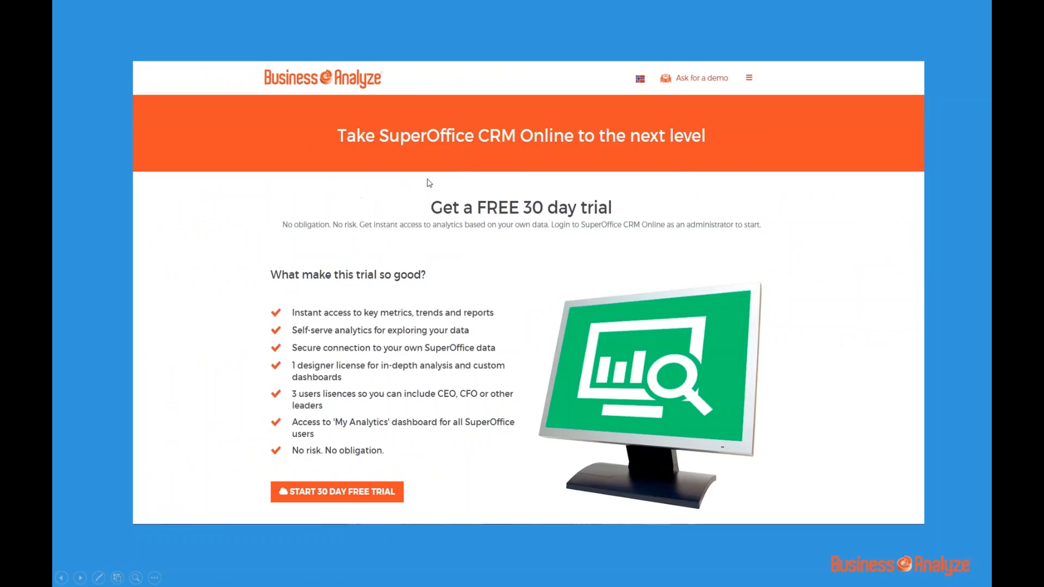
pyautogui.moveTo(492, 148)
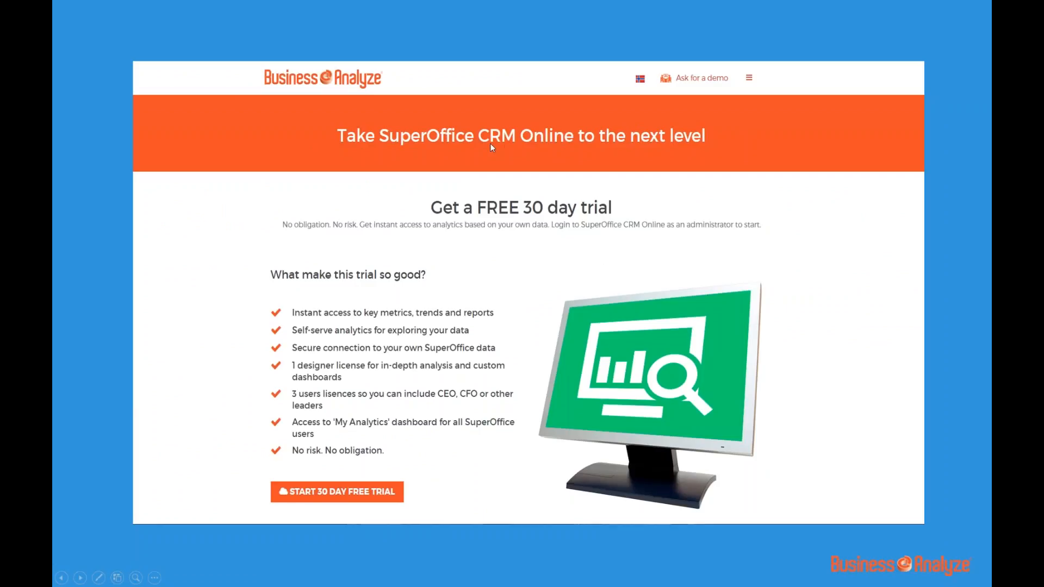
pyautogui.moveTo(558, 189)
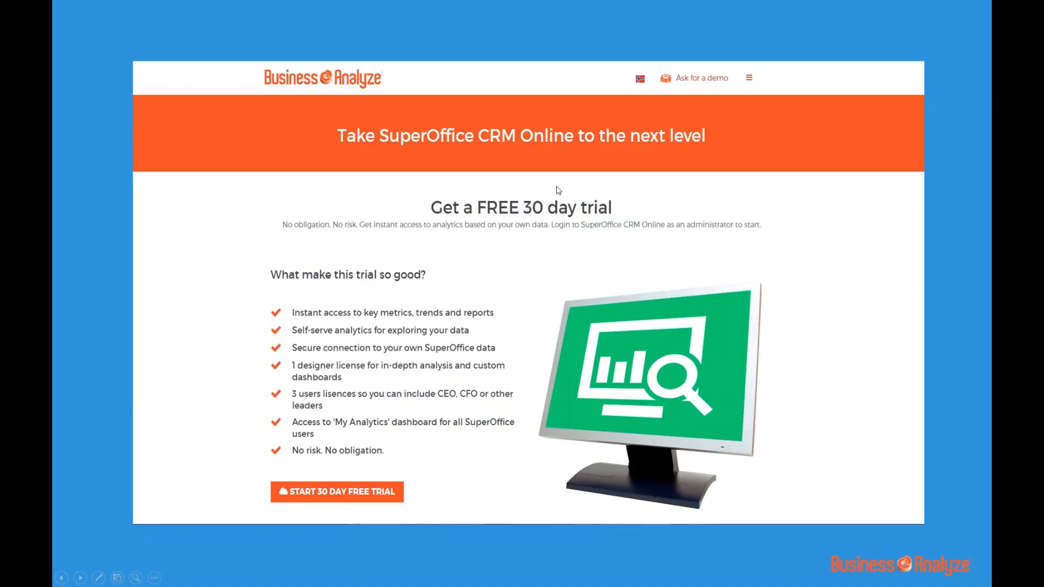
pyautogui.moveTo(579, 164)
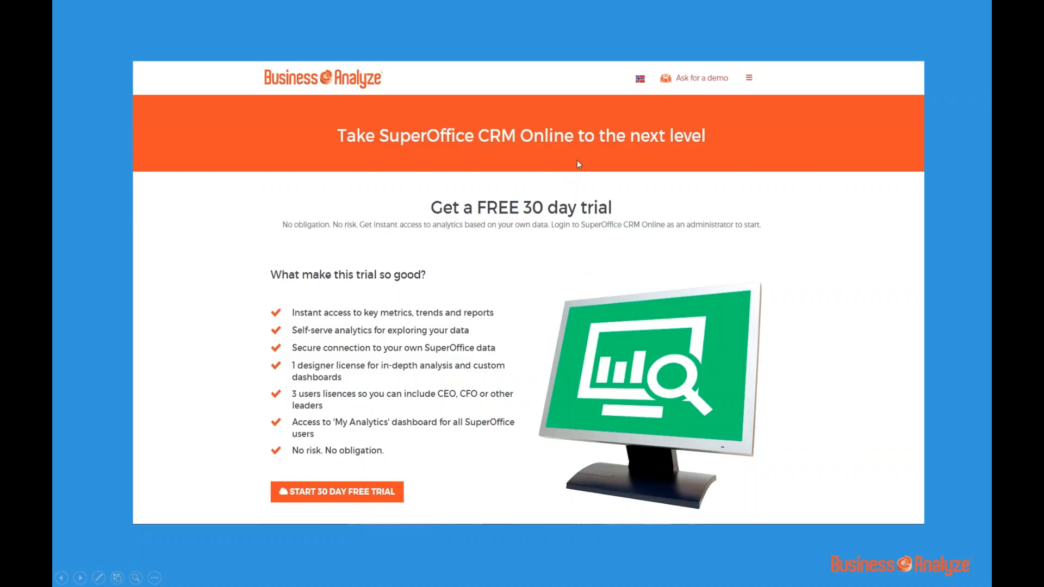
pyautogui.moveTo(411, 448)
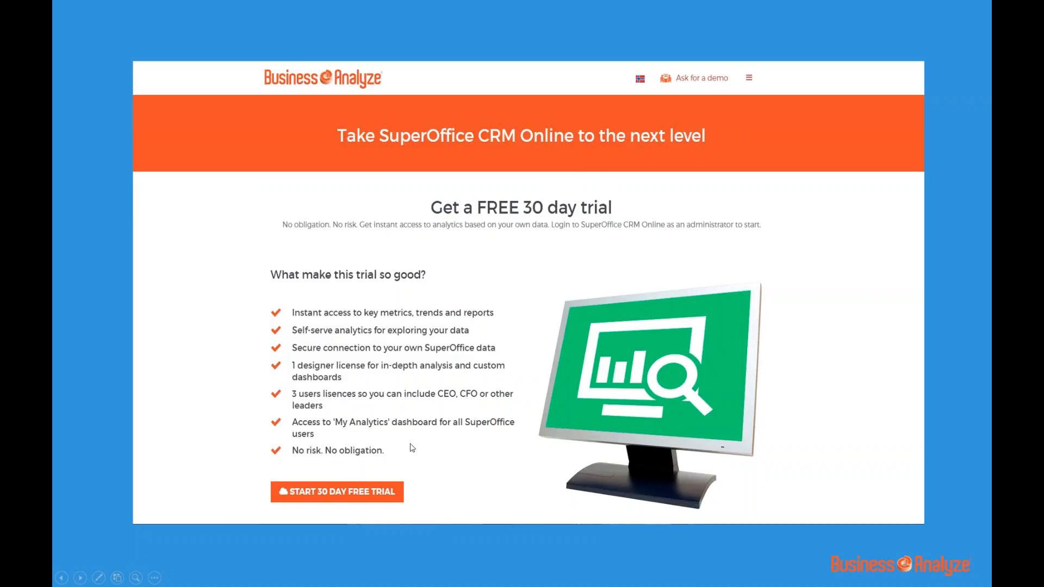
pyautogui.moveTo(483, 241)
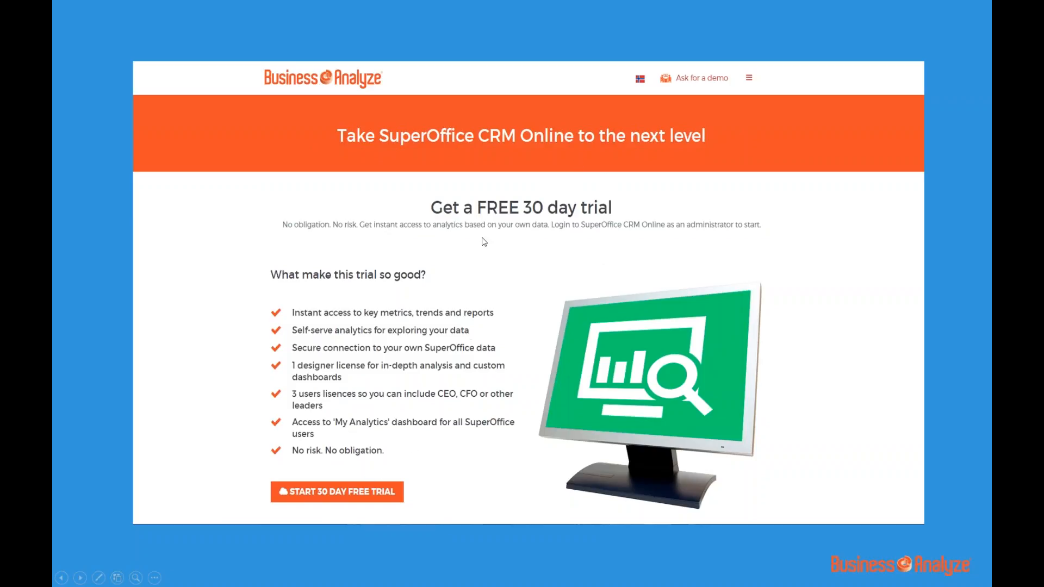